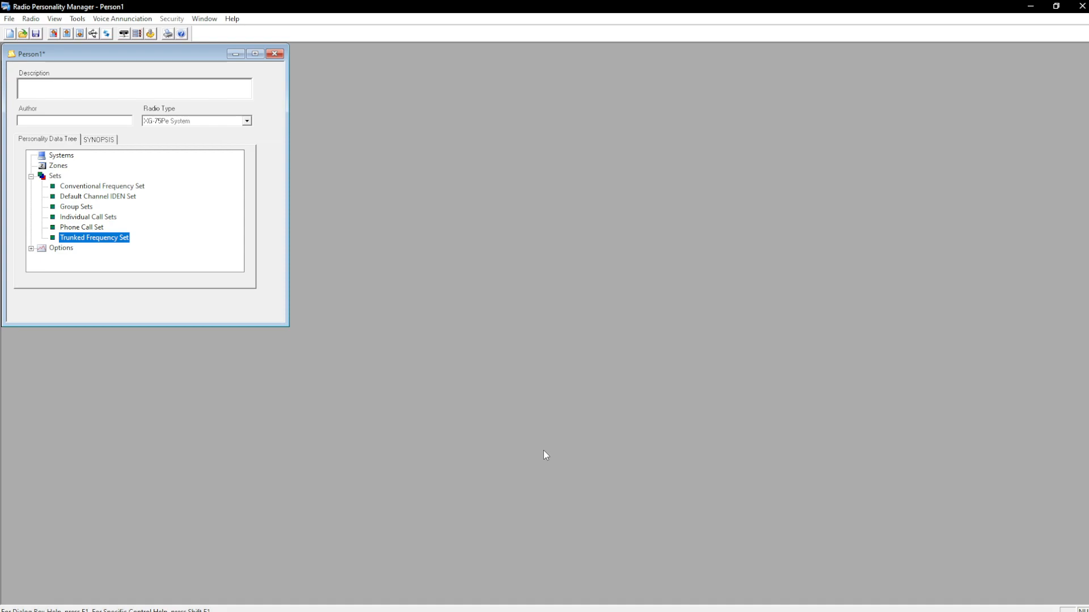
{"action": "mouse_move", "coordinate": [359, 278]}
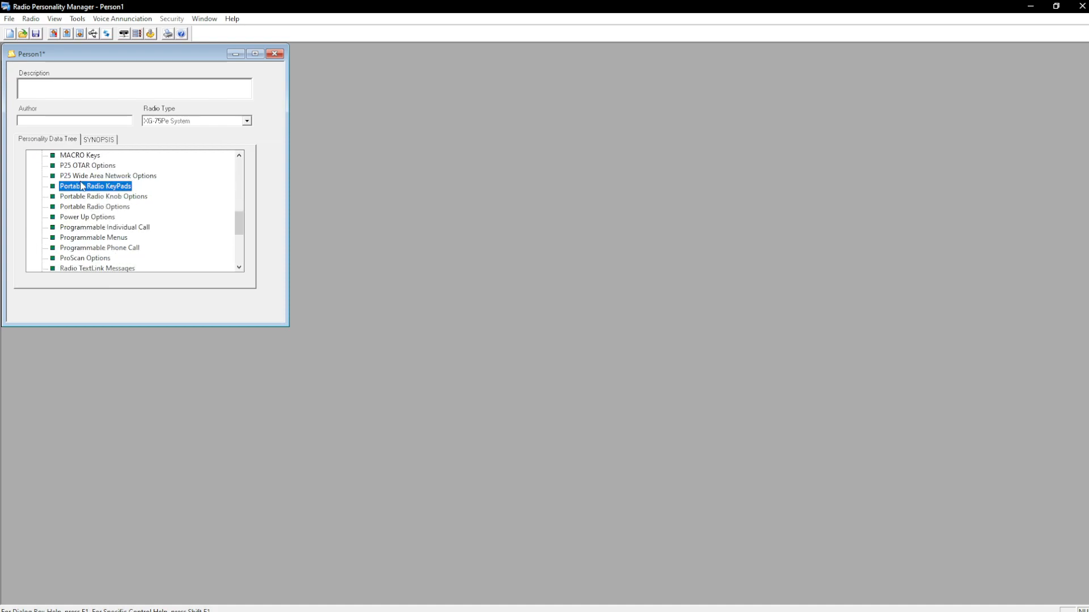
Add P25 wide area network 'ctrs' with WACN dee00 and system ID 132.
{"action": "double_click", "coordinate": [107, 176]}
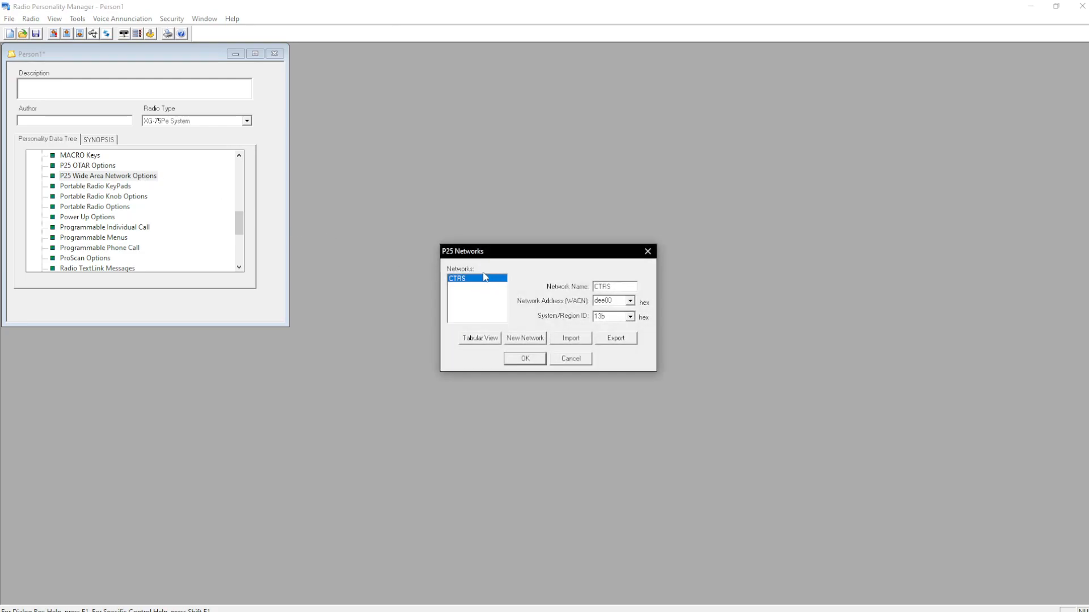
{"action": "right_click", "coordinate": [458, 278]}
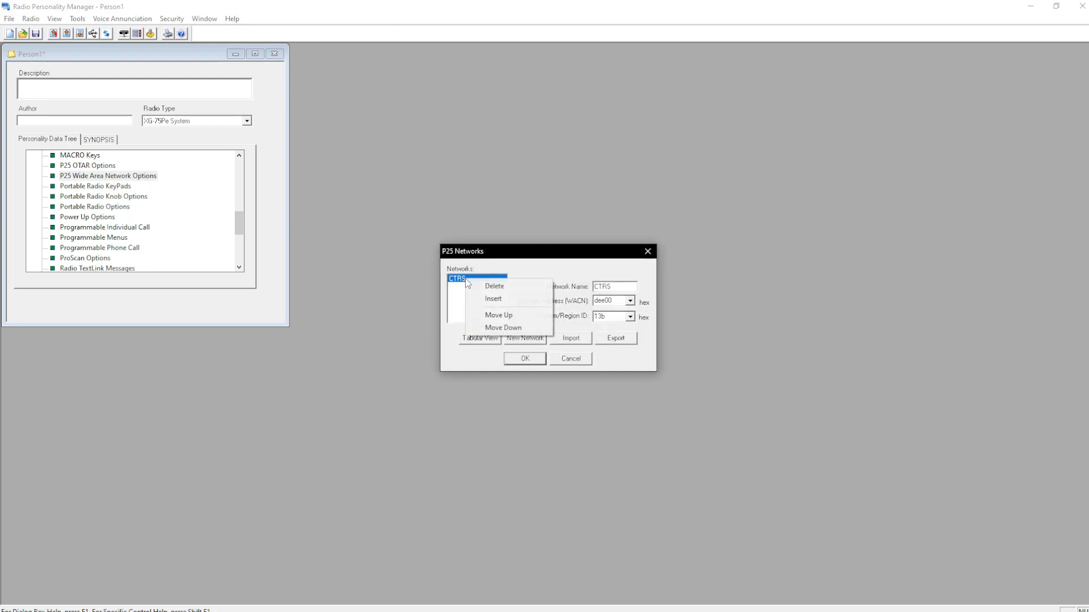
{"action": "left_click", "coordinate": [492, 299]}
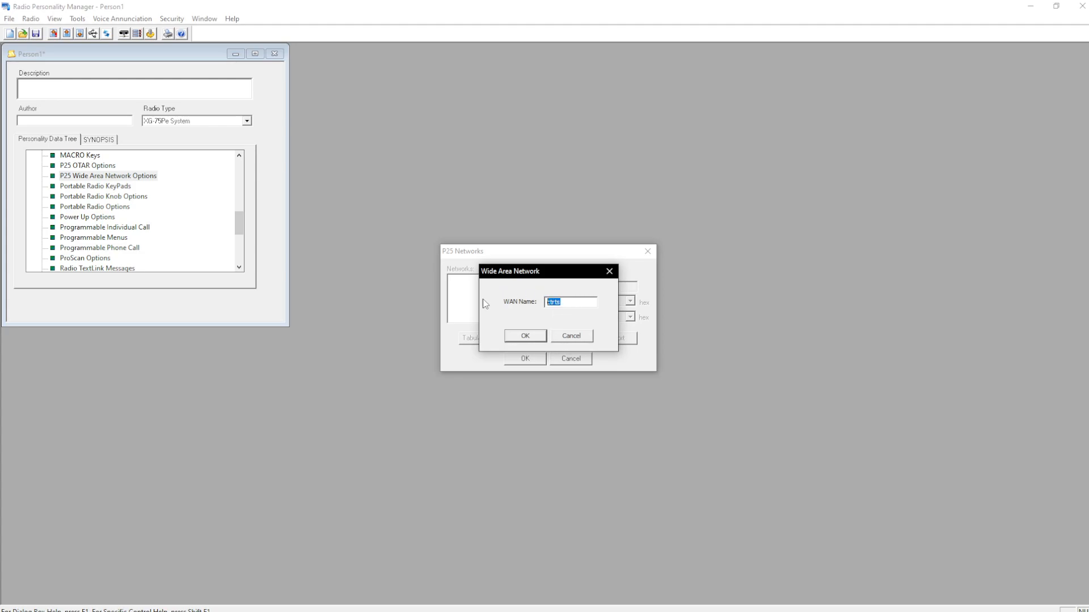
{"action": "left_click", "coordinate": [524, 335]}
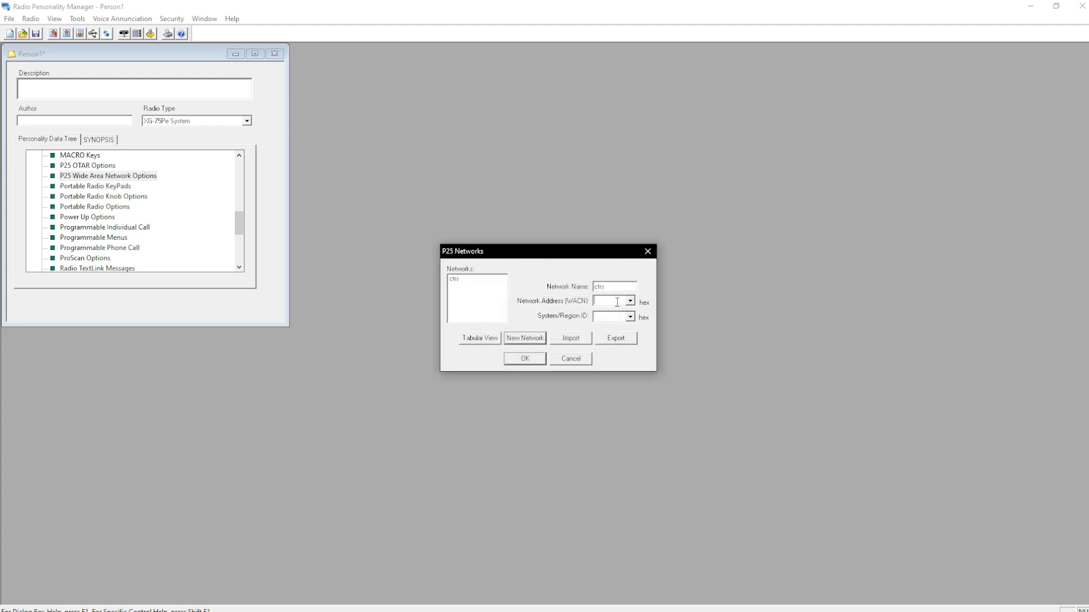
{"action": "type", "text": "dee00"}
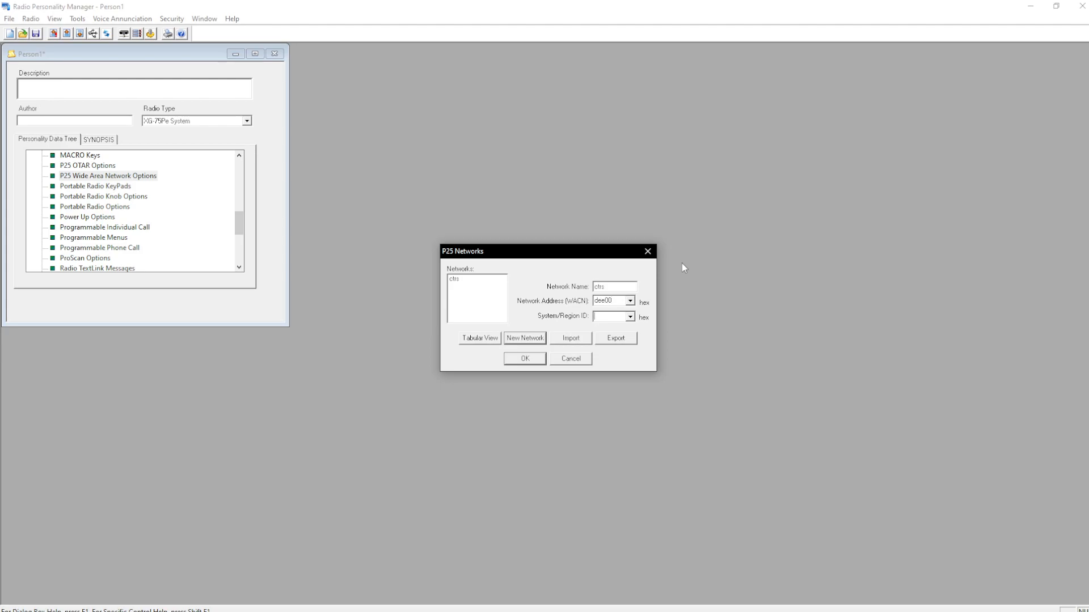
{"action": "type", "text": "132"}
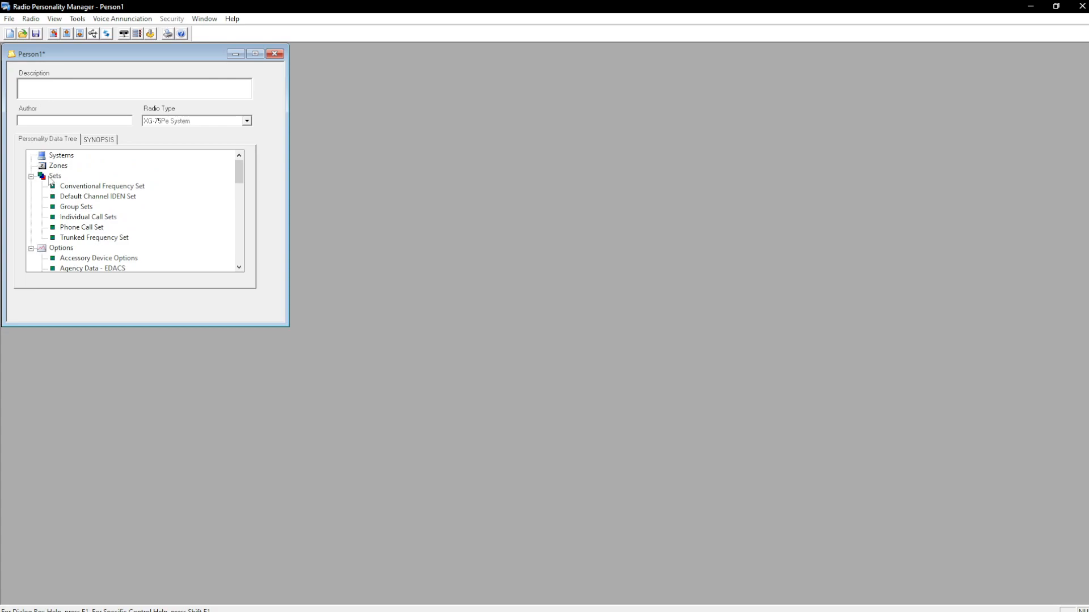
Create the CTRS trunked frequency set and enter channel 01 frequencies (451.8).
{"action": "double_click", "coordinate": [94, 237]}
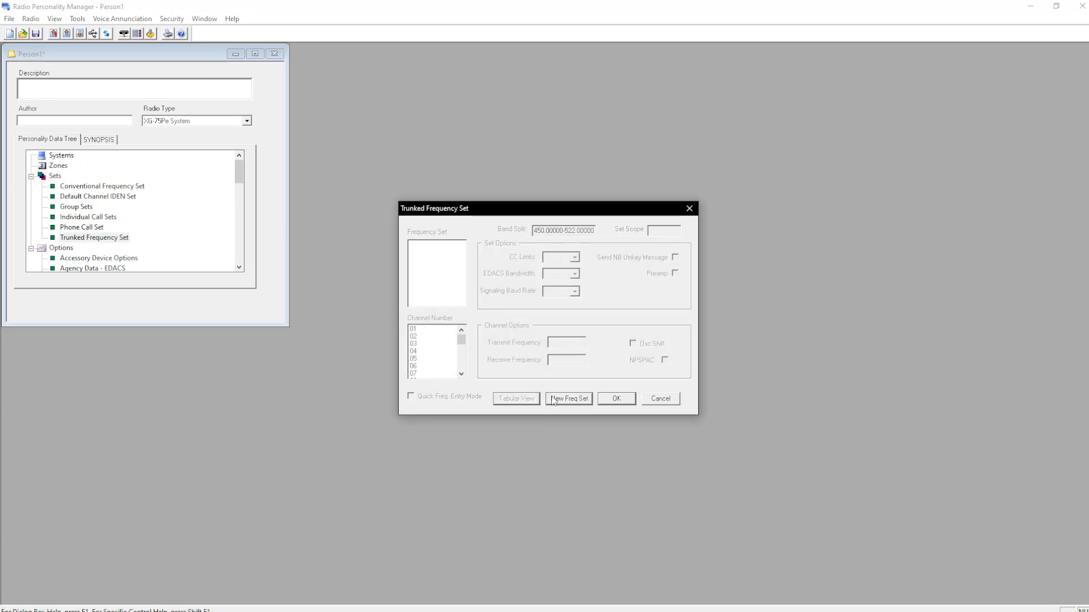
{"action": "left_click", "coordinate": [569, 398]}
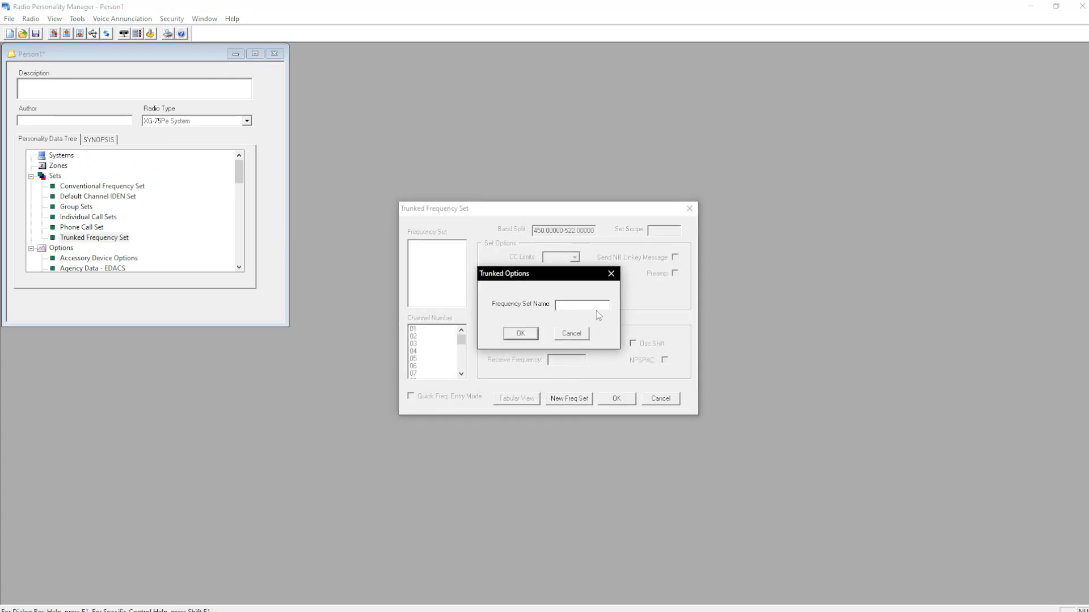
{"action": "left_click", "coordinate": [519, 334]}
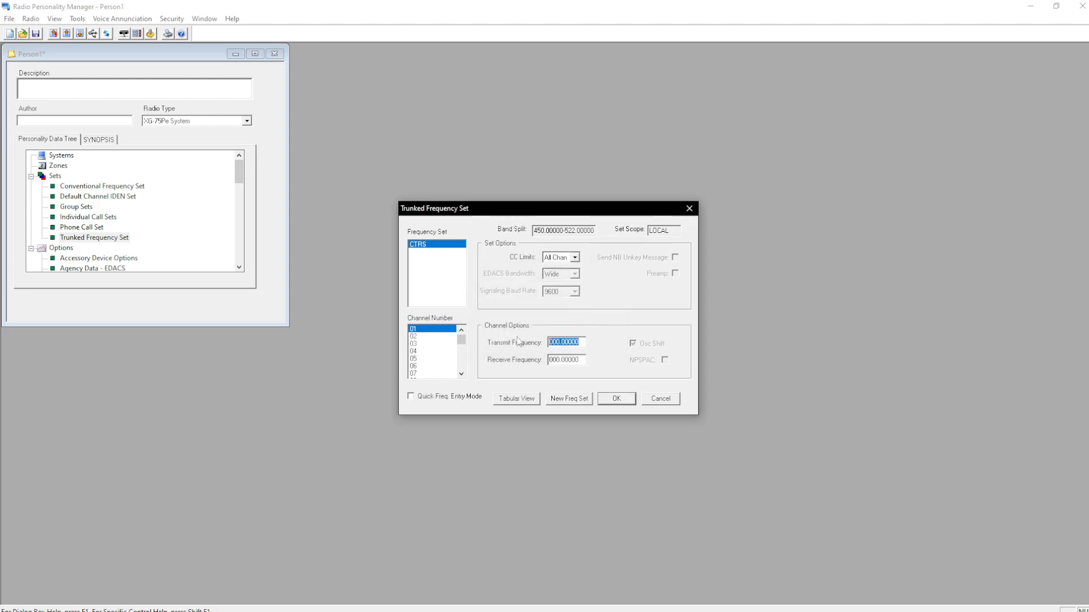
{"action": "type", "text": "456.8"}
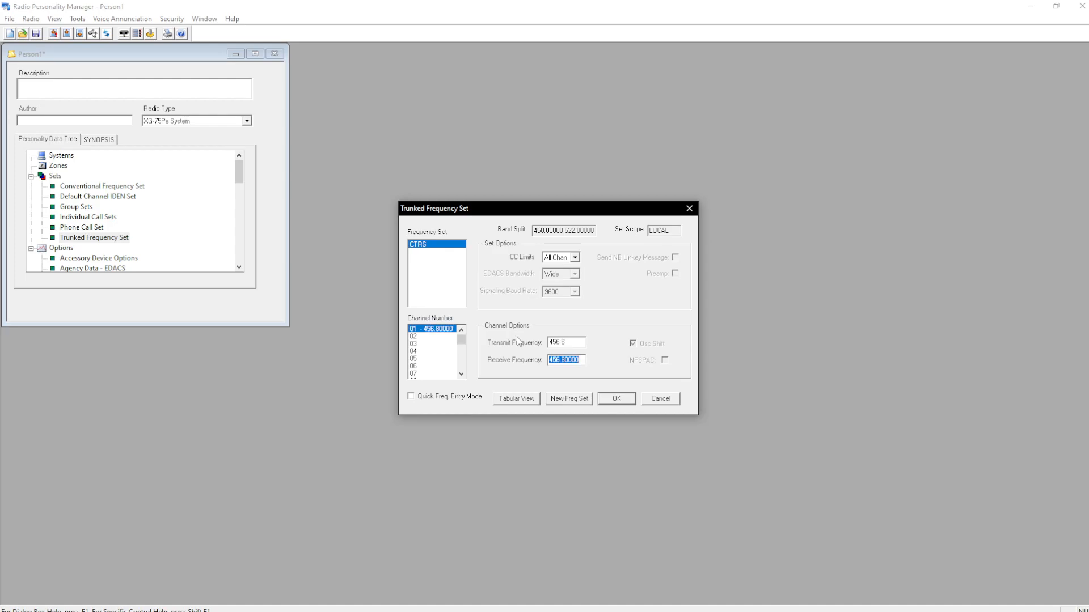
{"action": "type", "text": "451.8"}
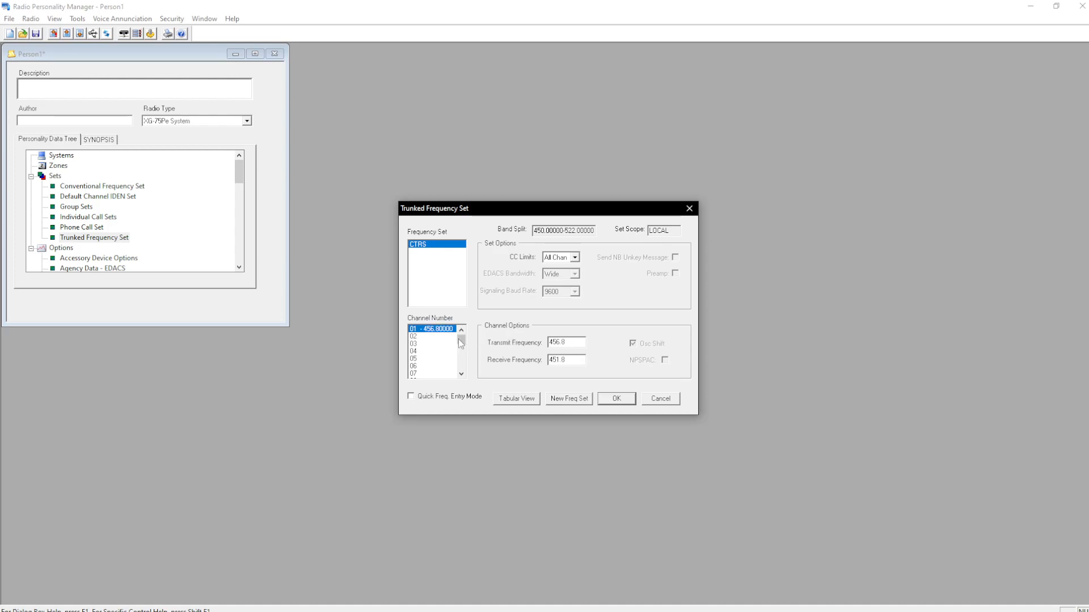
Enter frequencies for channels 02 and 03 (469.5).
{"action": "left_click", "coordinate": [413, 336]}
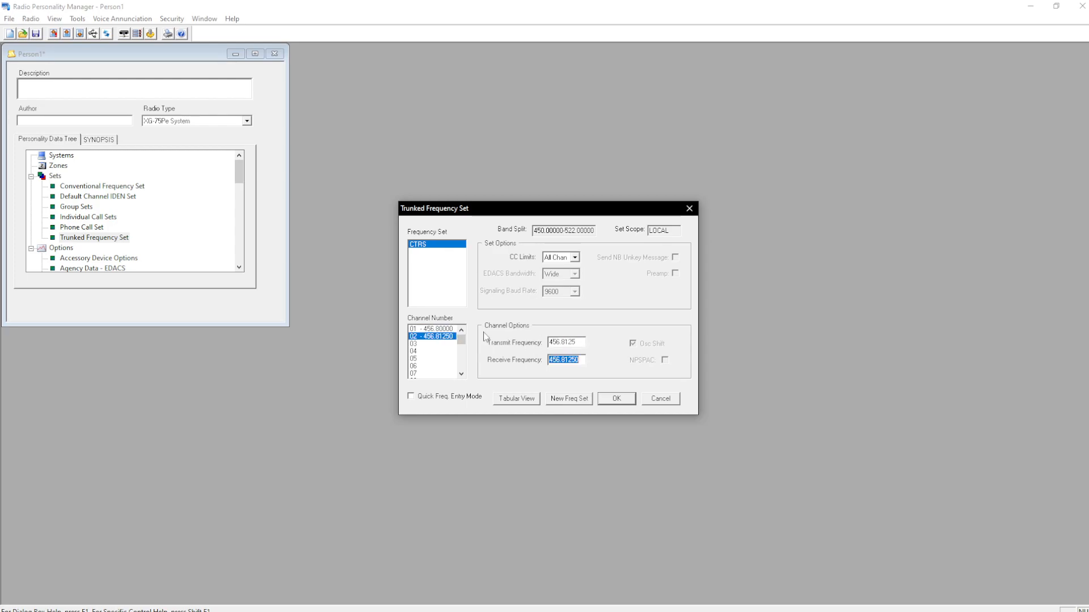
{"action": "type", "text": "45"}
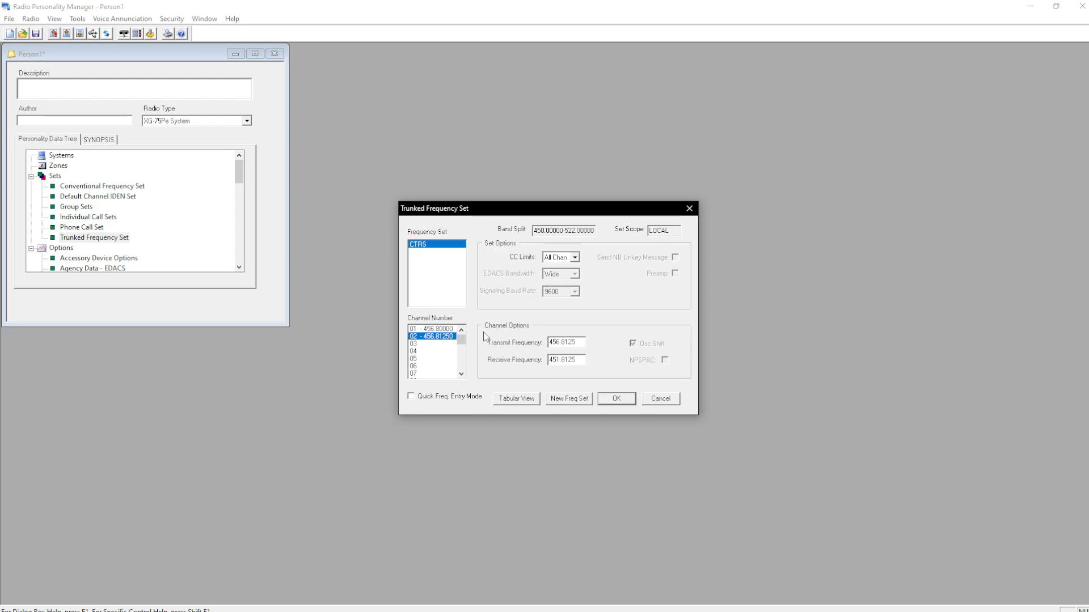
{"action": "left_click", "coordinate": [412, 343]}
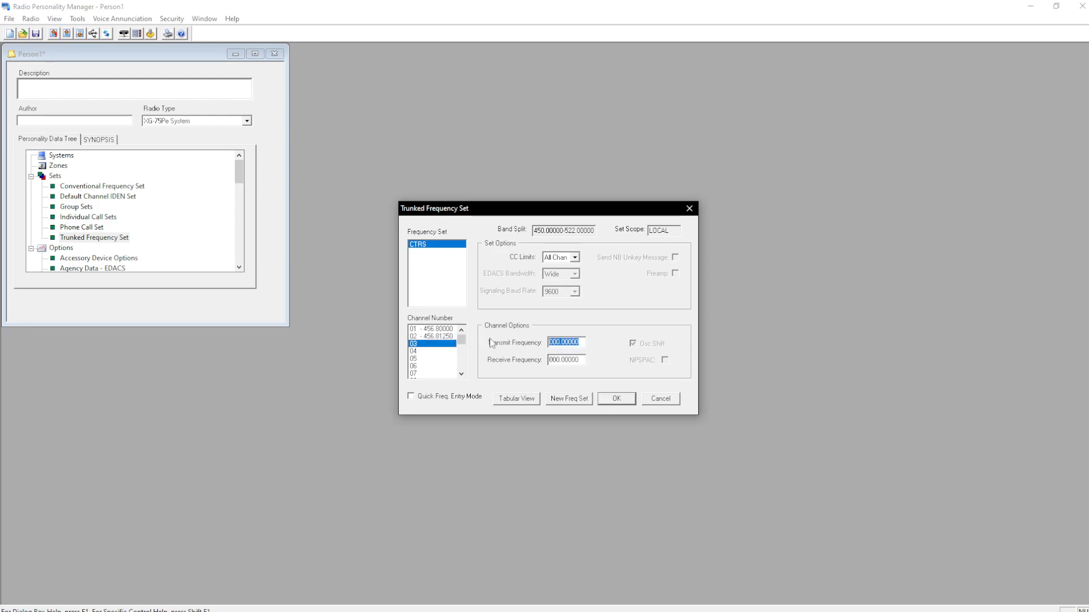
{"action": "type", "text": "4"}
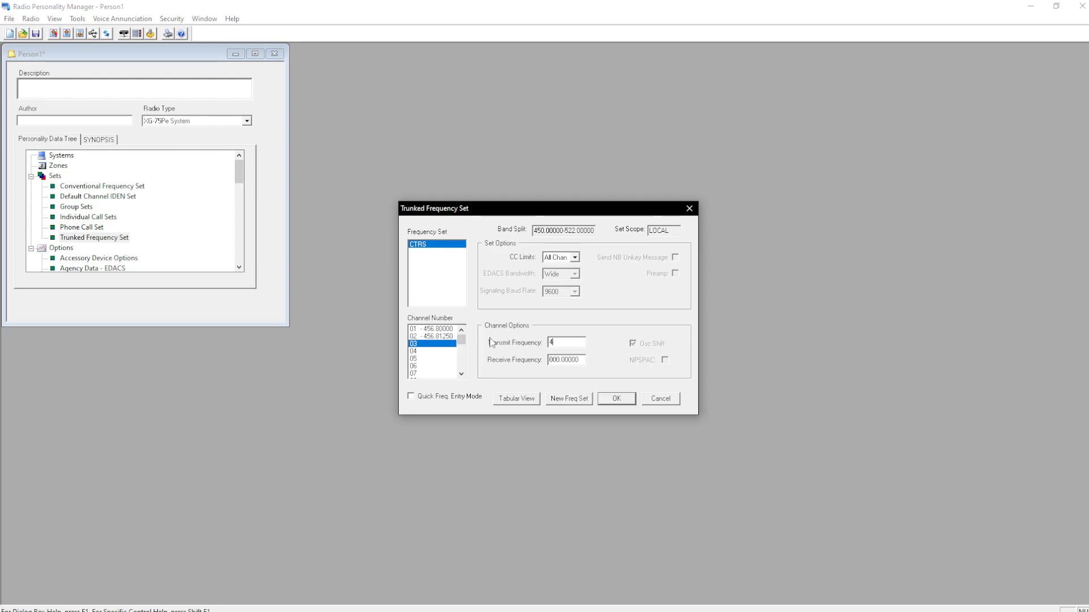
{"action": "type", "text": "469.5"}
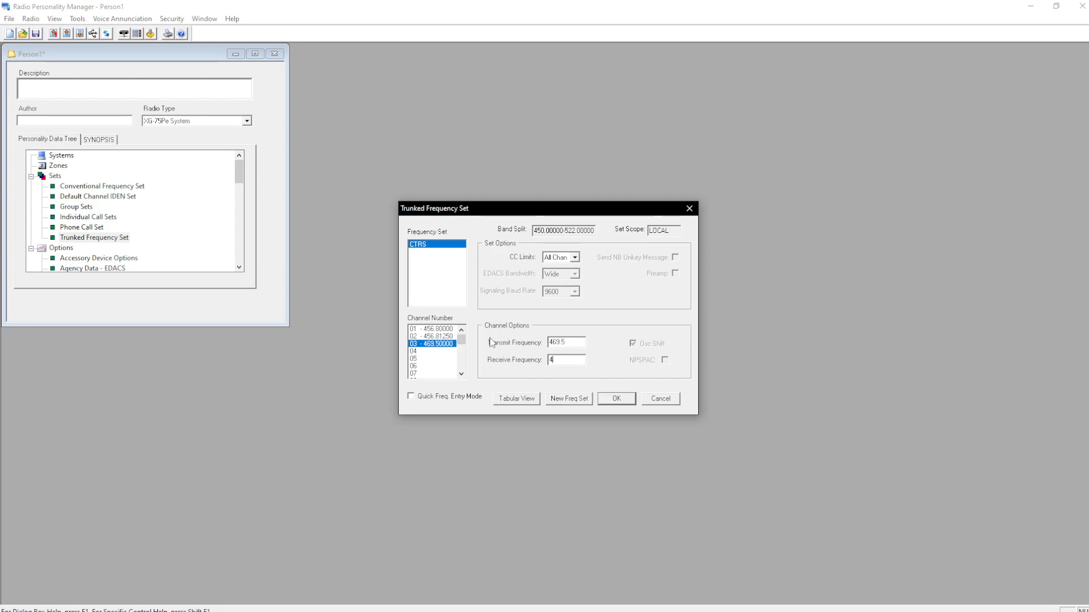
Enter channel 04 frequencies (469.55) and save the CTRS set.
{"action": "left_click", "coordinate": [423, 351]}
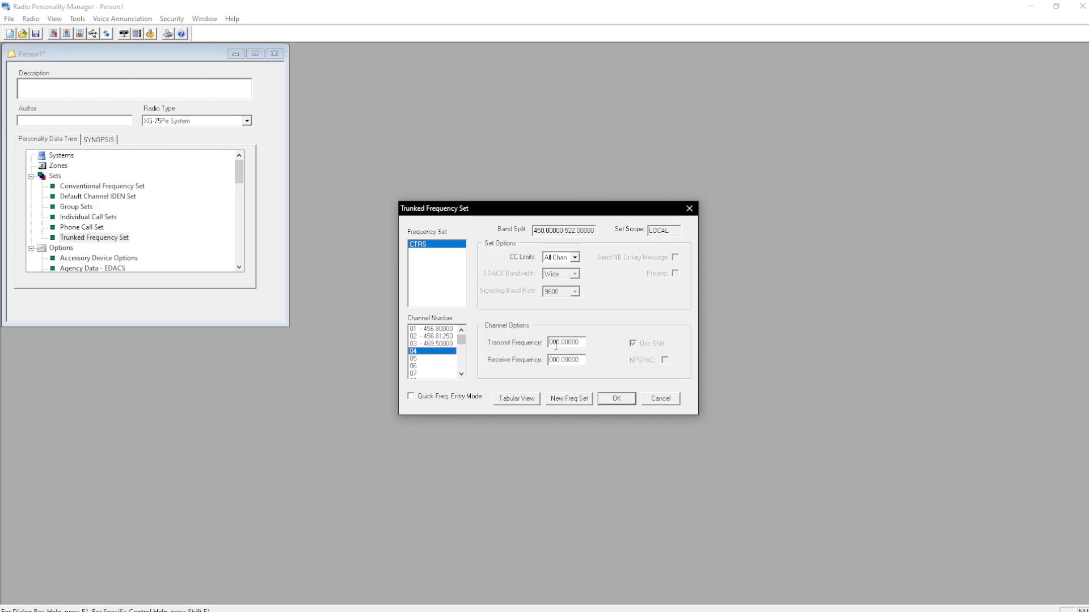
{"action": "type", "text": "469.55"}
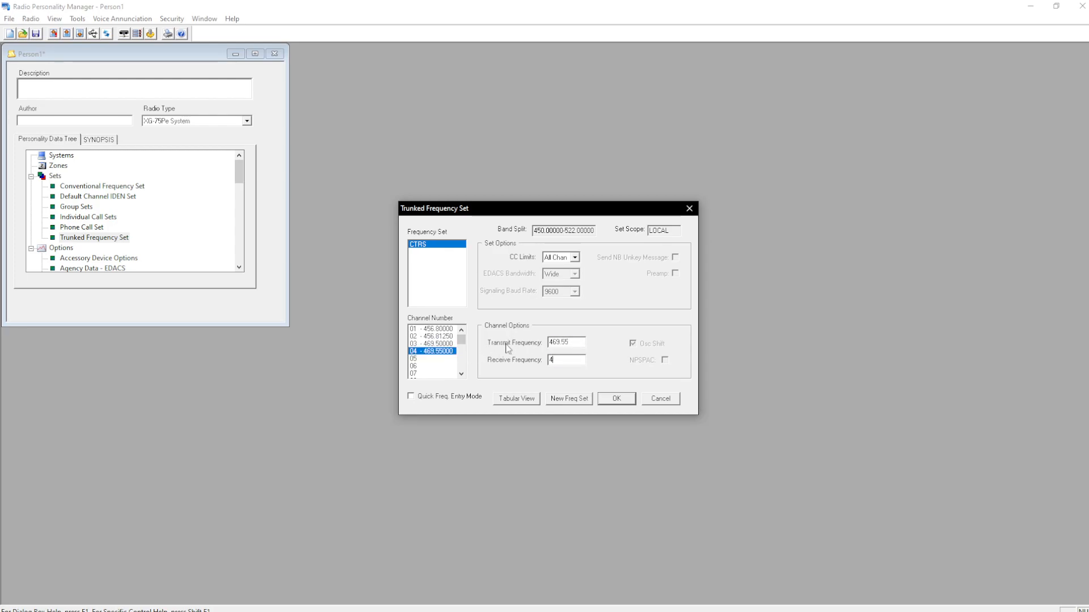
{"action": "type", "text": "464.55"}
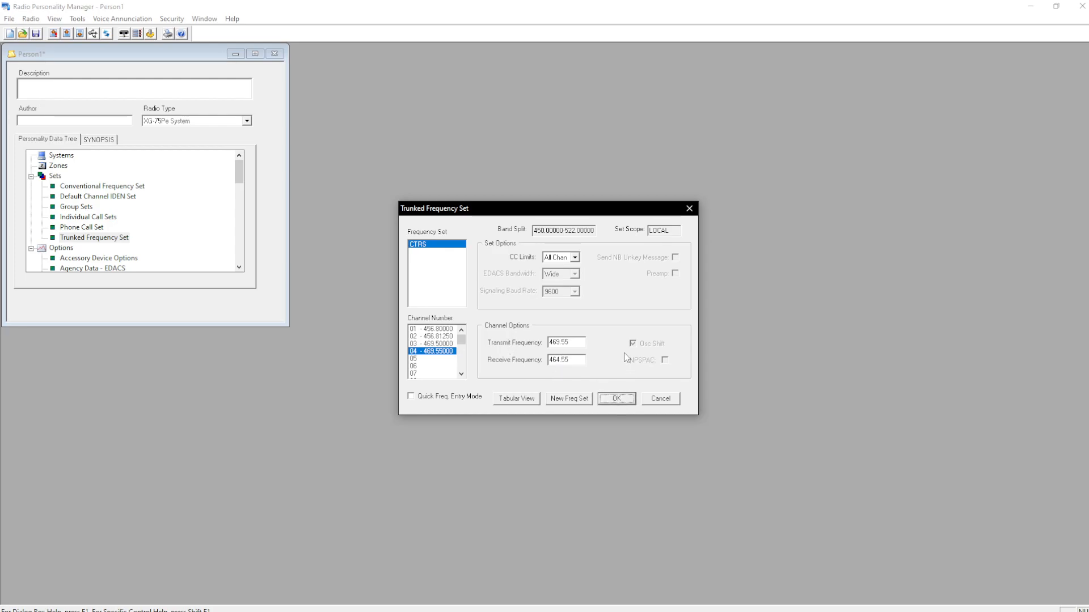
{"action": "mouse_move", "coordinate": [560, 328]}
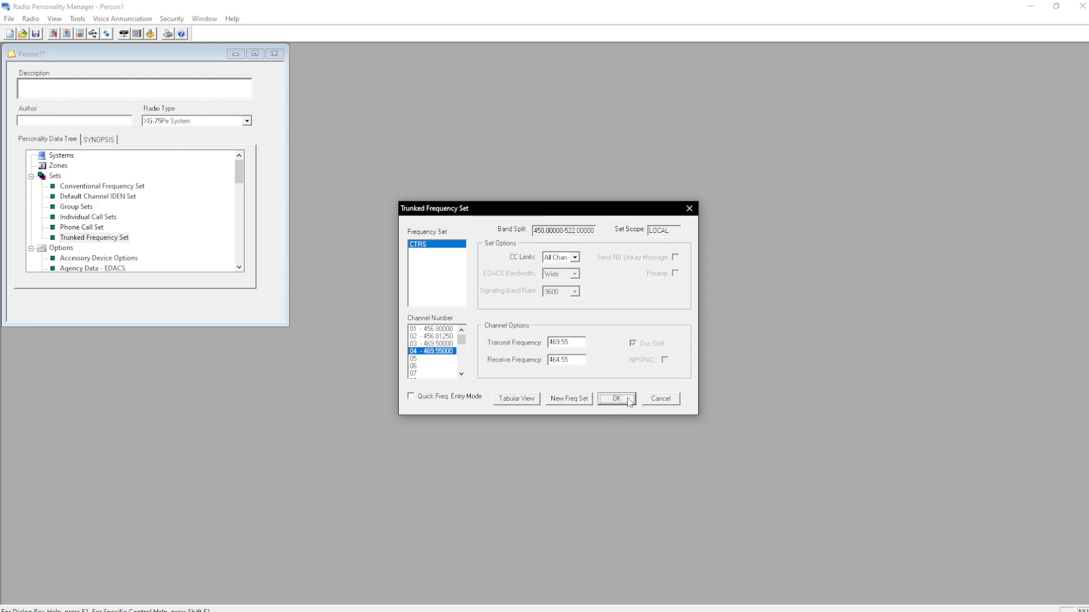
{"action": "left_click", "coordinate": [615, 398]}
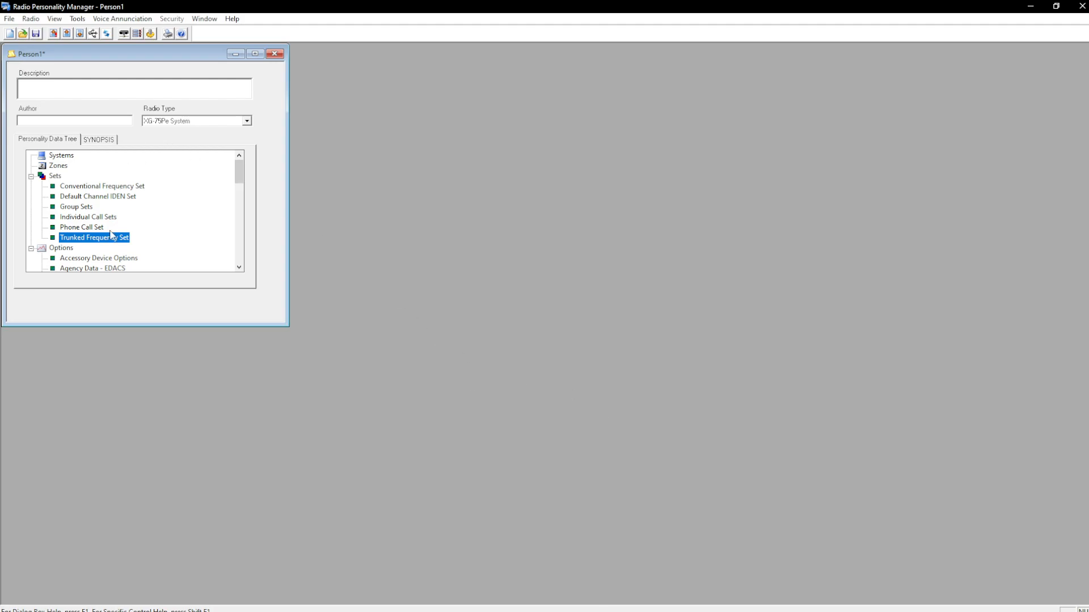
Rename the P25 group set CTRS to 'CTRS SW'.
{"action": "double_click", "coordinate": [75, 209]}
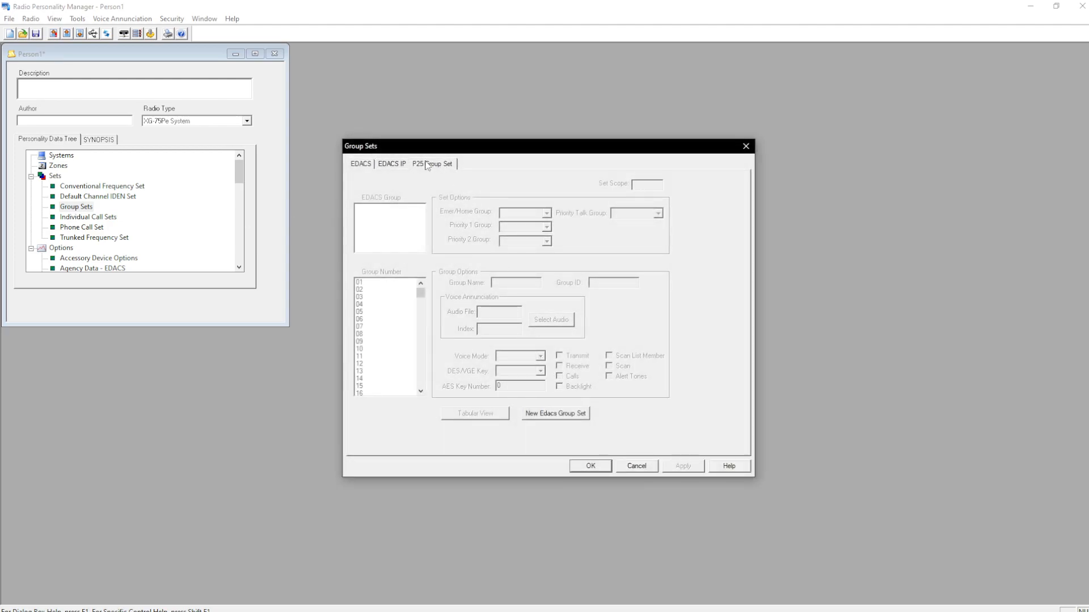
{"action": "left_click", "coordinate": [431, 164]}
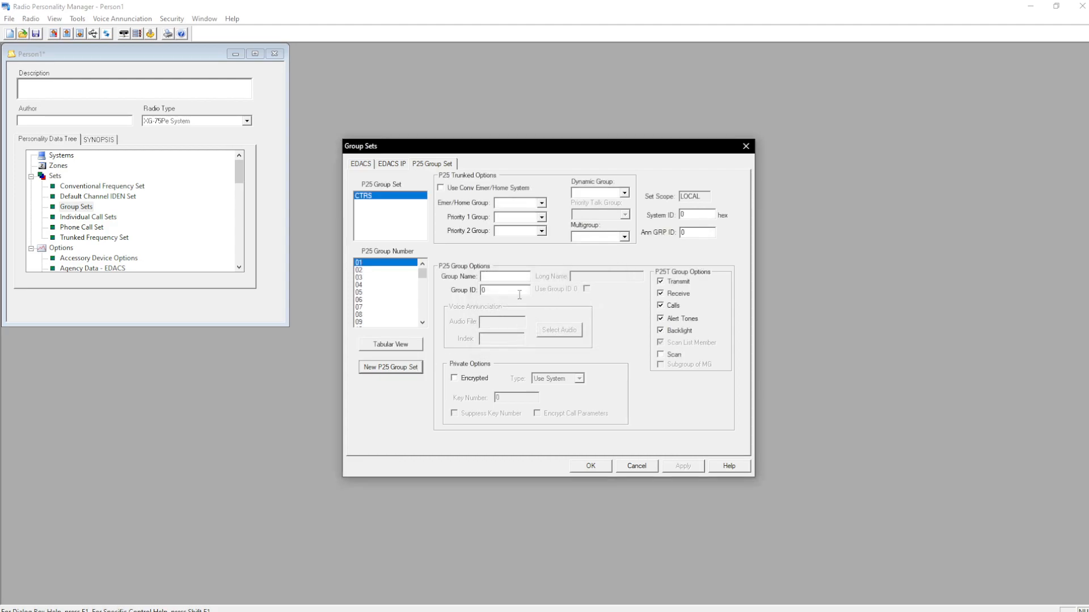
{"action": "right_click", "coordinate": [379, 195]}
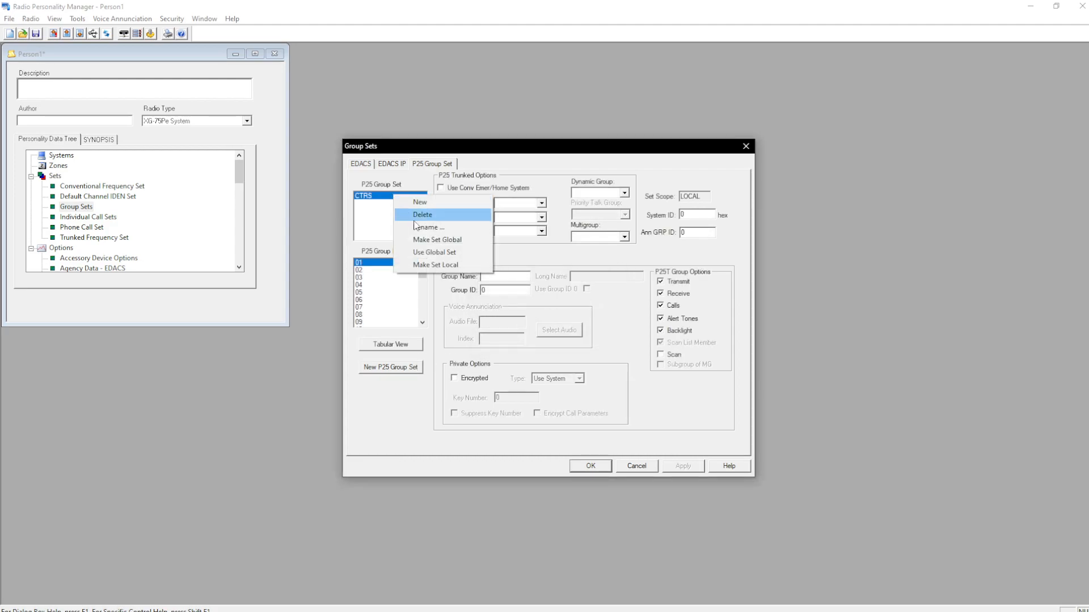
{"action": "left_click", "coordinate": [429, 226]}
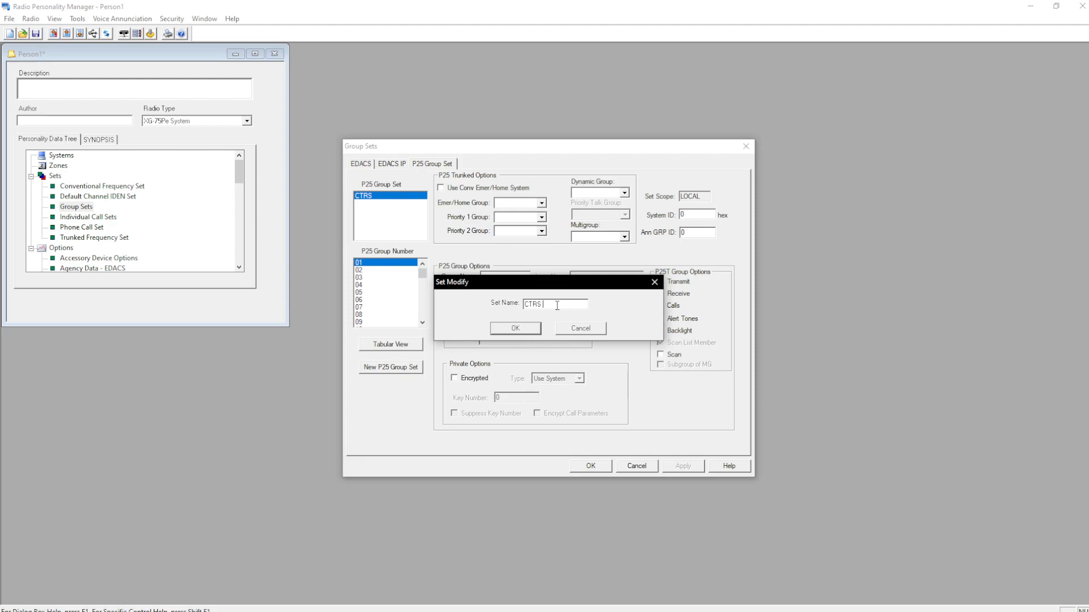
{"action": "type", "text": "sw"}
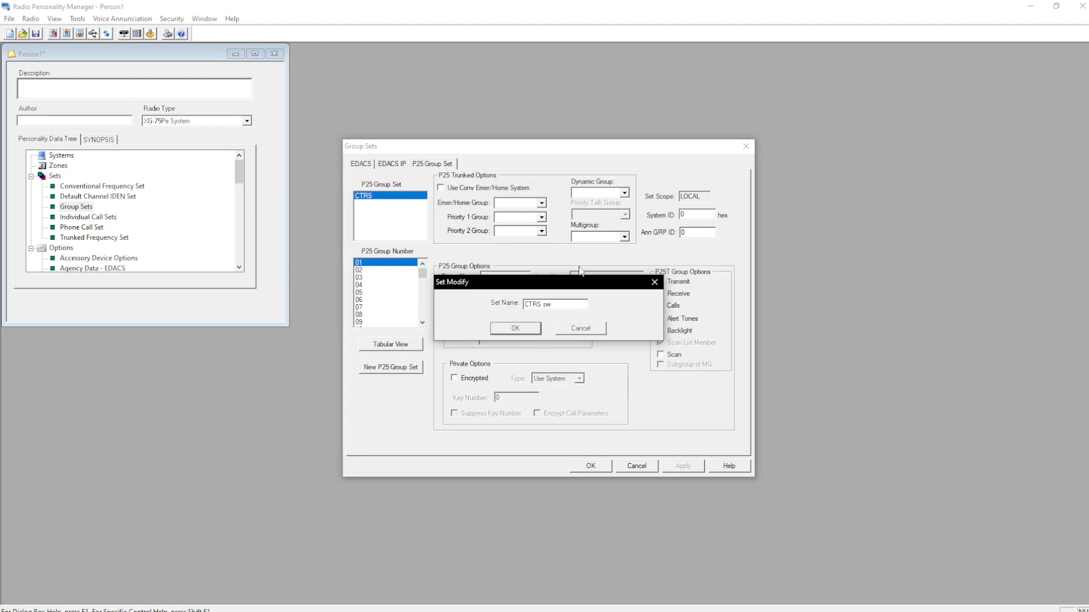
{"action": "left_click", "coordinate": [514, 328]}
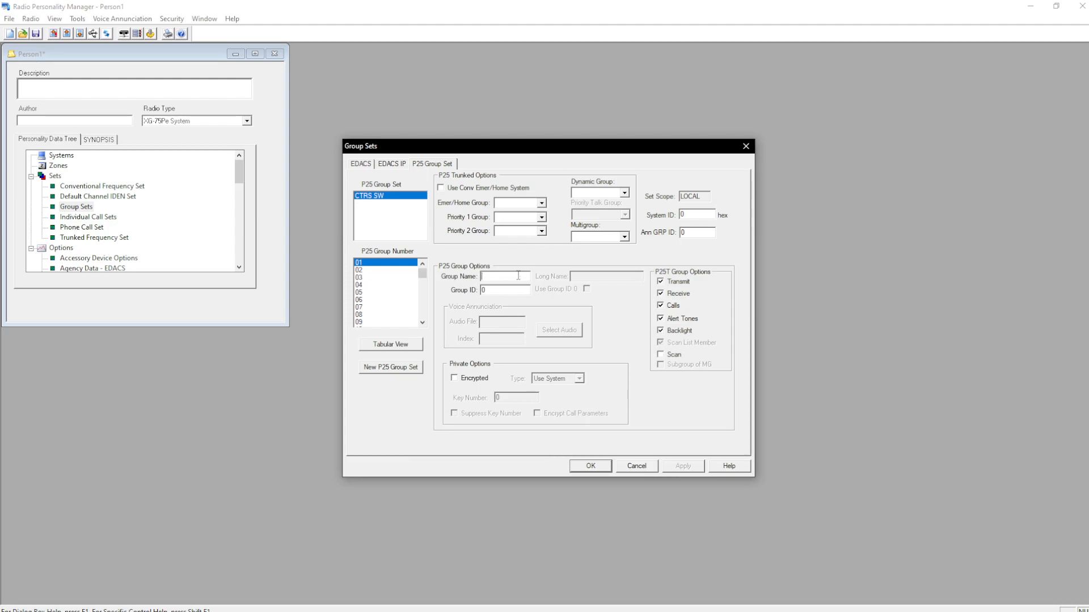
Name group 01 xOPS and group 02 xTAC1, giving xTAC1 group ID 31612.
{"action": "type", "text": "xOPS"}
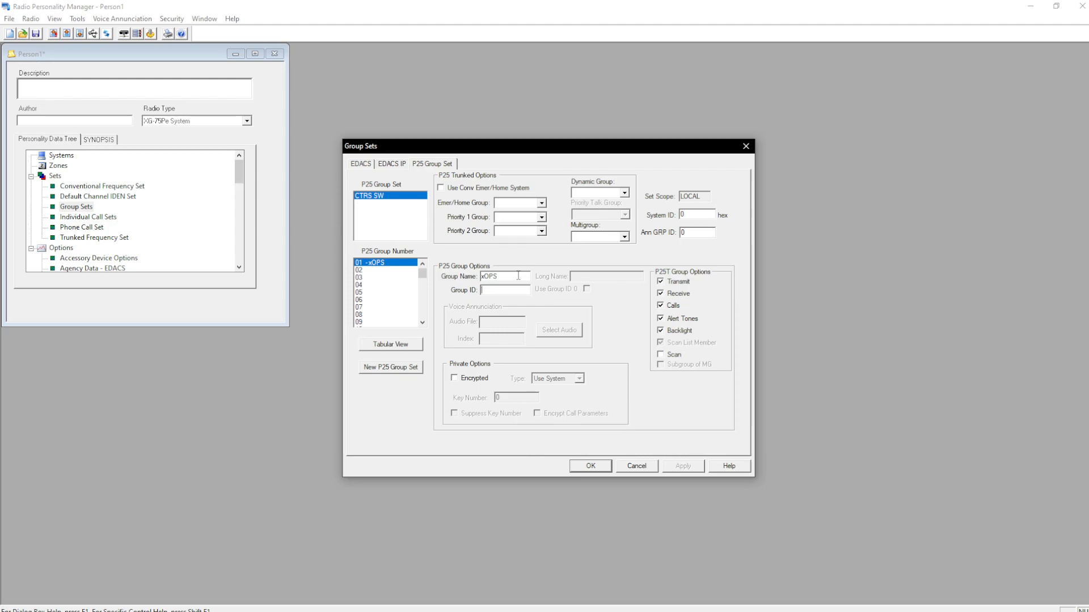
{"action": "type", "text": "31611"}
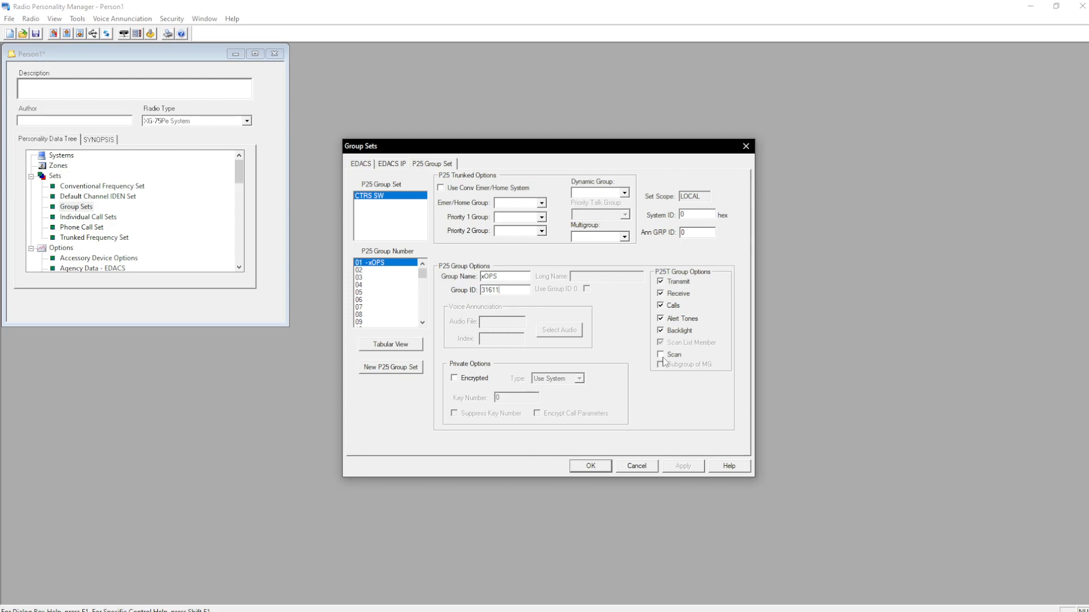
{"action": "left_click", "coordinate": [362, 270]}
{"action": "type", "text": "x"}
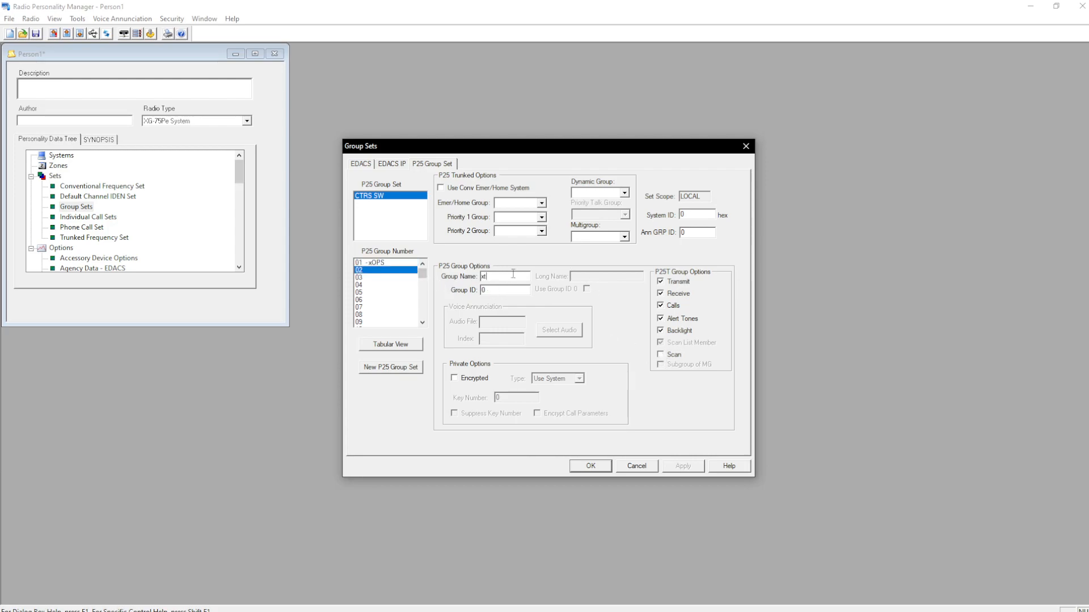
{"action": "type", "text": "TAC1"}
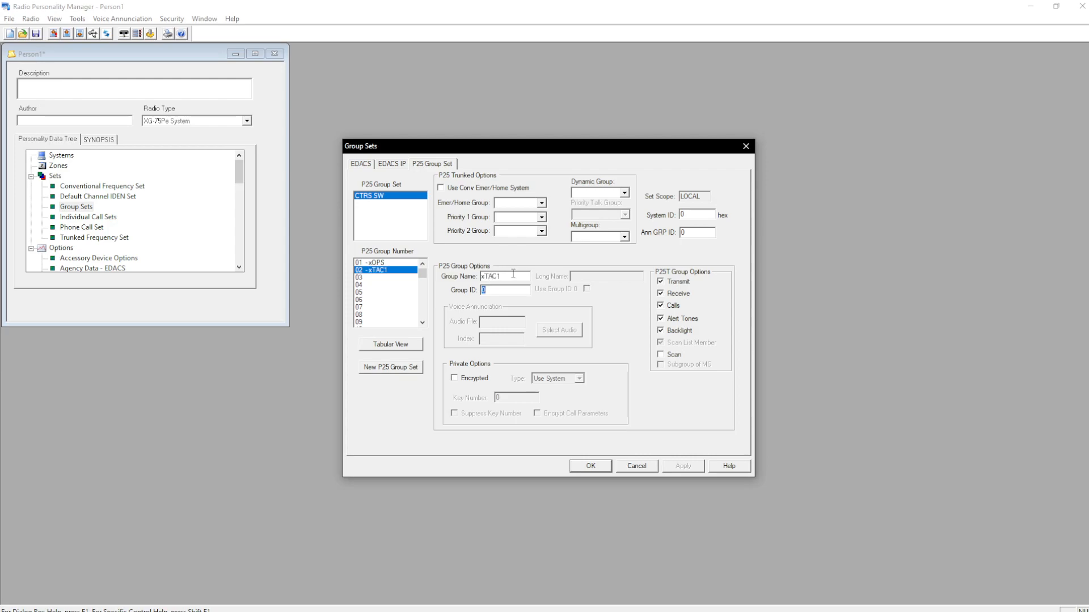
{"action": "type", "text": "7"}
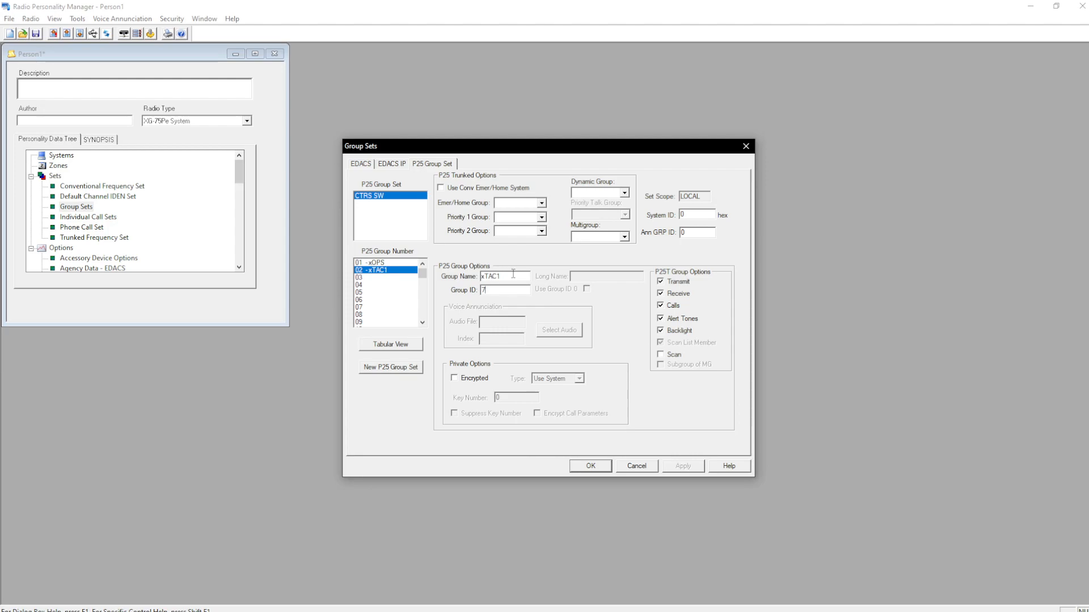
{"action": "type", "text": "7"}
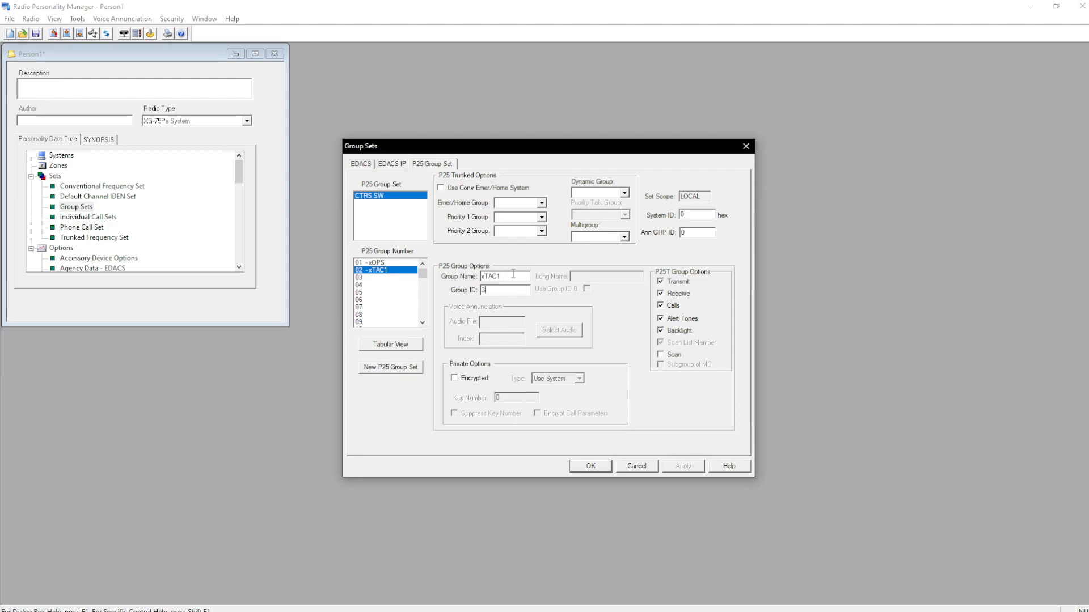
{"action": "type", "text": "1612"}
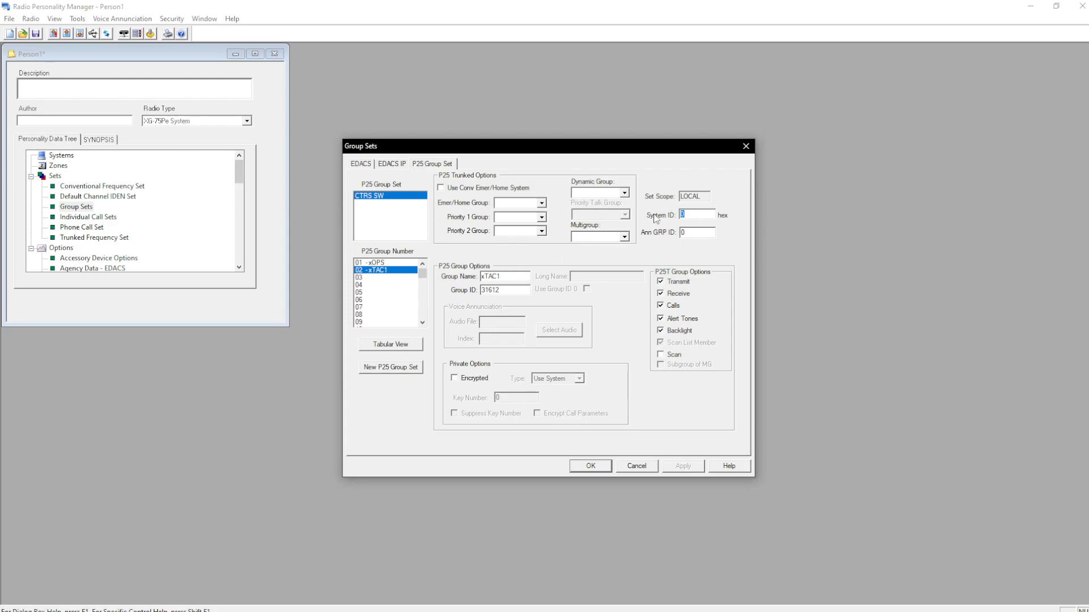
Give xTAC1 system ID 13b, announcement group 2321, and enable scan.
{"action": "type", "text": "13b"}
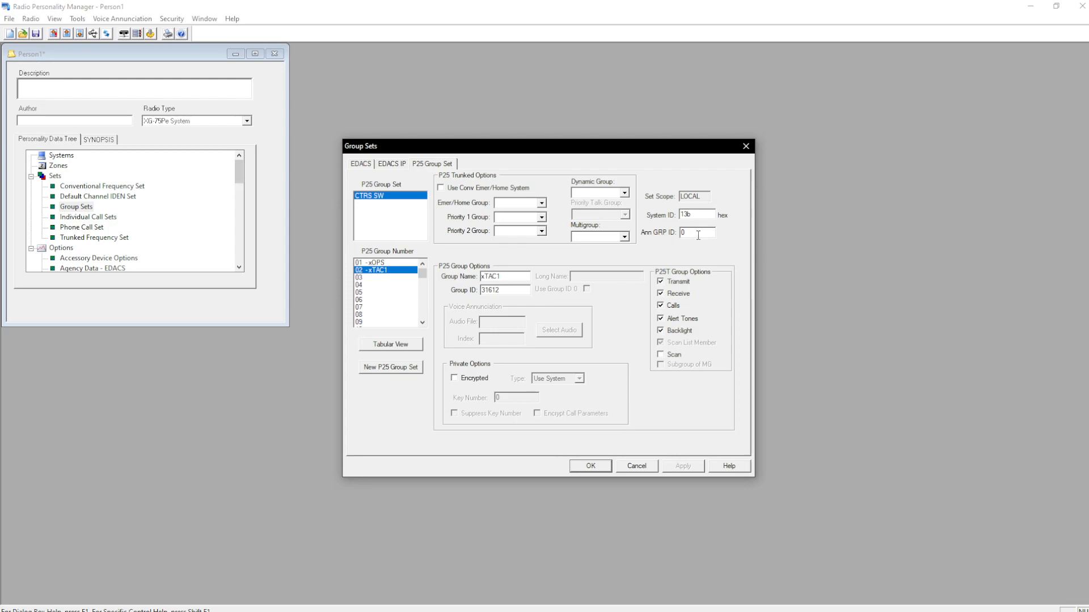
{"action": "triple_click", "coordinate": [697, 232]}
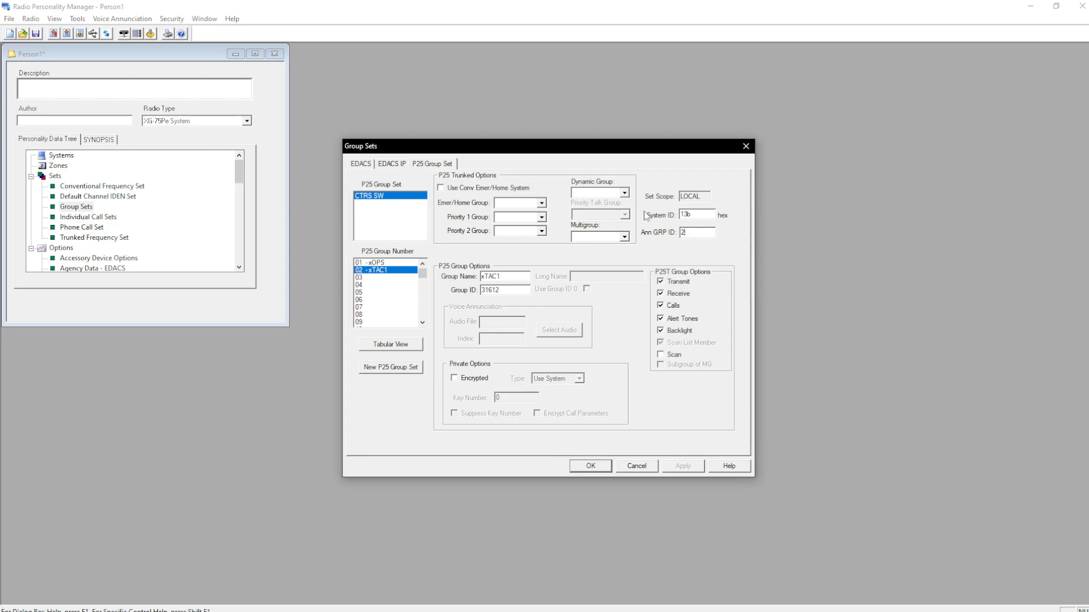
{"action": "type", "text": "2321"}
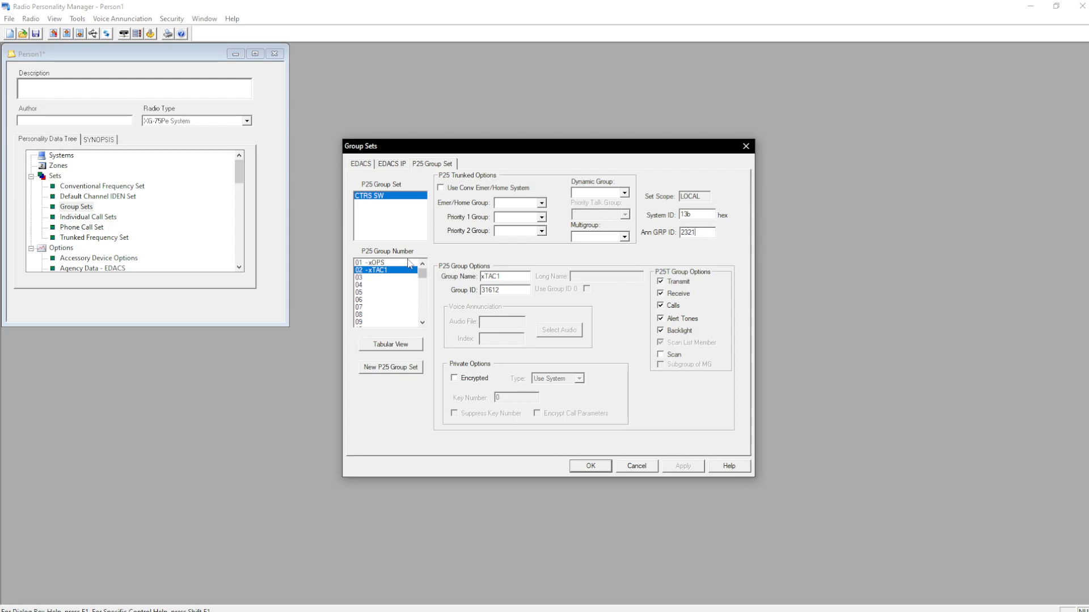
{"action": "left_click", "coordinate": [660, 354]}
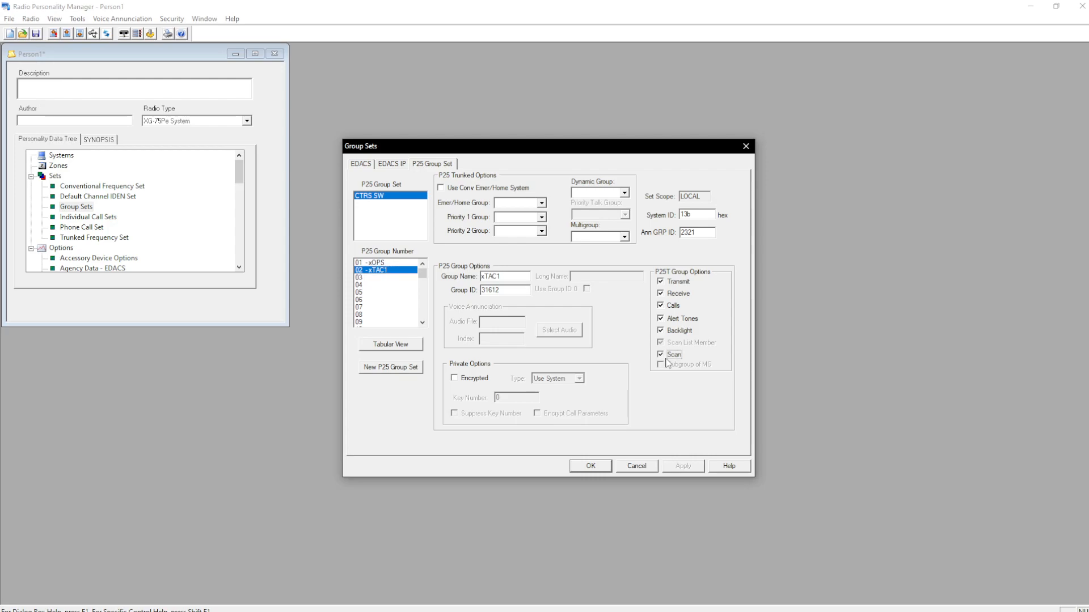
{"action": "mouse_move", "coordinate": [400, 260]}
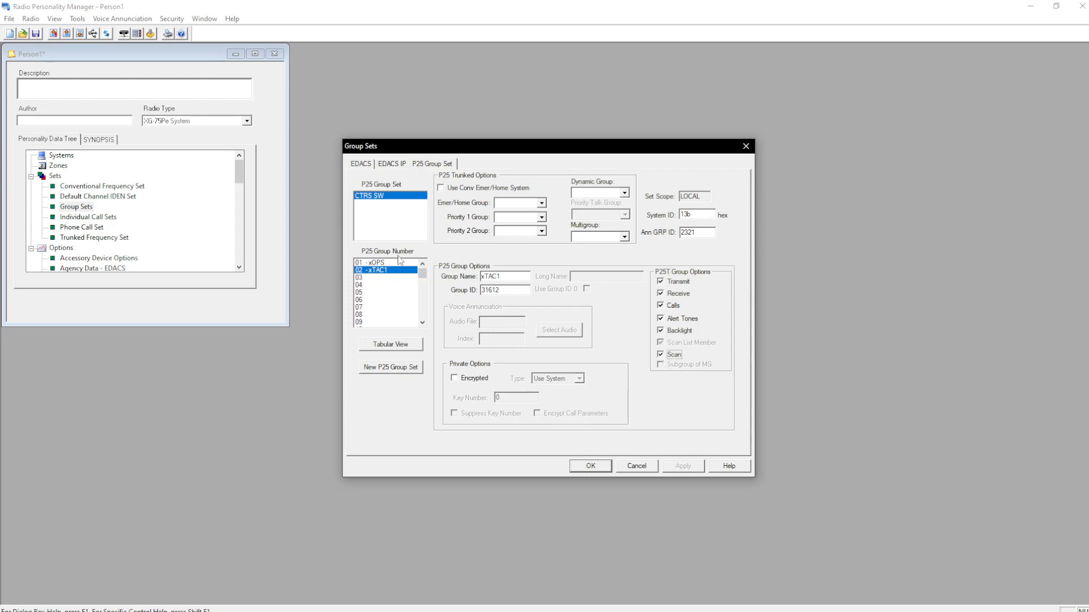
{"action": "left_click", "coordinate": [371, 262]}
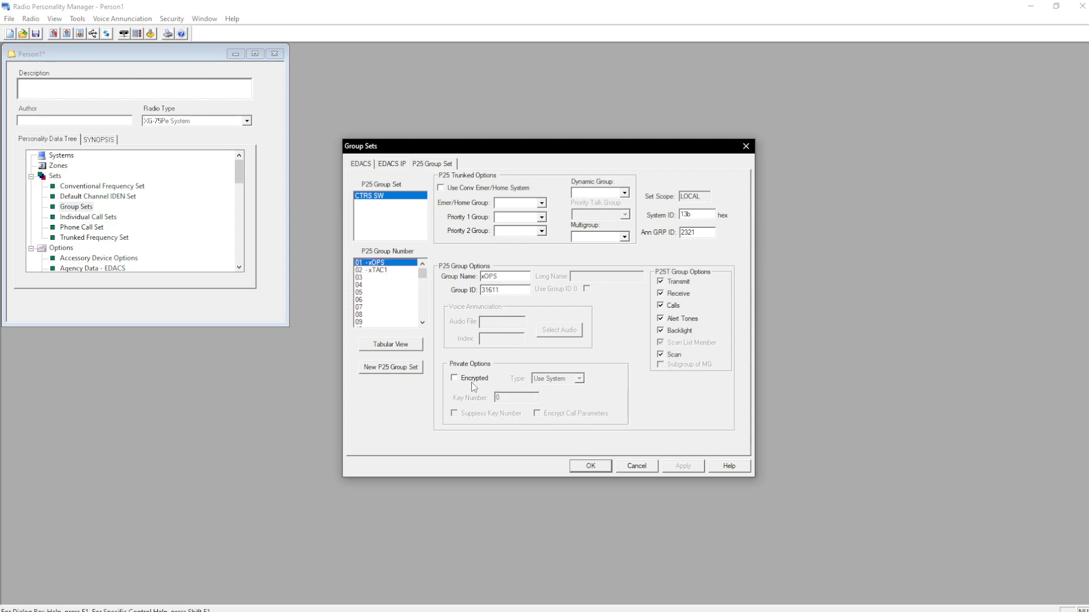
{"action": "left_click", "coordinate": [579, 378]}
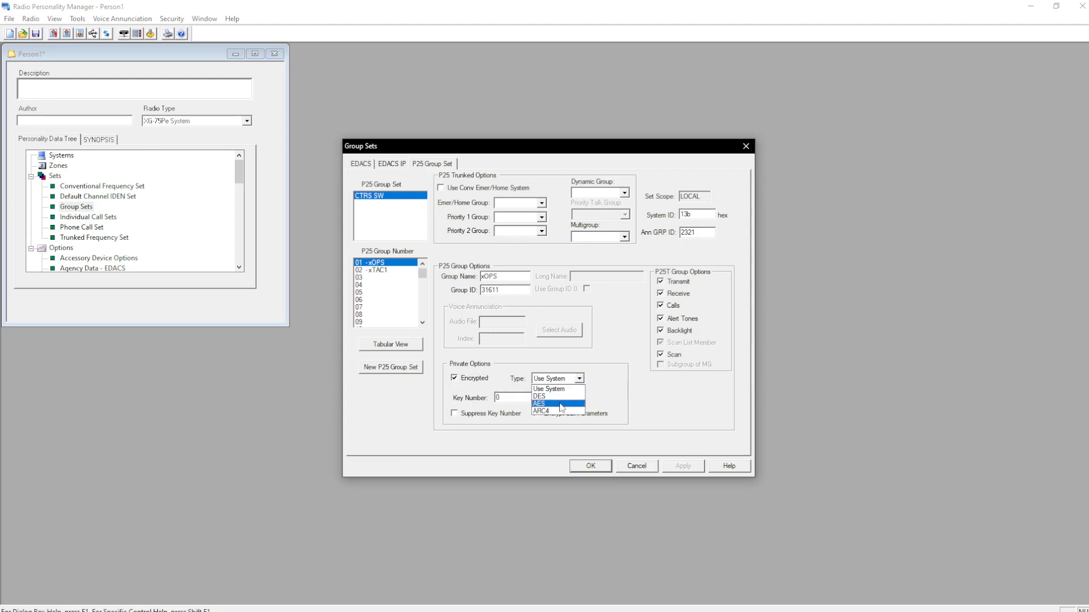
{"action": "left_click", "coordinate": [541, 403]}
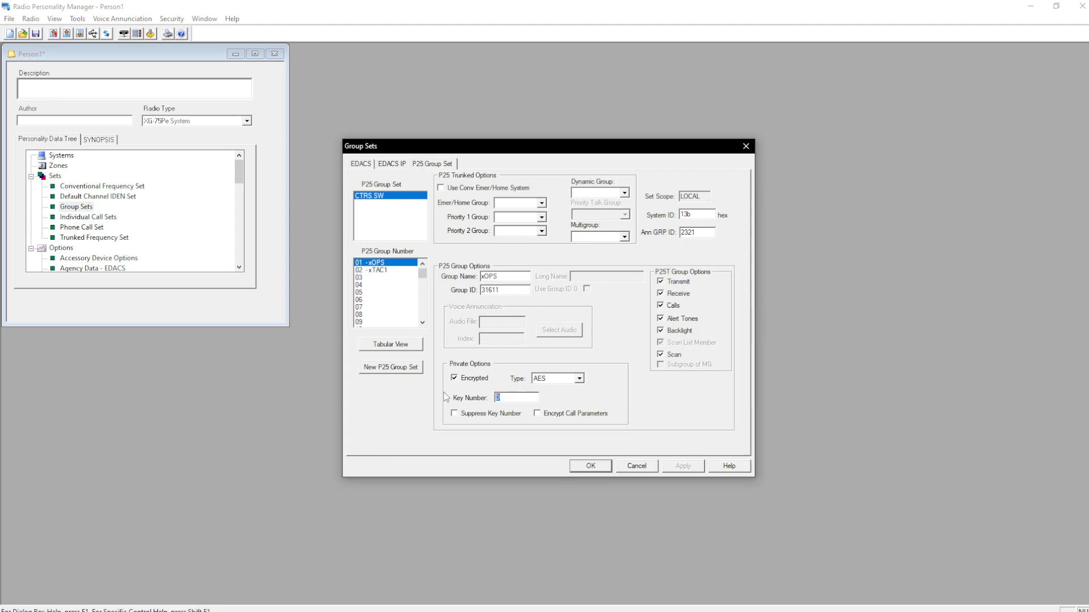
{"action": "type", "text": "111"}
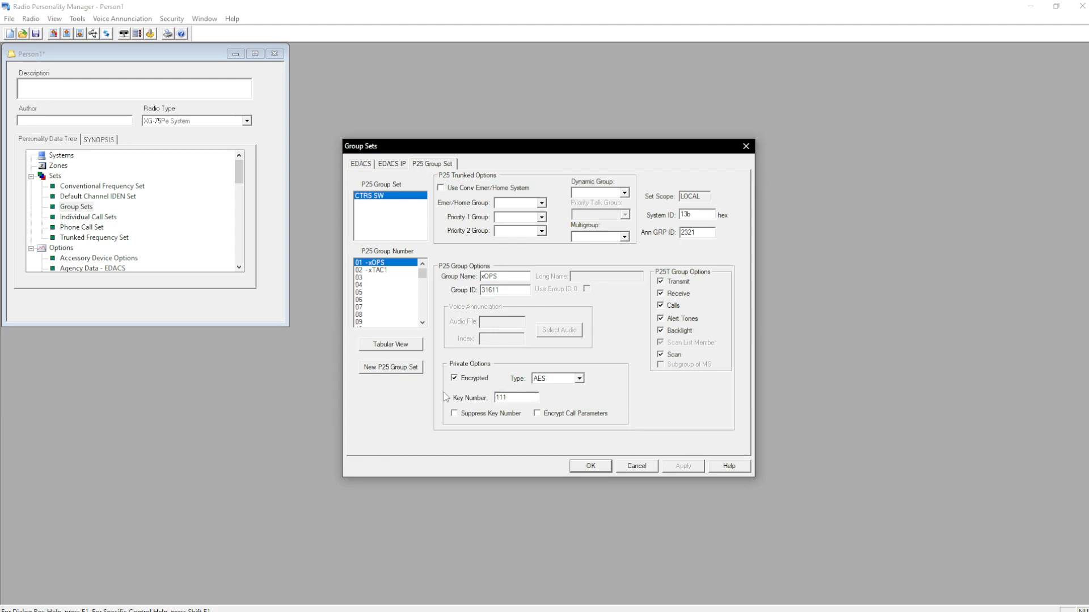
{"action": "left_click", "coordinate": [553, 378]}
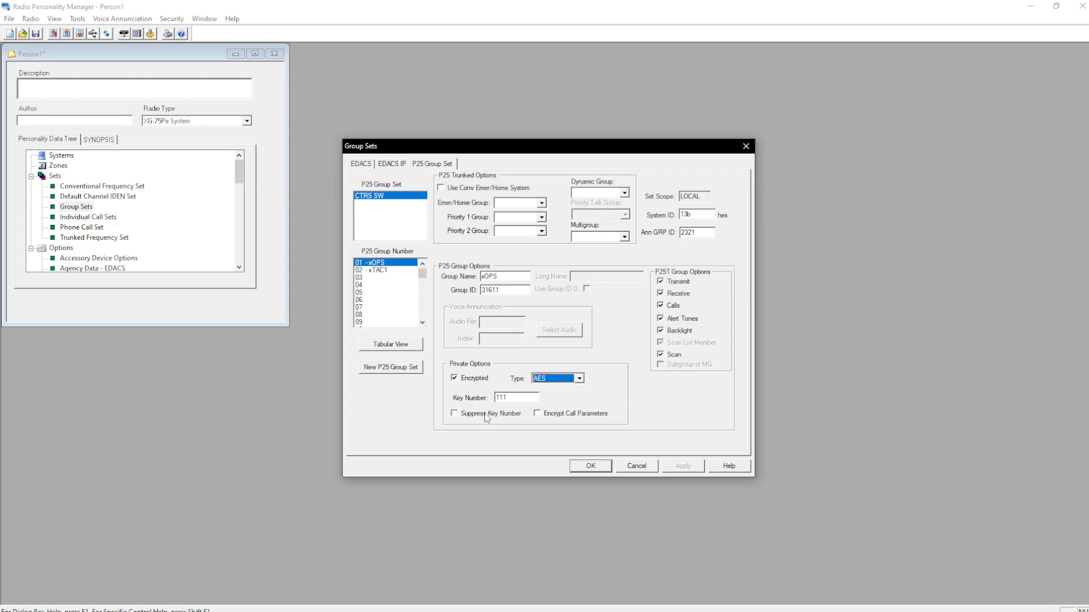
{"action": "mouse_move", "coordinate": [562, 423]}
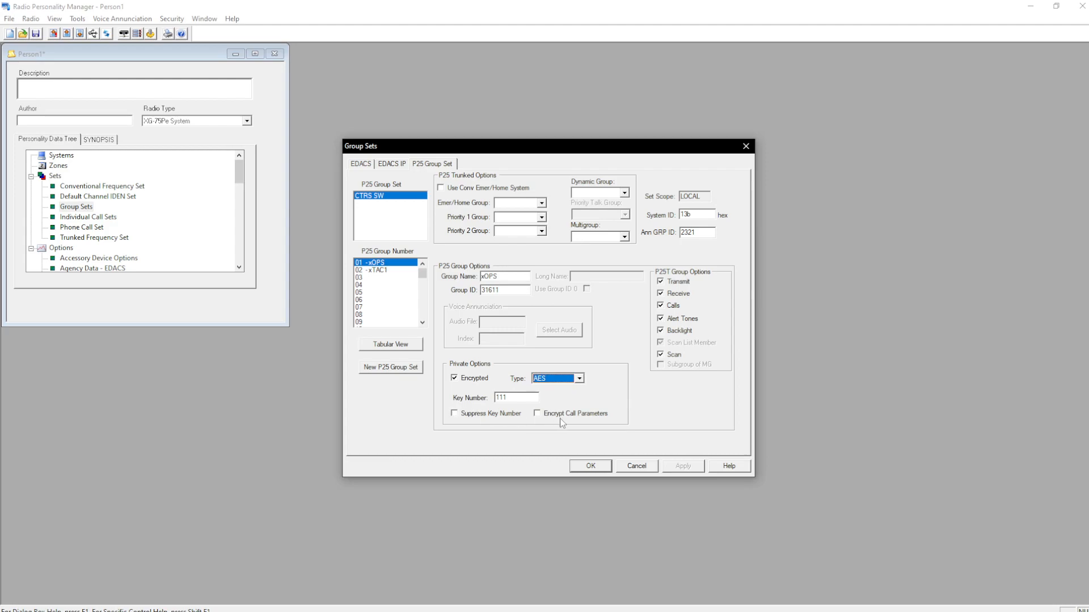
{"action": "mouse_move", "coordinate": [581, 413]}
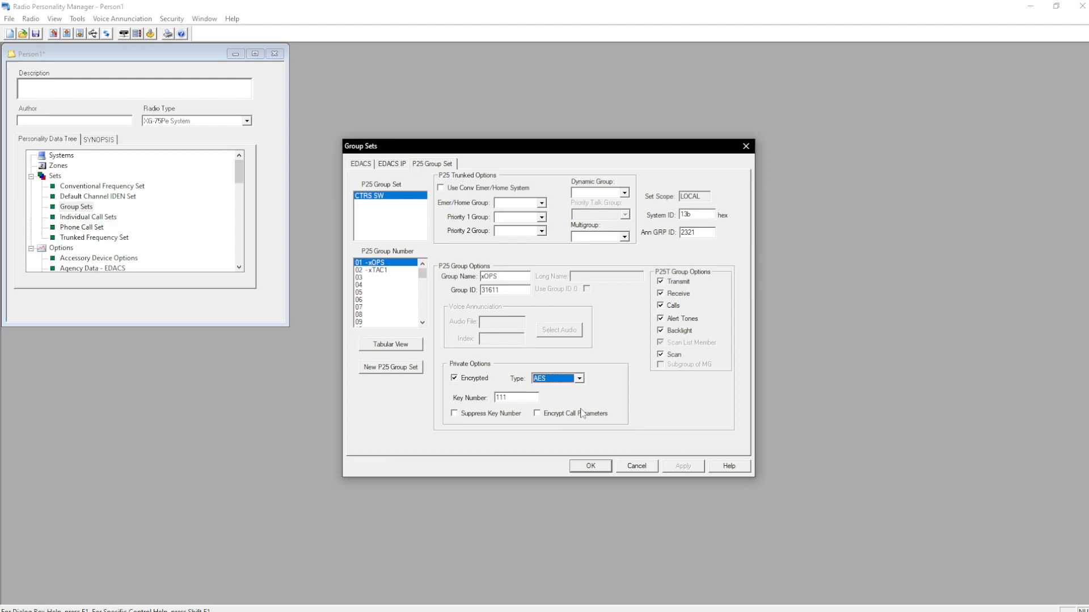
{"action": "mouse_move", "coordinate": [527, 421]}
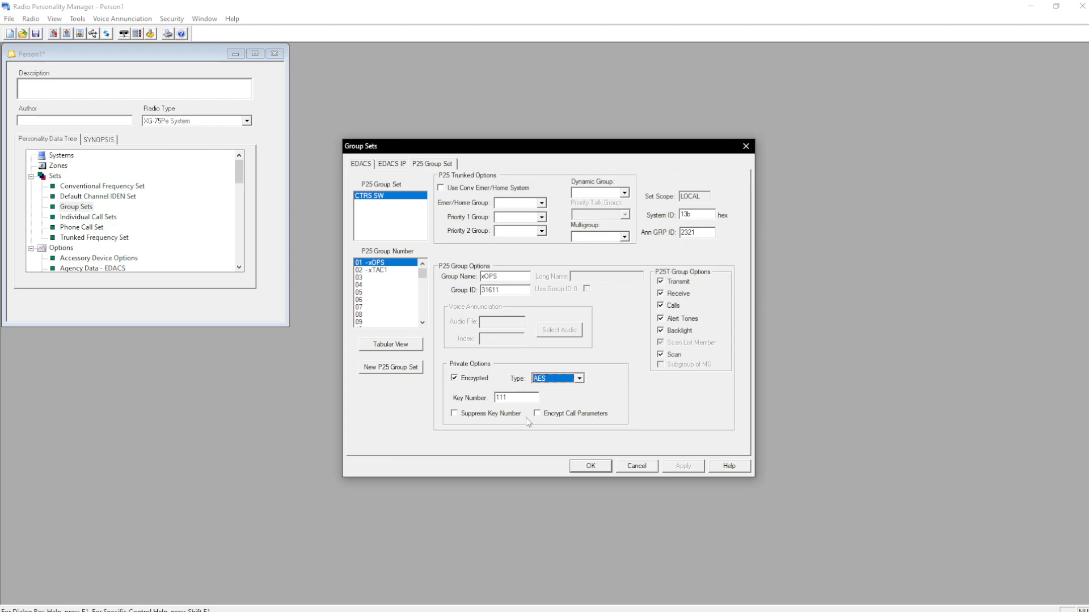
{"action": "mouse_move", "coordinate": [489, 319]}
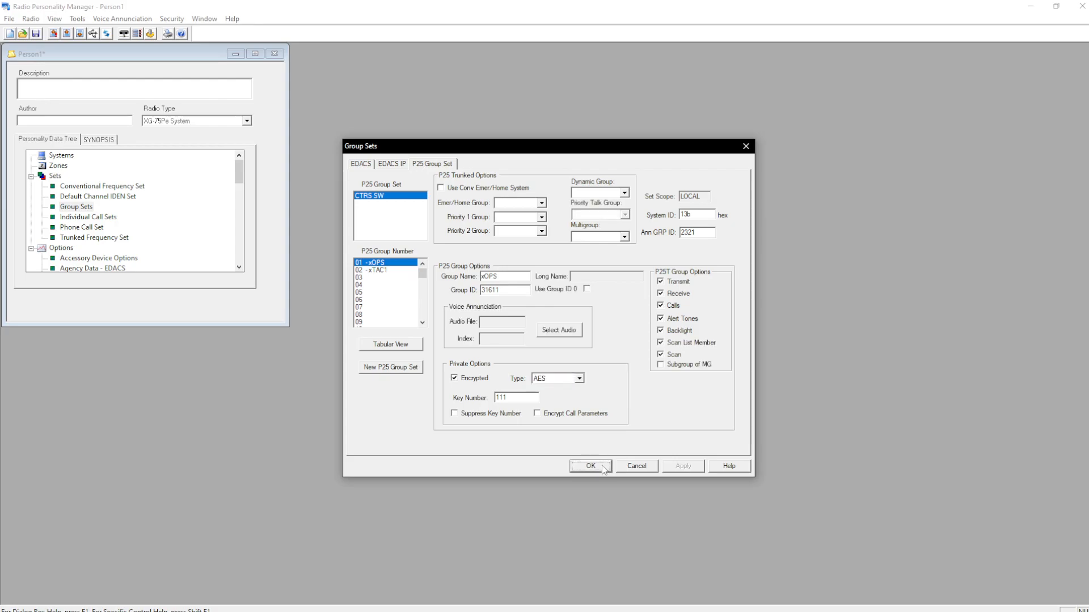
{"action": "left_click", "coordinate": [589, 465]}
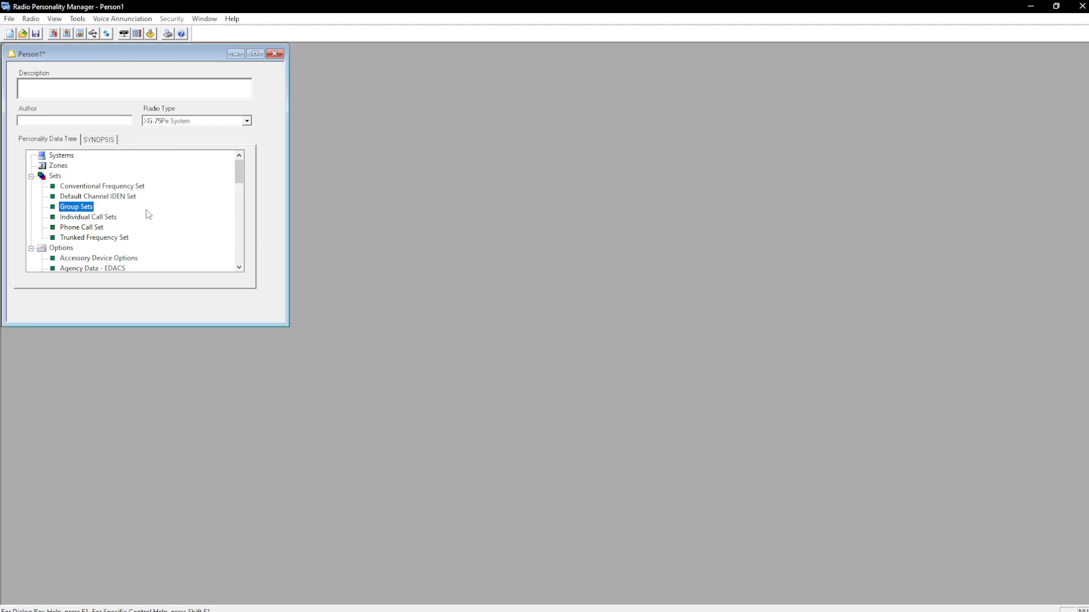
Create the CTRS channel IDEN set with row 3 at 146 MHz, 6.25 kHz spacing.
{"action": "double_click", "coordinate": [97, 196]}
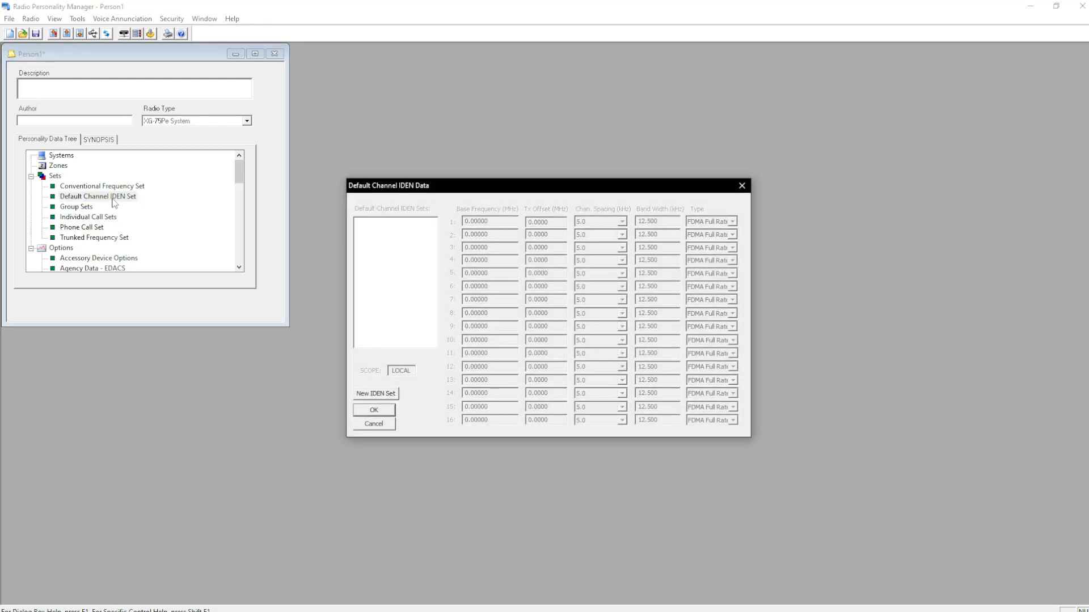
{"action": "mouse_move", "coordinate": [331, 272]}
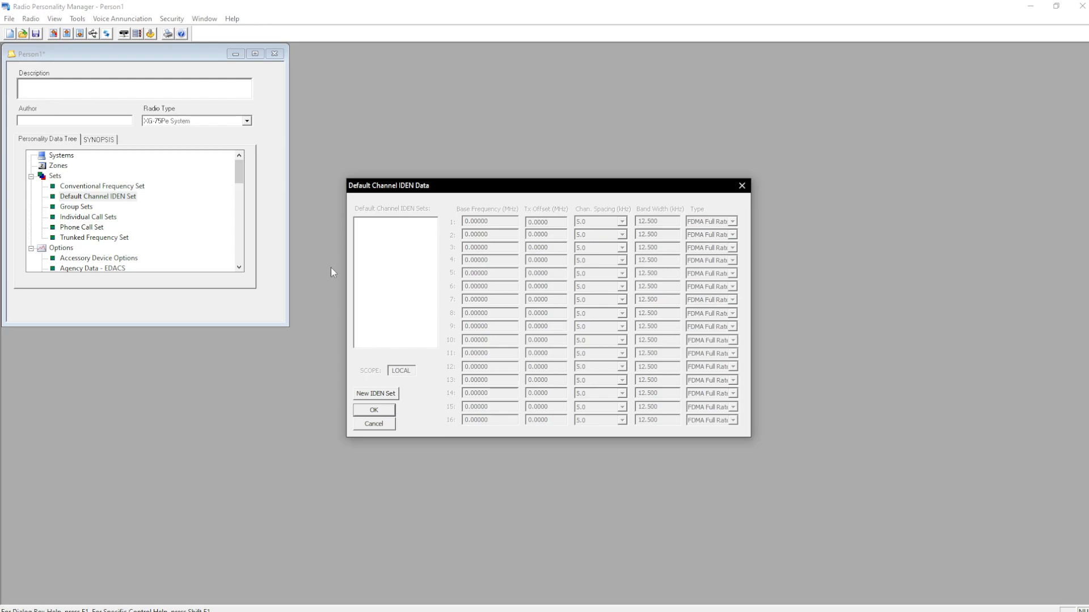
{"action": "left_click", "coordinate": [375, 393]}
{"action": "type", "text": "ctrs"}
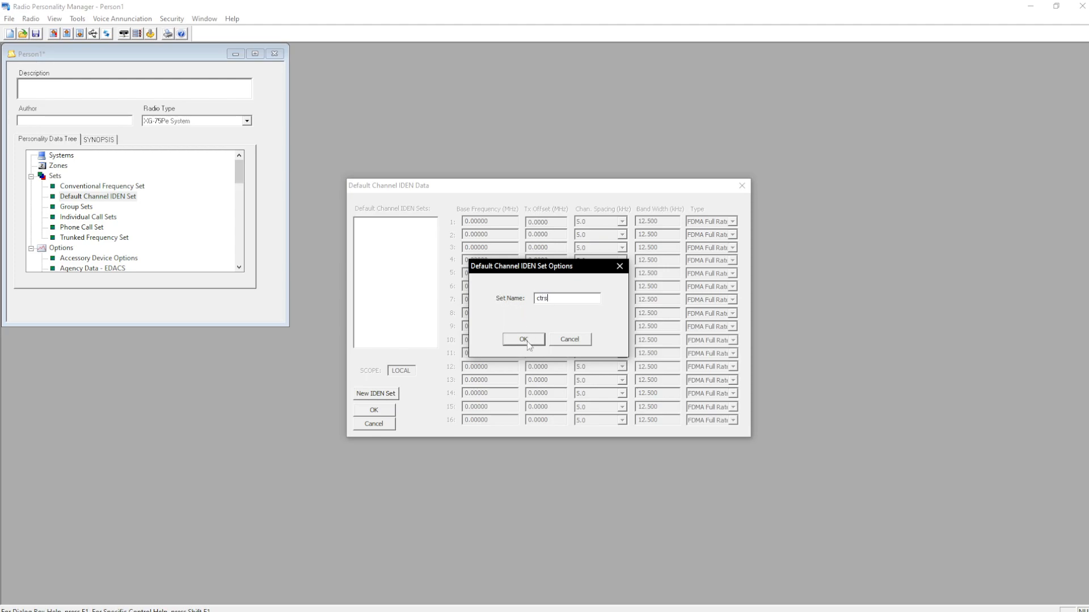
{"action": "left_click", "coordinate": [522, 340]}
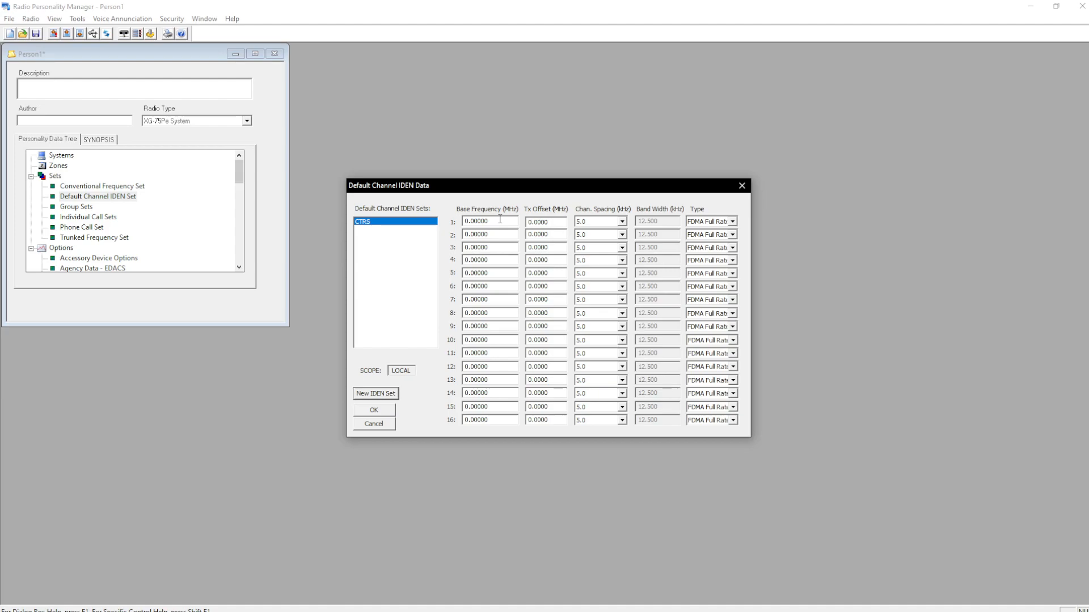
{"action": "mouse_move", "coordinate": [503, 214]}
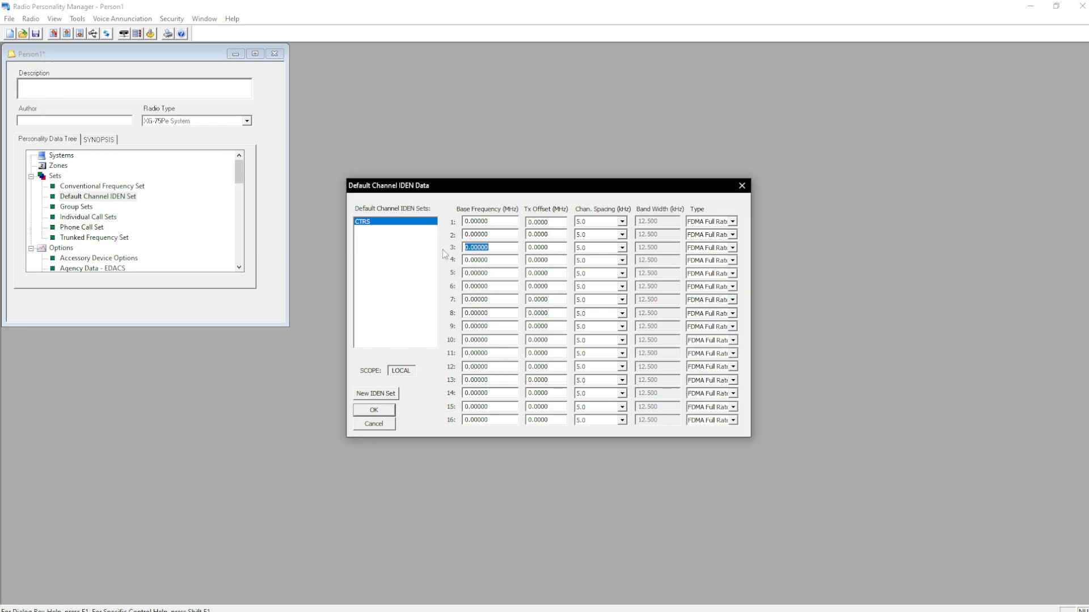
{"action": "type", "text": "146."}
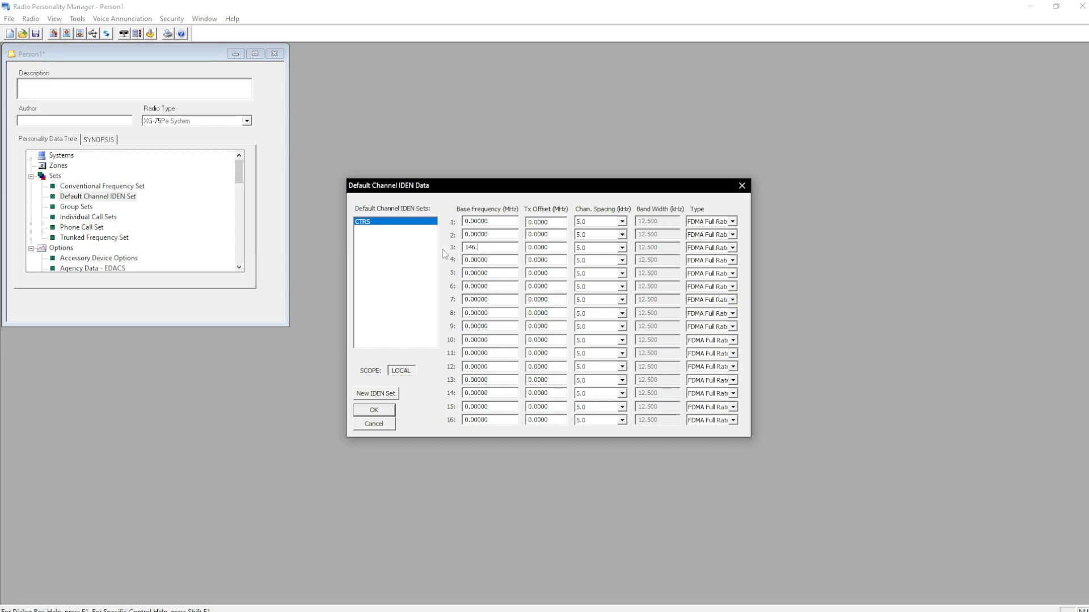
{"action": "key", "text": "Tab"}
{"action": "type", "text": "1"}
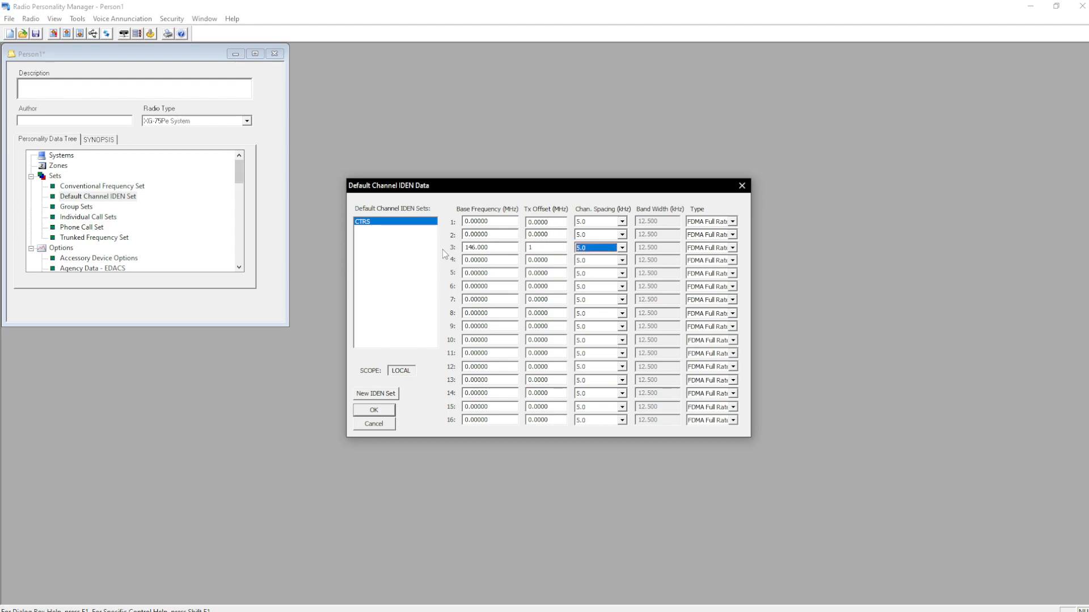
{"action": "left_click", "coordinate": [622, 248]}
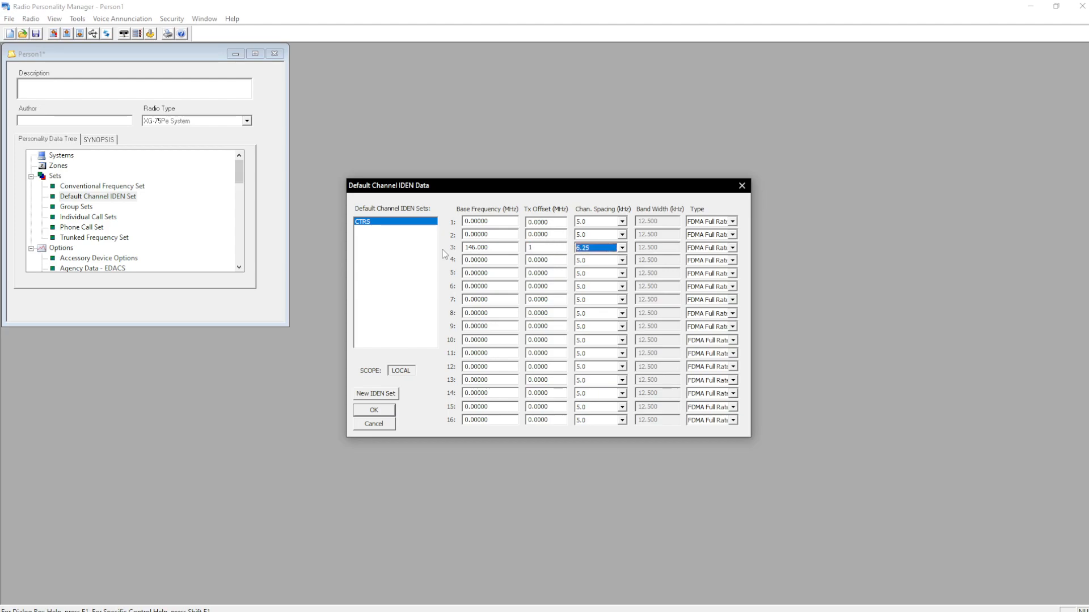
{"action": "left_click", "coordinate": [708, 247]}
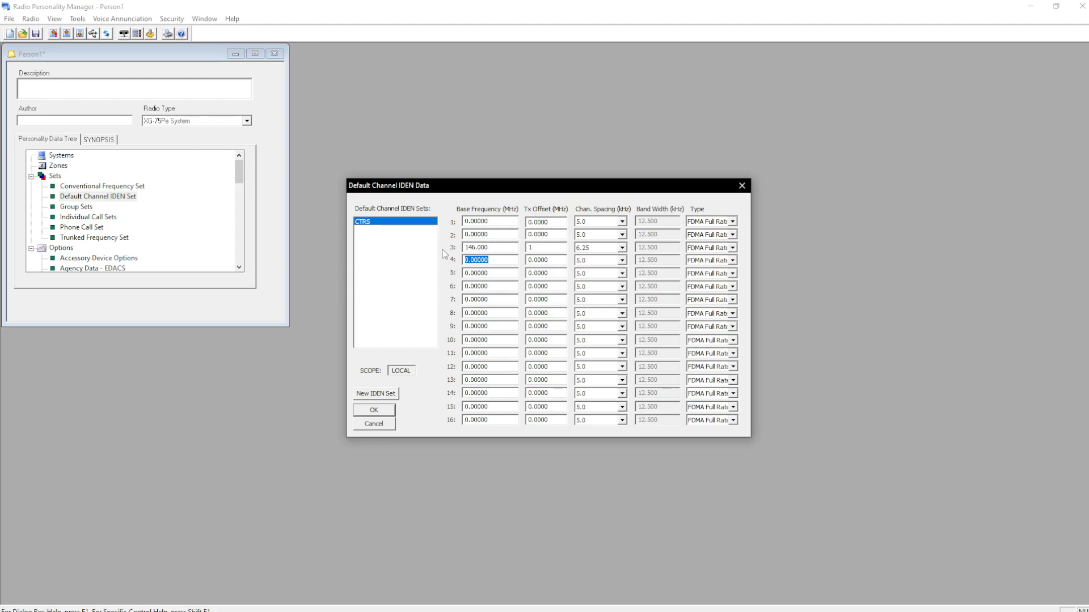
Add row 4 at 450 MHz with offset 5 and 6.25 kHz spacing.
{"action": "type", "text": "451"}
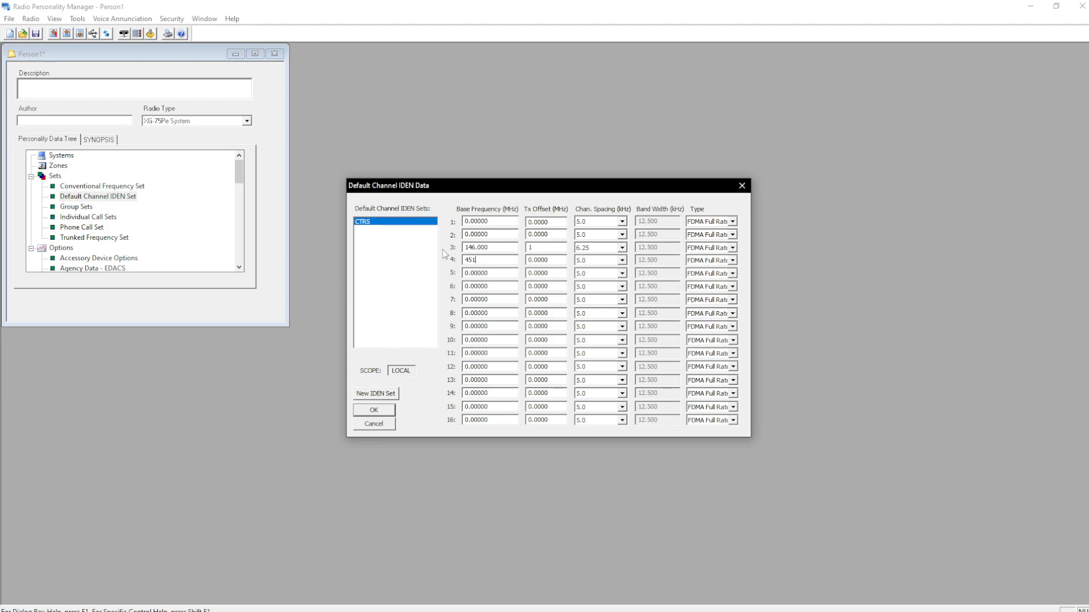
{"action": "key", "text": "Tab"}
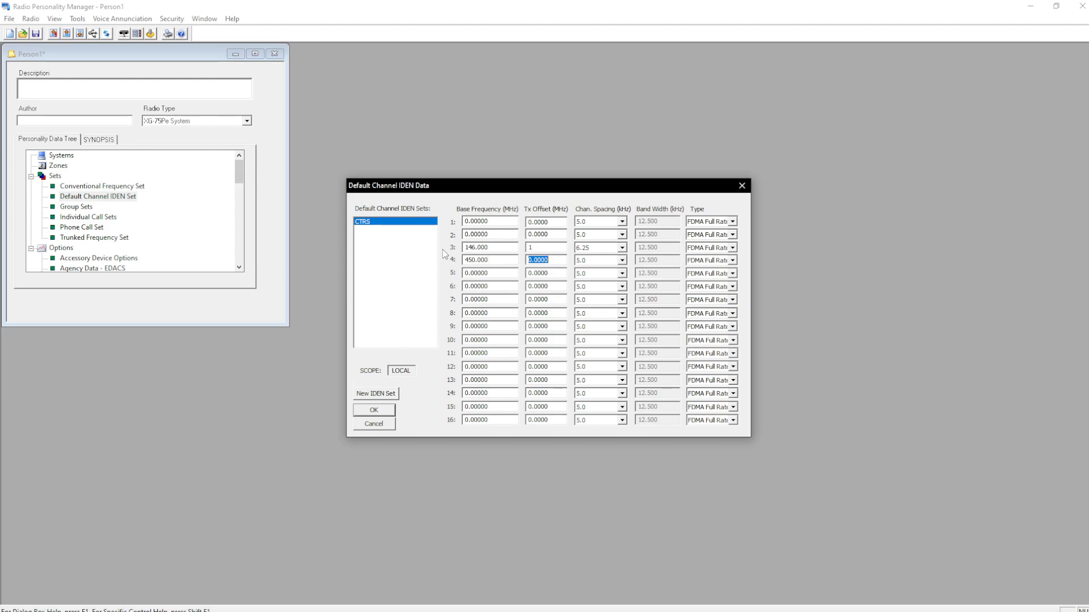
{"action": "type", "text": "5"}
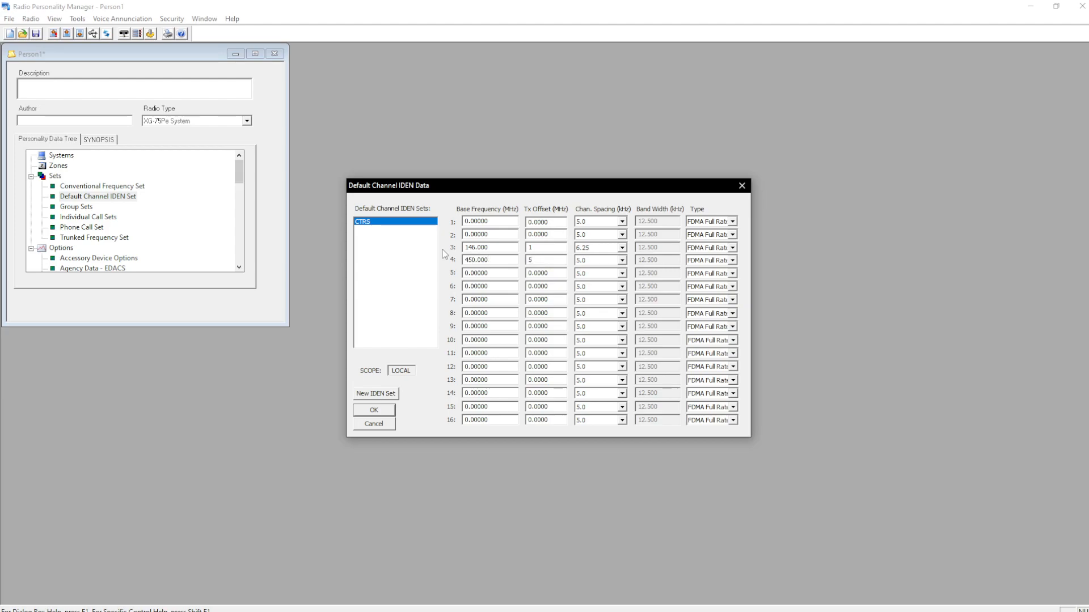
{"action": "left_click", "coordinate": [595, 260]}
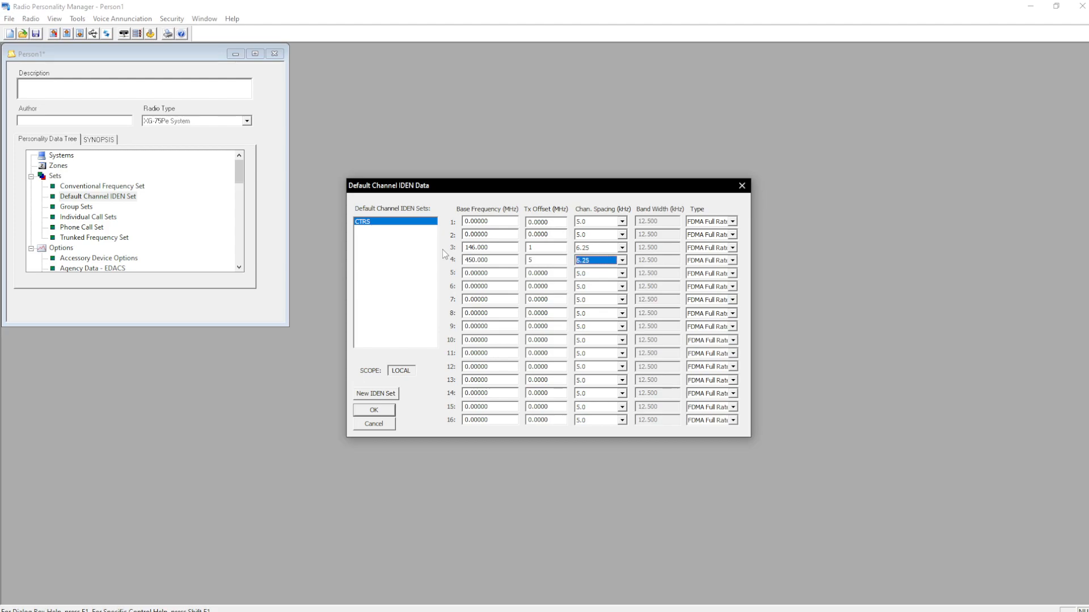
{"action": "left_click", "coordinate": [707, 260]}
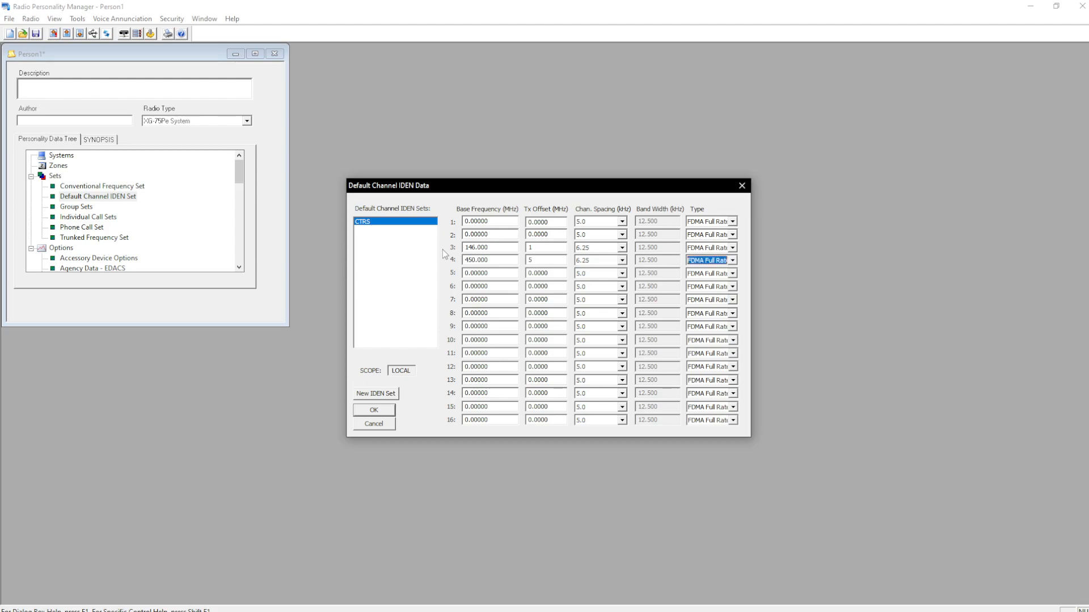
{"action": "left_click", "coordinate": [374, 409]}
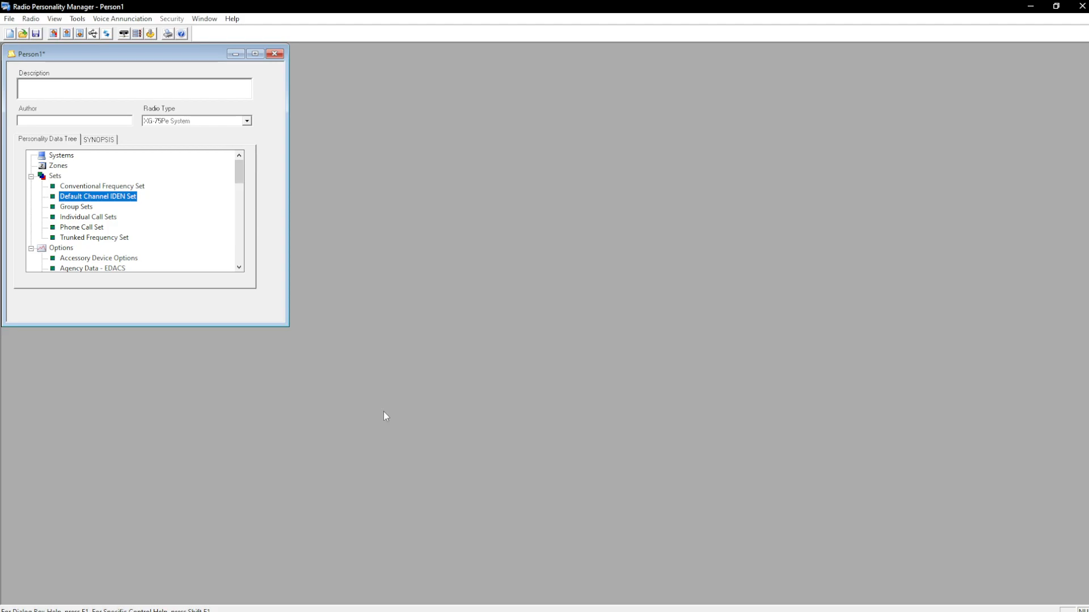
Show the P25 conventional frequency sets page.
{"action": "double_click", "coordinate": [102, 185]}
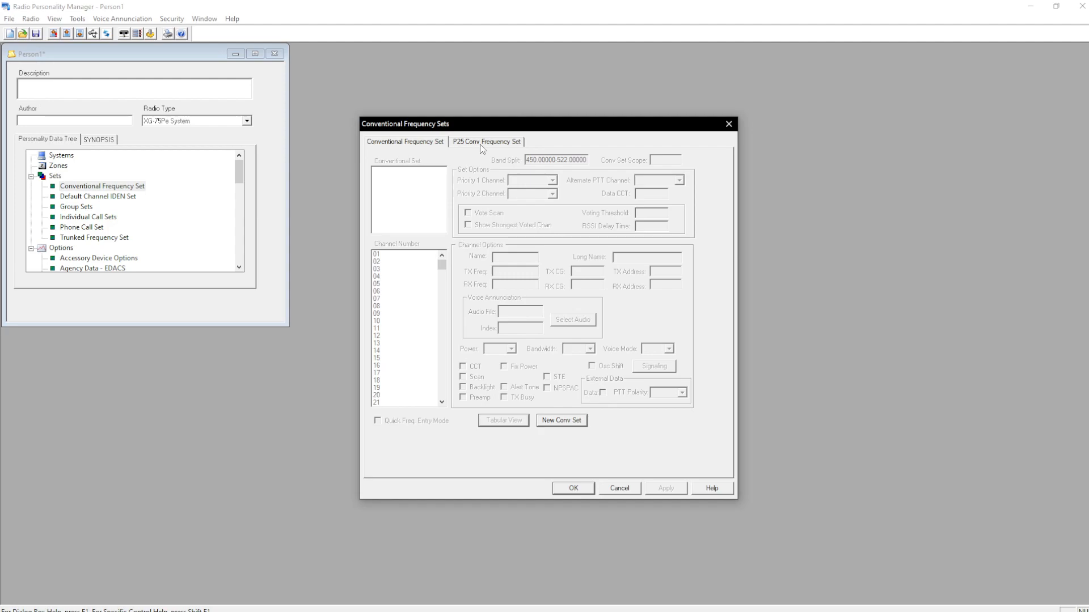
{"action": "left_click", "coordinate": [485, 141]}
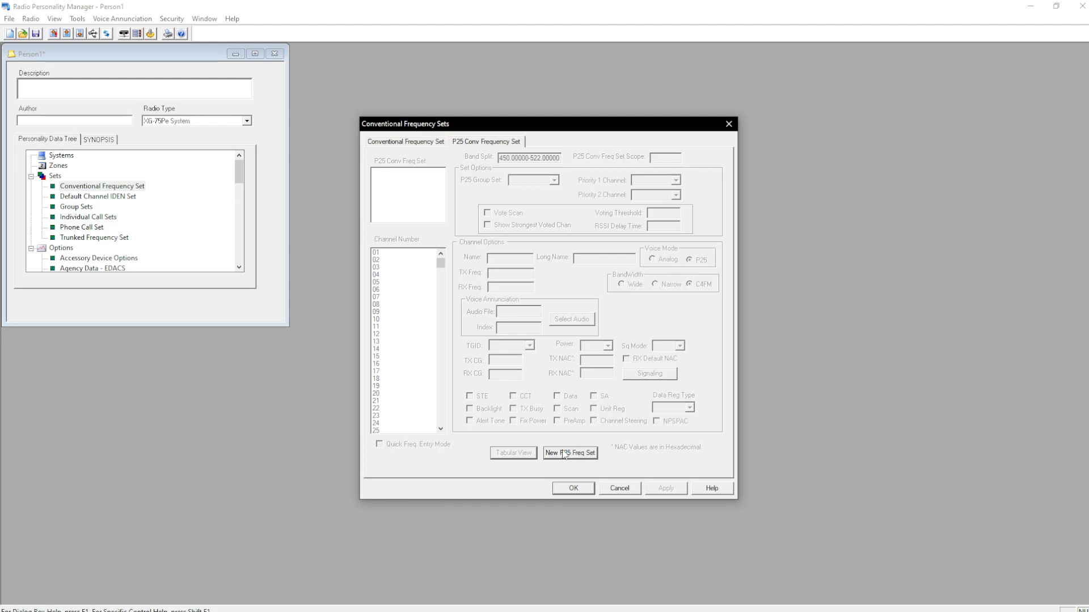
{"action": "mouse_move", "coordinate": [563, 450]}
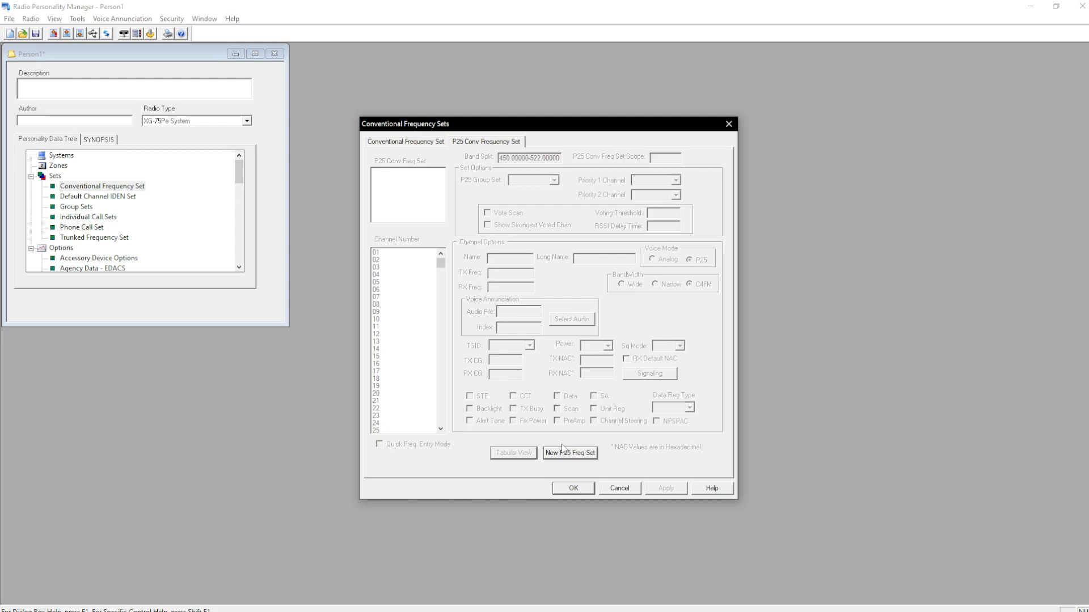
Create P25 conventional set CTRS IO with channel 01 named CH1 P.
{"action": "left_click", "coordinate": [569, 452]}
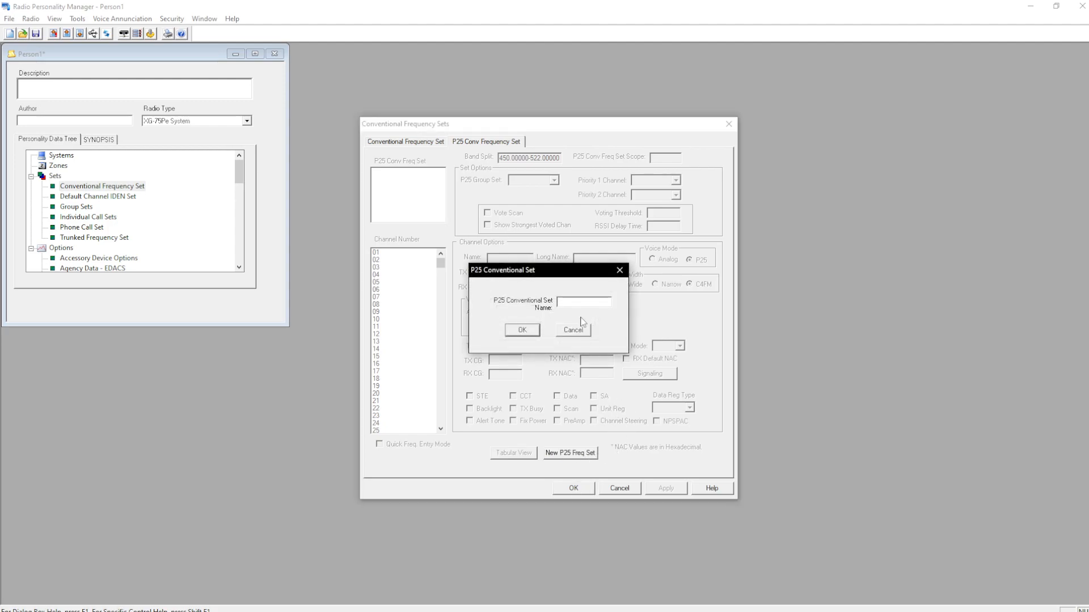
{"action": "type", "text": "ctrs d"}
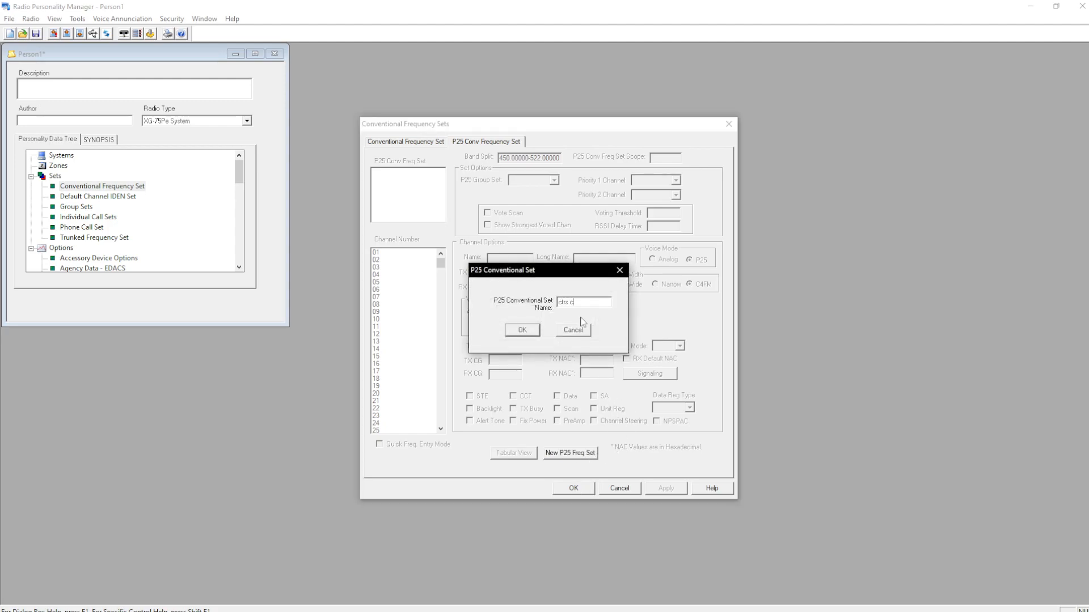
{"action": "left_click", "coordinate": [522, 330]}
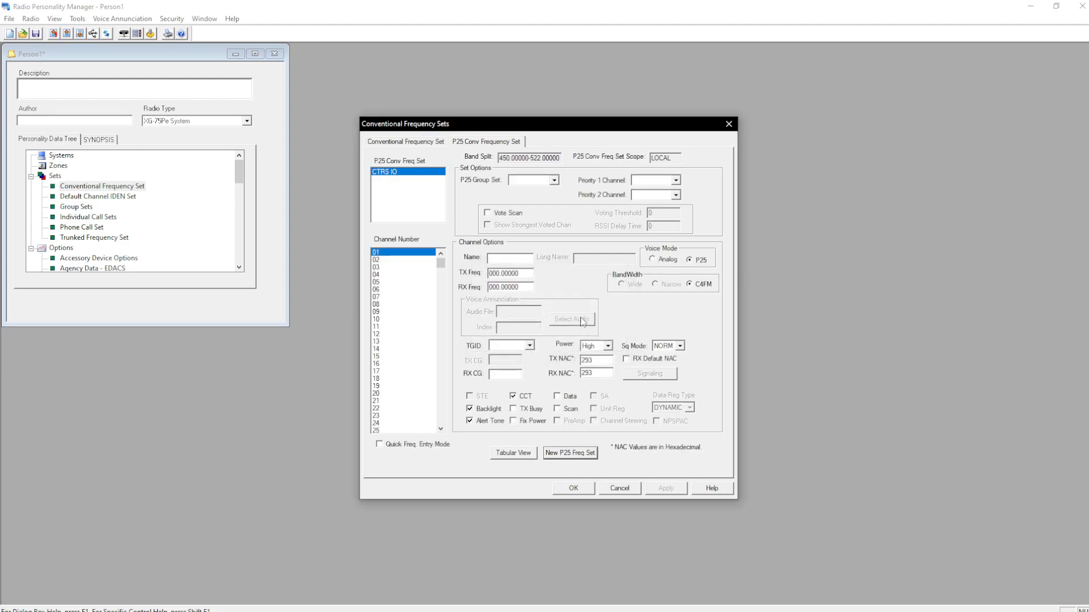
{"action": "mouse_move", "coordinate": [569, 318]}
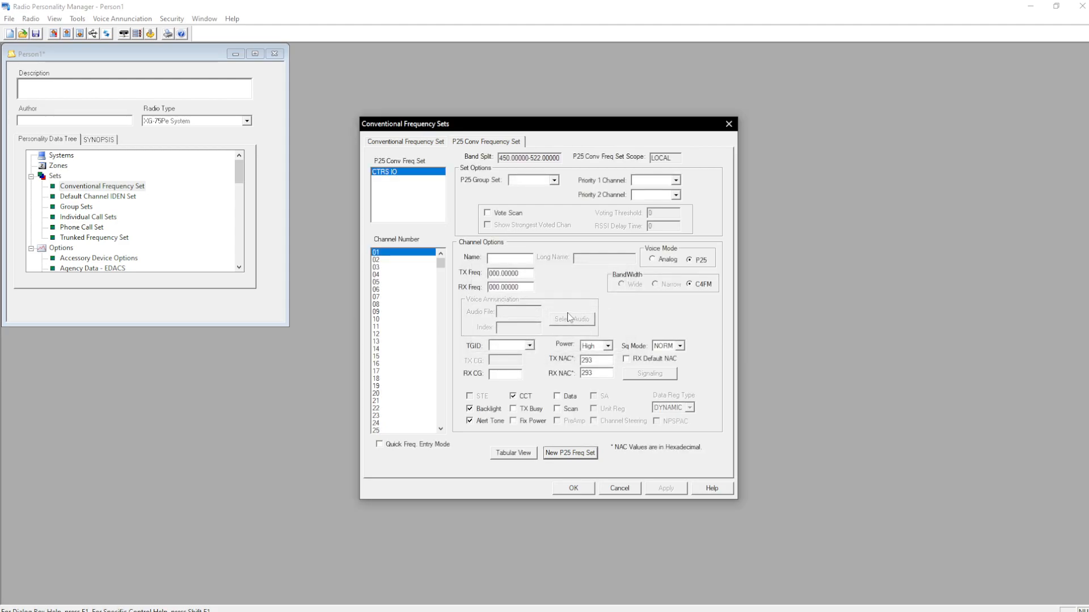
{"action": "type", "text": "CH"}
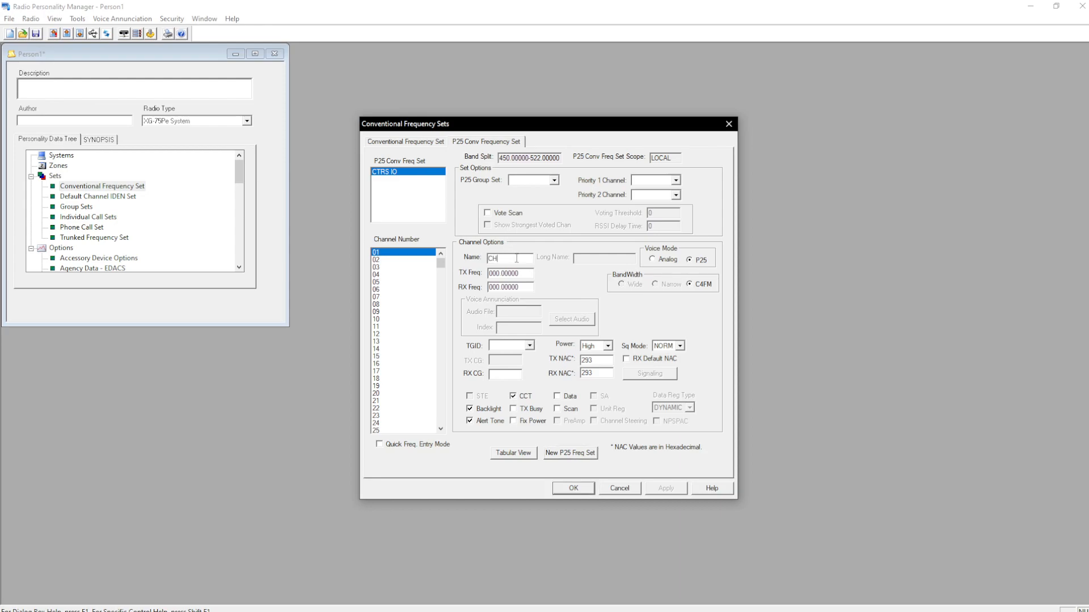
{"action": "type", "text": "1"}
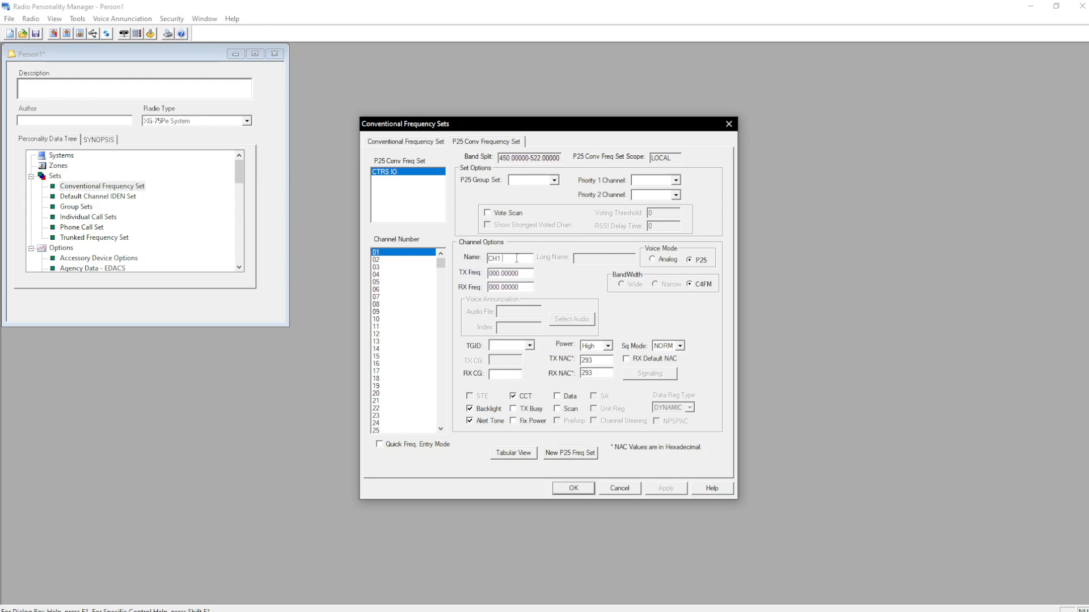
{"action": "type", "text": "P"}
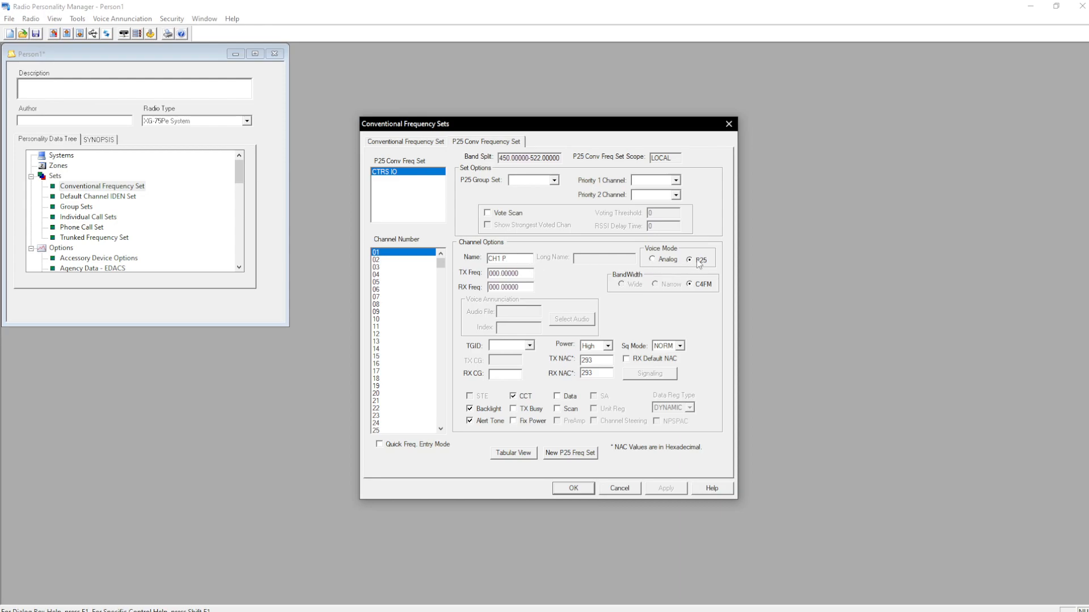
{"action": "mouse_move", "coordinate": [699, 284]}
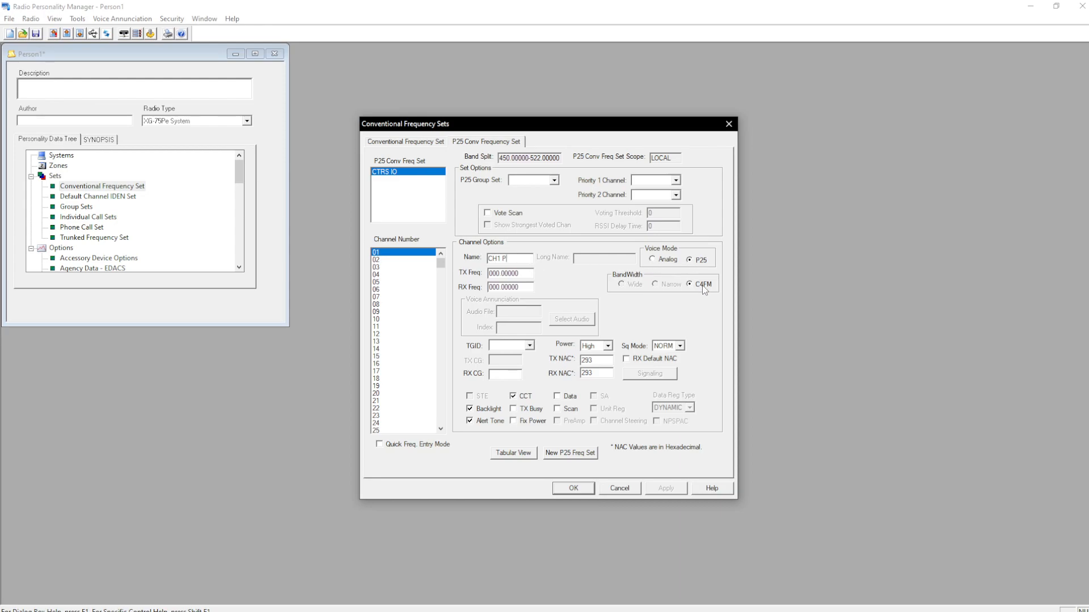
{"action": "mouse_move", "coordinate": [706, 257]}
{"action": "type", "text": "456.8125"}
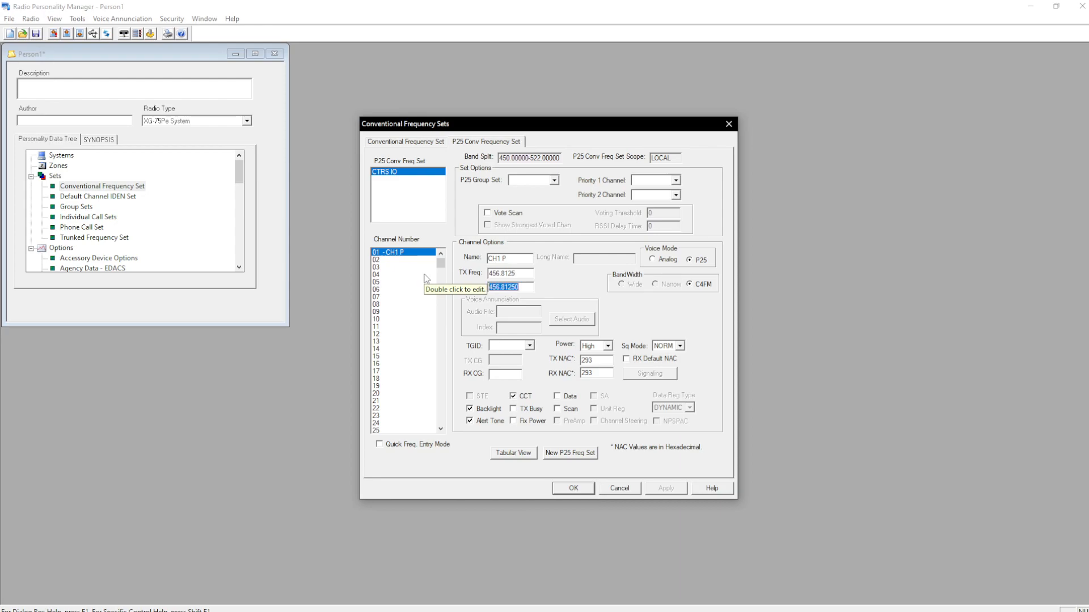
{"action": "mouse_move", "coordinate": [611, 344]}
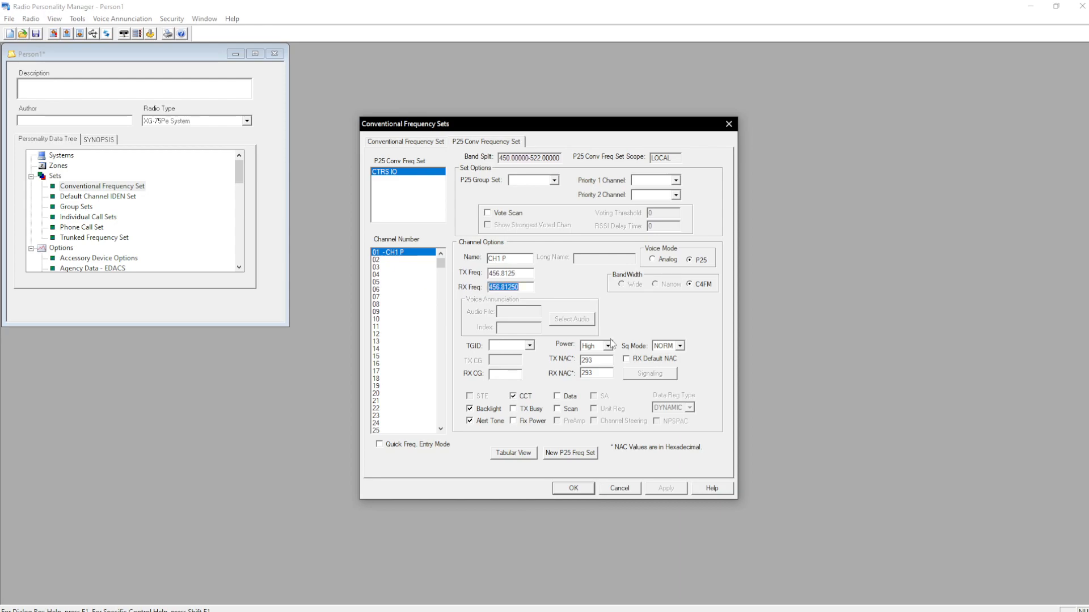
Set channel 01 squelch to normal, NAC 13b, receive code guard, and STE.
{"action": "left_click", "coordinate": [681, 345]}
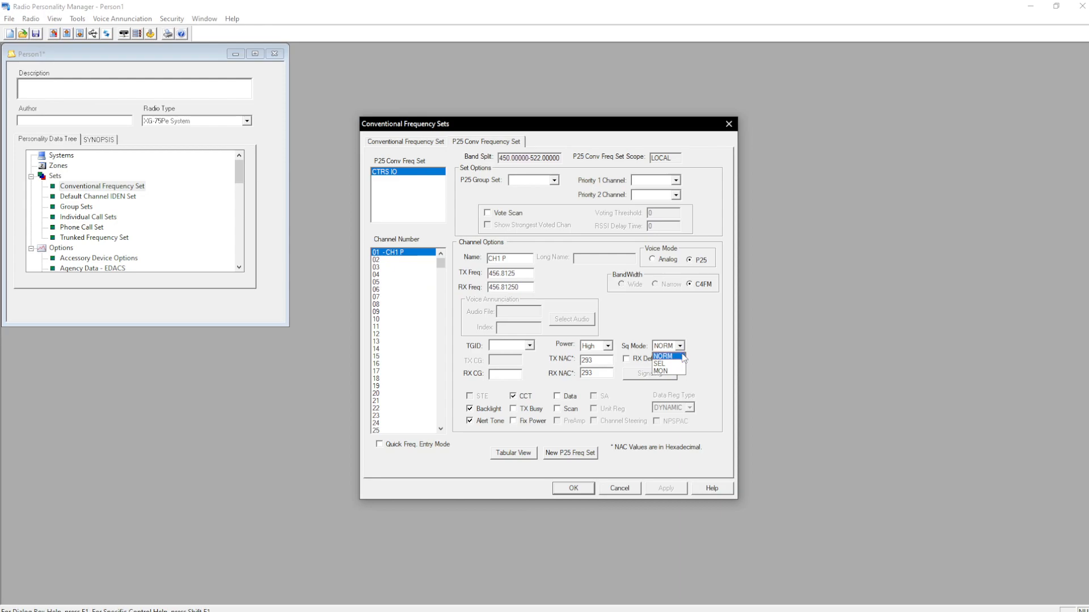
{"action": "left_click", "coordinate": [662, 356]}
{"action": "type", "text": "13b"}
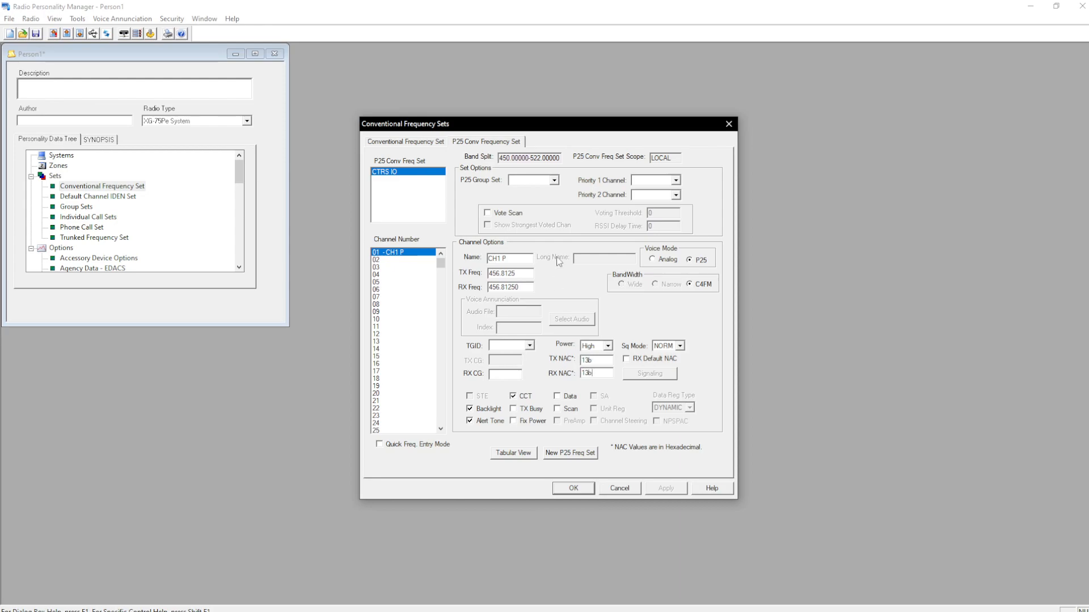
{"action": "left_click", "coordinate": [530, 180]}
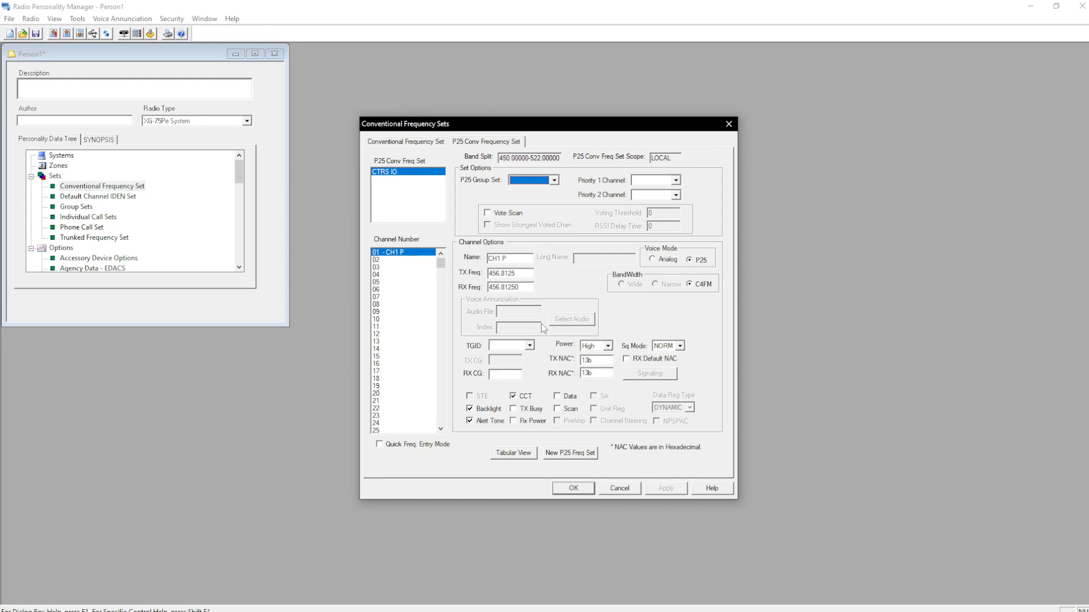
{"action": "mouse_move", "coordinate": [531, 355]}
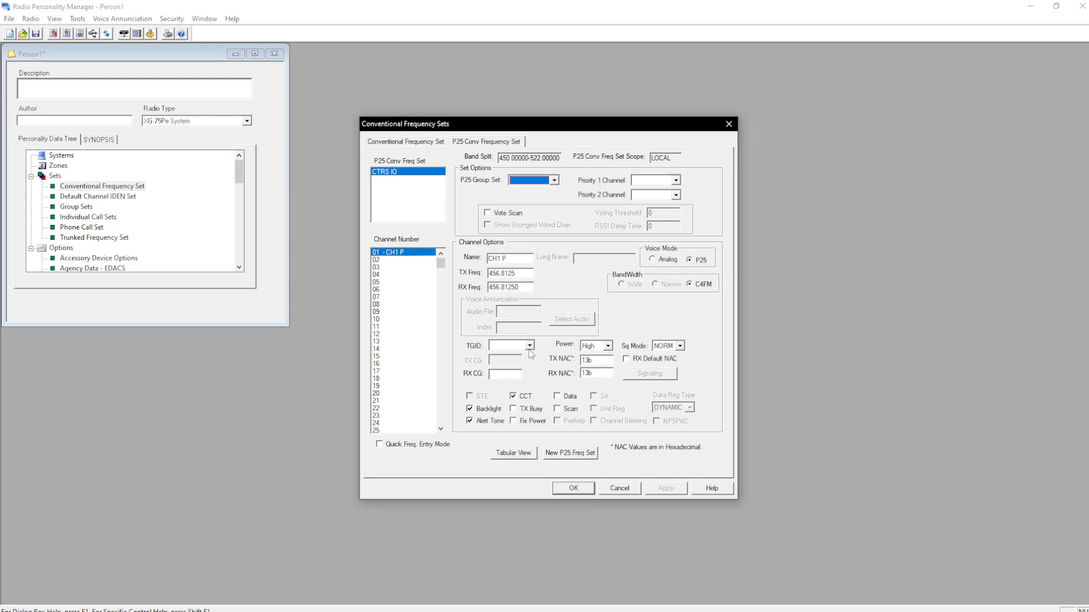
{"action": "left_click", "coordinate": [557, 408]}
{"action": "type", "text": "111.1"}
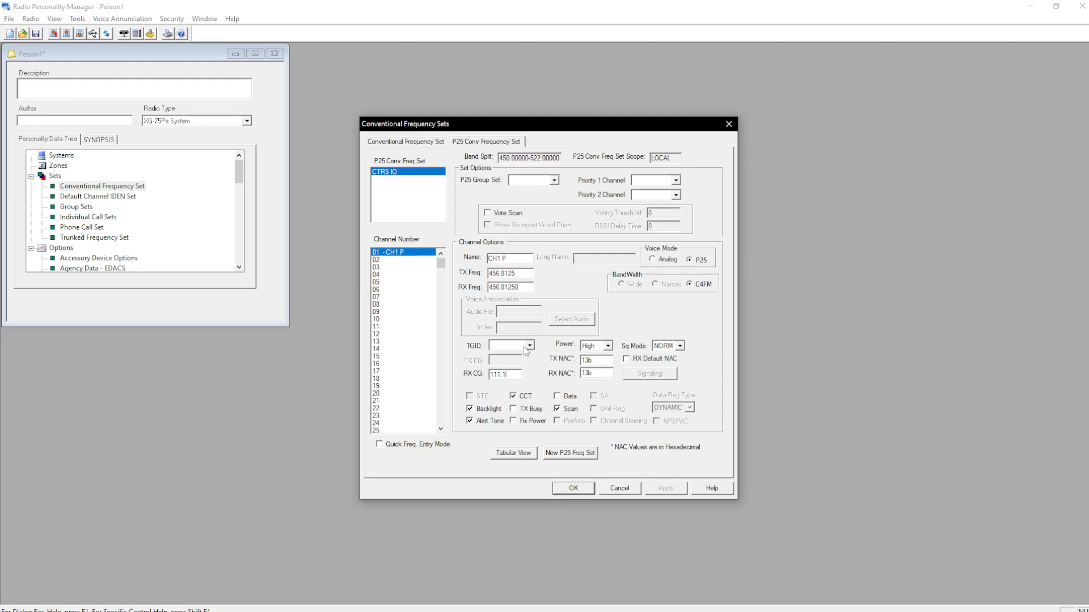
{"action": "left_click", "coordinate": [470, 395]}
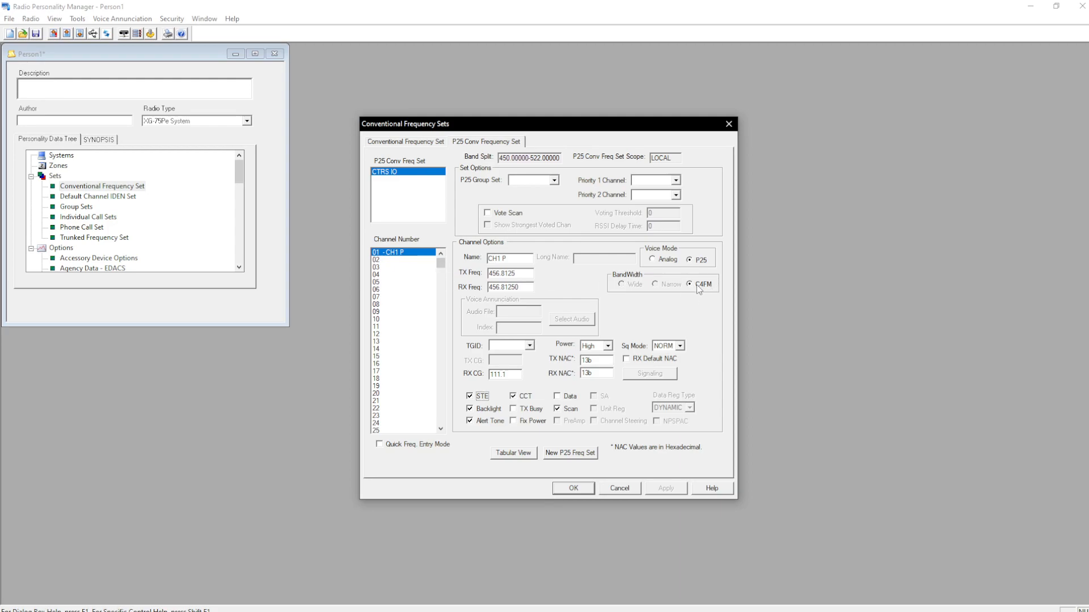
{"action": "mouse_move", "coordinate": [406, 264]}
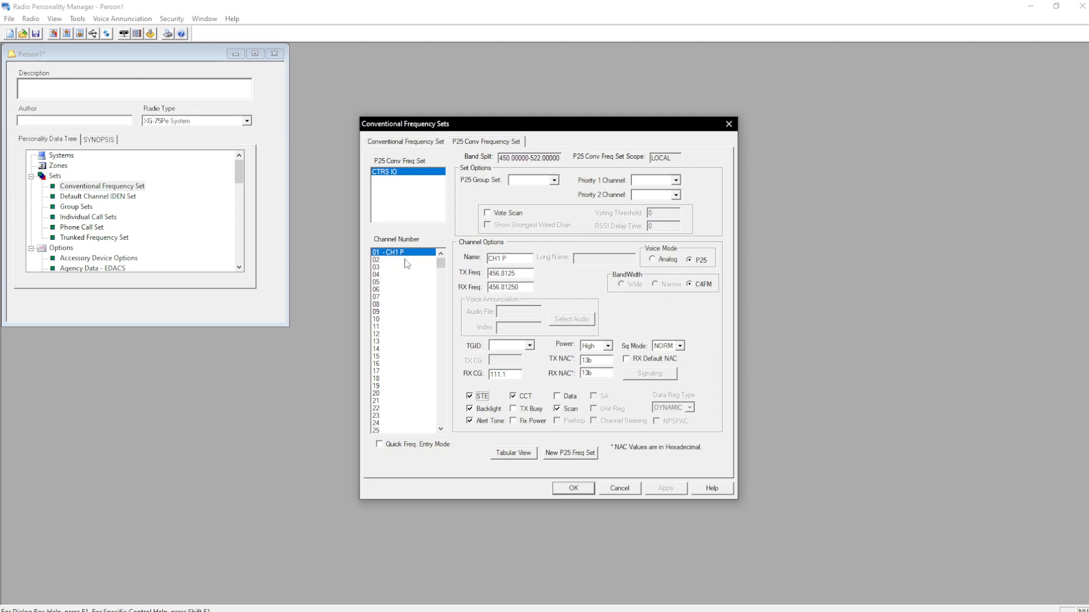
Add channel 06 'CH 5' at 464.5 MHz as analog voice.
{"action": "left_click", "coordinate": [377, 290]}
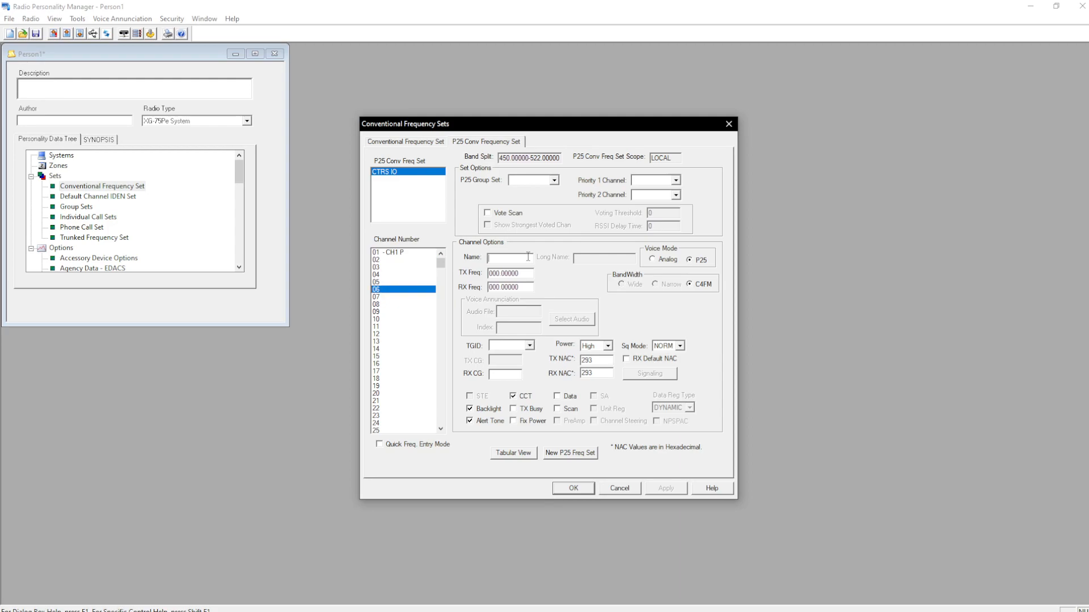
{"action": "type", "text": "C"}
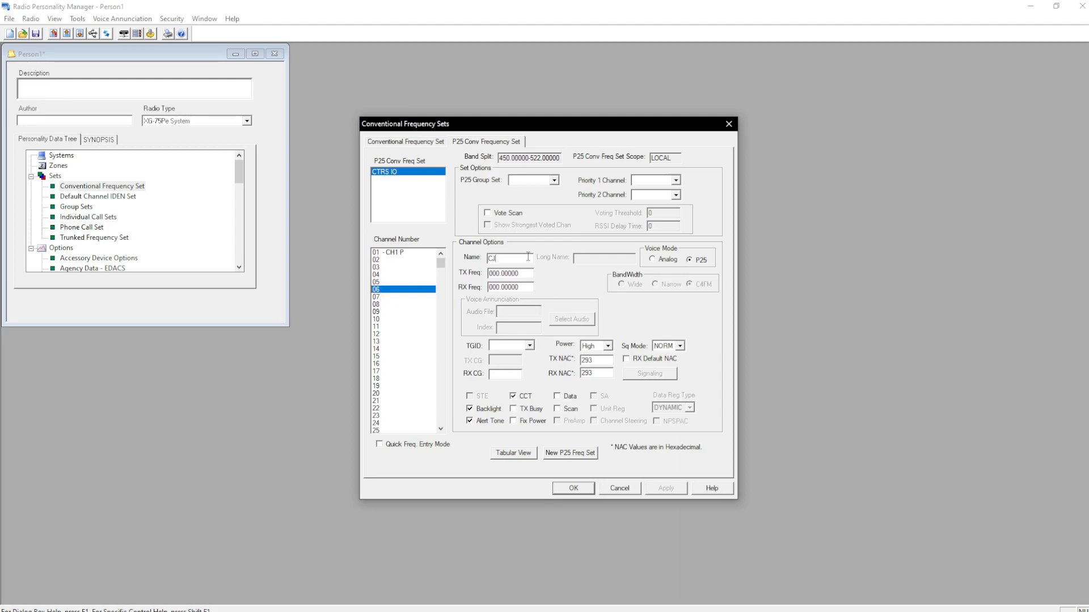
{"action": "type", "text": "H 5"}
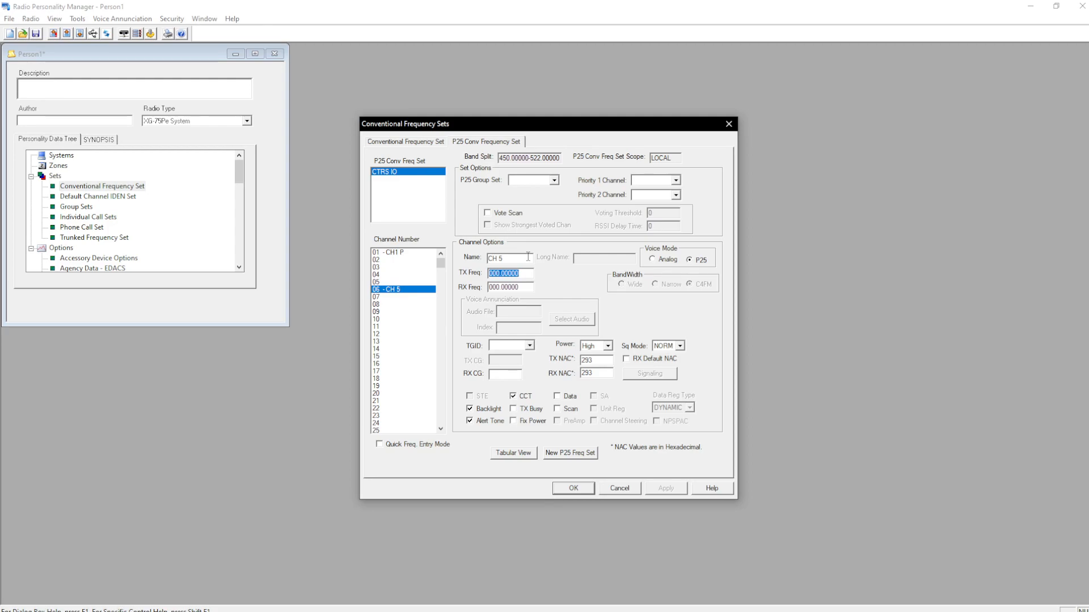
{"action": "type", "text": "464.5"}
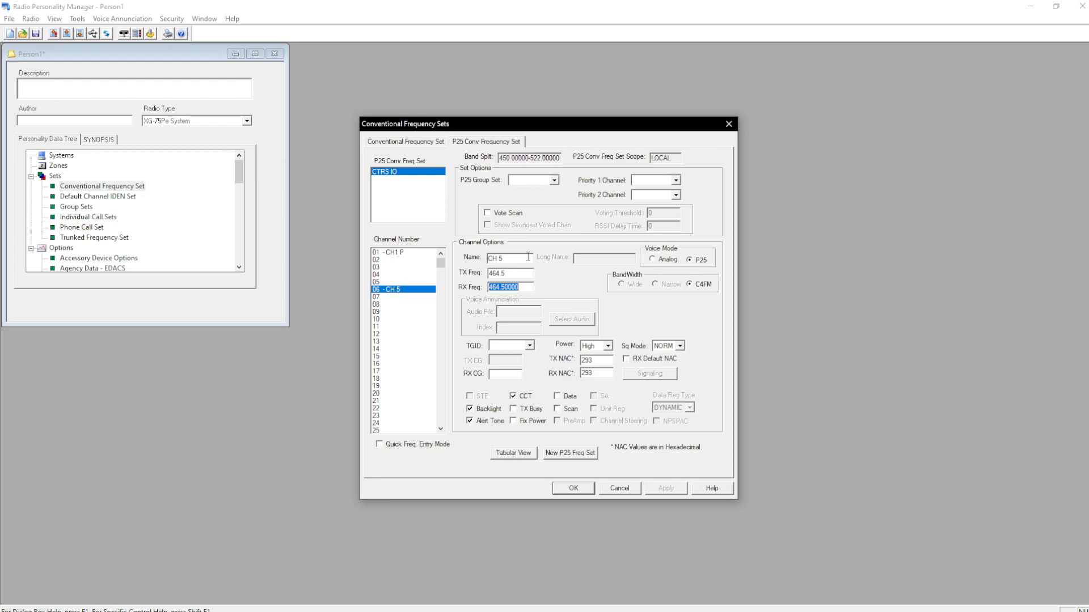
{"action": "mouse_move", "coordinate": [547, 334]}
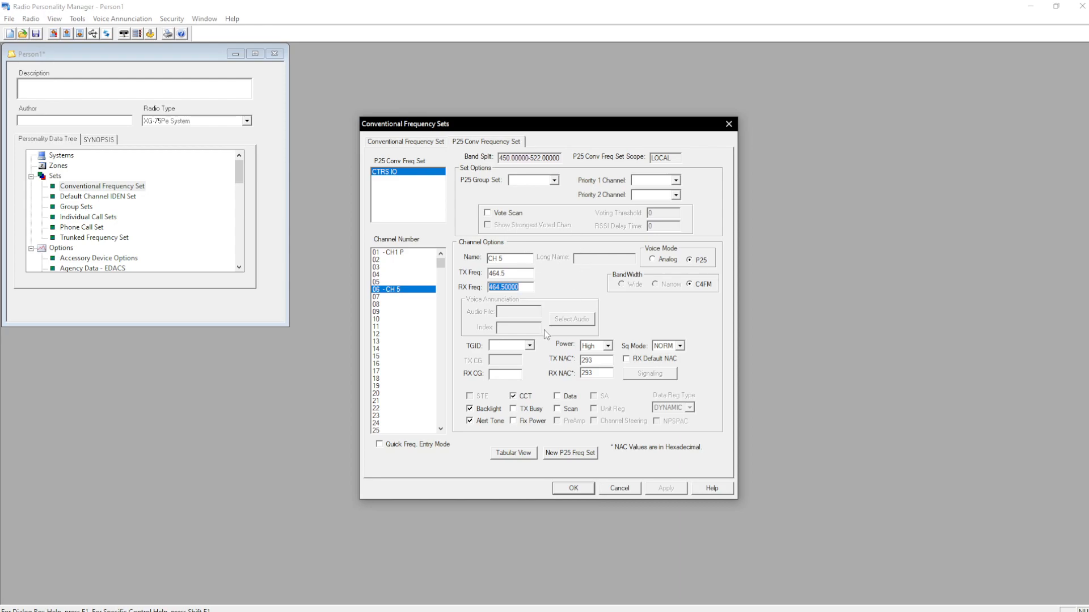
{"action": "left_click", "coordinate": [650, 259]}
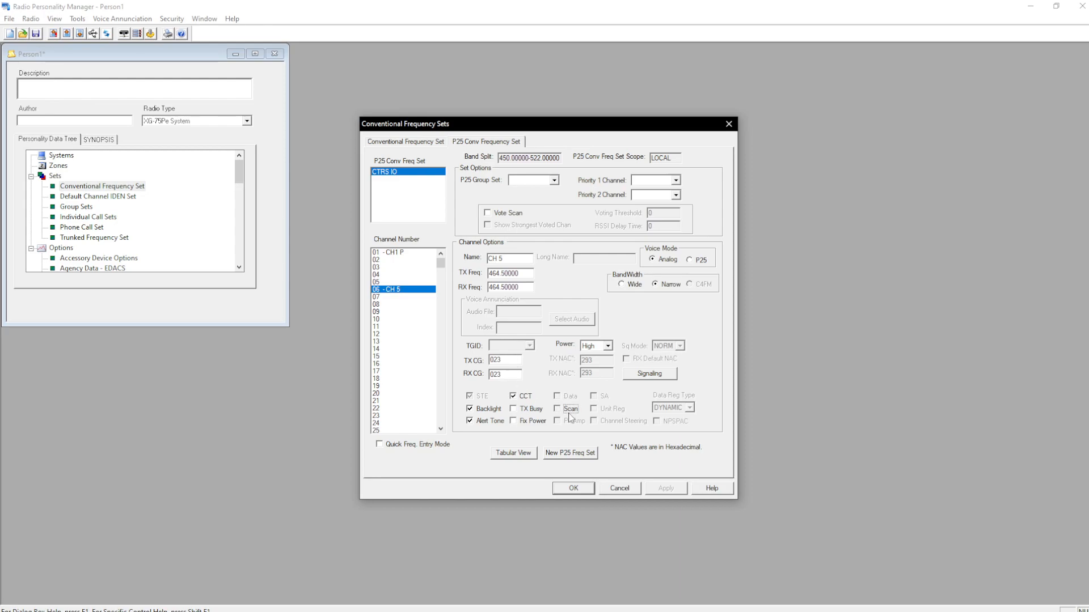
Give channel 06 MDC signaling with MDC STE and save the set.
{"action": "left_click", "coordinate": [648, 373]}
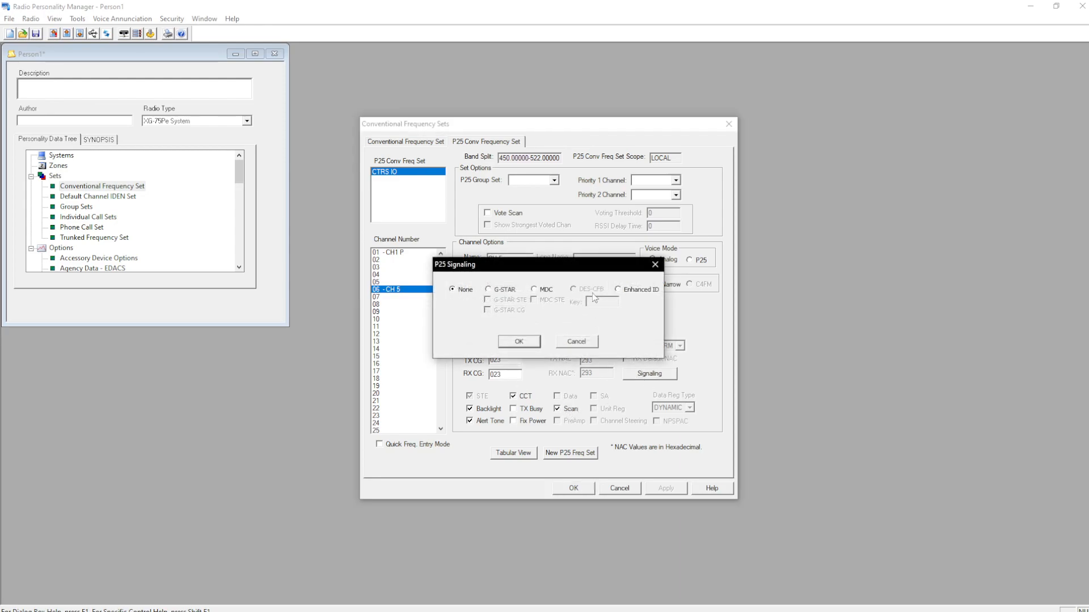
{"action": "left_click", "coordinate": [535, 290]}
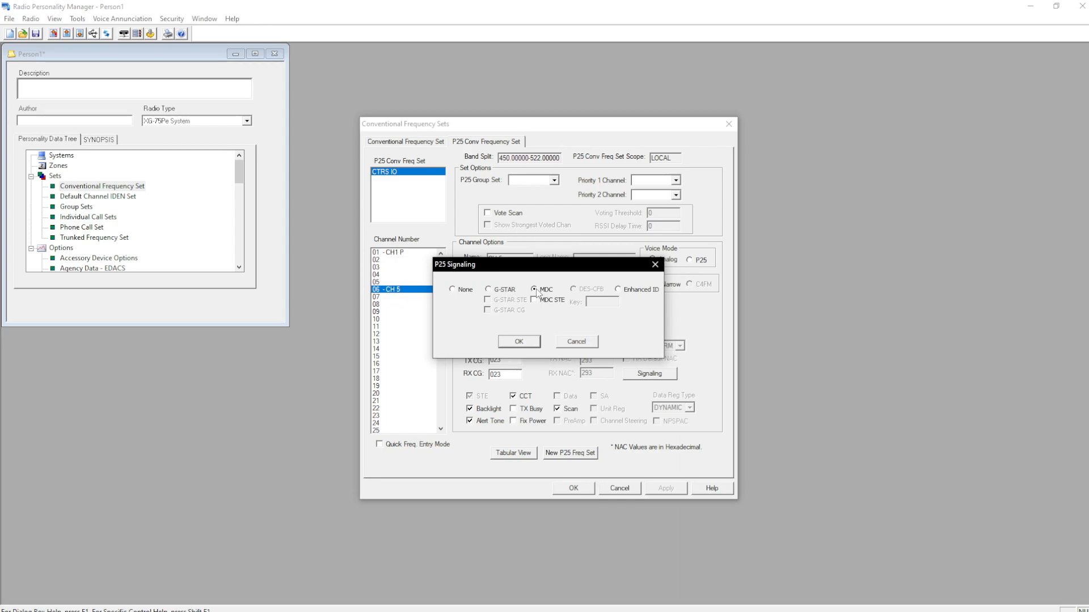
{"action": "left_click", "coordinate": [534, 300]}
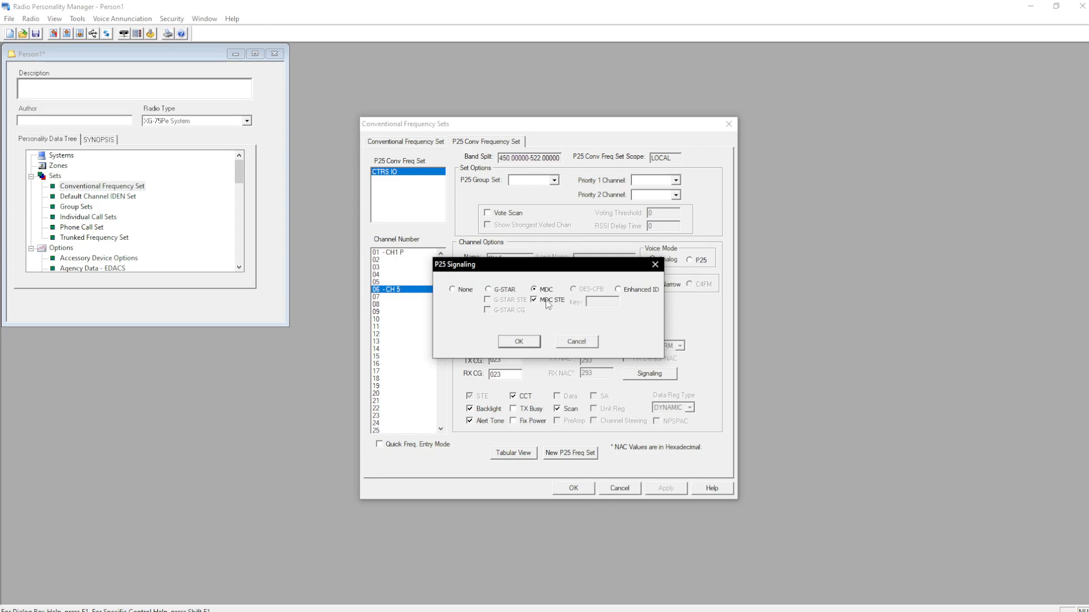
{"action": "mouse_move", "coordinate": [529, 353]}
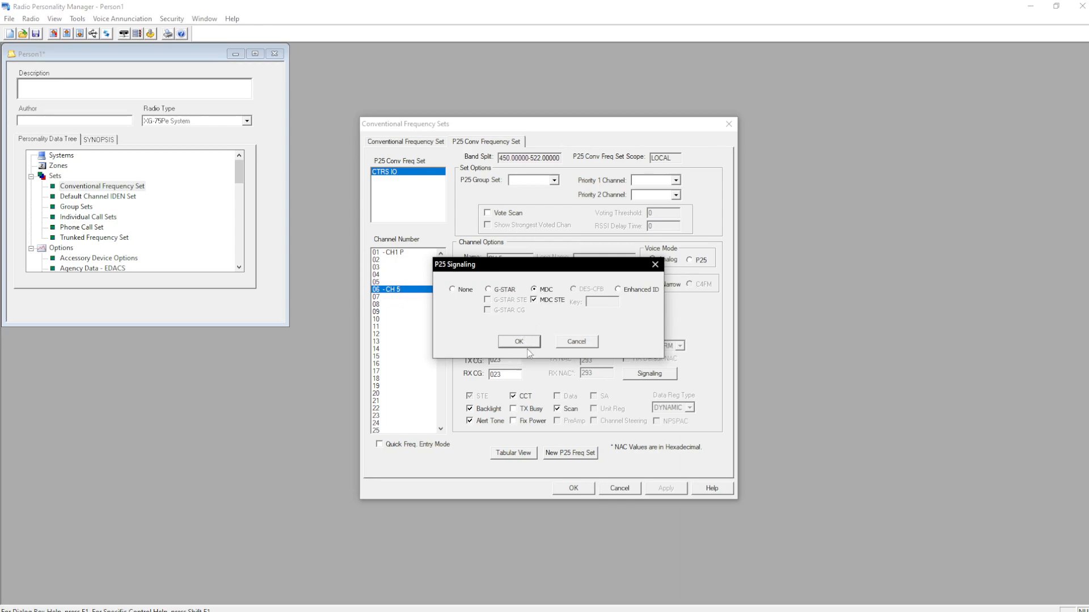
{"action": "left_click", "coordinate": [518, 341]}
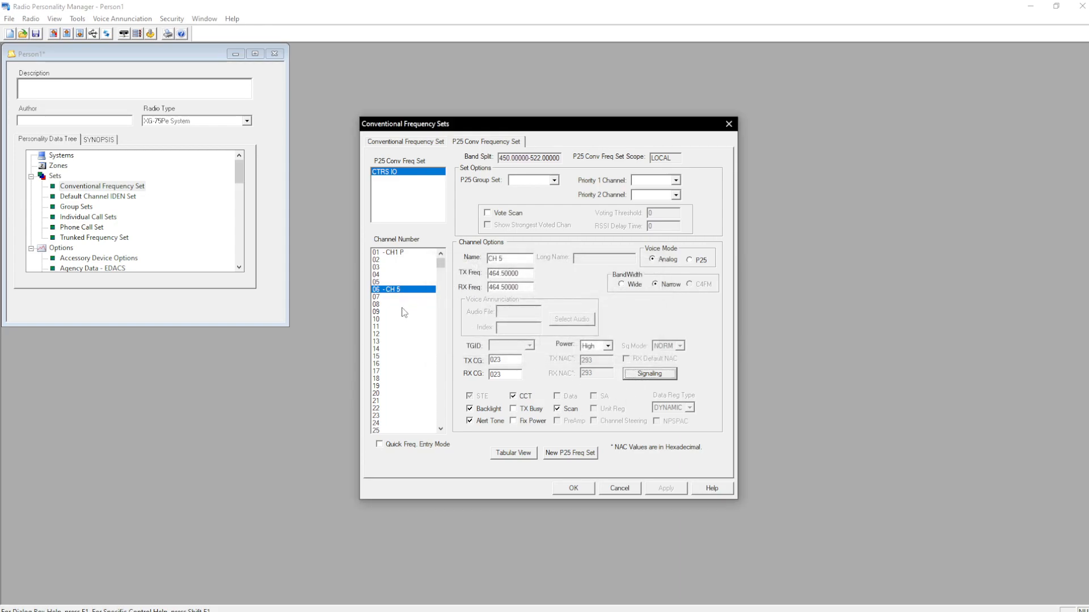
{"action": "mouse_move", "coordinate": [583, 479]}
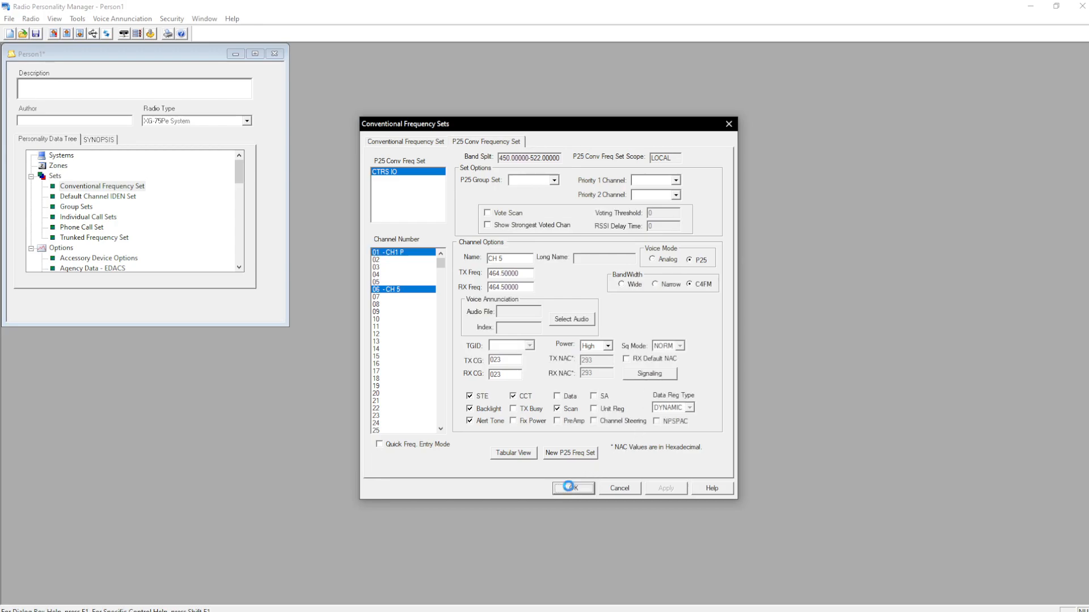
{"action": "left_click", "coordinate": [572, 489]}
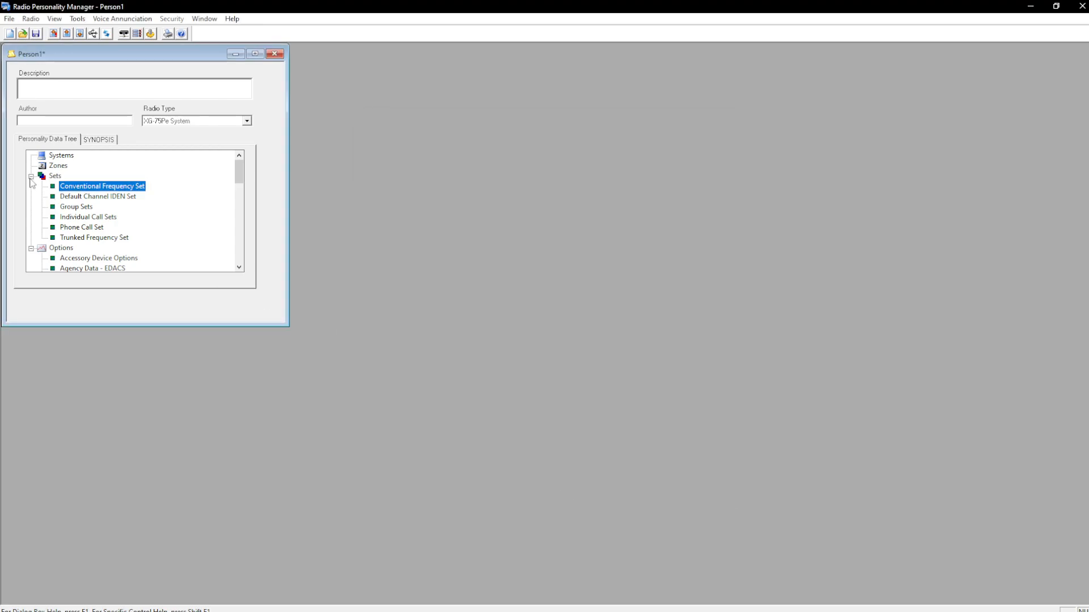
Inspect the empty zone settings without changes, then open the empty system setup.
{"action": "left_click", "coordinate": [31, 176]}
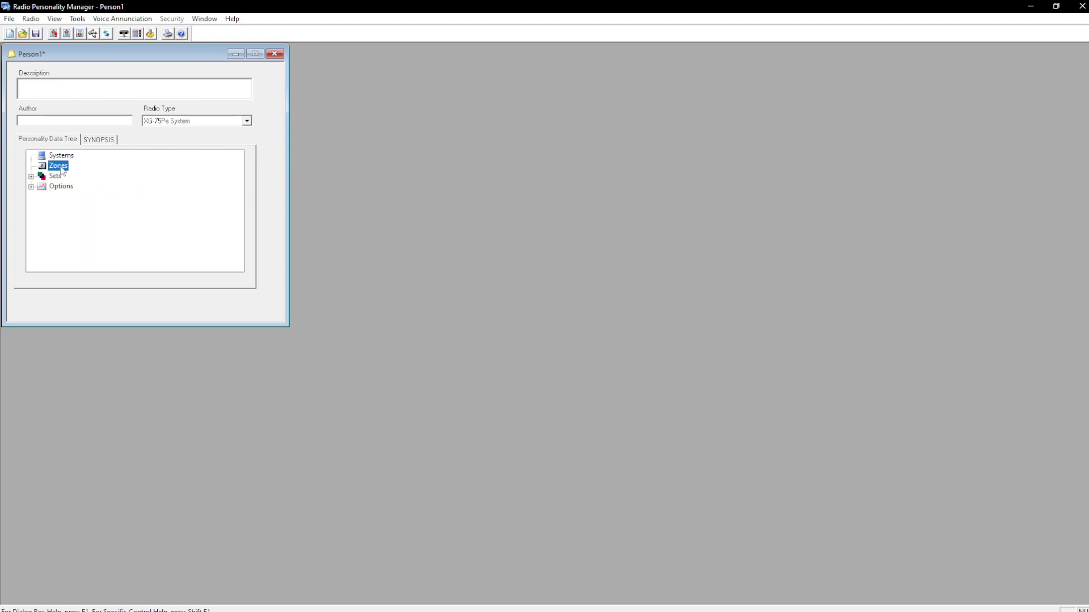
{"action": "double_click", "coordinate": [58, 167]}
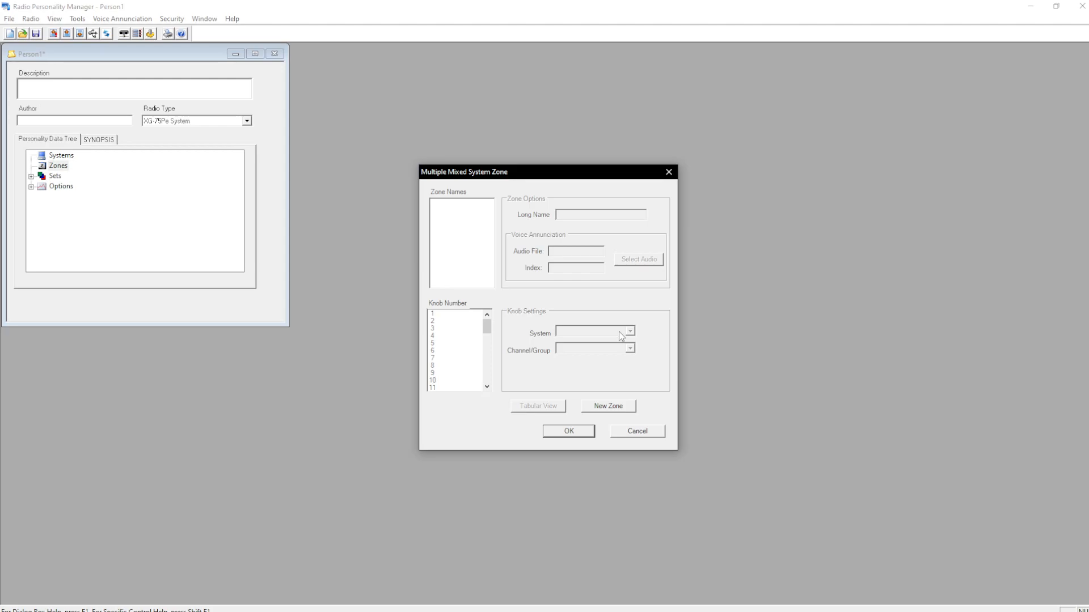
{"action": "mouse_move", "coordinate": [635, 430]}
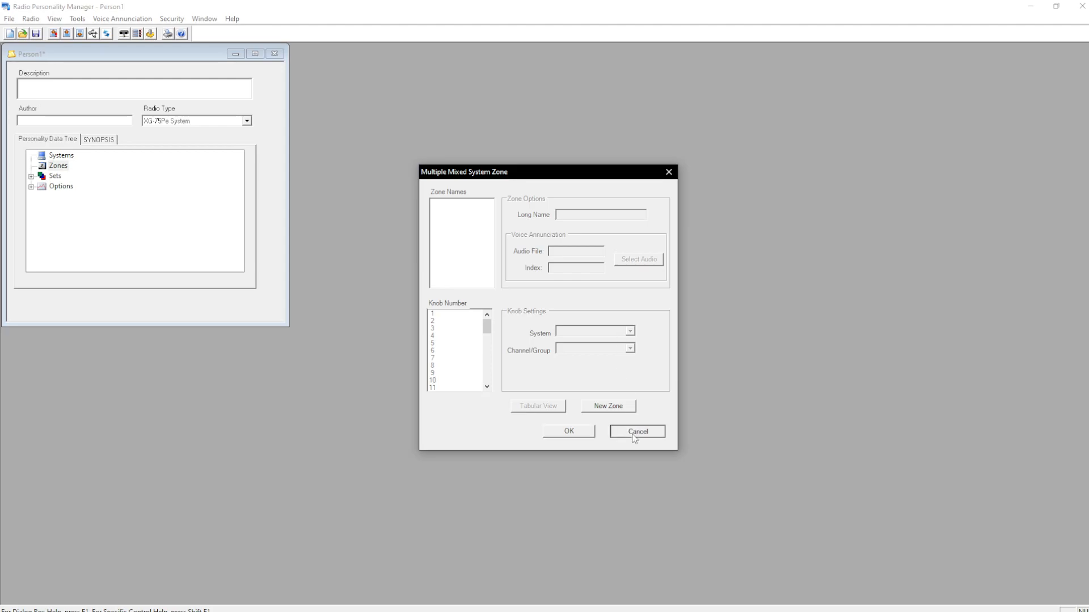
{"action": "left_click", "coordinate": [635, 431]}
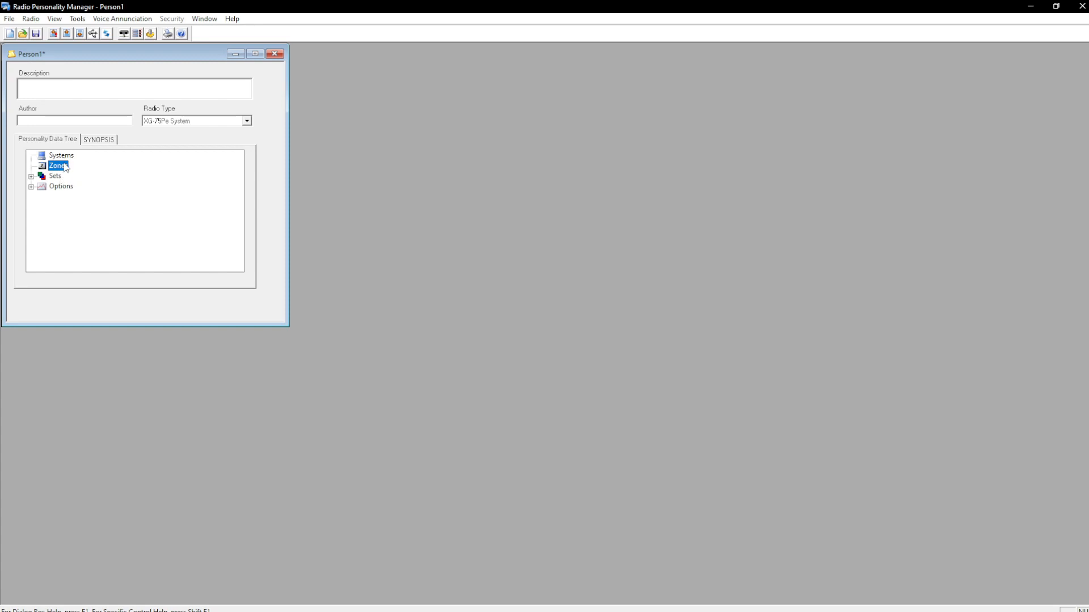
{"action": "double_click", "coordinate": [62, 155]}
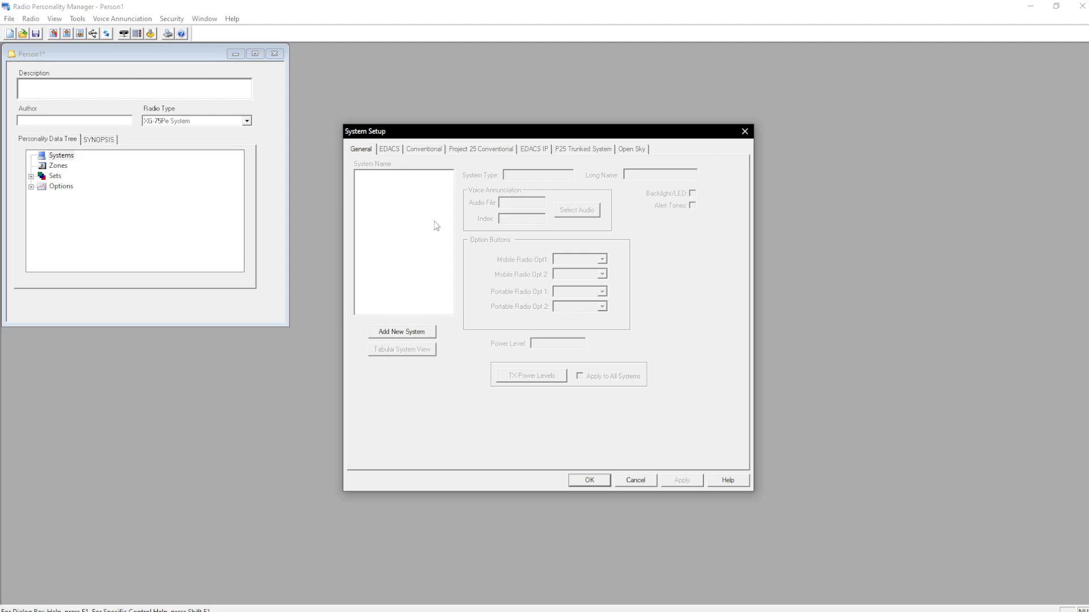
{"action": "mouse_move", "coordinate": [73, 155]}
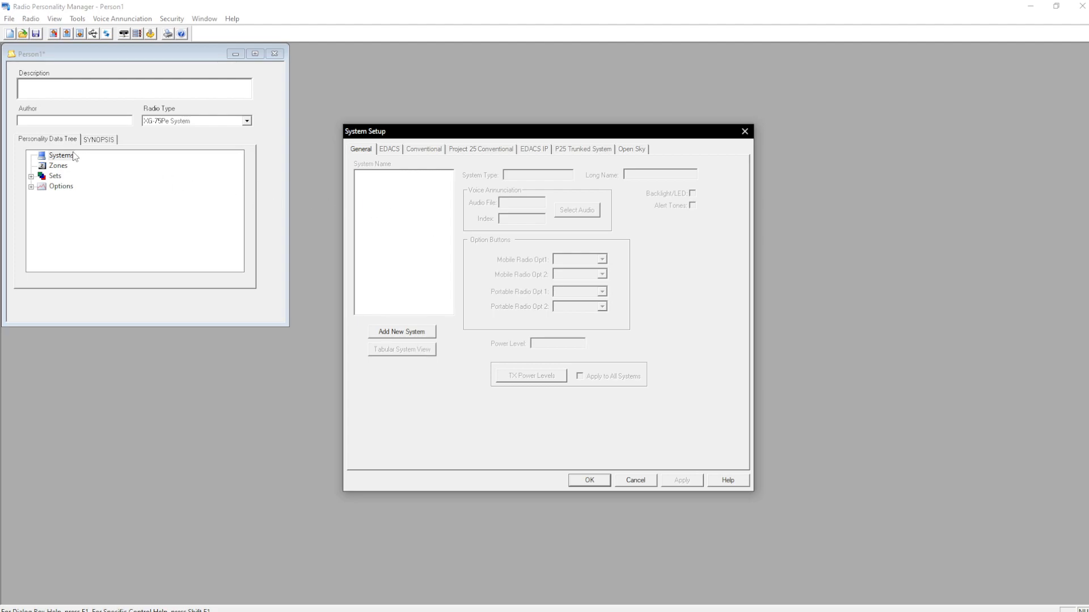
Add a Project 25 Trunked system named SYS WIDE.
{"action": "left_click", "coordinate": [401, 331]}
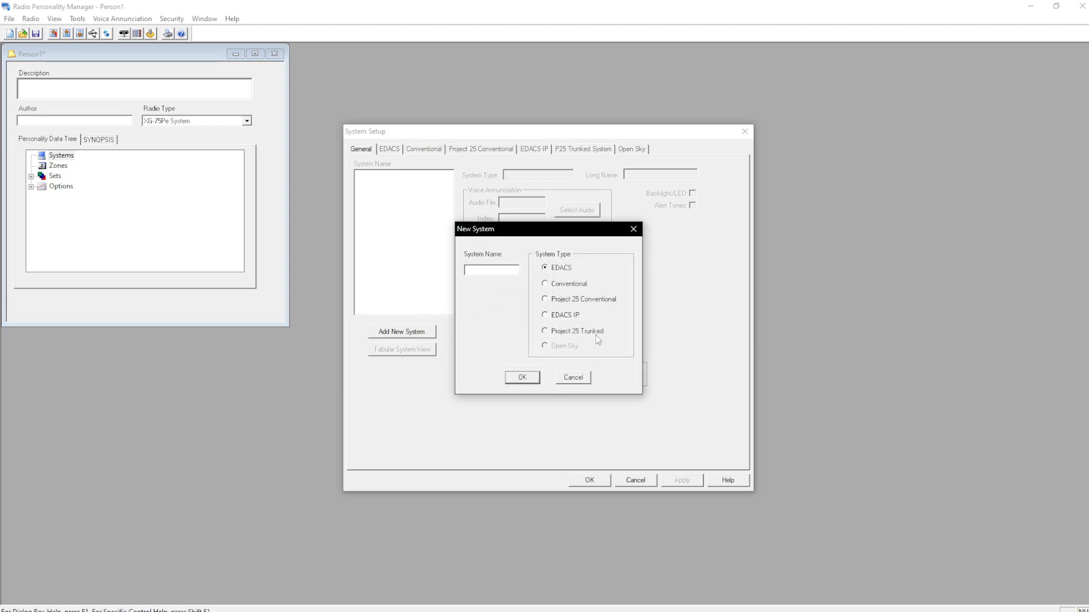
{"action": "left_click", "coordinate": [545, 331]}
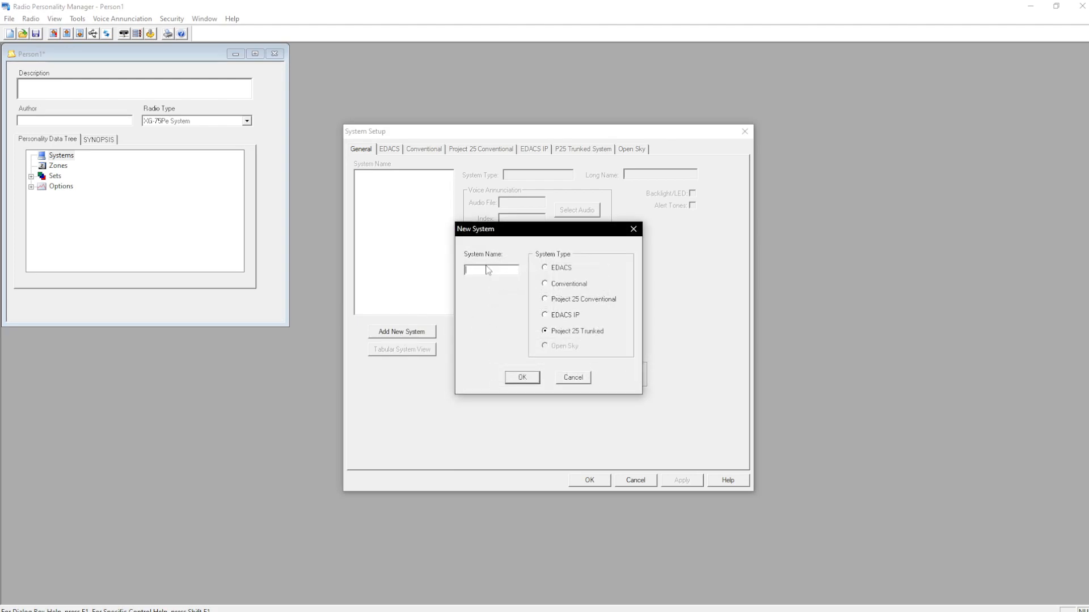
{"action": "type", "text": "system"}
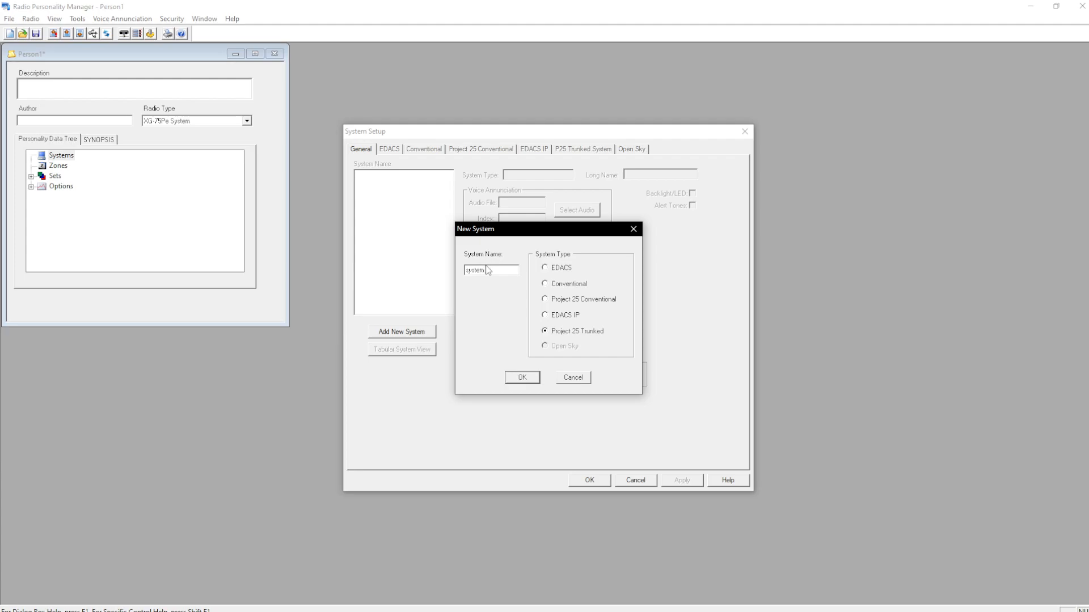
{"action": "type", "text": "SYS W"}
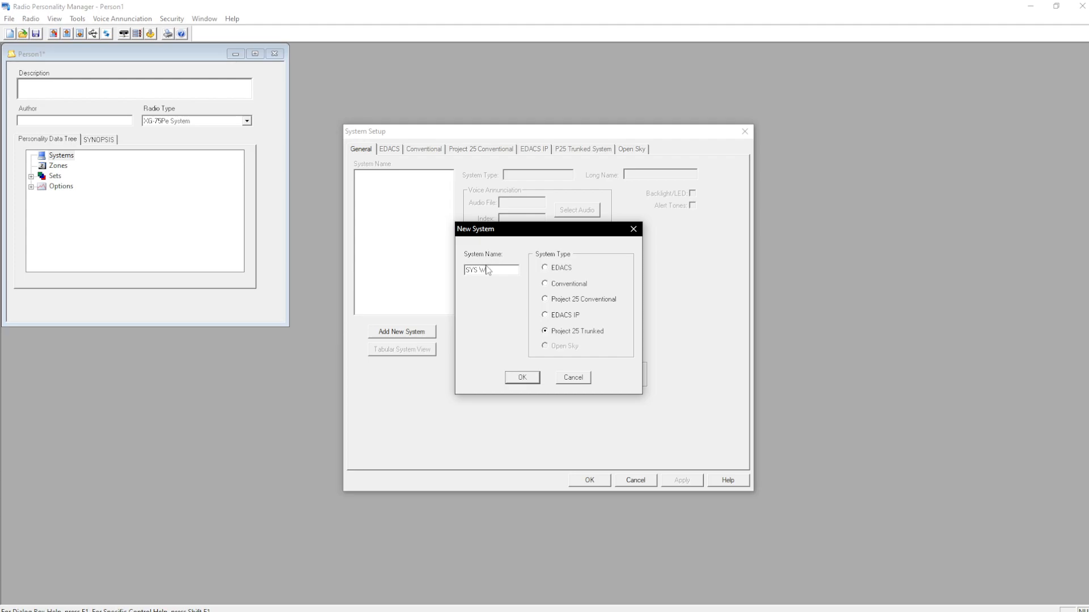
{"action": "type", "text": "ID"}
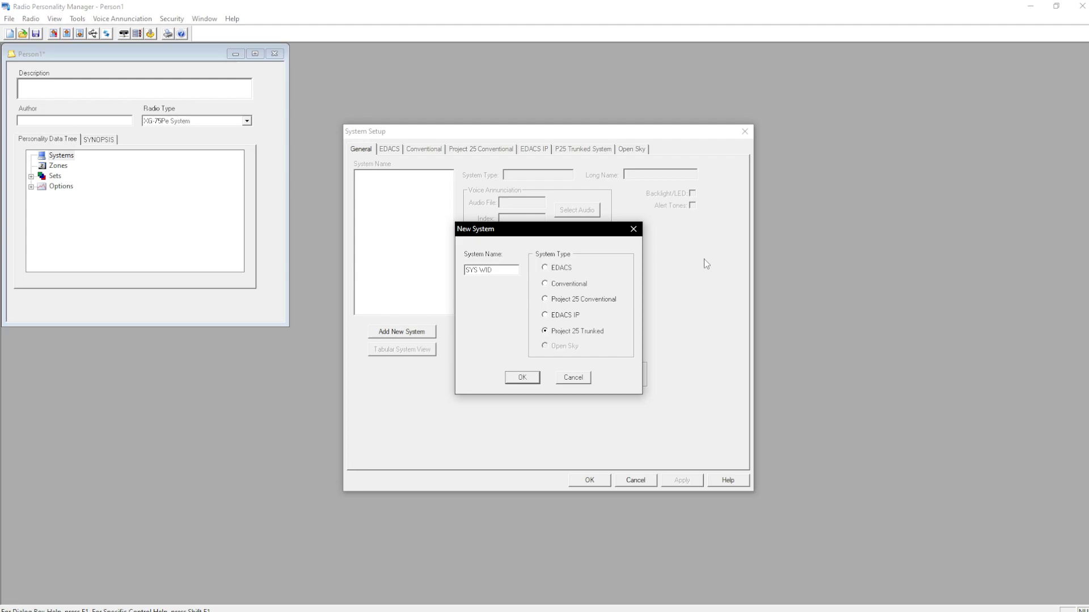
{"action": "type", "text": "E"}
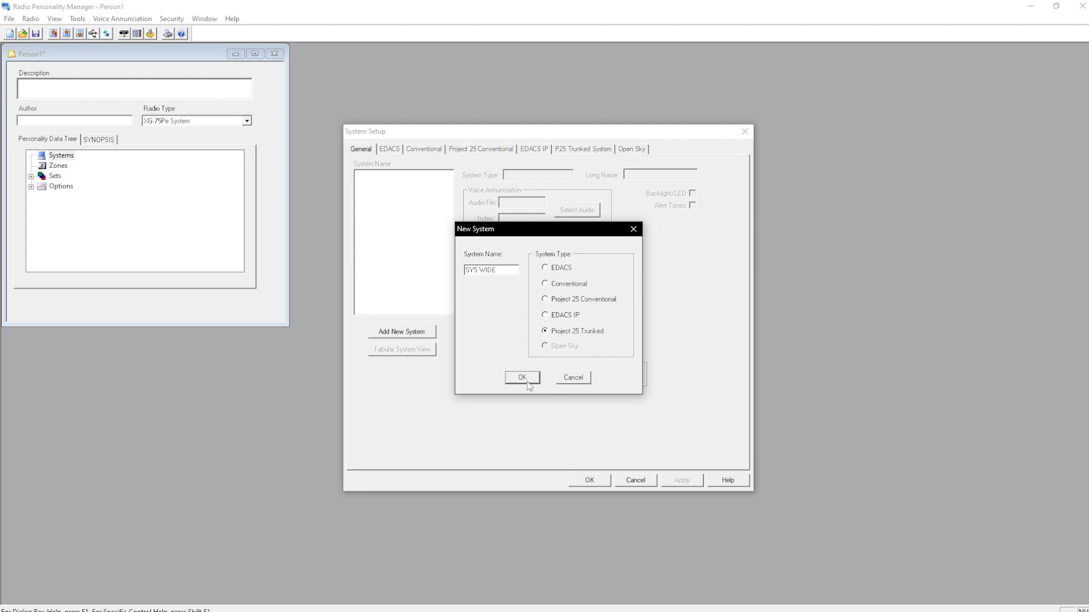
{"action": "left_click", "coordinate": [521, 377]}
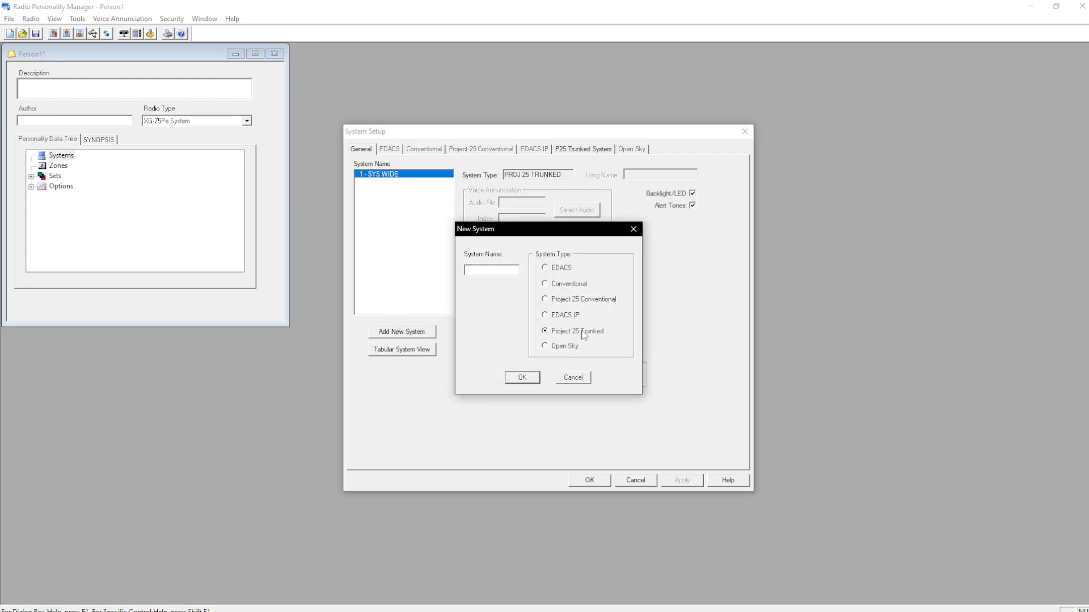
Add the P25 trunked systems area 1, area 2 and area 3.
{"action": "type", "text": "area 1"}
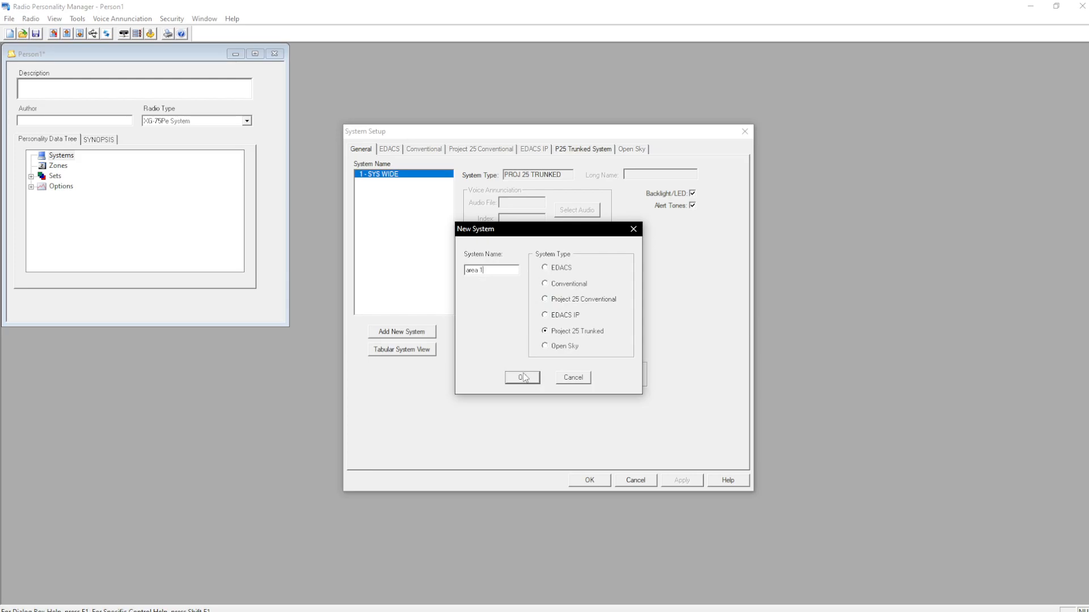
{"action": "left_click", "coordinate": [522, 377]}
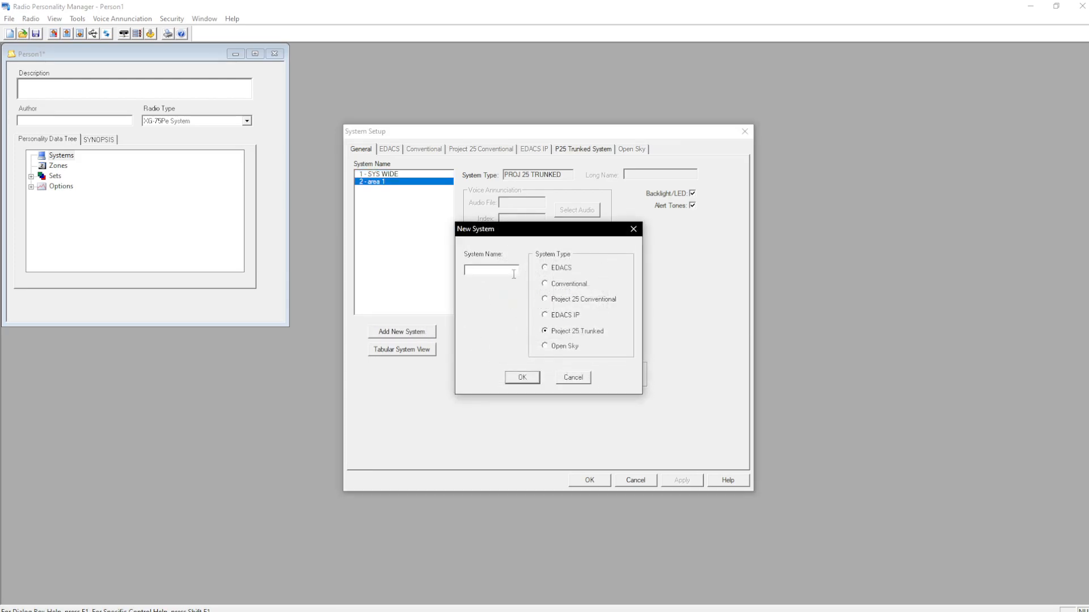
{"action": "type", "text": "x"}
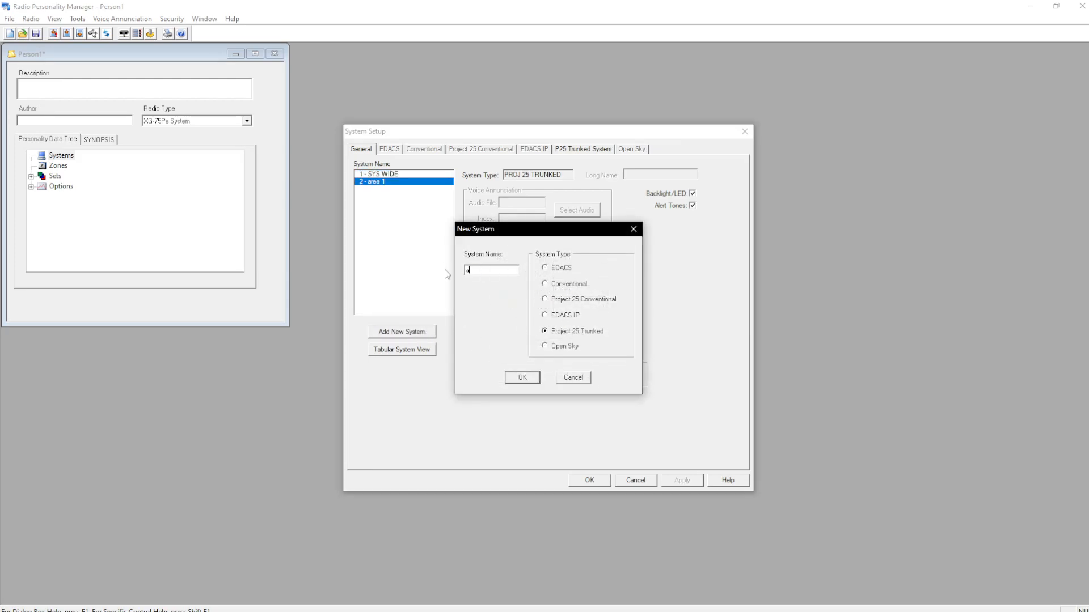
{"action": "left_click", "coordinate": [522, 377]}
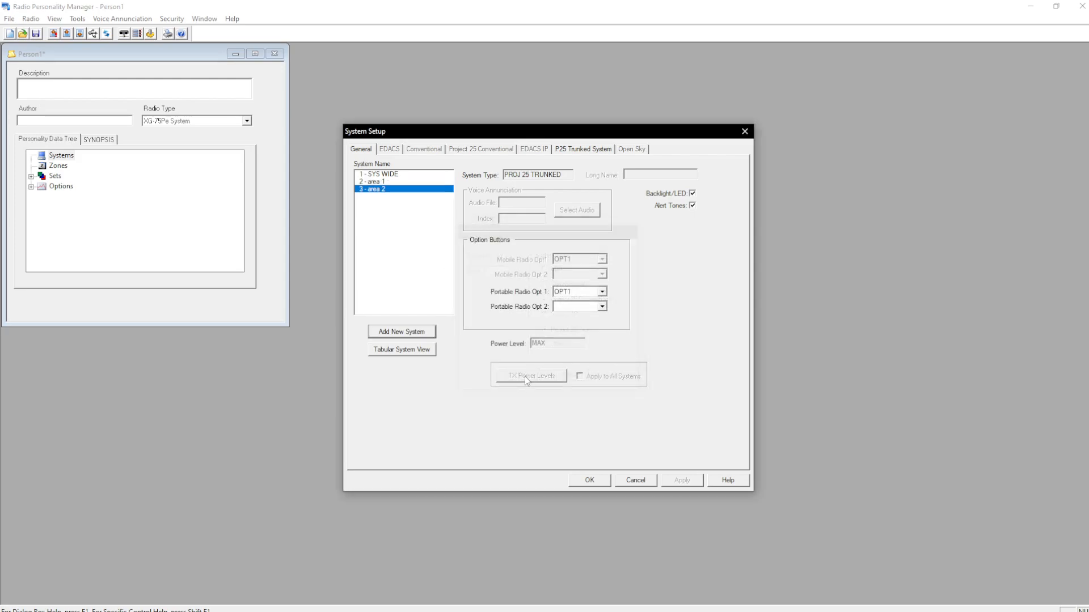
{"action": "left_click", "coordinate": [401, 331]}
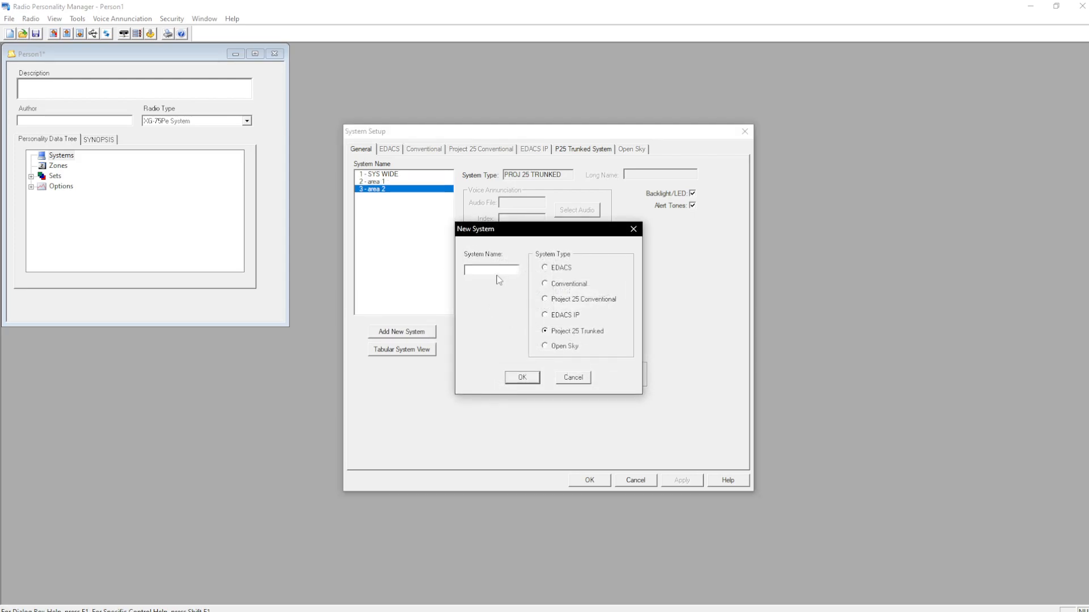
{"action": "type", "text": "area"}
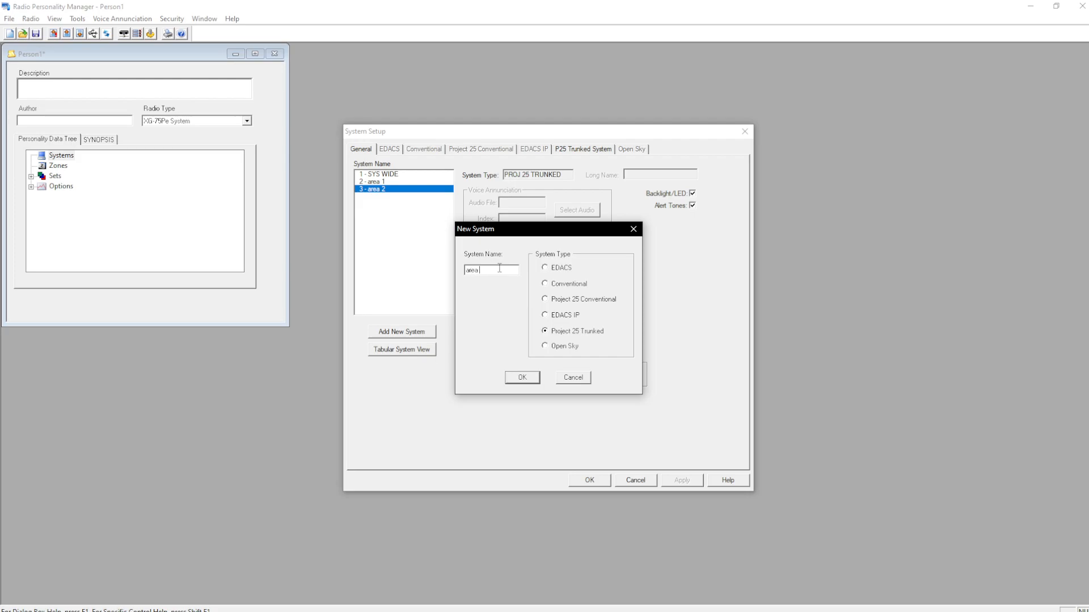
{"action": "left_click", "coordinate": [522, 377]}
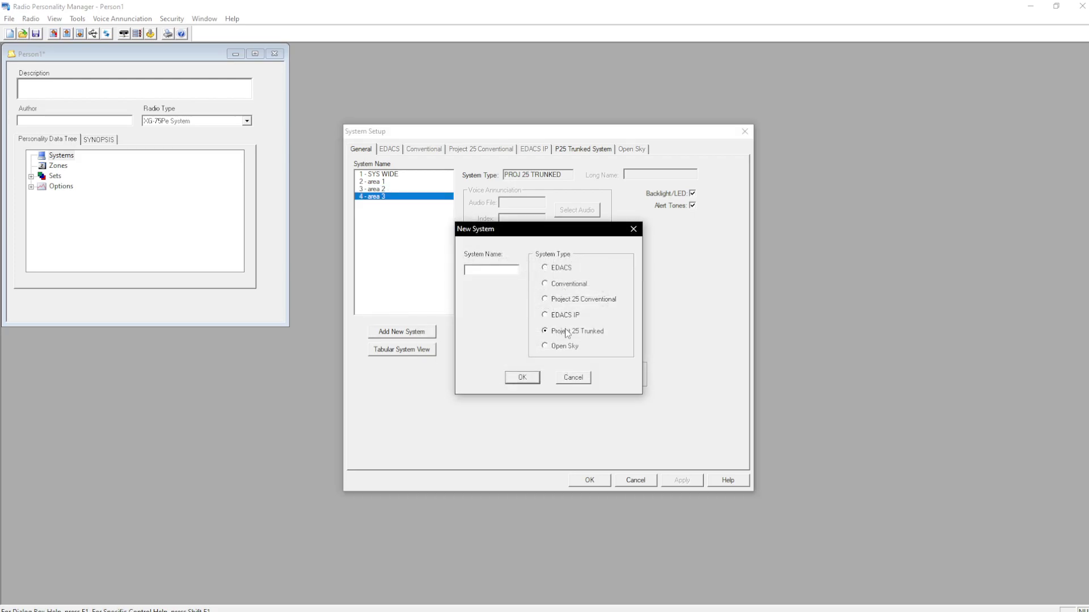
{"action": "left_click", "coordinate": [545, 299]}
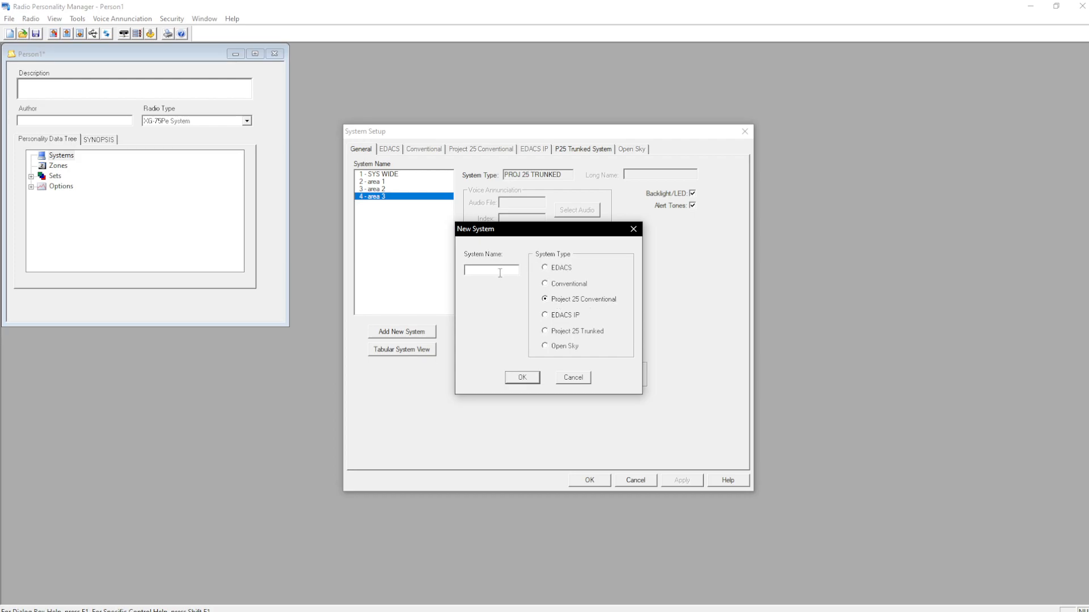
Add the P25 conventional system CONV IO and delete an unneeded area system.
{"action": "type", "text": "CONV IO"}
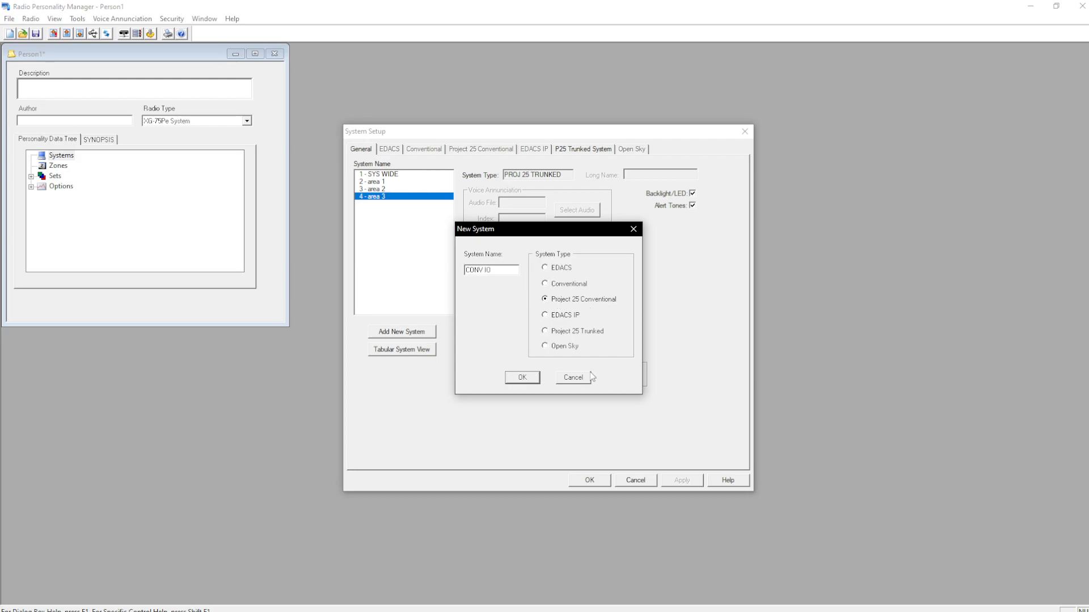
{"action": "left_click", "coordinate": [521, 377]}
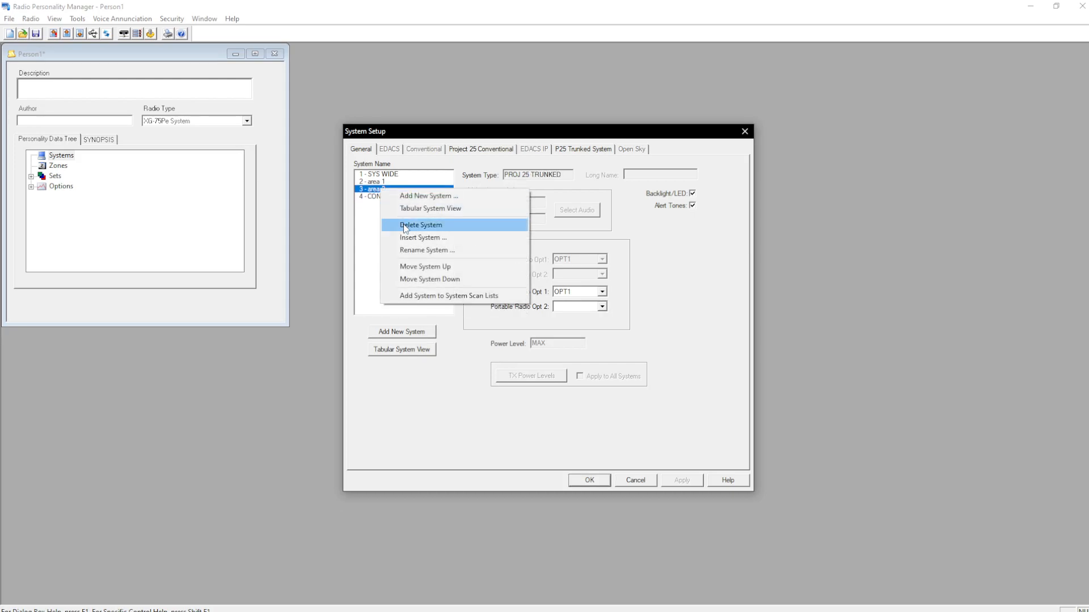
{"action": "left_click", "coordinate": [419, 225]}
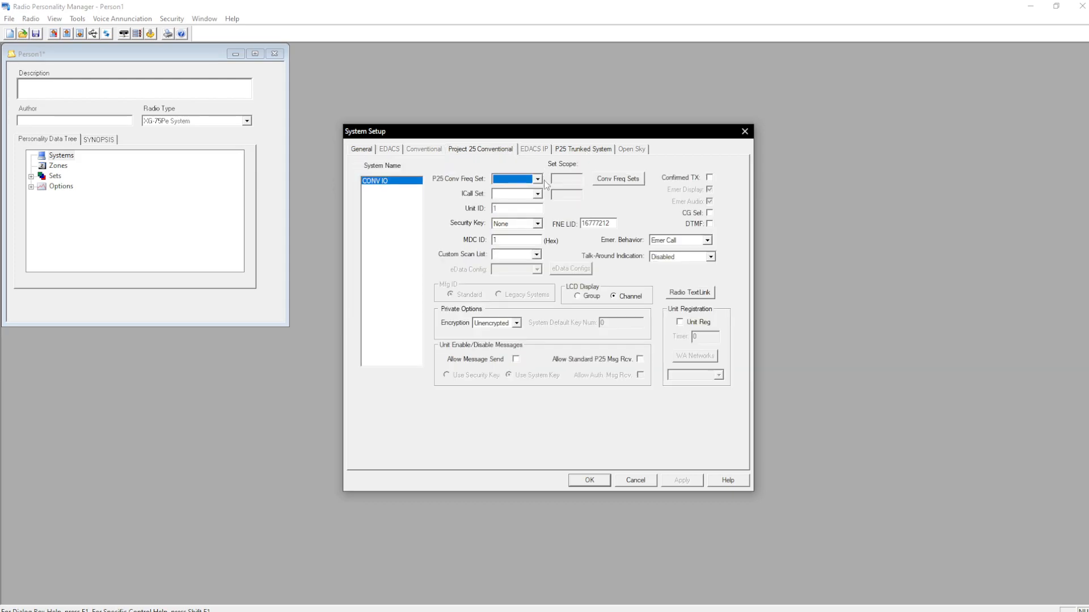
Give CONV IO the CTRS IO frequency set, DTMF, AES encryption and default key 111.
{"action": "left_click", "coordinate": [537, 179]}
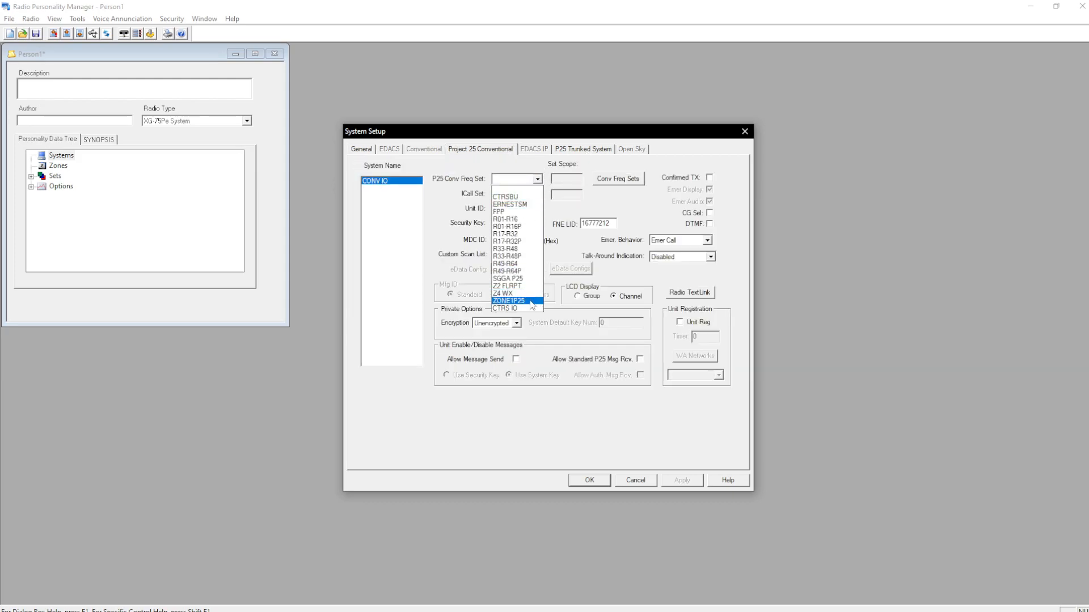
{"action": "left_click", "coordinate": [504, 309]}
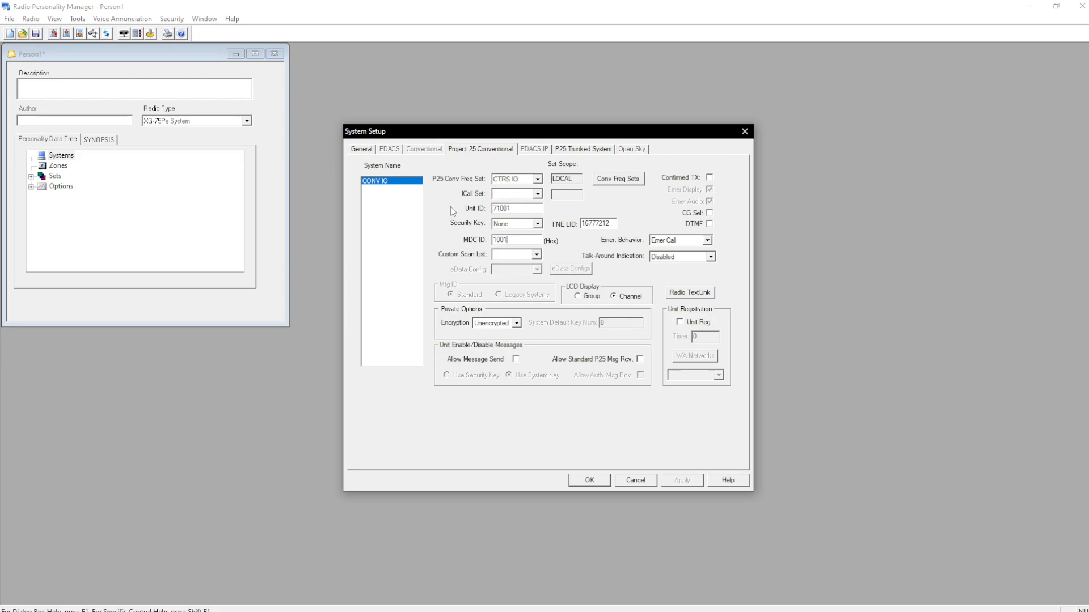
{"action": "mouse_move", "coordinate": [740, 248]}
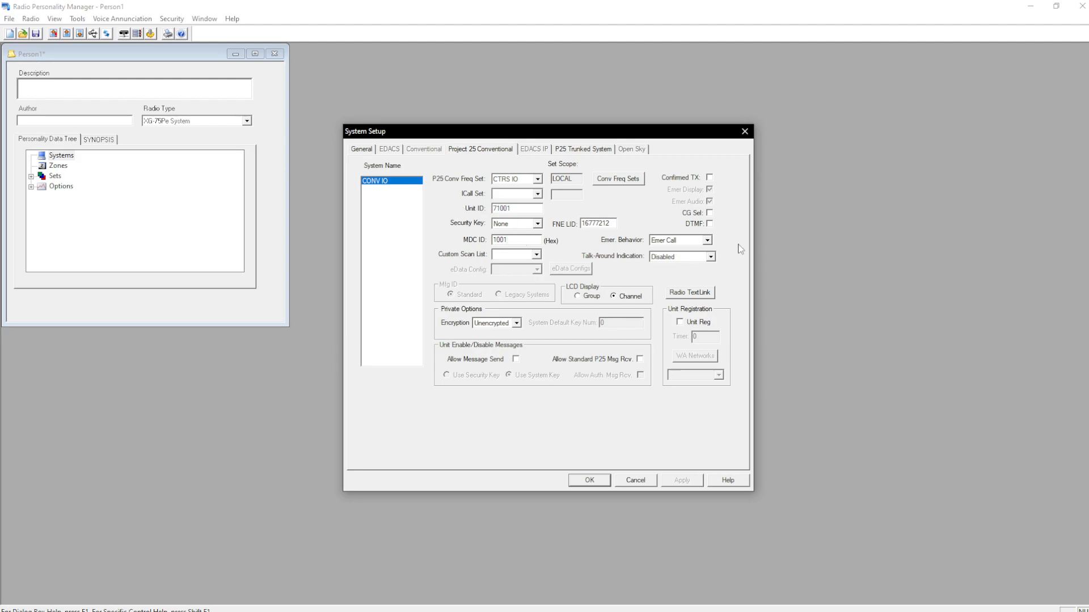
{"action": "left_click", "coordinate": [710, 224]}
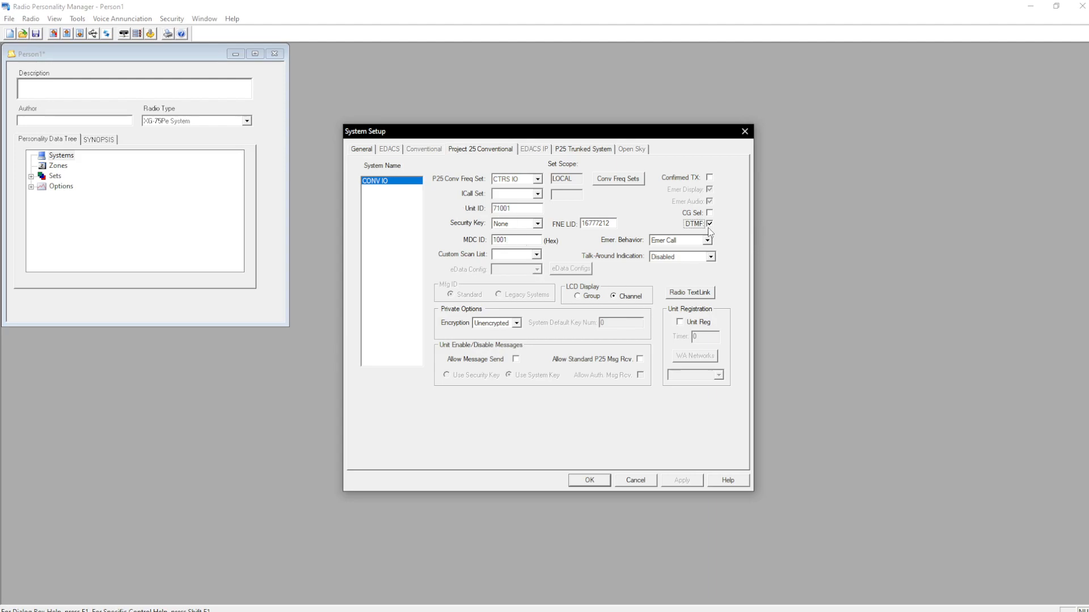
{"action": "mouse_move", "coordinate": [730, 239]}
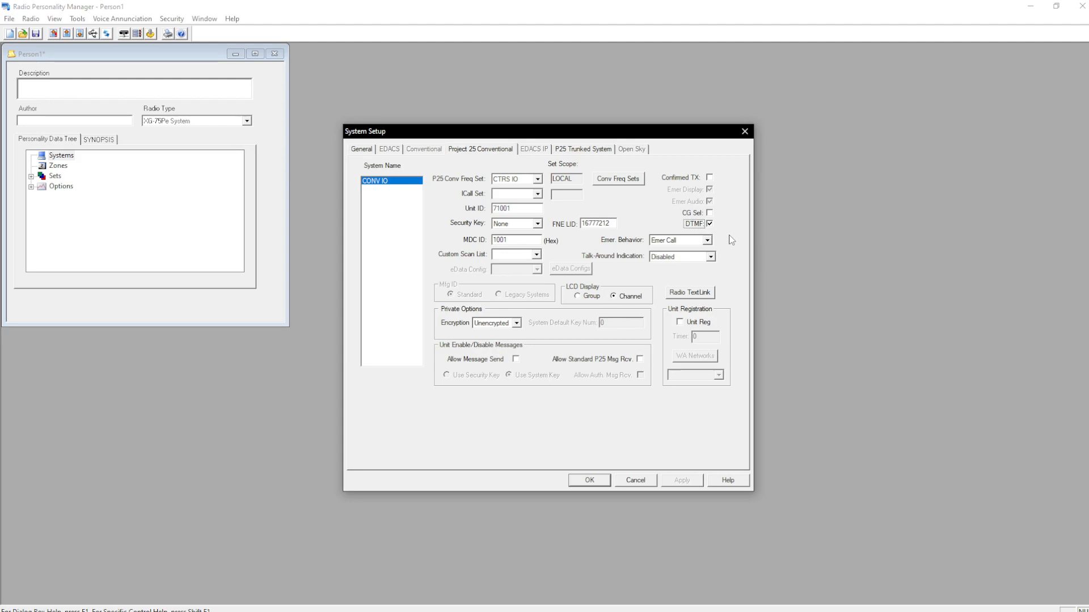
{"action": "mouse_move", "coordinate": [702, 356]}
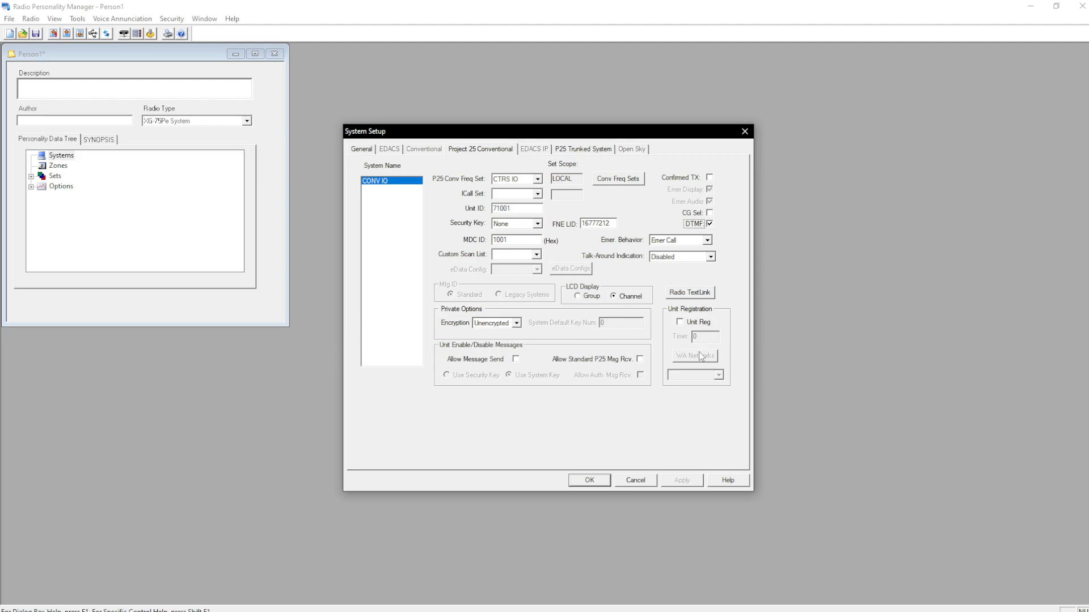
{"action": "mouse_move", "coordinate": [614, 333]}
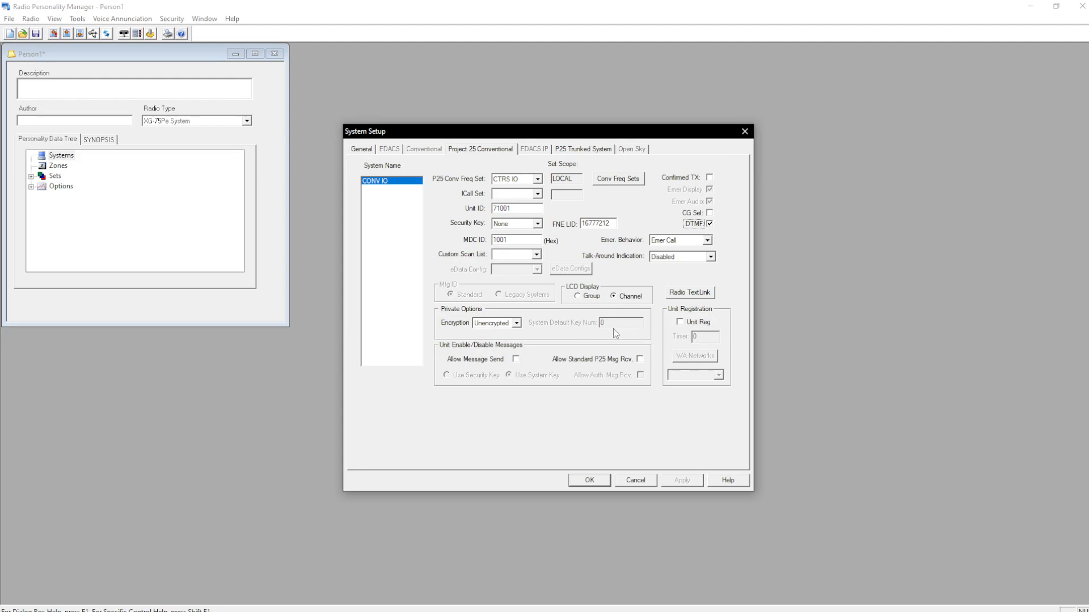
{"action": "left_click", "coordinate": [516, 322]}
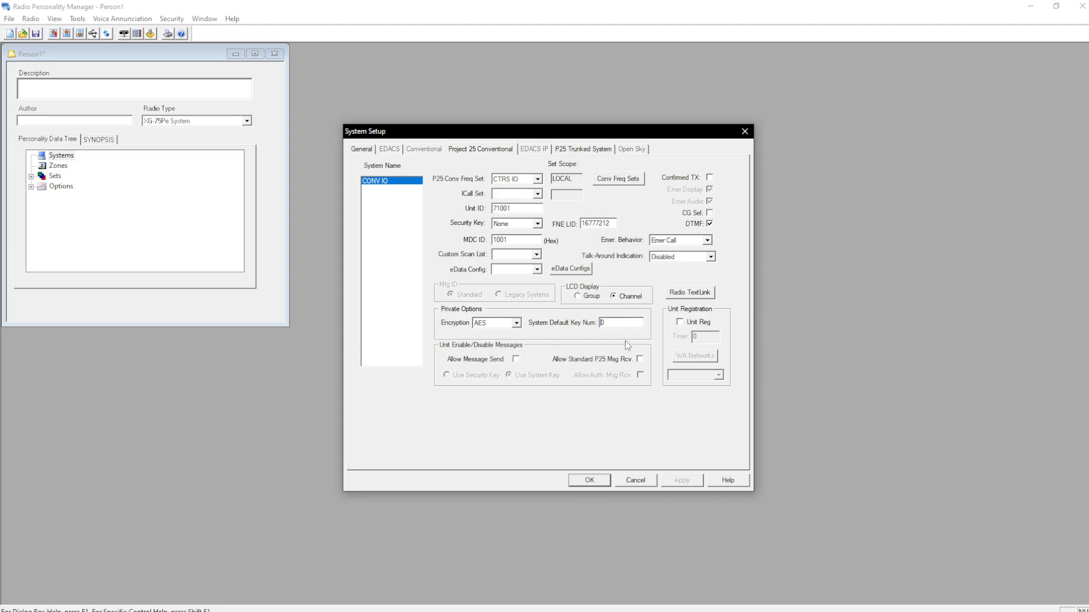
{"action": "type", "text": "111"}
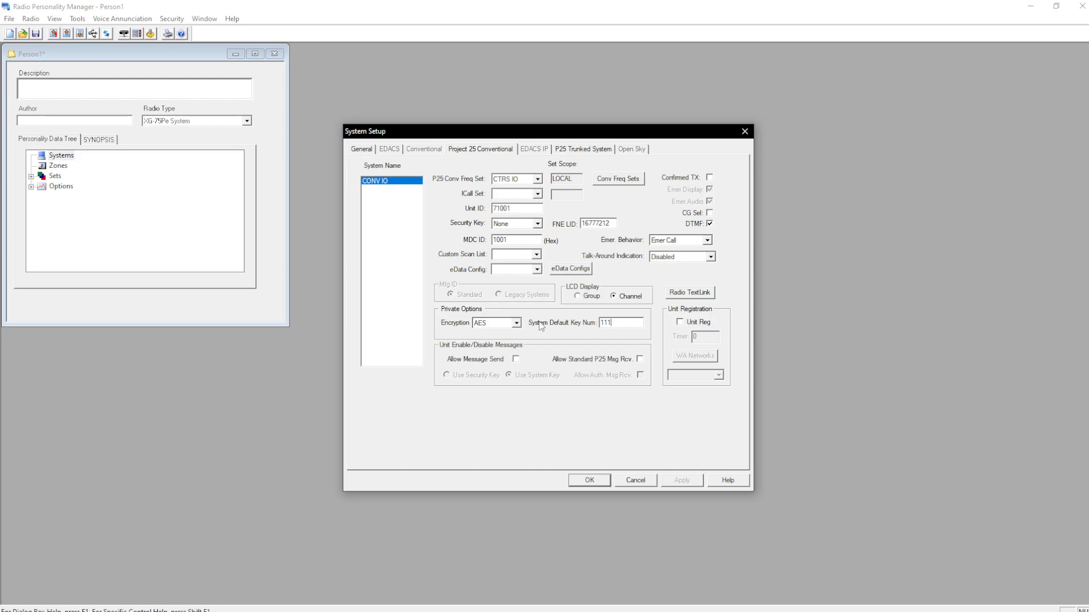
{"action": "mouse_move", "coordinate": [484, 399]}
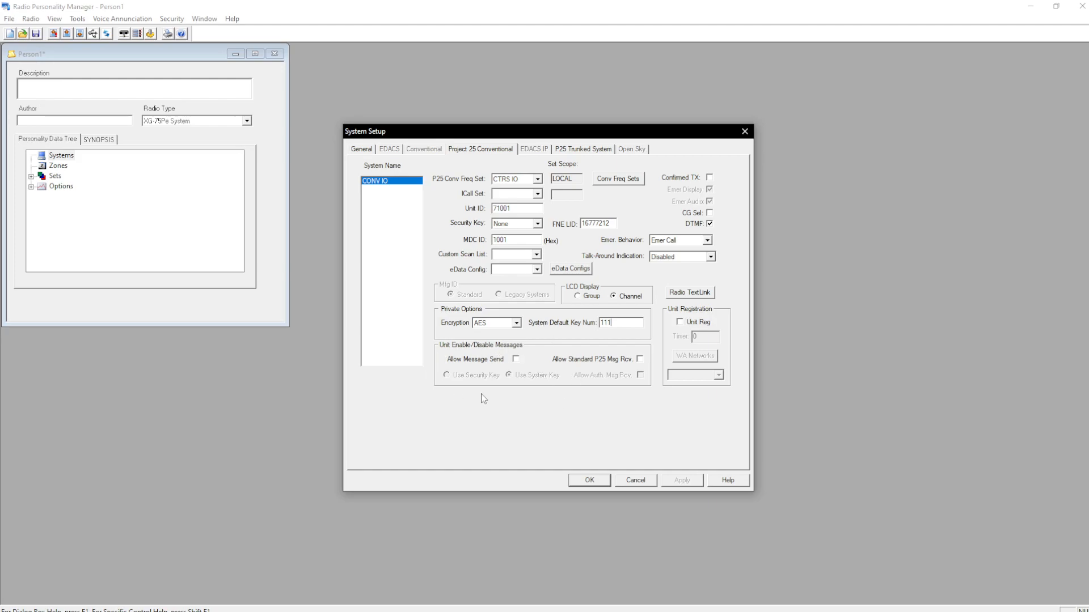
{"action": "mouse_move", "coordinate": [459, 372]}
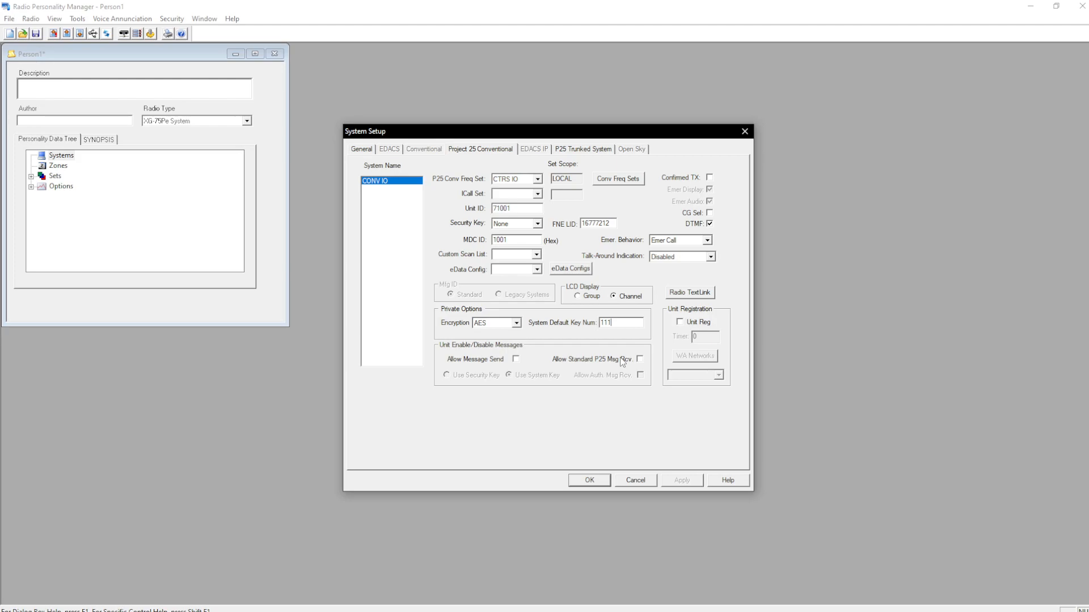
{"action": "mouse_move", "coordinate": [699, 356]}
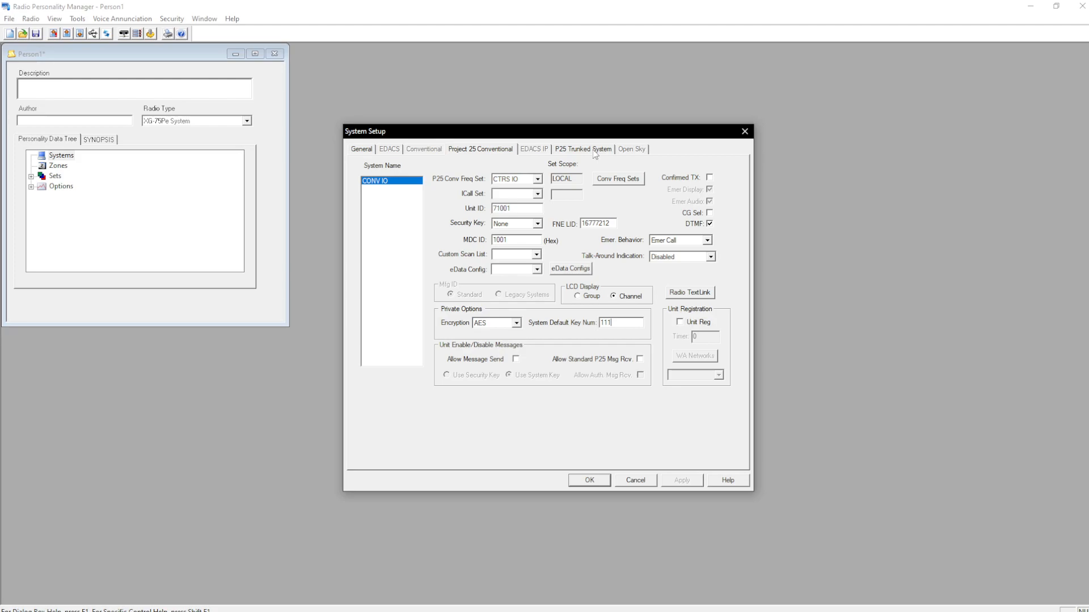
{"action": "left_click", "coordinate": [583, 149]}
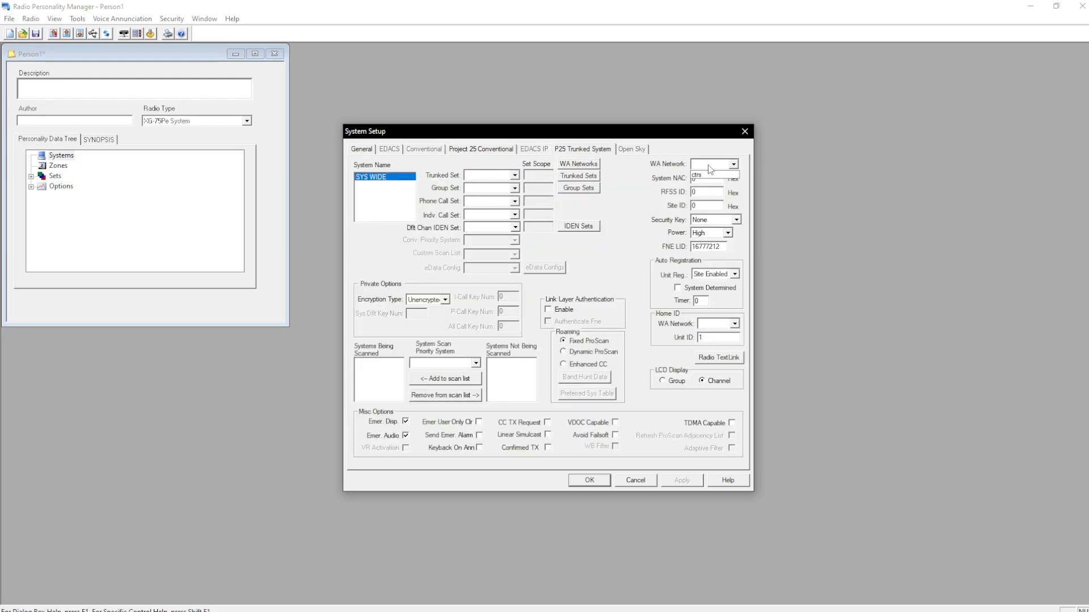
Set SYS WIDE to WA network ctrs, CTRS trunked, group and IDEN sets, and Enhanced CC roaming.
{"action": "left_click", "coordinate": [711, 163]}
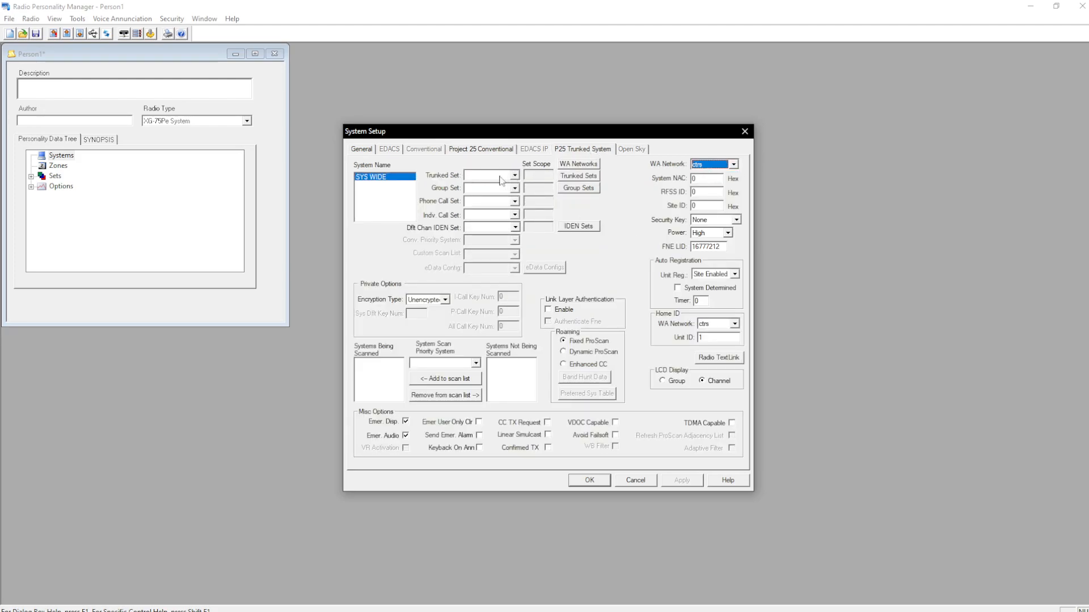
{"action": "left_click", "coordinate": [513, 176]}
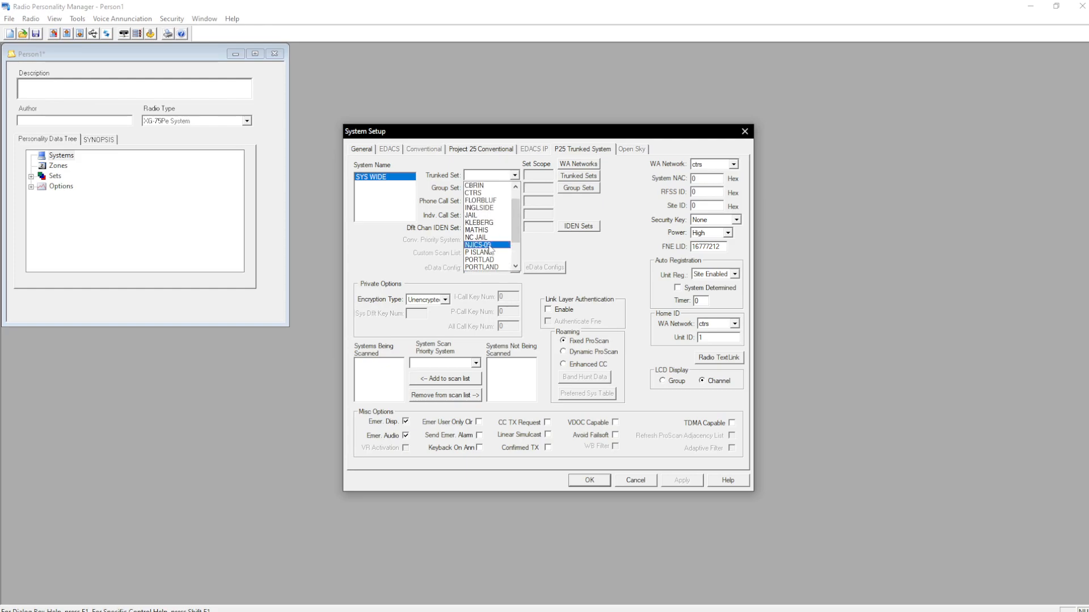
{"action": "left_click", "coordinate": [473, 193]}
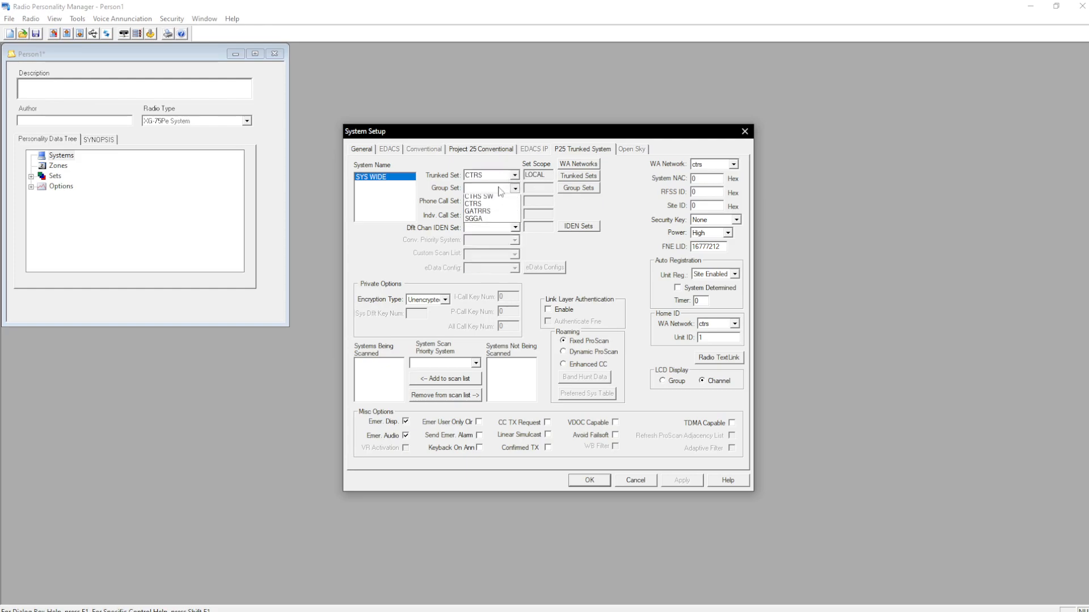
{"action": "left_click", "coordinate": [474, 203]}
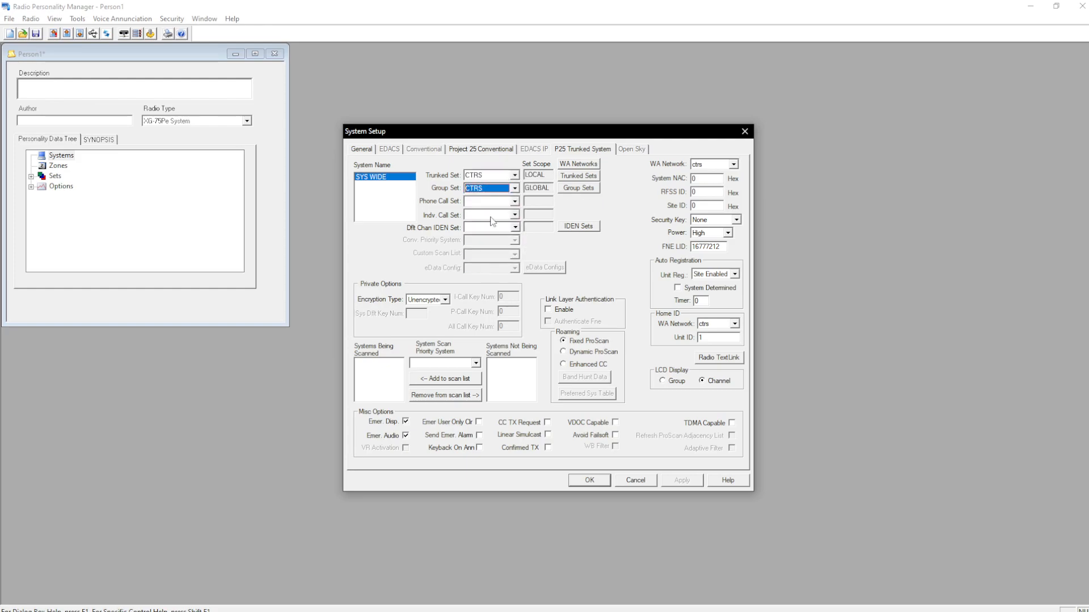
{"action": "left_click", "coordinate": [489, 226]}
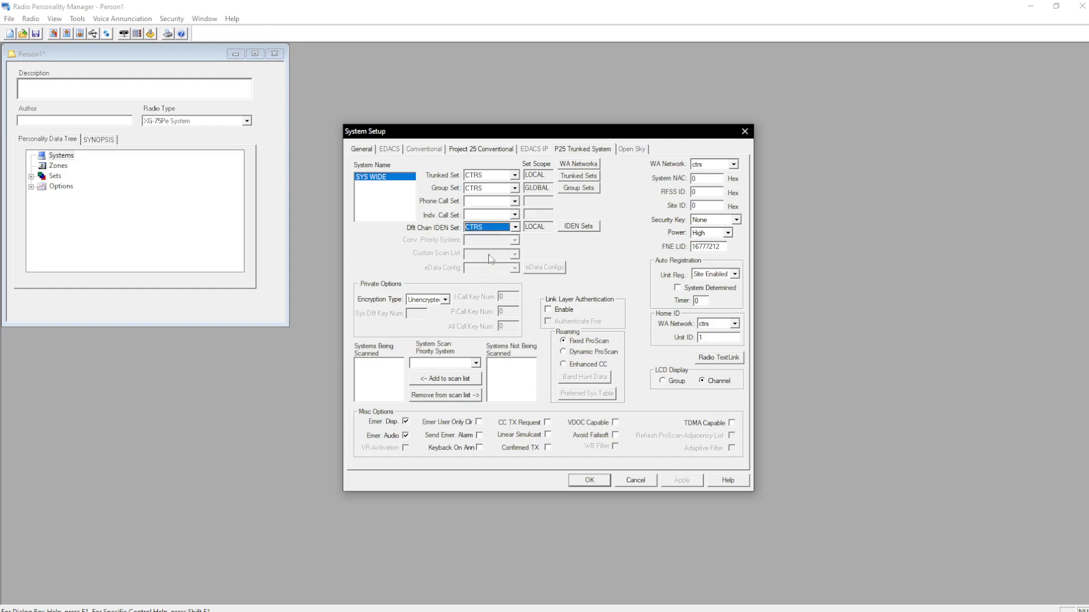
{"action": "mouse_move", "coordinate": [723, 293]}
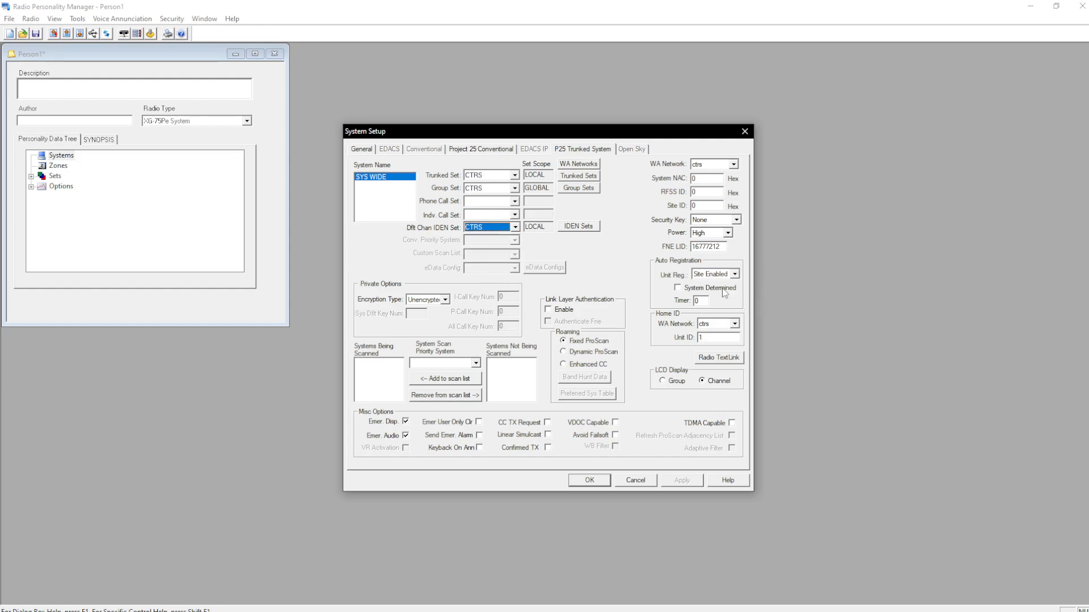
{"action": "mouse_move", "coordinate": [604, 358]}
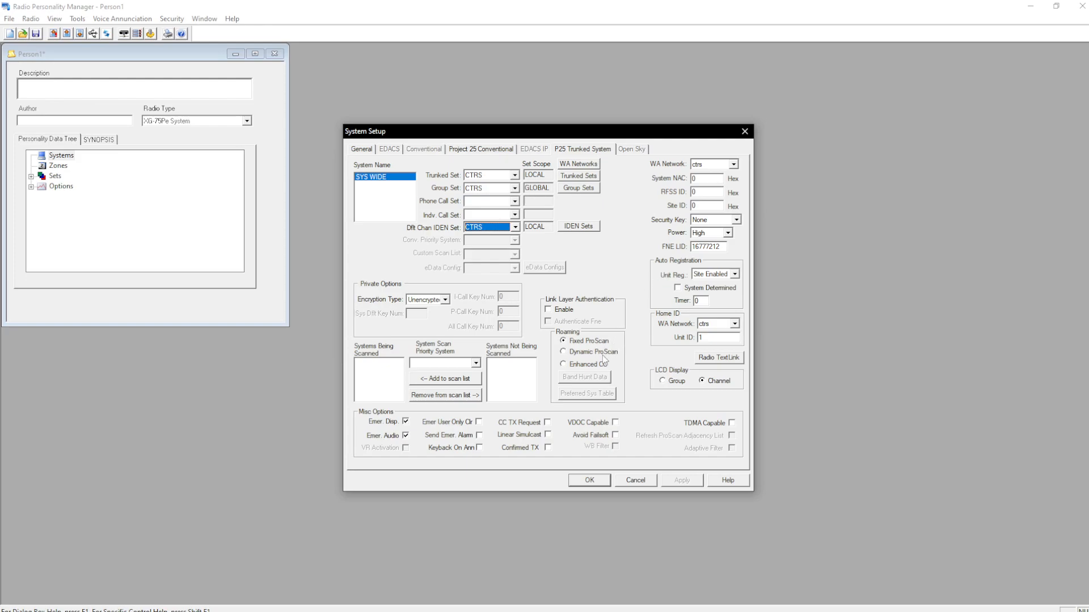
{"action": "left_click", "coordinate": [563, 352]}
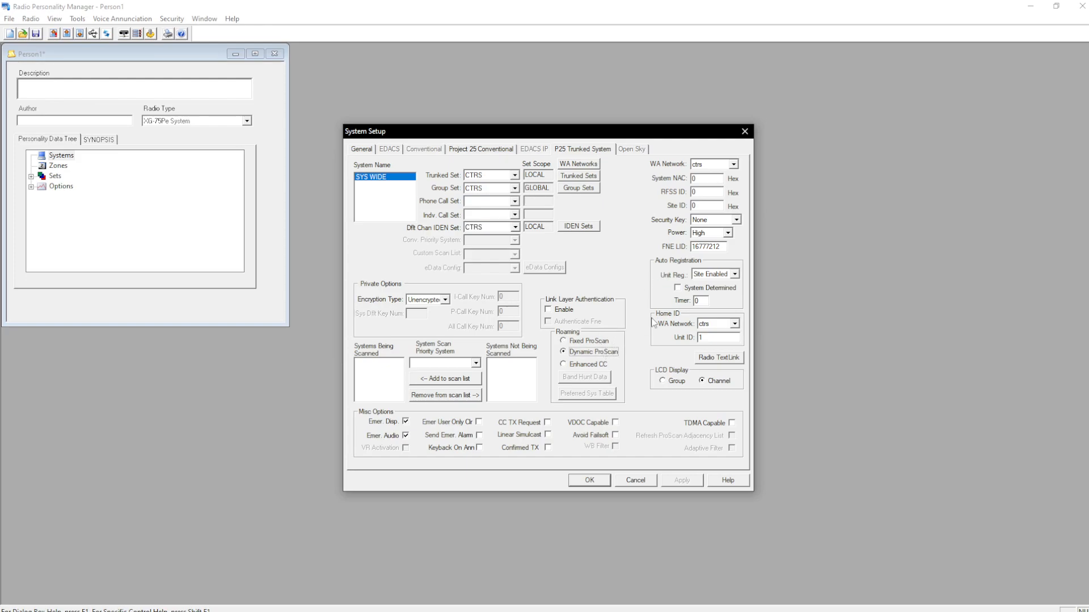
{"action": "left_click", "coordinate": [563, 364]}
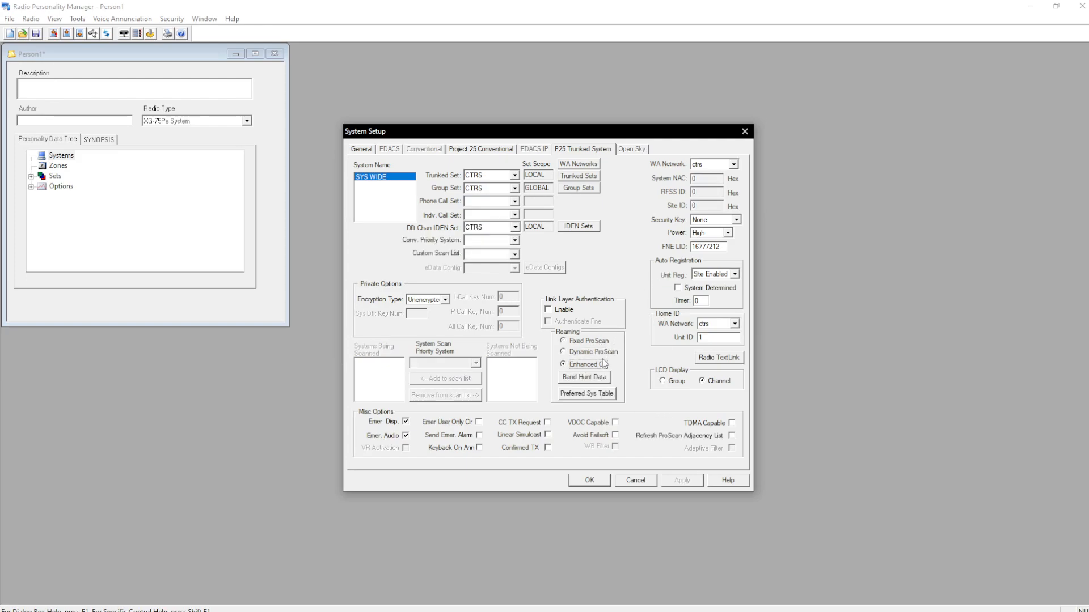
{"action": "mouse_move", "coordinate": [597, 381]}
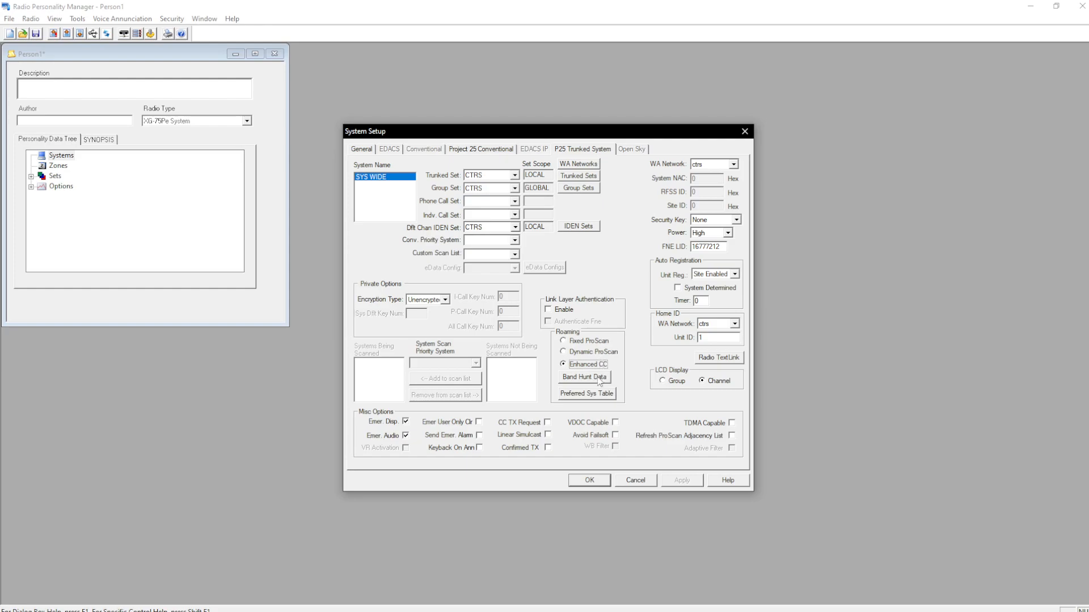
{"action": "left_click", "coordinate": [583, 378]}
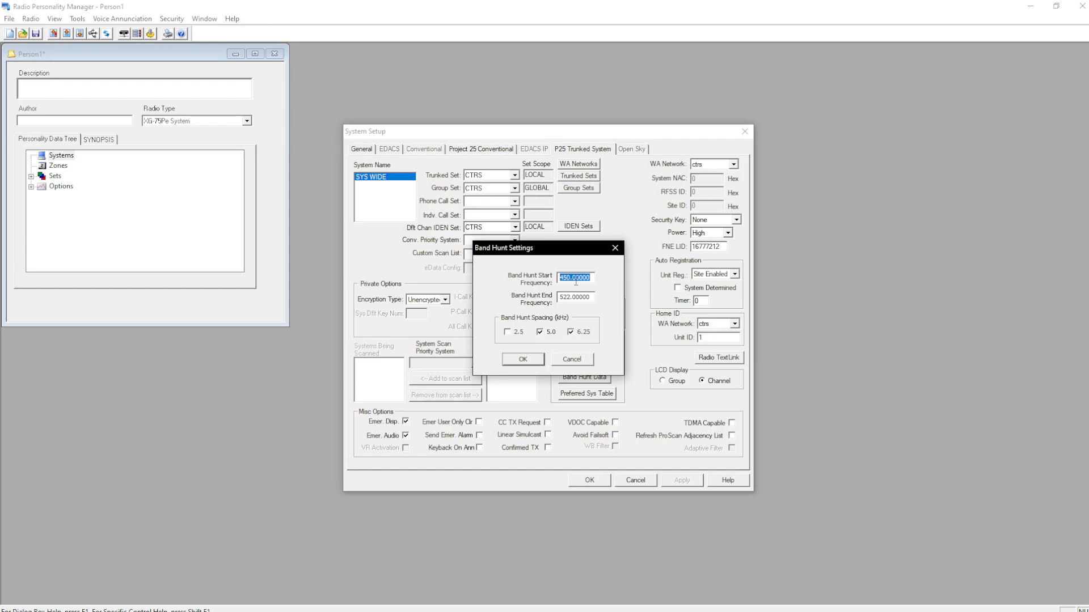
{"action": "mouse_move", "coordinate": [597, 308]}
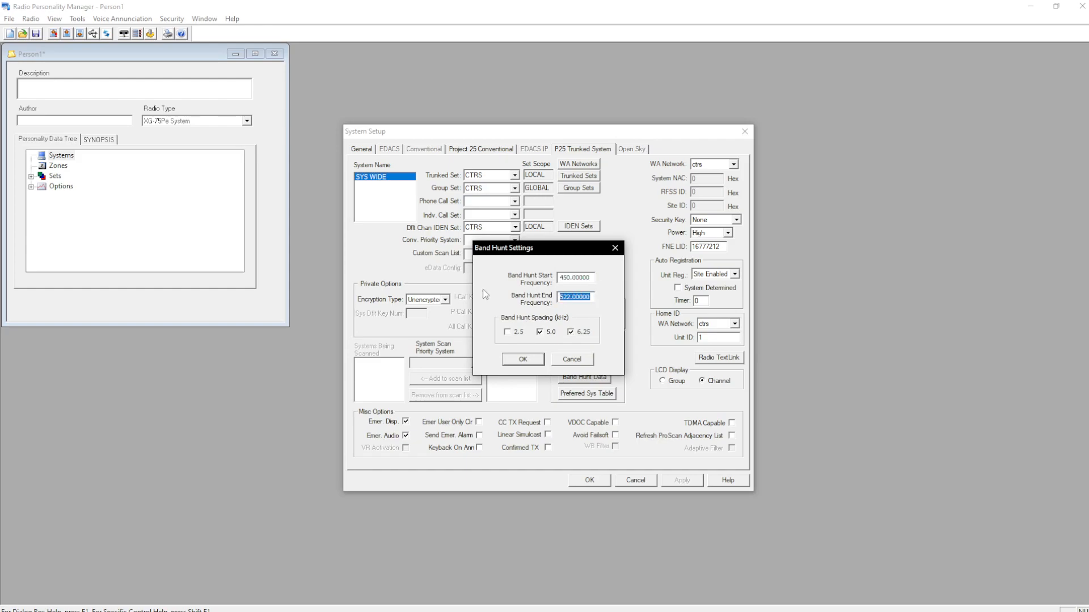
Set the band hunt end frequency to 469 and enable 2.5 kHz spacing.
{"action": "type", "text": "46"}
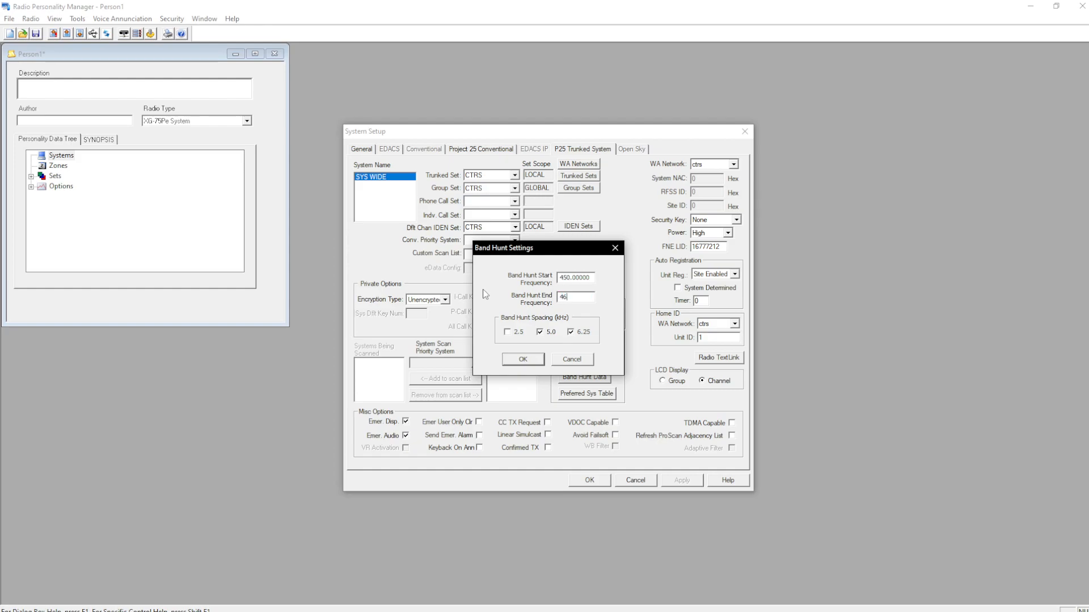
{"action": "type", "text": "9"}
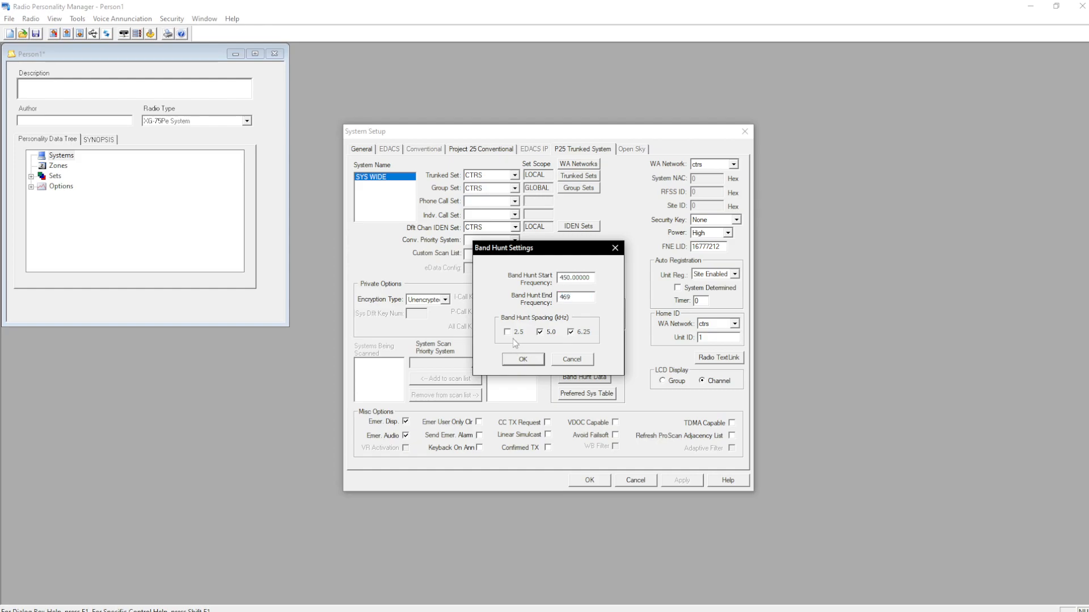
{"action": "left_click", "coordinate": [508, 332]}
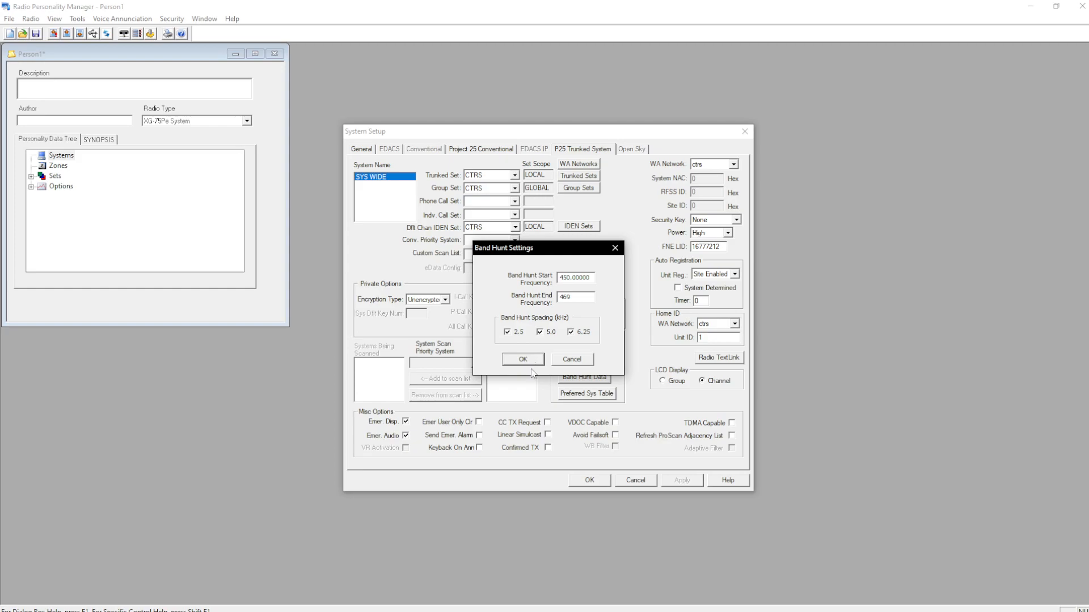
{"action": "left_click", "coordinate": [522, 359]}
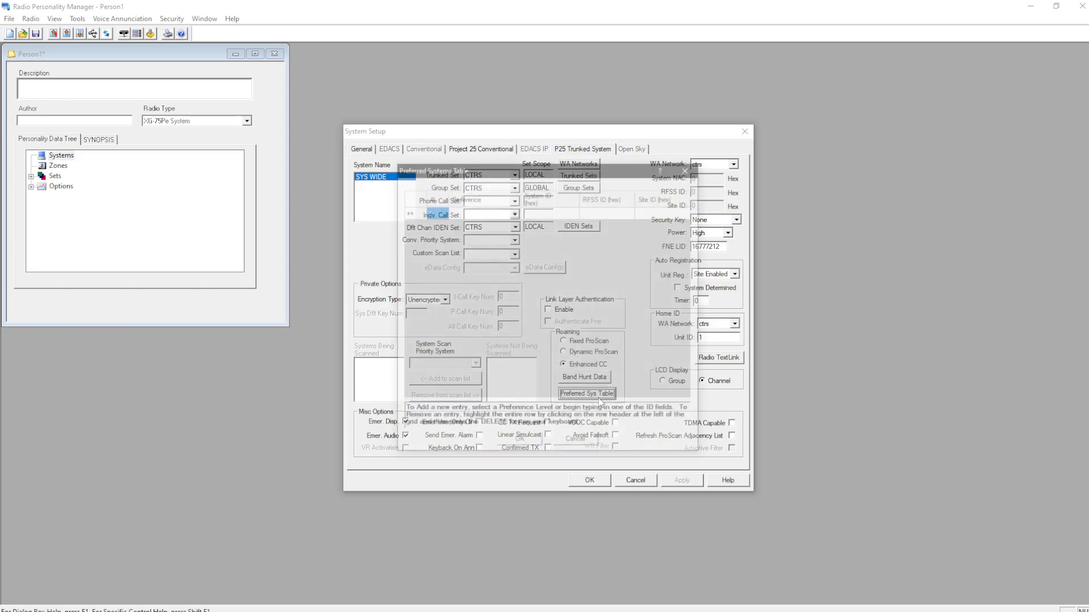
Add preferred entries for system 13b RFSS 1: site 11 Preferred, site 1 Always Preferred.
{"action": "left_click", "coordinate": [585, 393]}
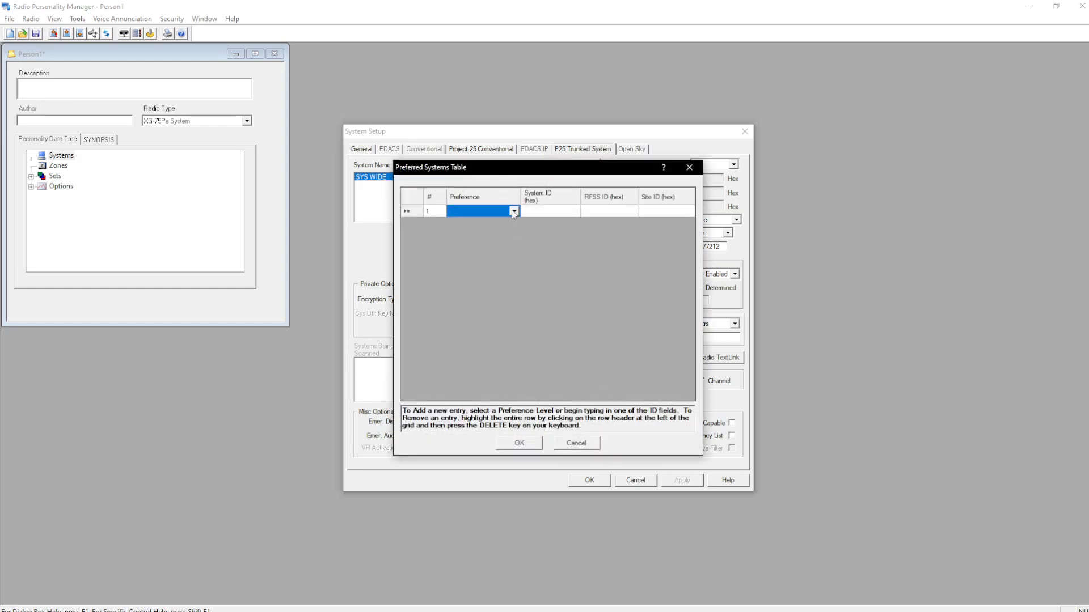
{"action": "left_click", "coordinate": [482, 210]}
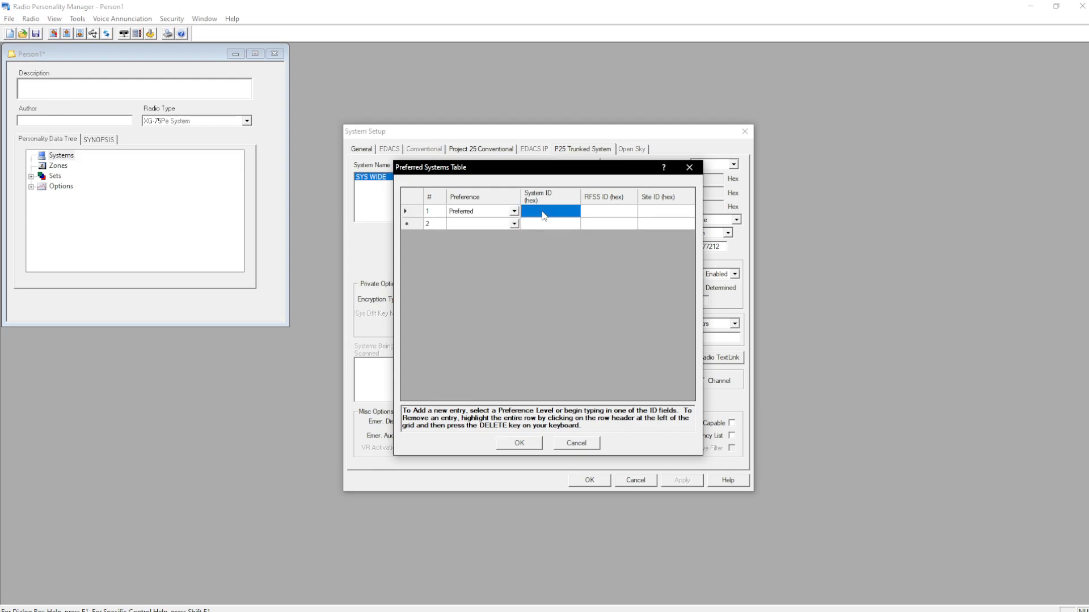
{"action": "type", "text": "13b"}
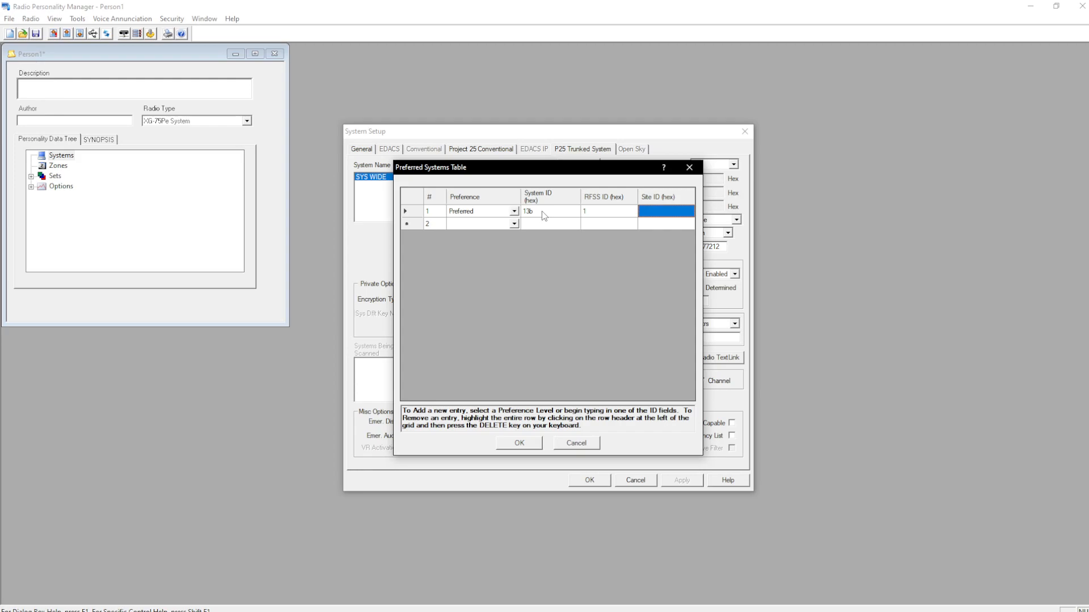
{"action": "type", "text": "11"}
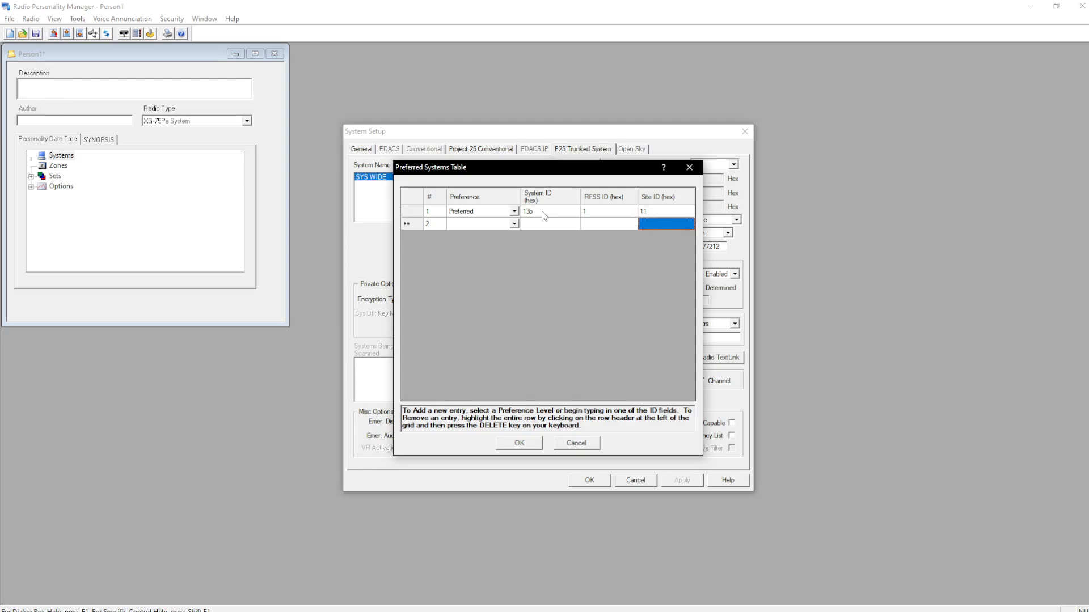
{"action": "left_click", "coordinate": [479, 223]}
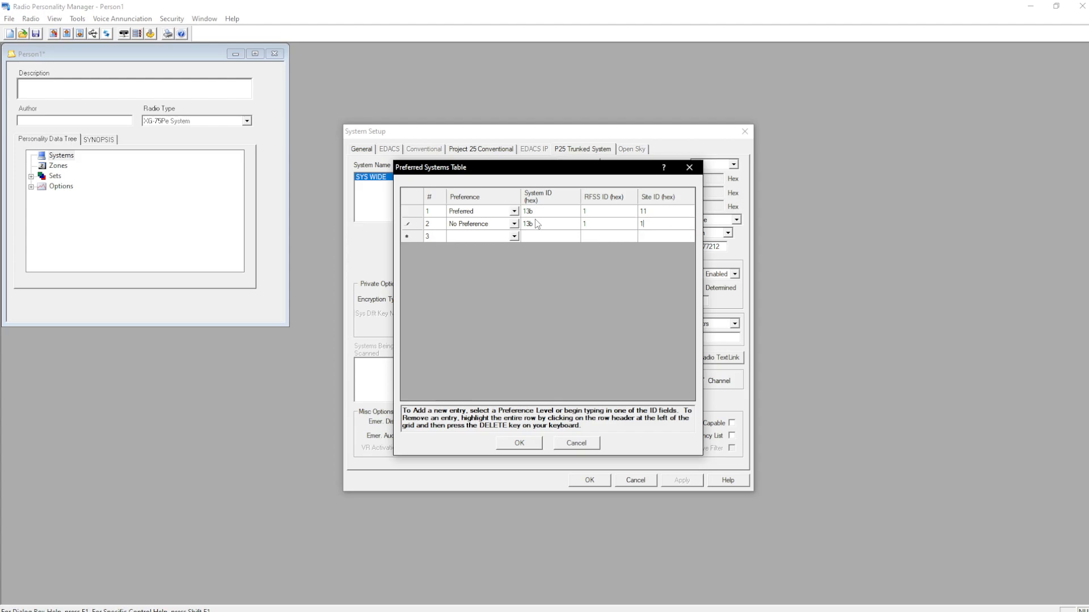
{"action": "left_click", "coordinate": [513, 223]}
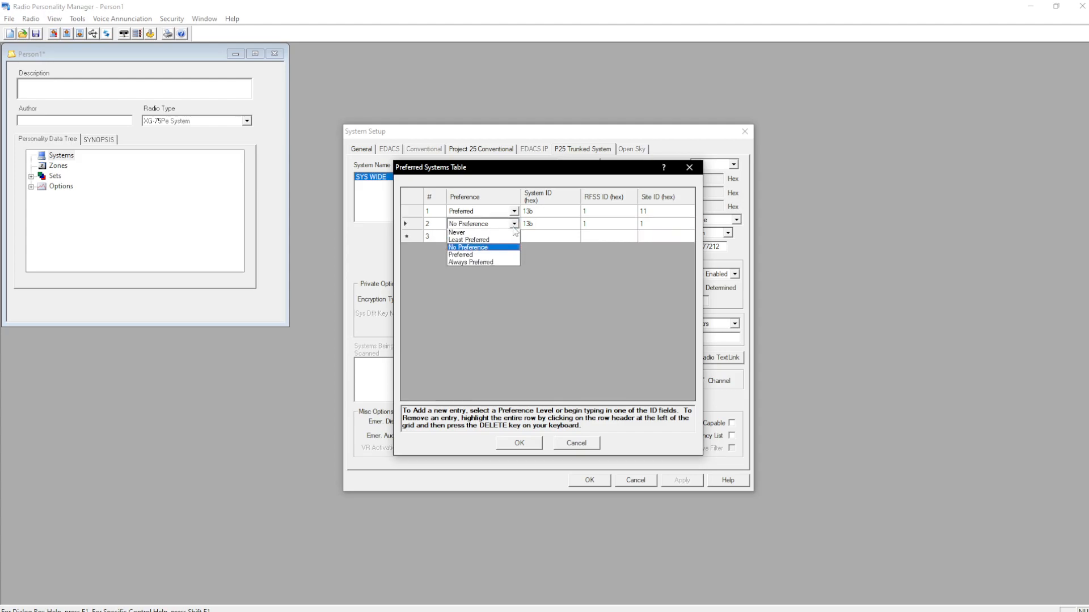
{"action": "left_click", "coordinate": [470, 263]}
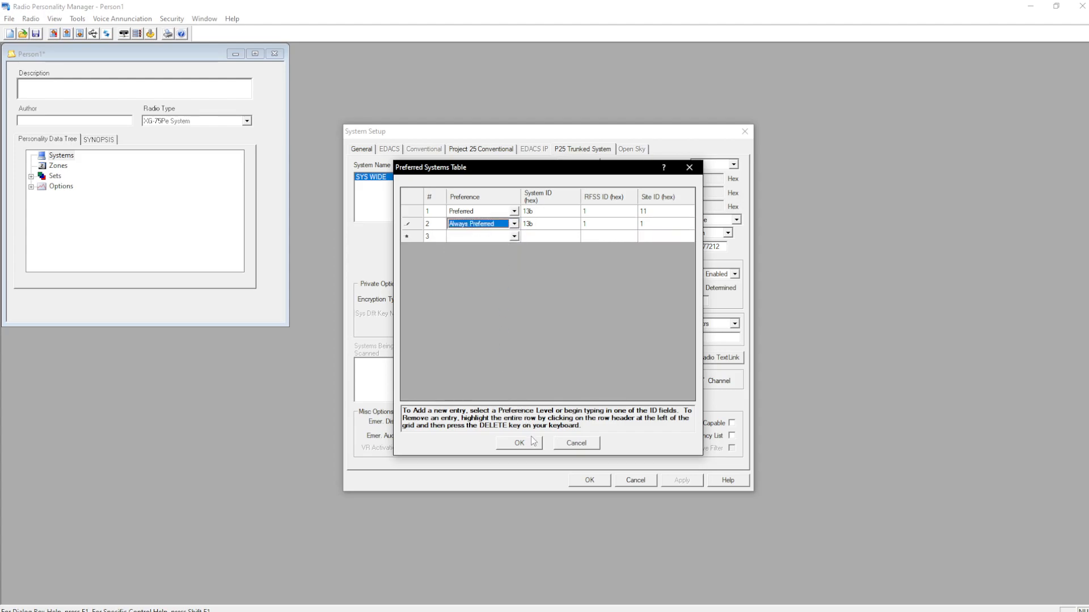
{"action": "left_click", "coordinate": [517, 443]}
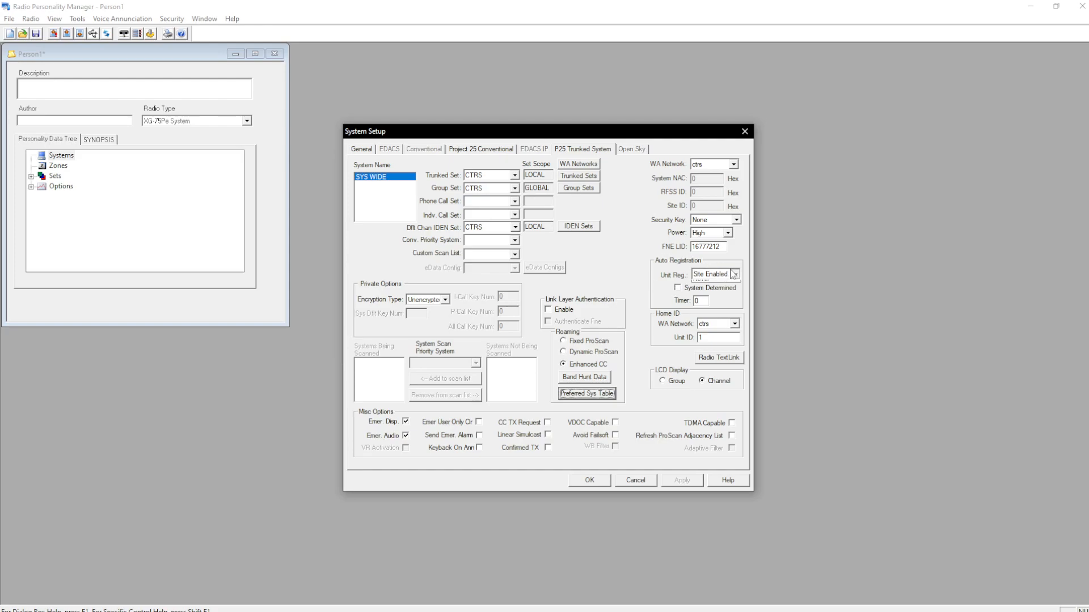
Set SYS WIDE's home unit ID to 71001 and enable Refresh ProScan Adjacency List.
{"action": "left_click", "coordinate": [678, 288]}
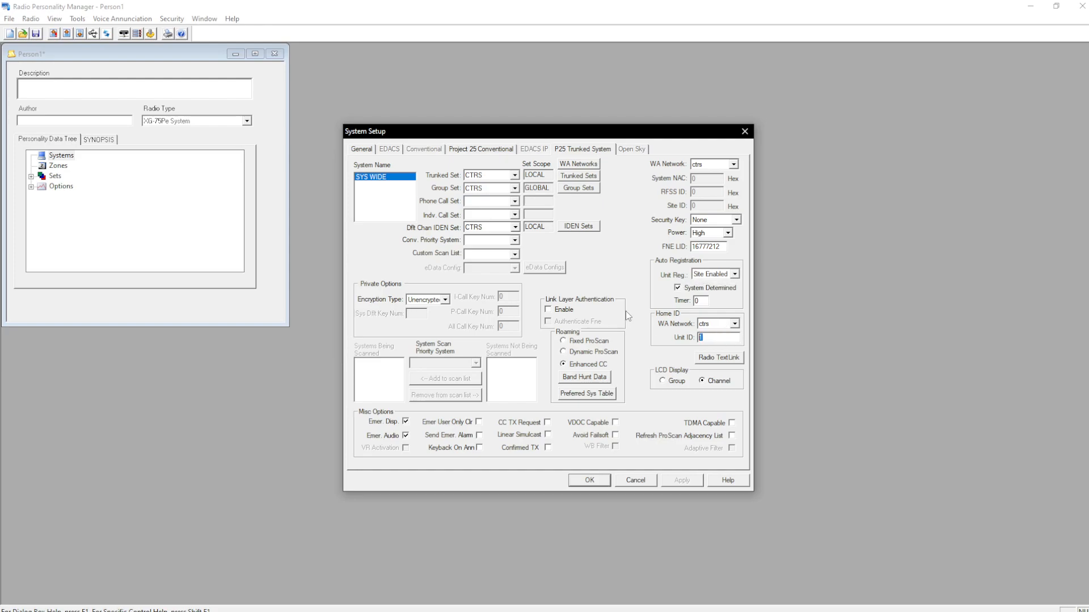
{"action": "type", "text": "7"}
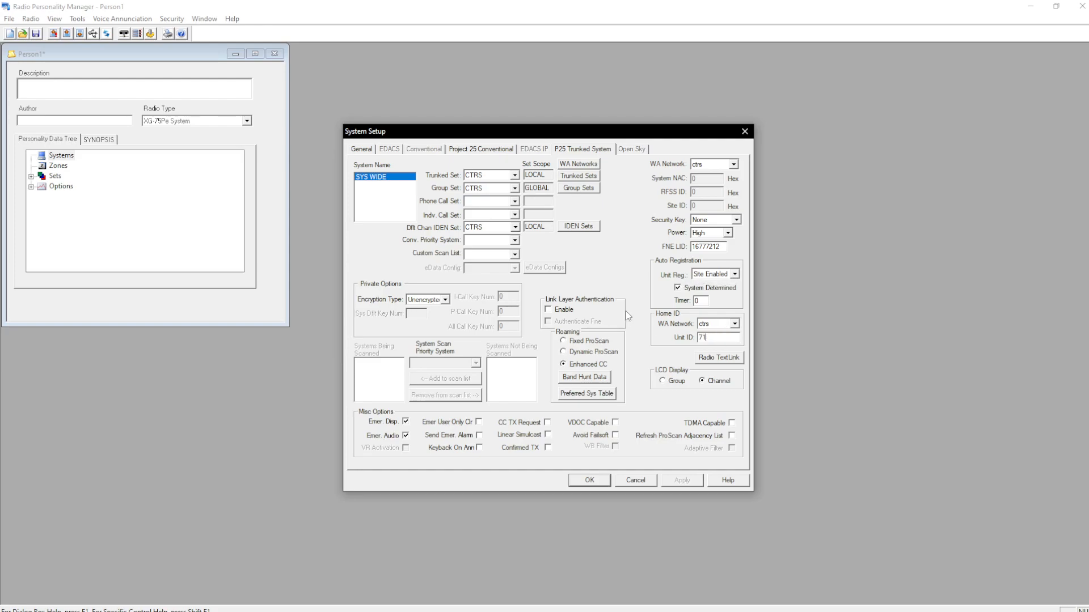
{"action": "type", "text": "001"}
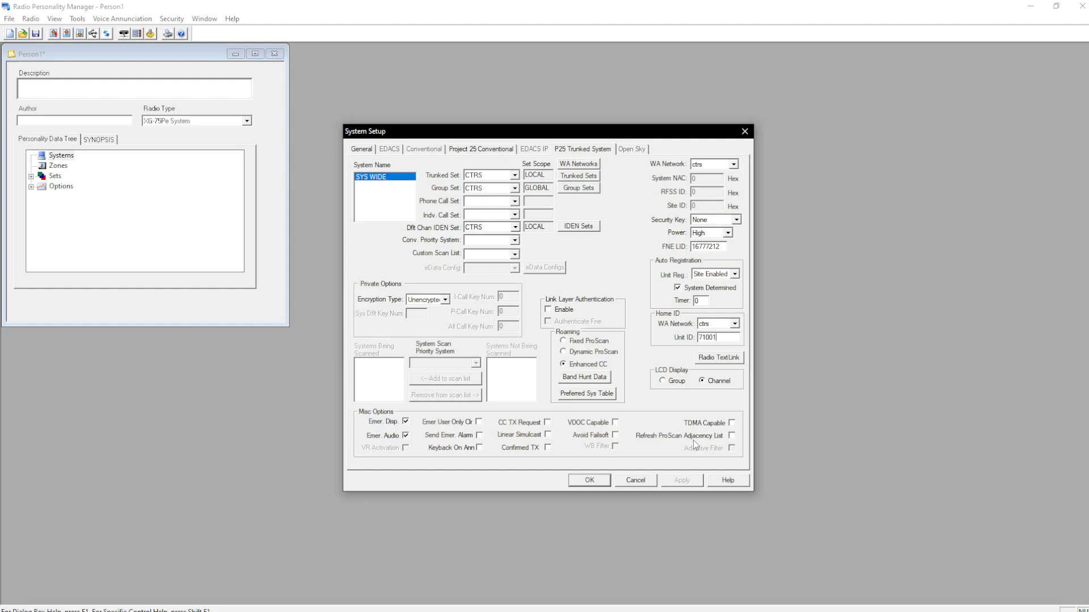
{"action": "left_click", "coordinate": [731, 436]}
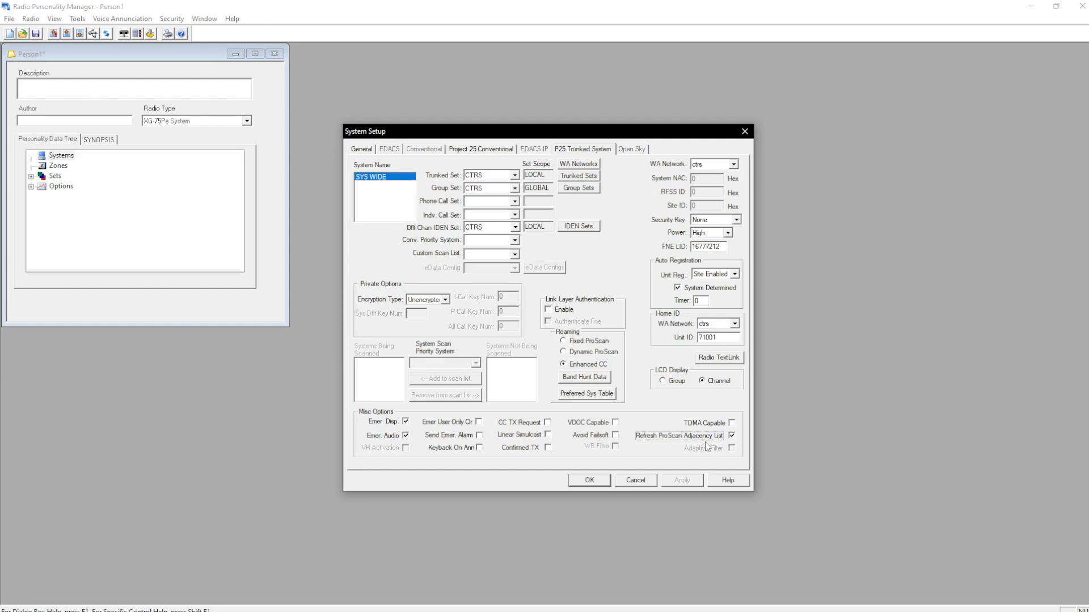
{"action": "mouse_move", "coordinate": [699, 443]}
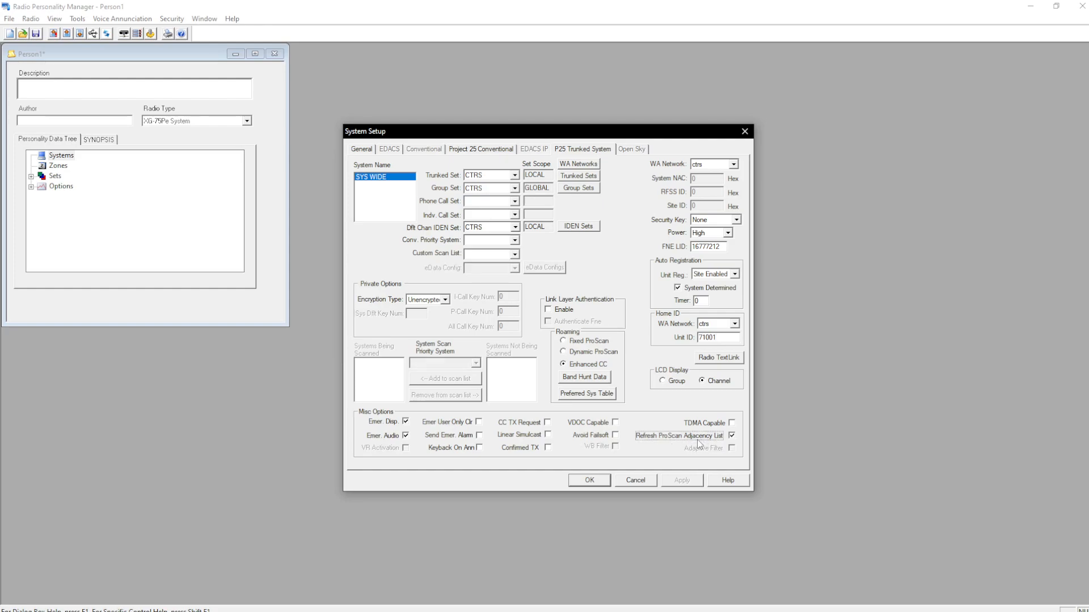
{"action": "mouse_move", "coordinate": [477, 410]}
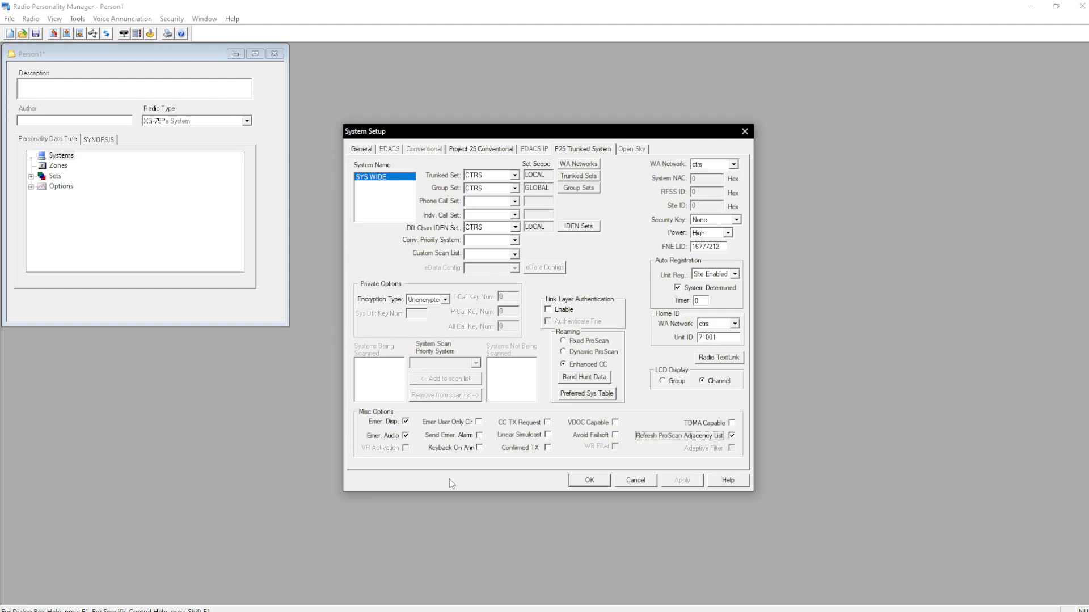
{"action": "mouse_move", "coordinate": [597, 289]}
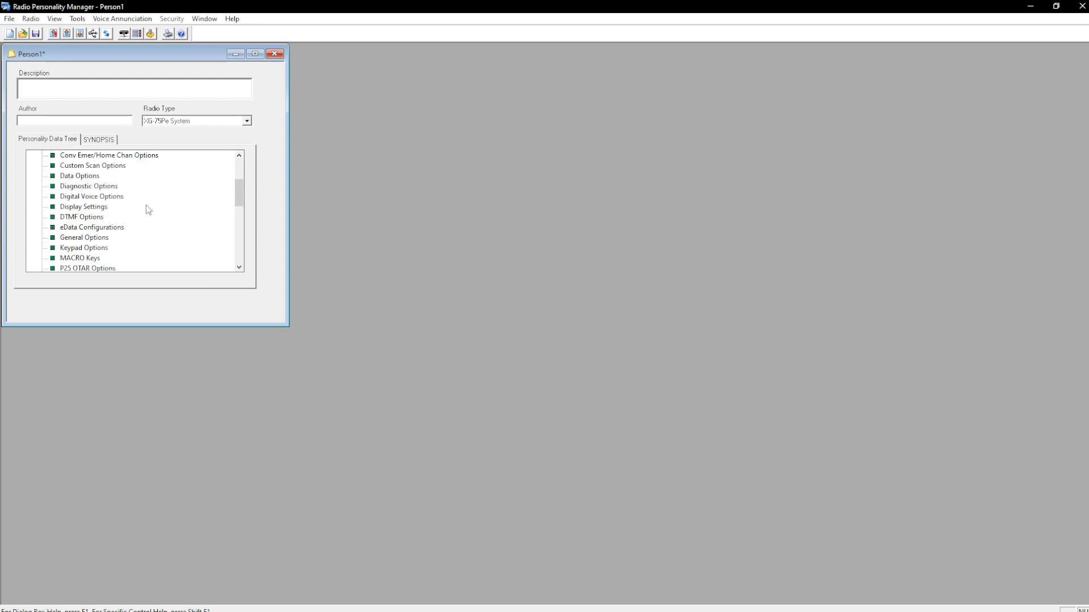
Find General Options in the Personality Data Tree and open it.
{"action": "scroll", "scroll_direction": "down", "scroll_amount": 3}
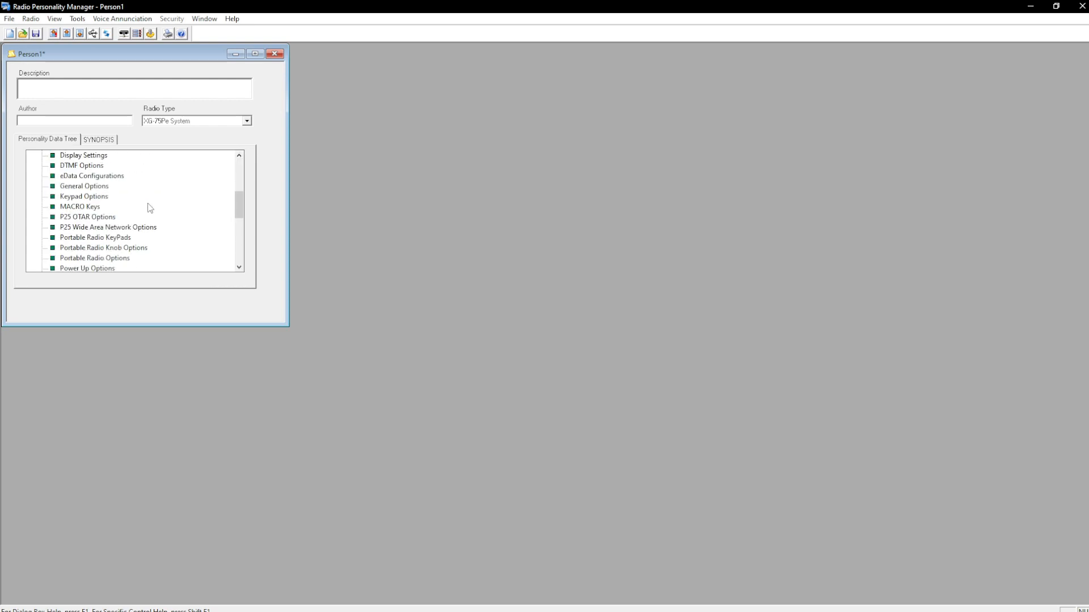
{"action": "scroll", "scroll_direction": "up", "scroll_amount": 3}
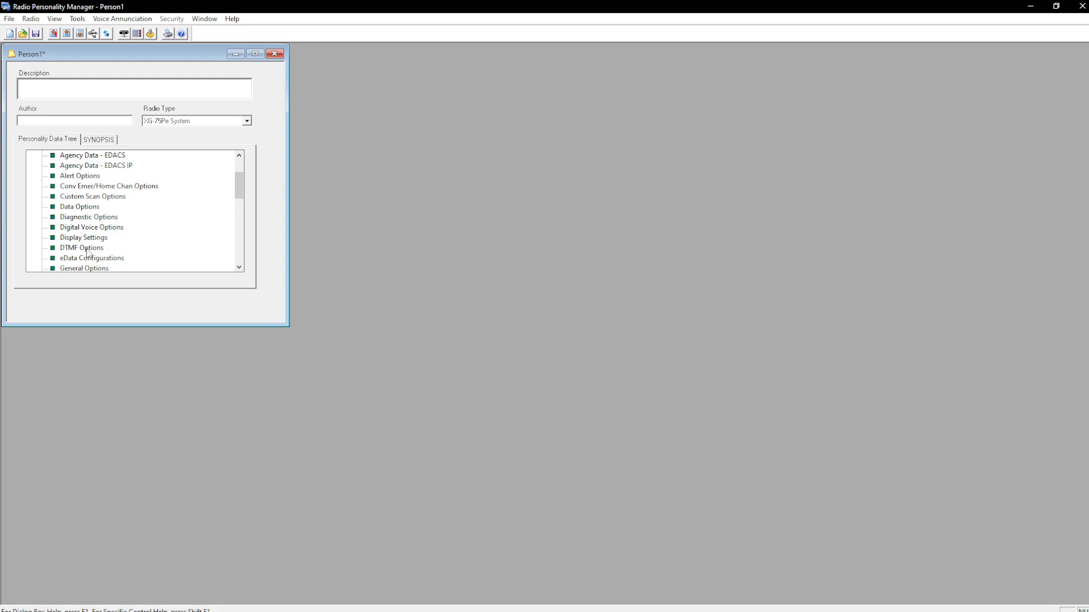
{"action": "scroll", "scroll_direction": "down", "scroll_amount": 3}
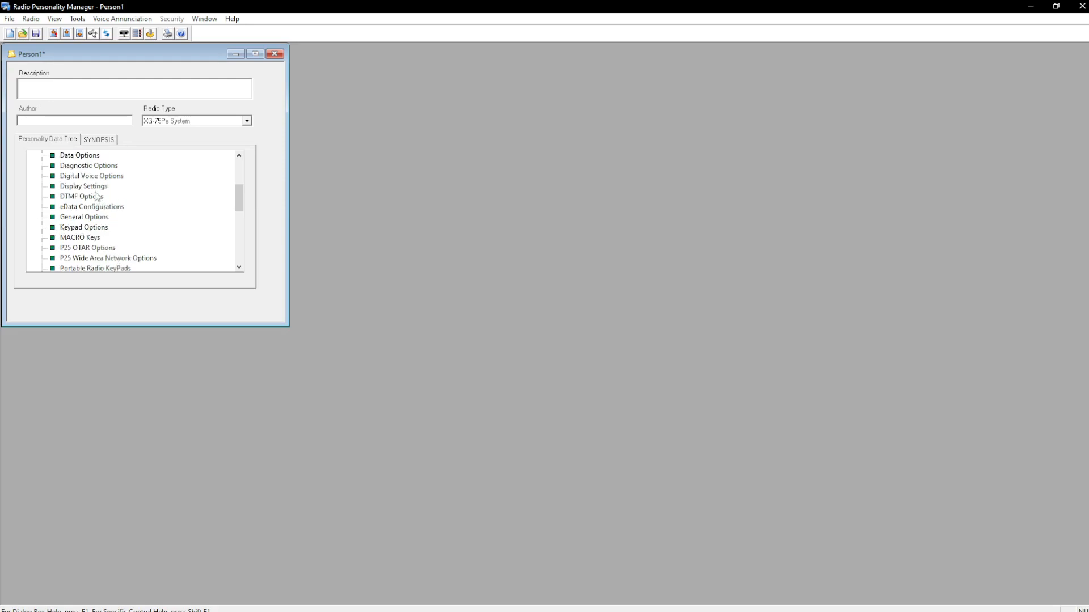
{"action": "double_click", "coordinate": [84, 217]}
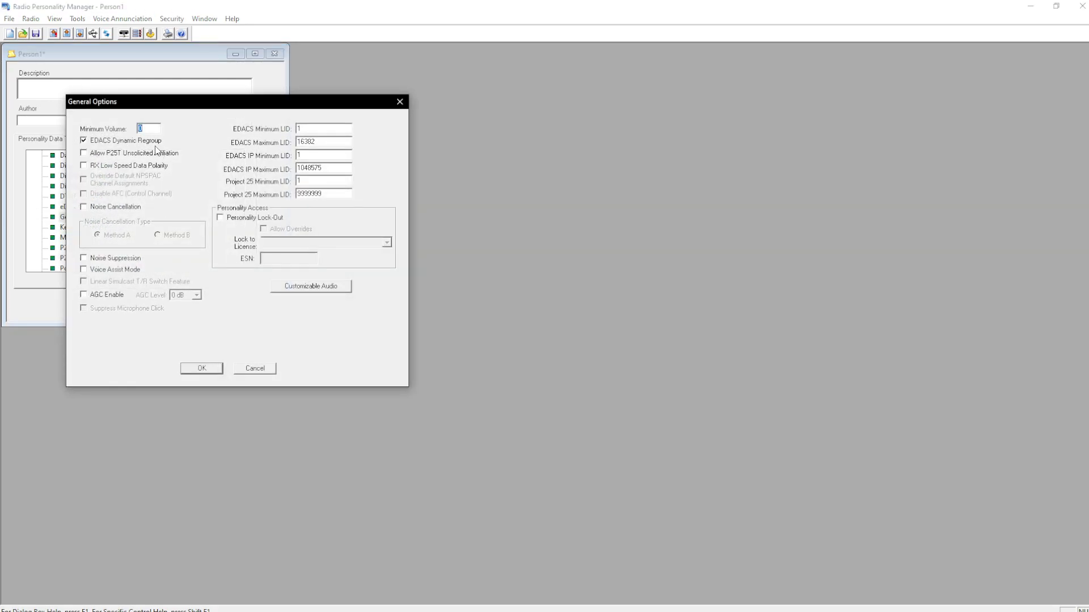
Allow P25T unsolicited affiliation, adjust noise options, and leave Customizable Audio unchanged.
{"action": "left_click", "coordinate": [83, 152]}
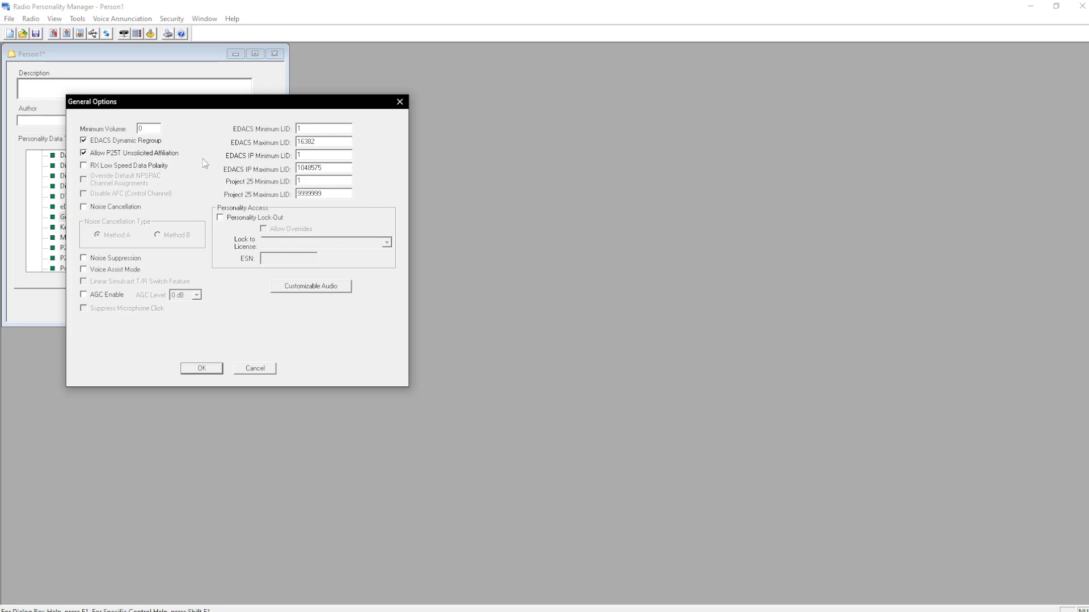
{"action": "left_click", "coordinate": [83, 206]}
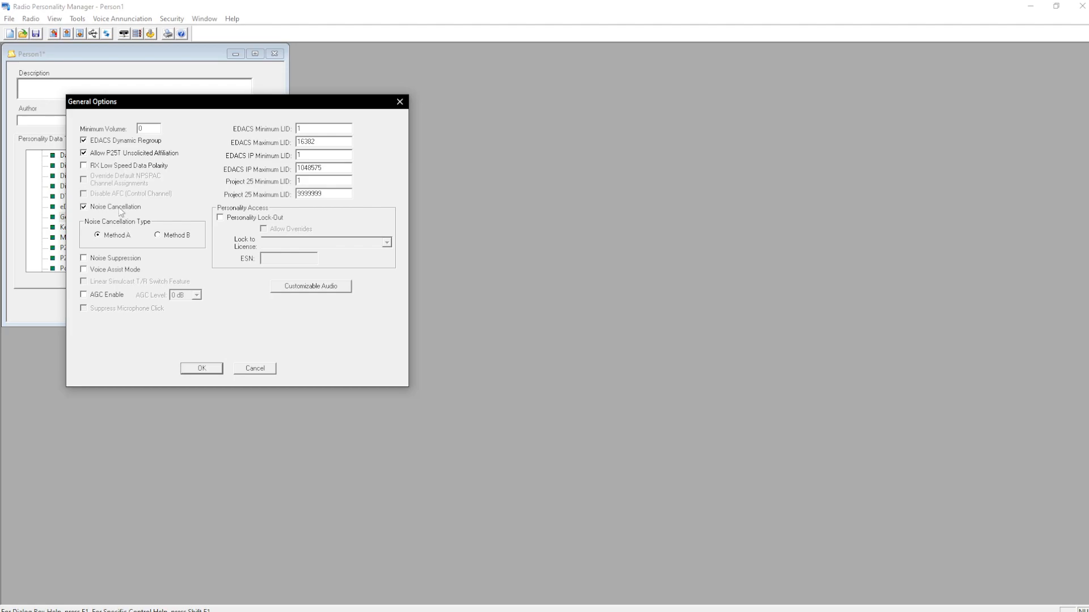
{"action": "mouse_move", "coordinate": [142, 111]}
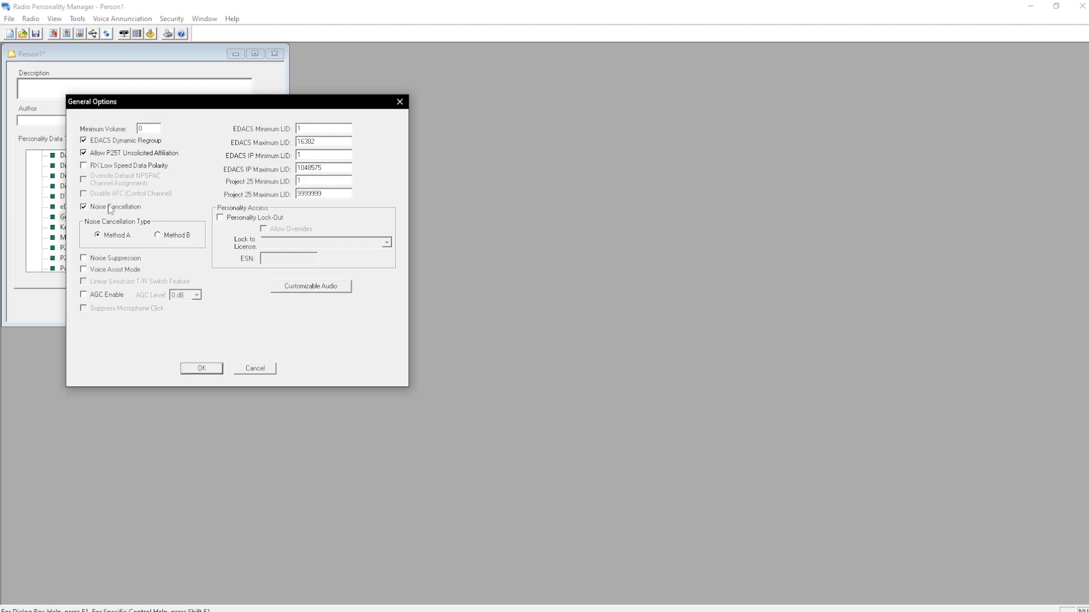
{"action": "mouse_move", "coordinate": [164, 285]}
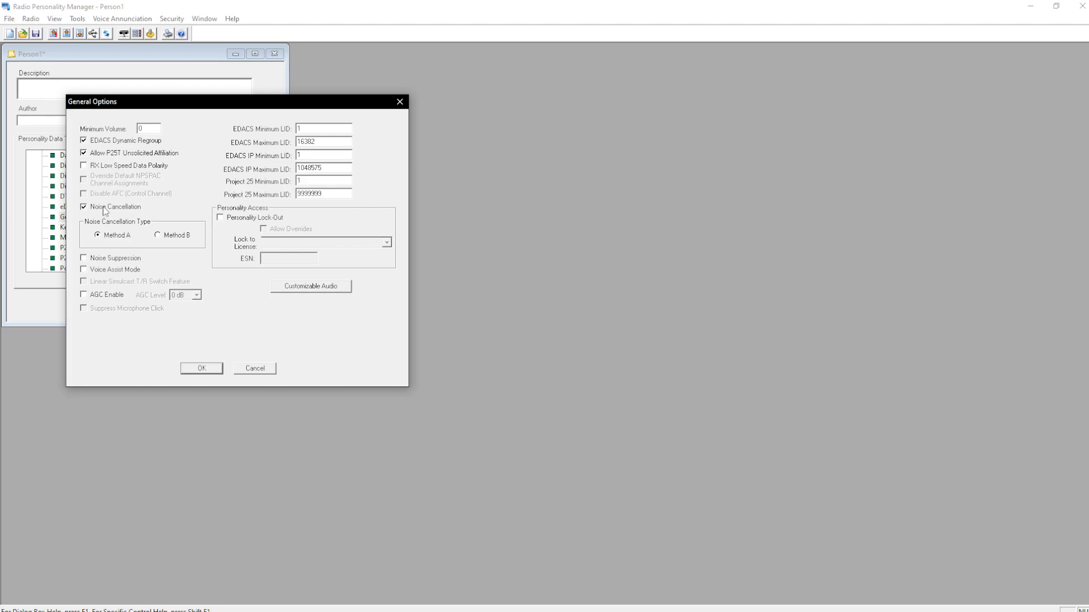
{"action": "left_click", "coordinate": [84, 206]}
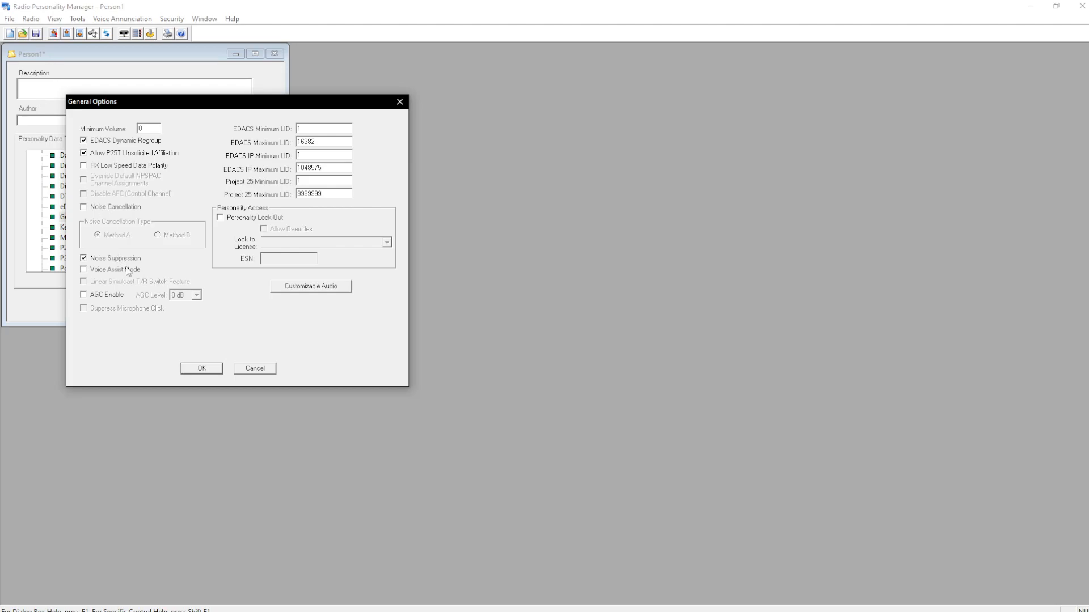
{"action": "mouse_move", "coordinate": [118, 273]}
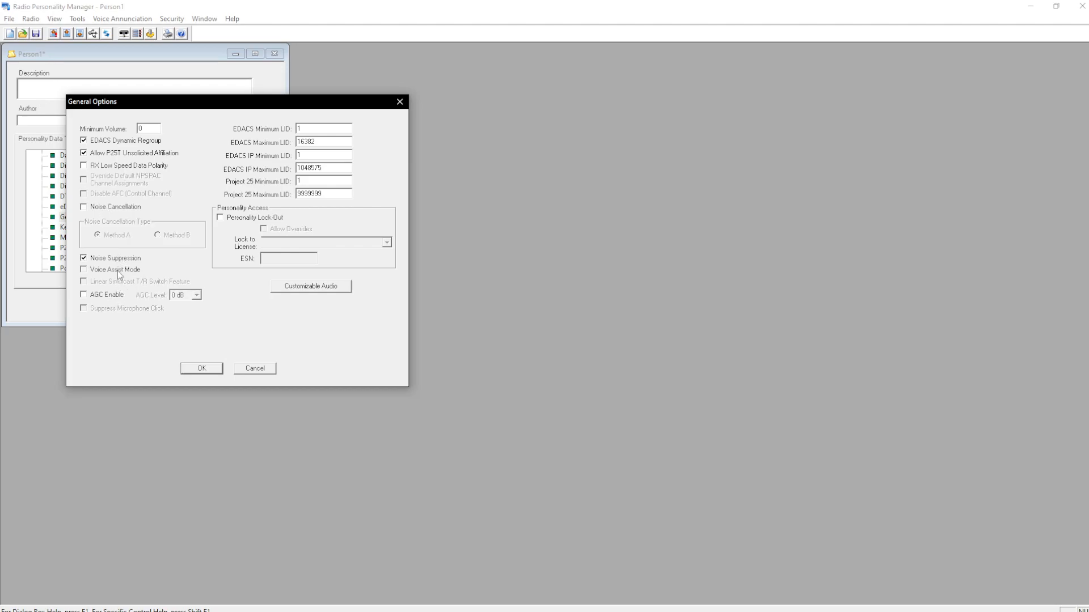
{"action": "left_click", "coordinate": [83, 258]}
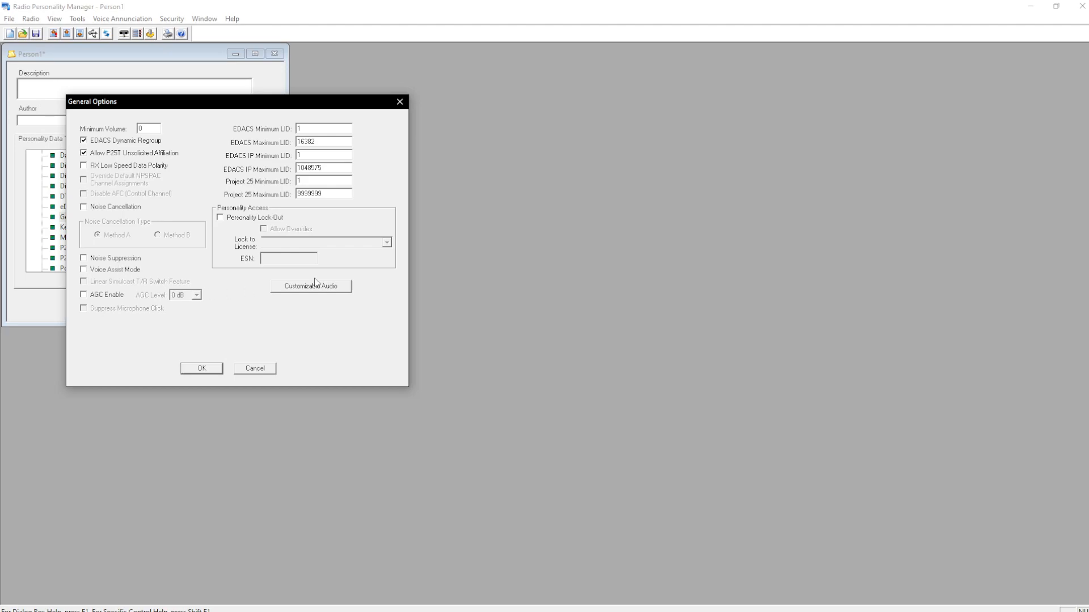
{"action": "left_click", "coordinate": [311, 285]}
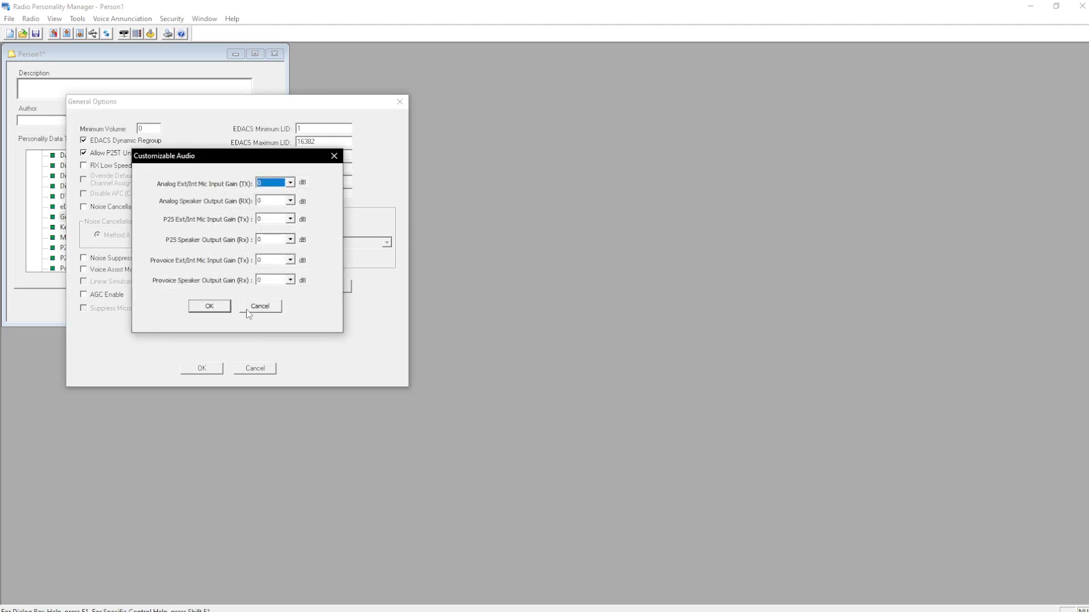
{"action": "left_click", "coordinate": [259, 305]}
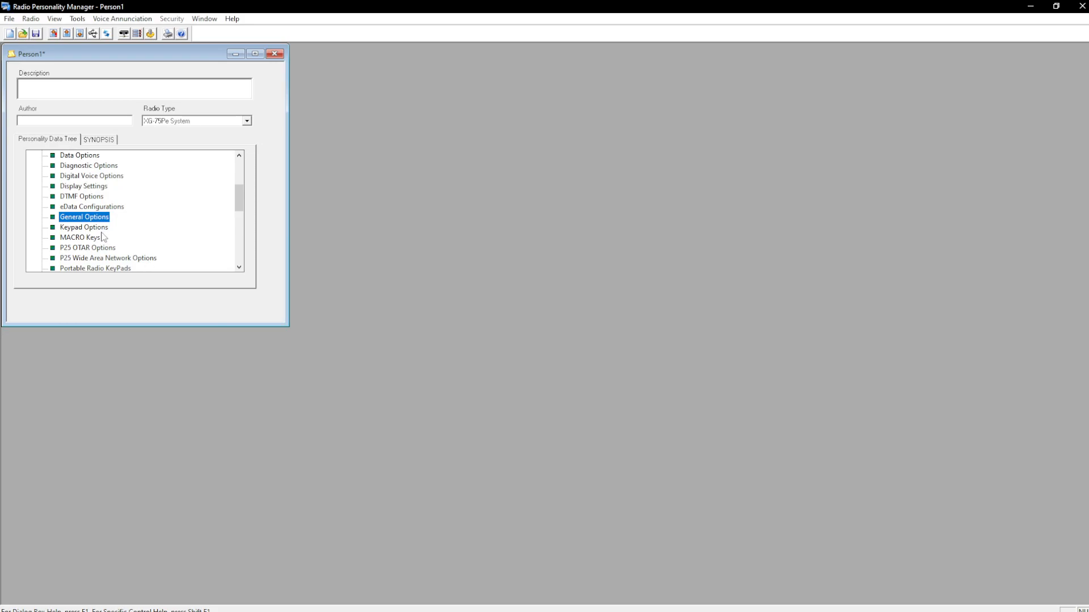
{"action": "double_click", "coordinate": [84, 226]}
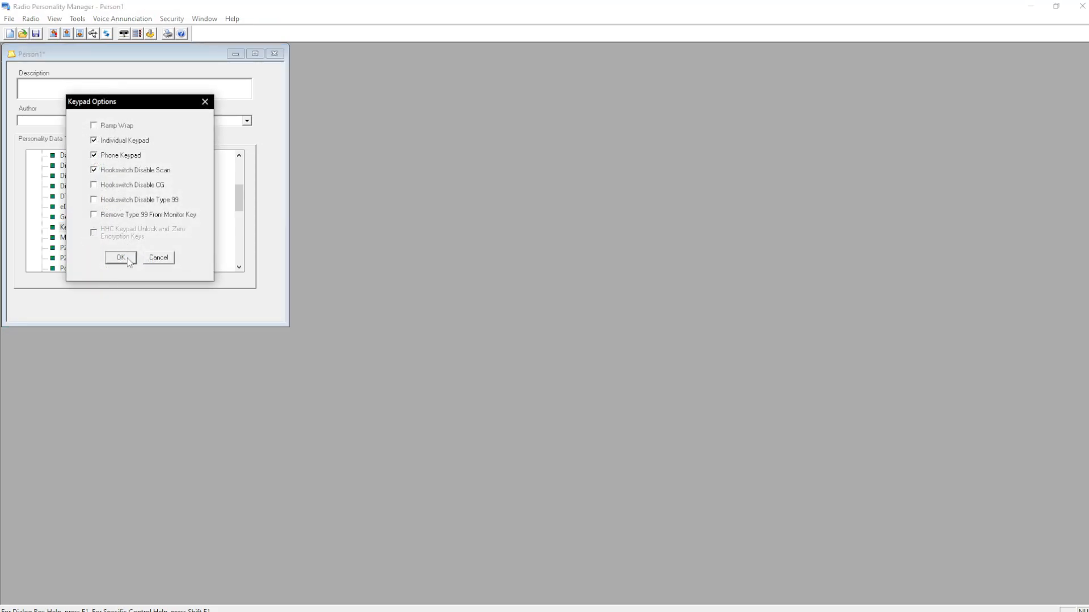
Enable Ramp Wrap in Keypad Options and bring up Portable Radio Options.
{"action": "left_click", "coordinate": [94, 125]}
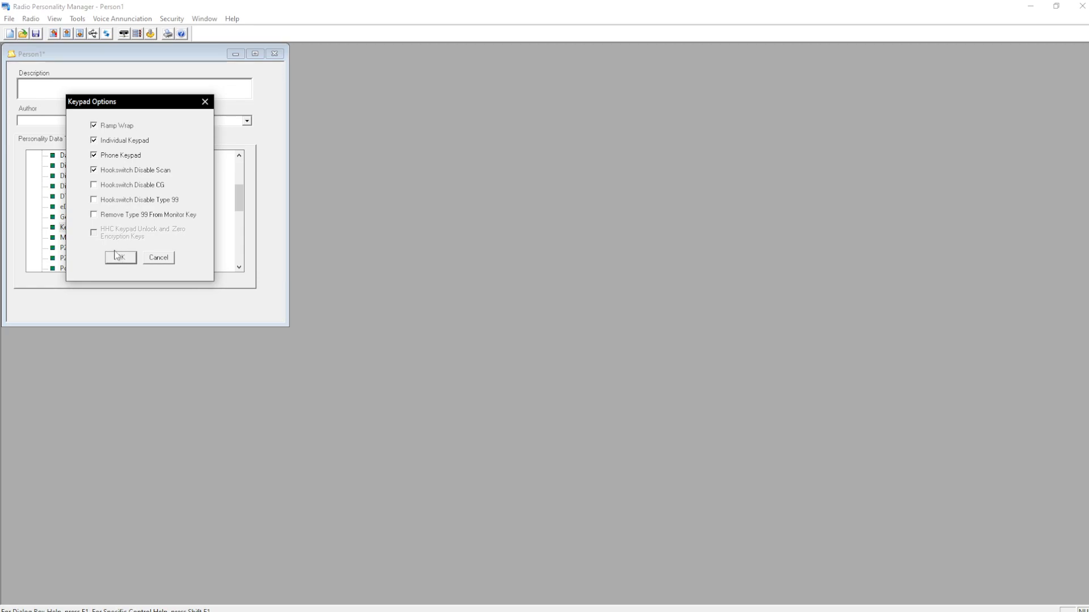
{"action": "left_click", "coordinate": [120, 257]}
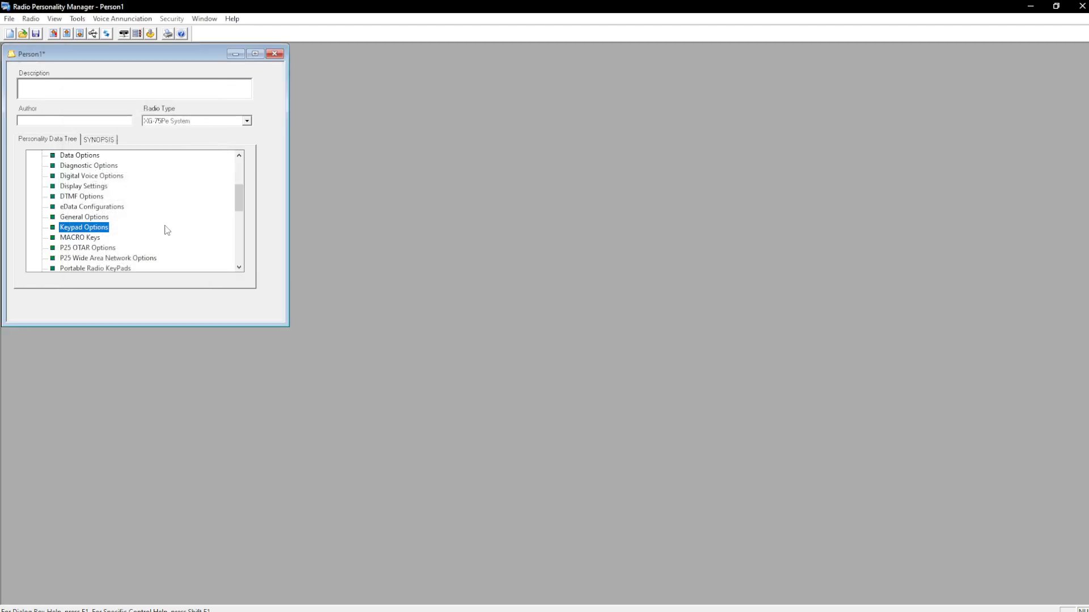
{"action": "scroll", "scroll_direction": "down", "scroll_amount": 3}
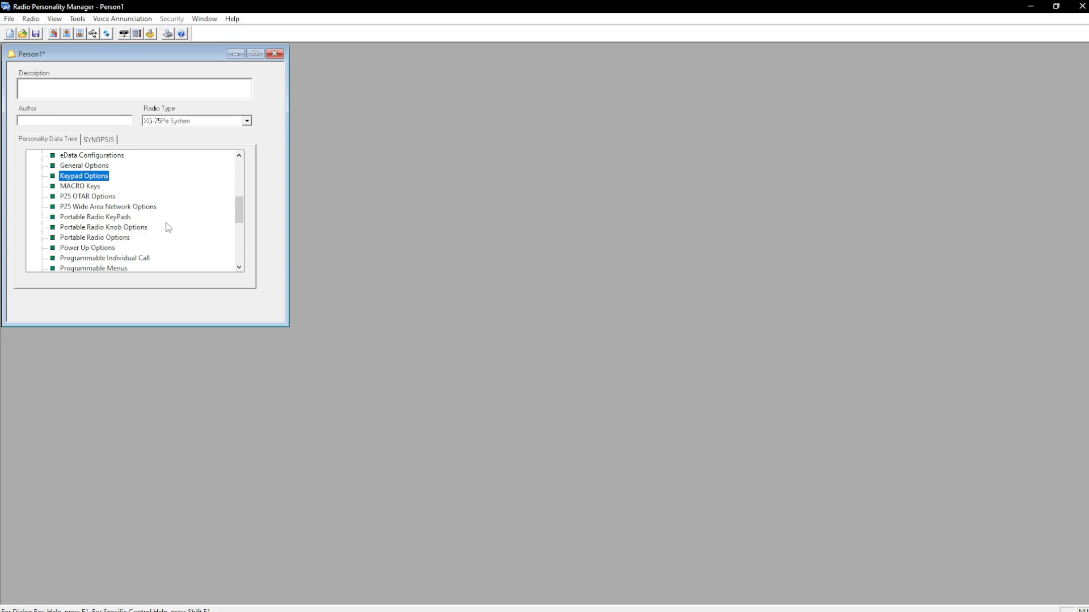
{"action": "double_click", "coordinate": [95, 237]}
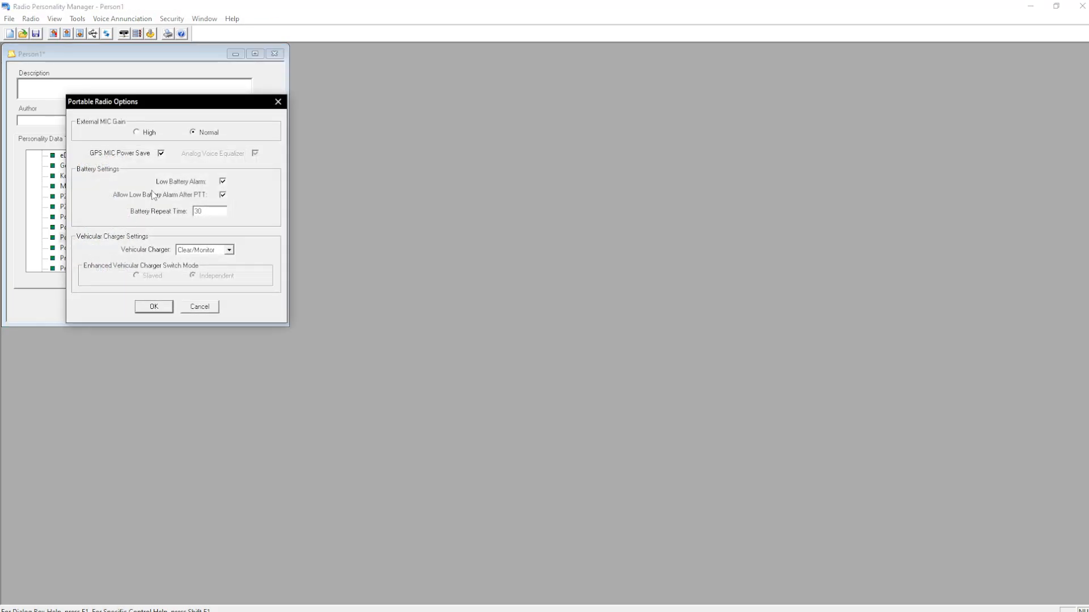
{"action": "mouse_move", "coordinate": [202, 165]}
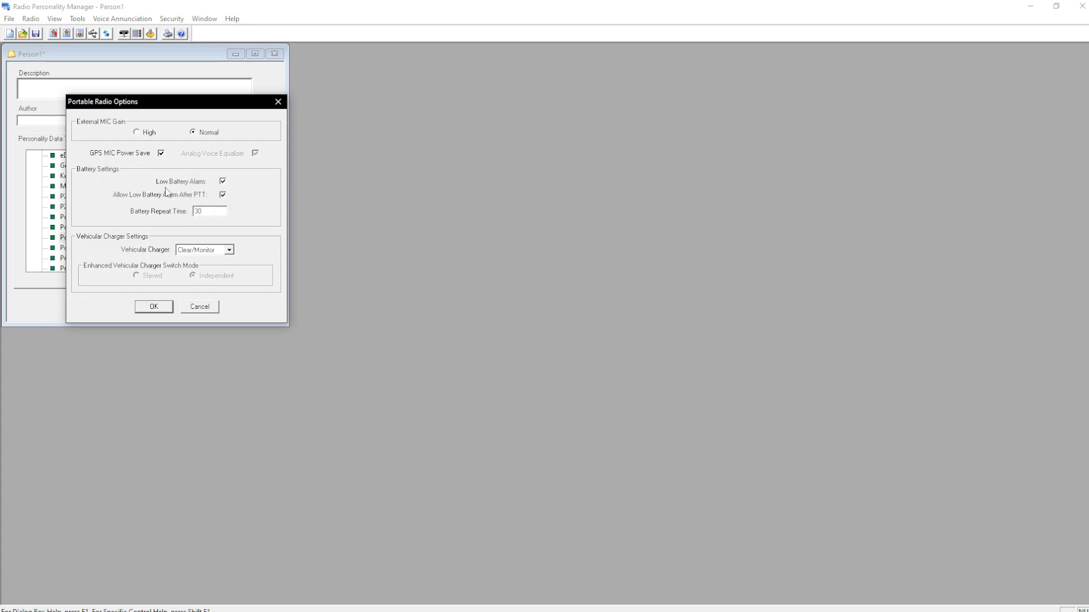
{"action": "mouse_move", "coordinate": [192, 222]}
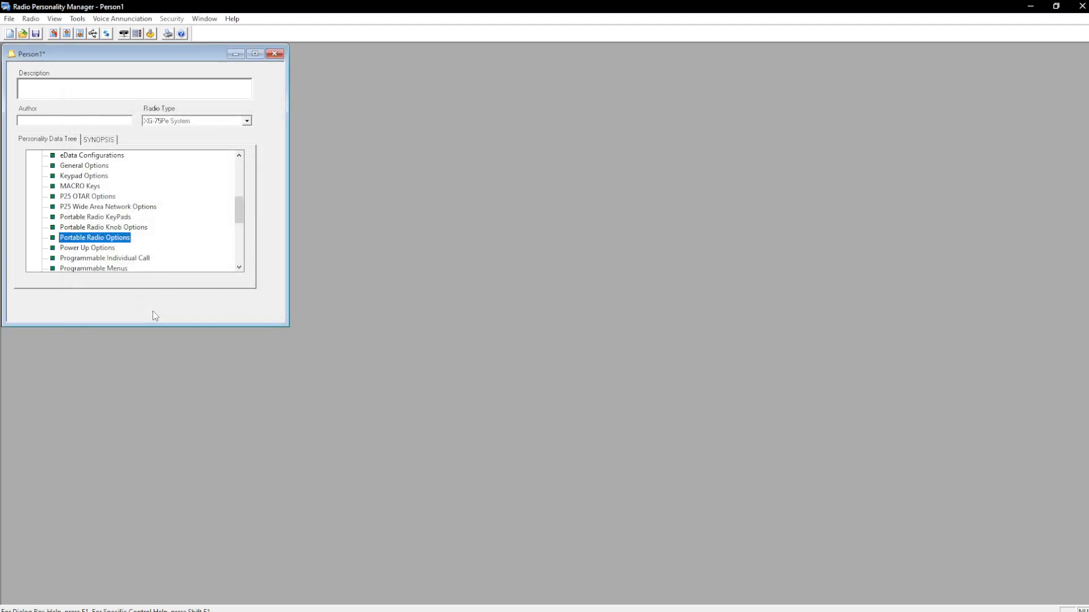
Open Power Up Options from the personality data tree.
{"action": "double_click", "coordinate": [87, 248]}
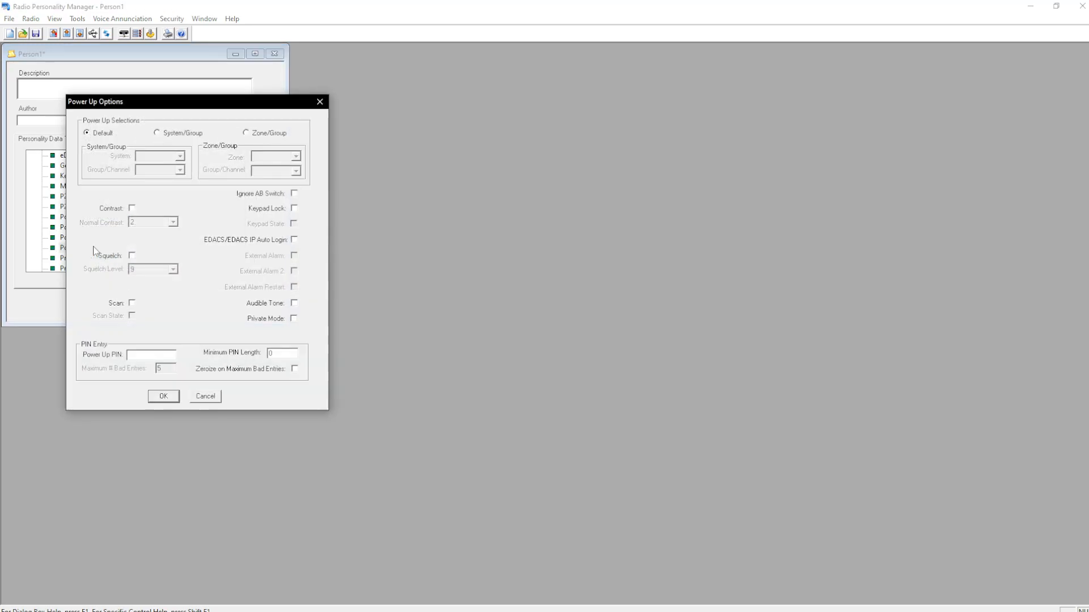
Try the power-up toggles, ending with private mode and scan turned off.
{"action": "left_click", "coordinate": [294, 239]}
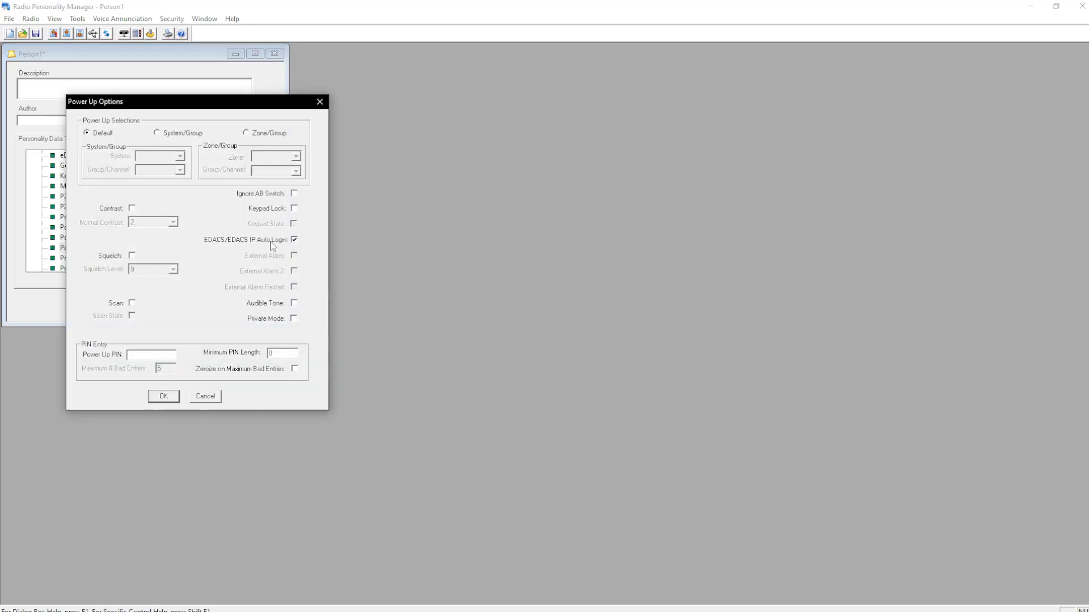
{"action": "left_click", "coordinate": [293, 302]}
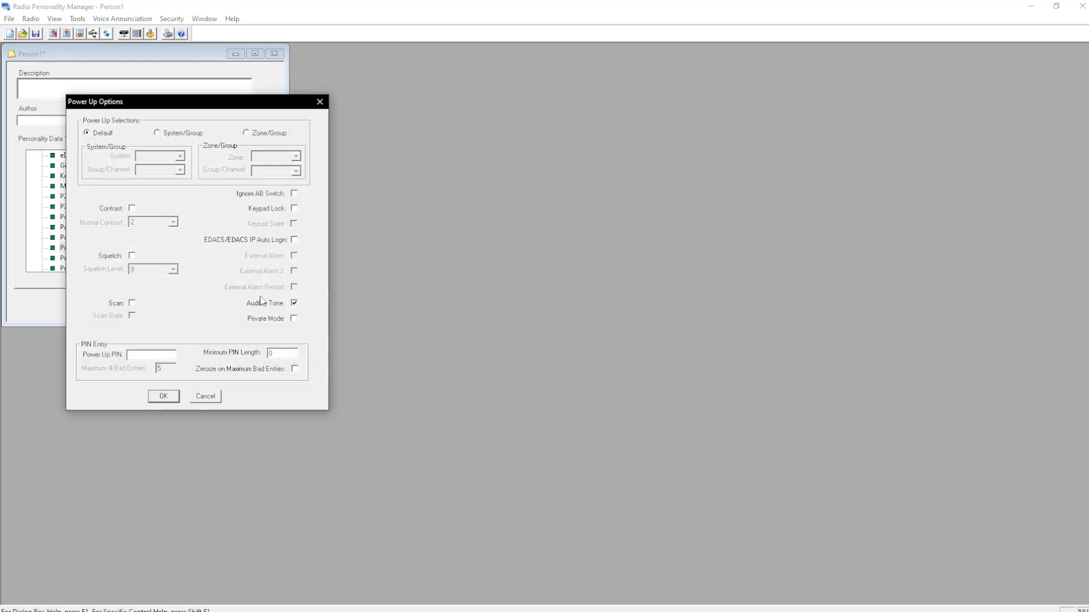
{"action": "mouse_move", "coordinate": [255, 295]}
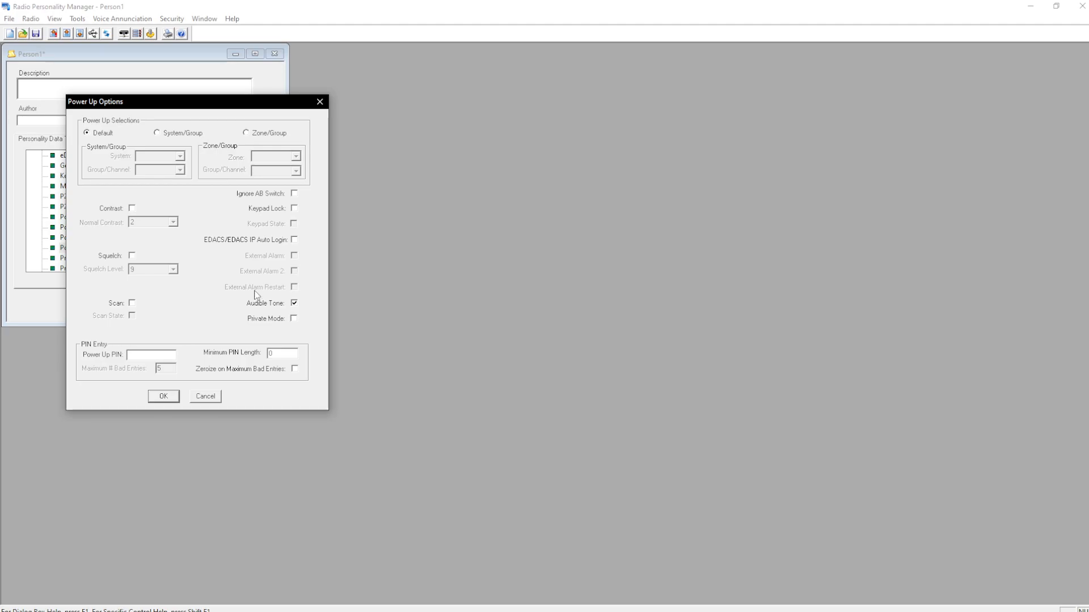
{"action": "left_click", "coordinate": [293, 318]}
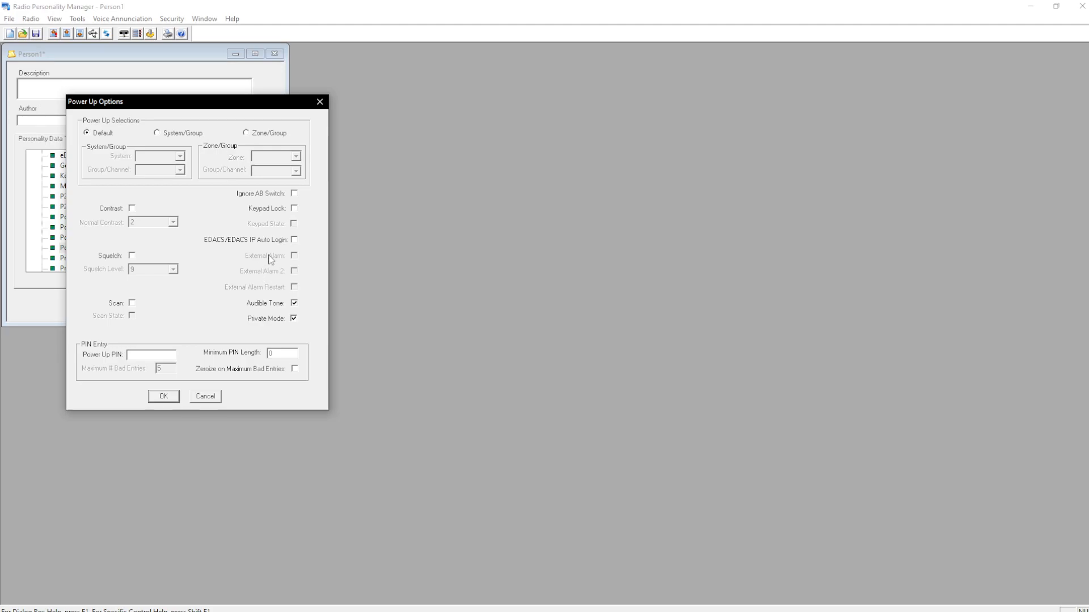
{"action": "mouse_move", "coordinate": [278, 321]}
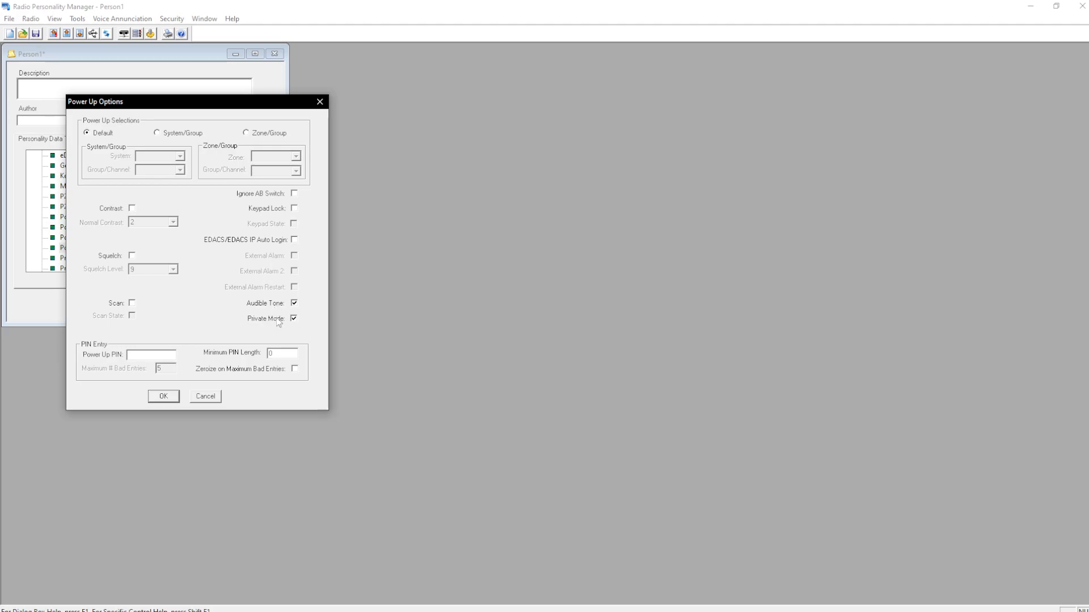
{"action": "left_click", "coordinate": [131, 303]}
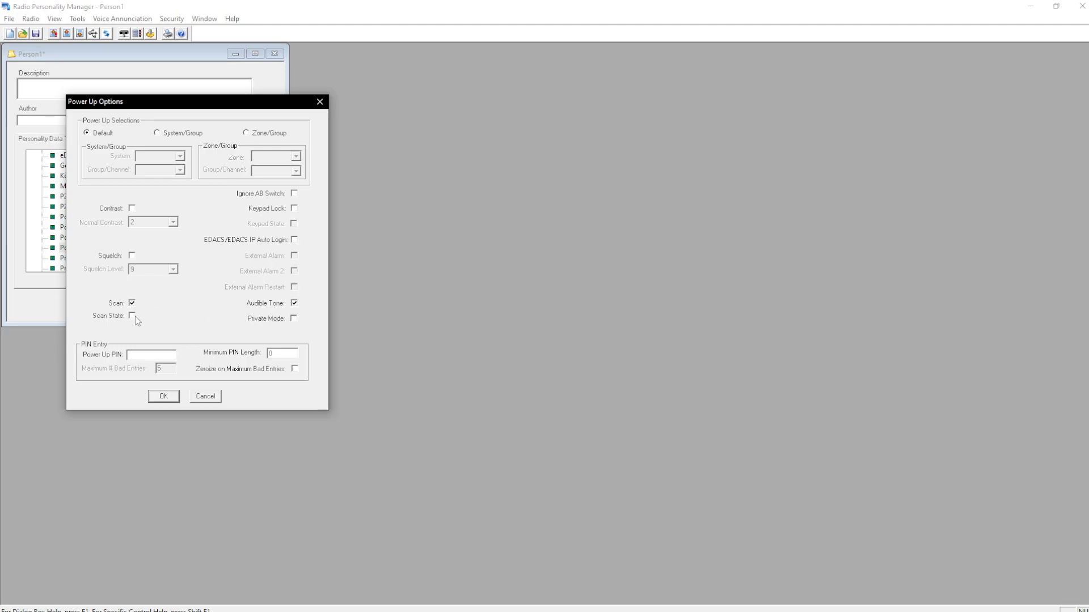
{"action": "mouse_move", "coordinate": [132, 316]}
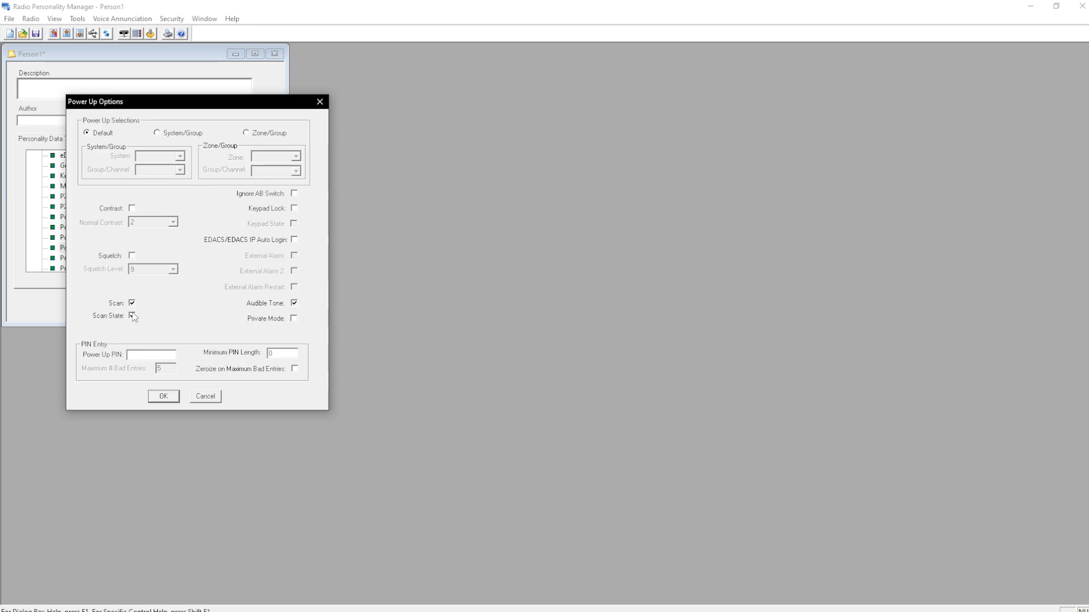
{"action": "left_click", "coordinate": [131, 303]}
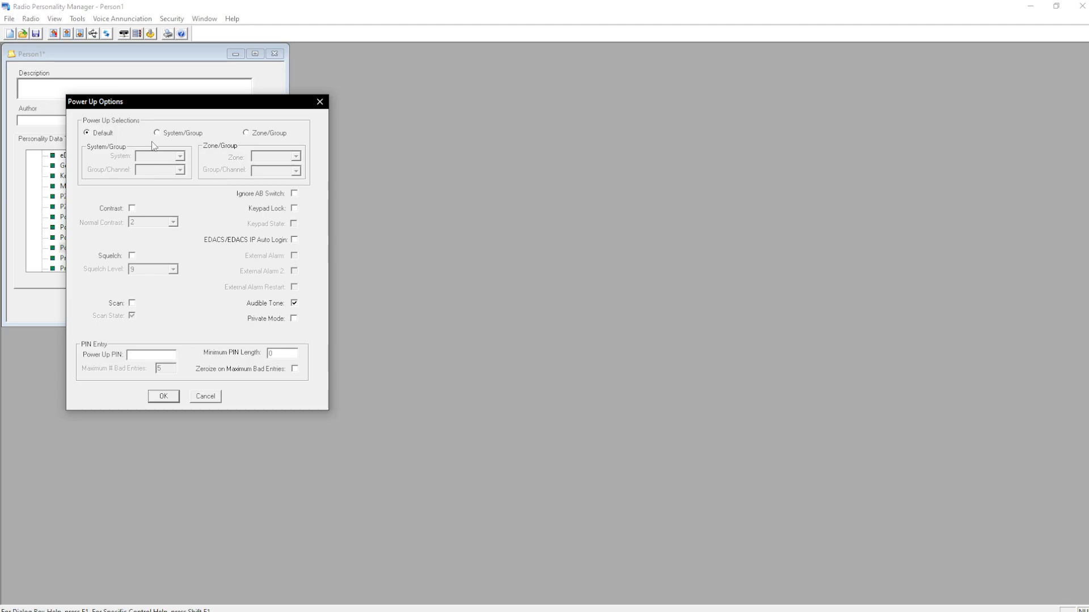
Make the radio power up on System/Group with SYS WIDE, and confirm.
{"action": "left_click", "coordinate": [295, 157]}
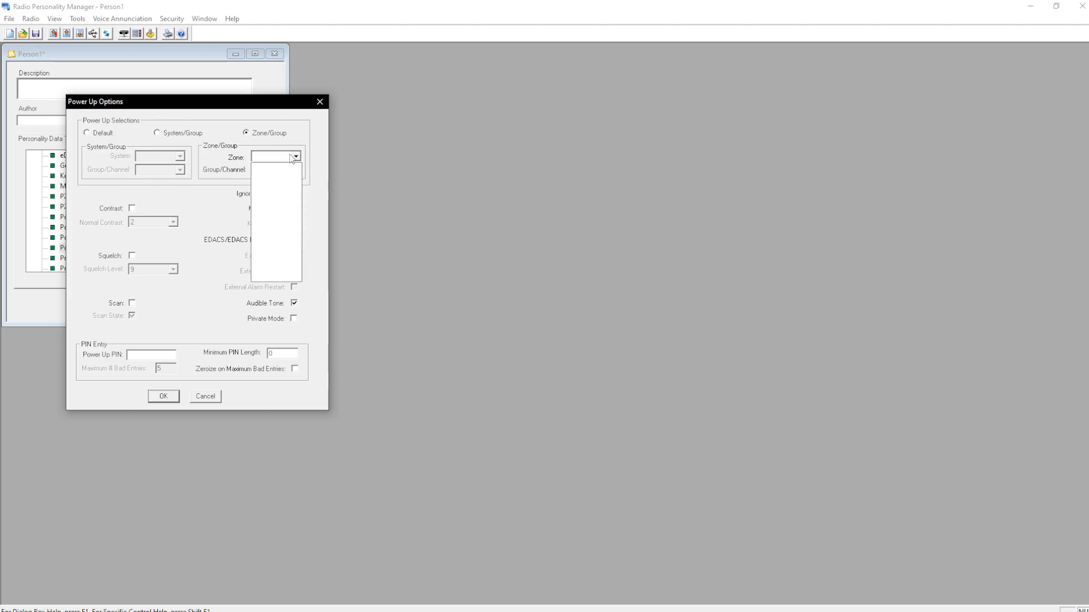
{"action": "left_click", "coordinate": [158, 132]}
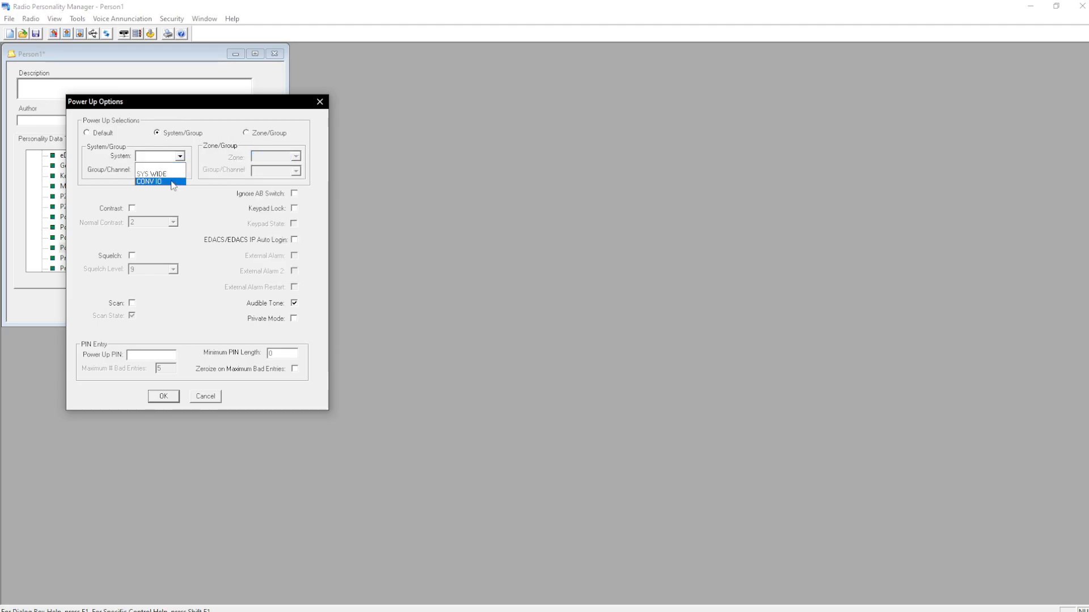
{"action": "left_click", "coordinate": [157, 164]}
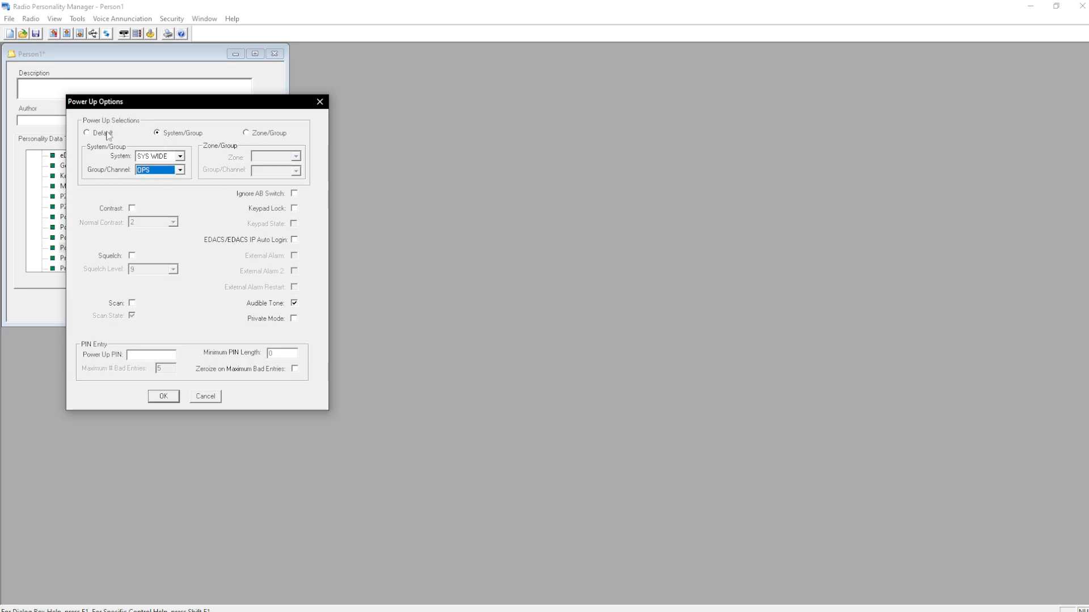
{"action": "left_click", "coordinate": [86, 133]}
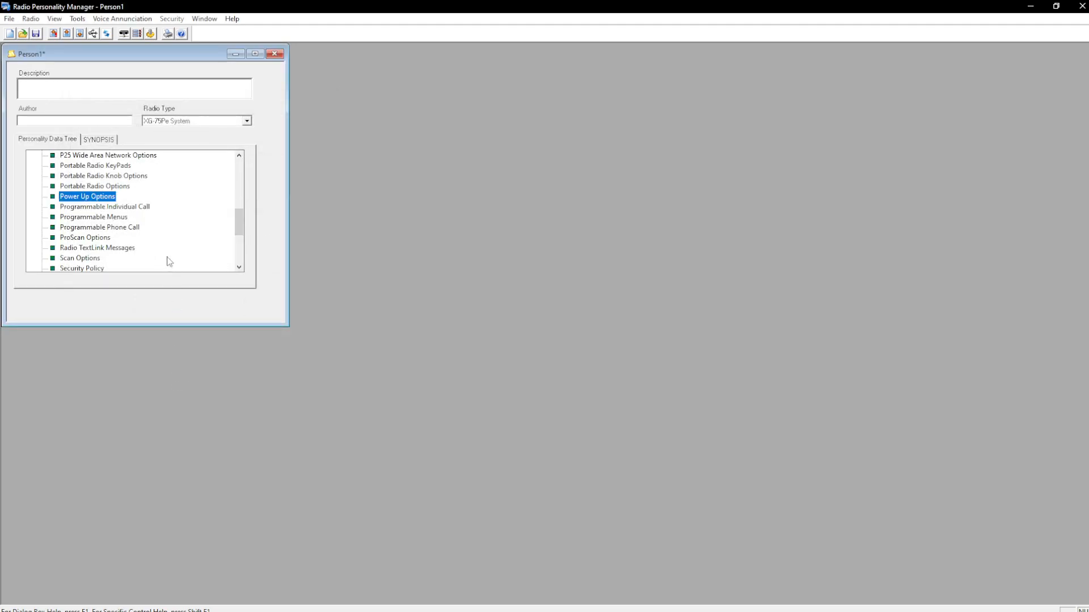
{"action": "double_click", "coordinate": [94, 217]}
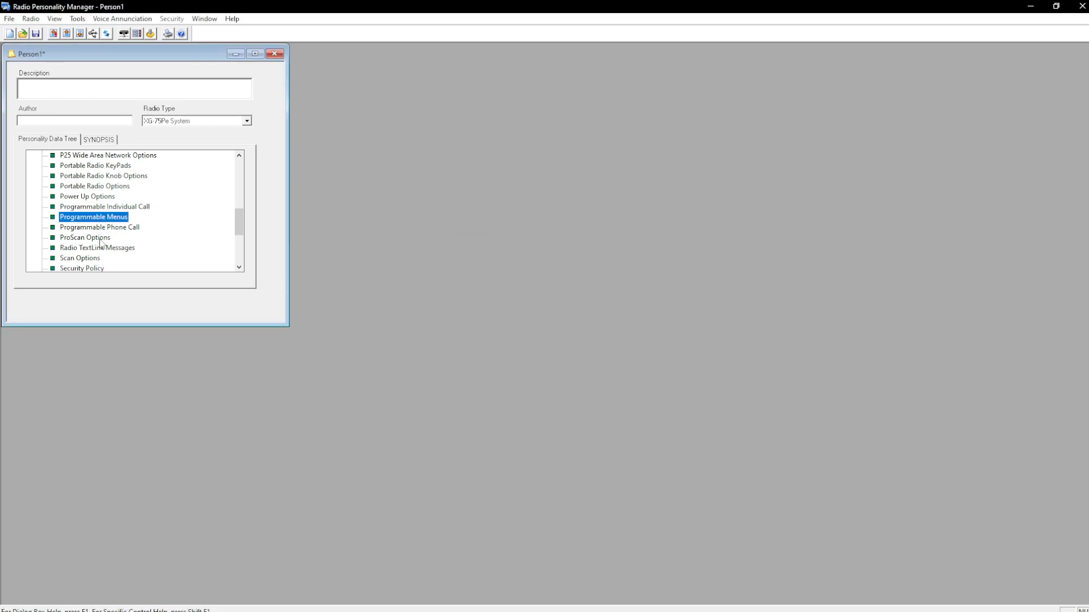
{"action": "scroll", "scroll_direction": "down", "scroll_amount": 3}
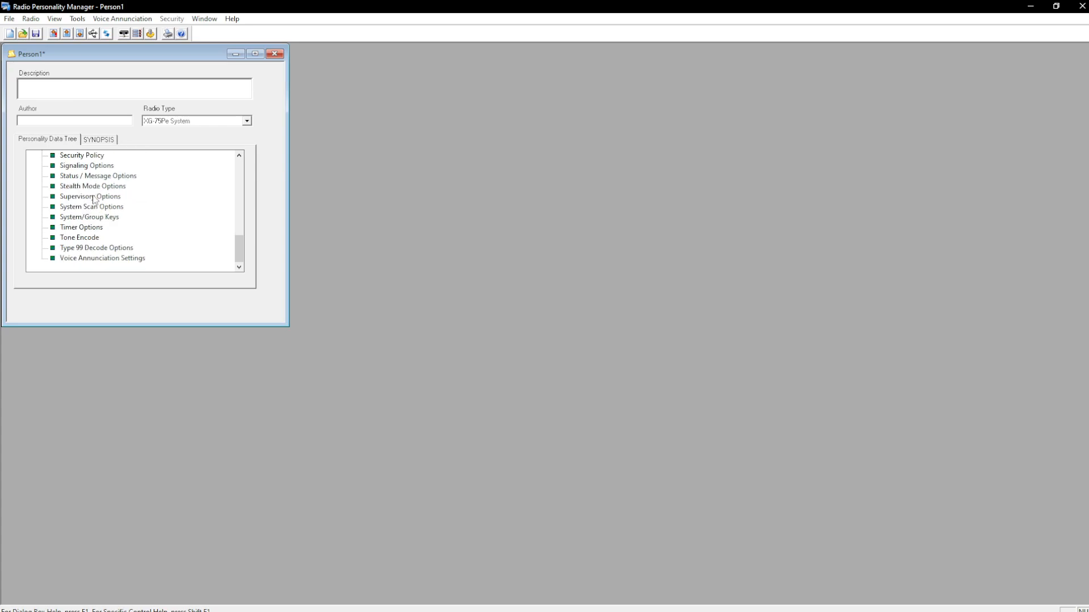
Check Last System/Group Recall in Supervisory Options, then close the dialog.
{"action": "double_click", "coordinate": [89, 196]}
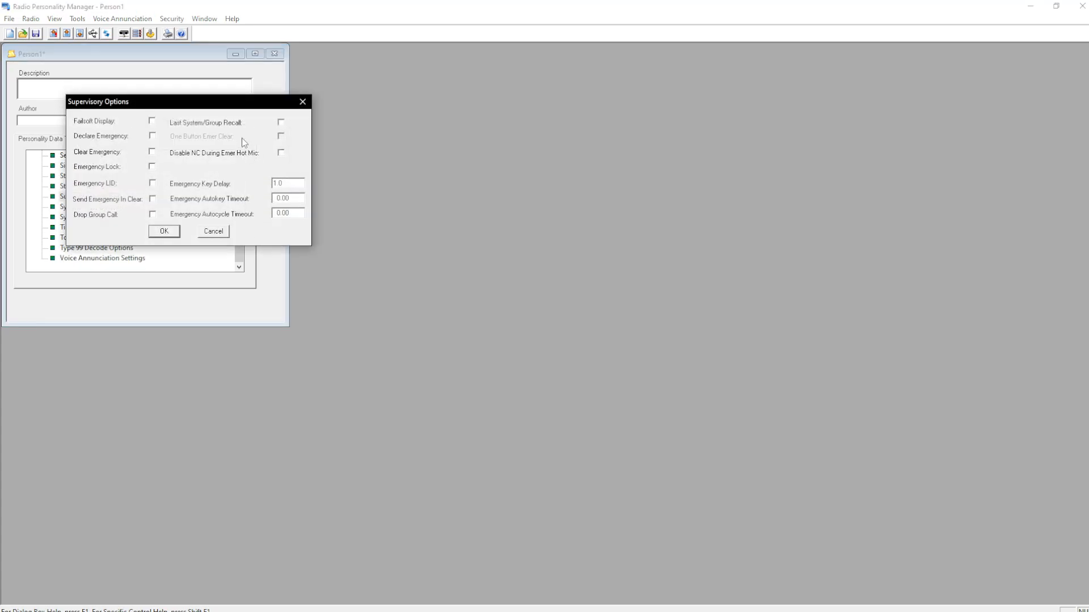
{"action": "left_click", "coordinate": [281, 122]}
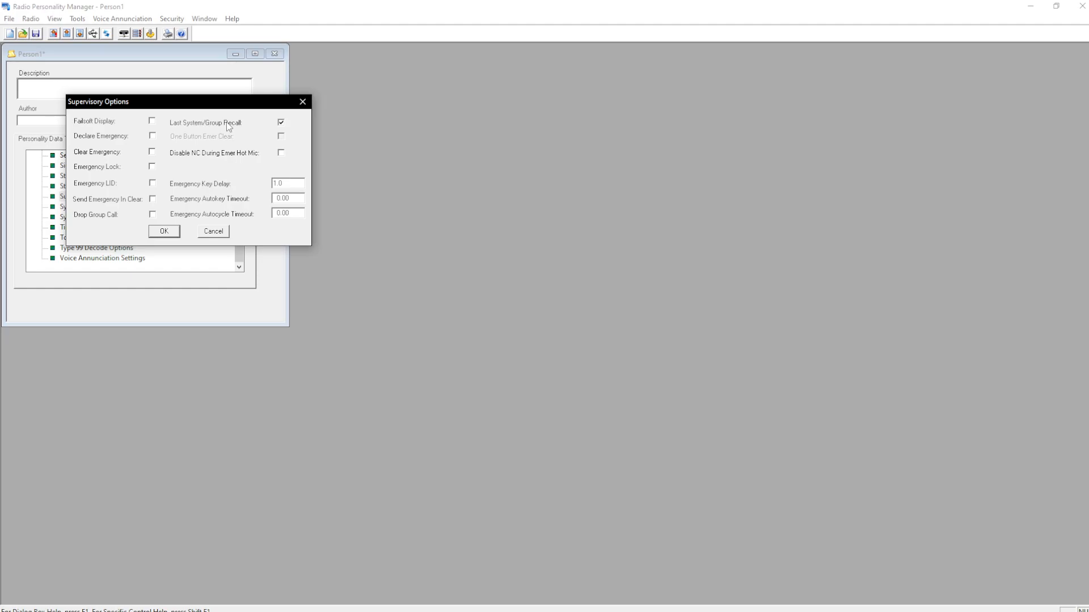
{"action": "mouse_move", "coordinate": [161, 212]}
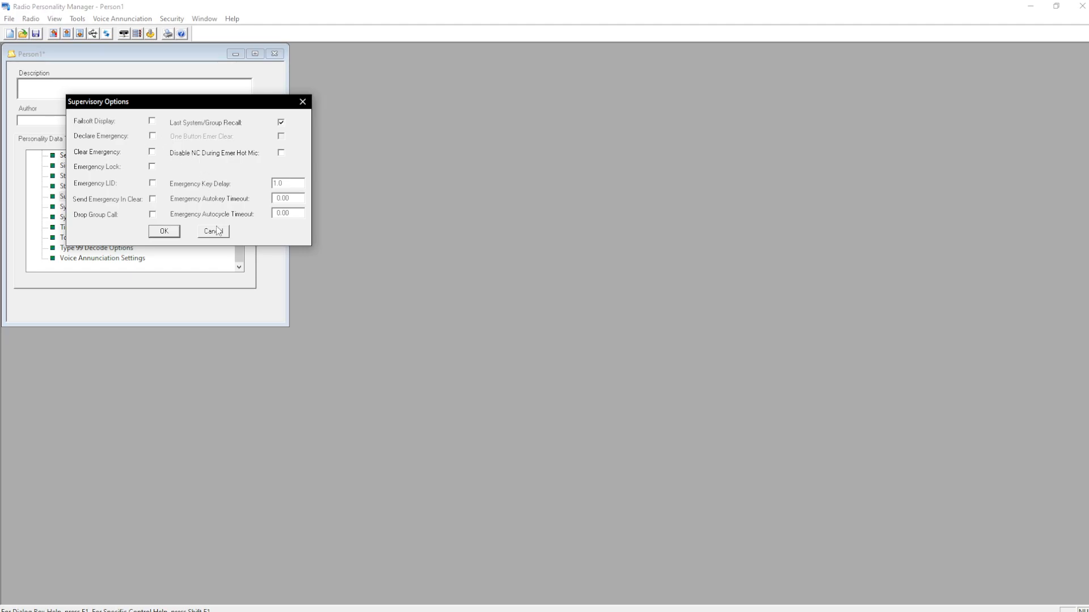
{"action": "left_click", "coordinate": [211, 231]}
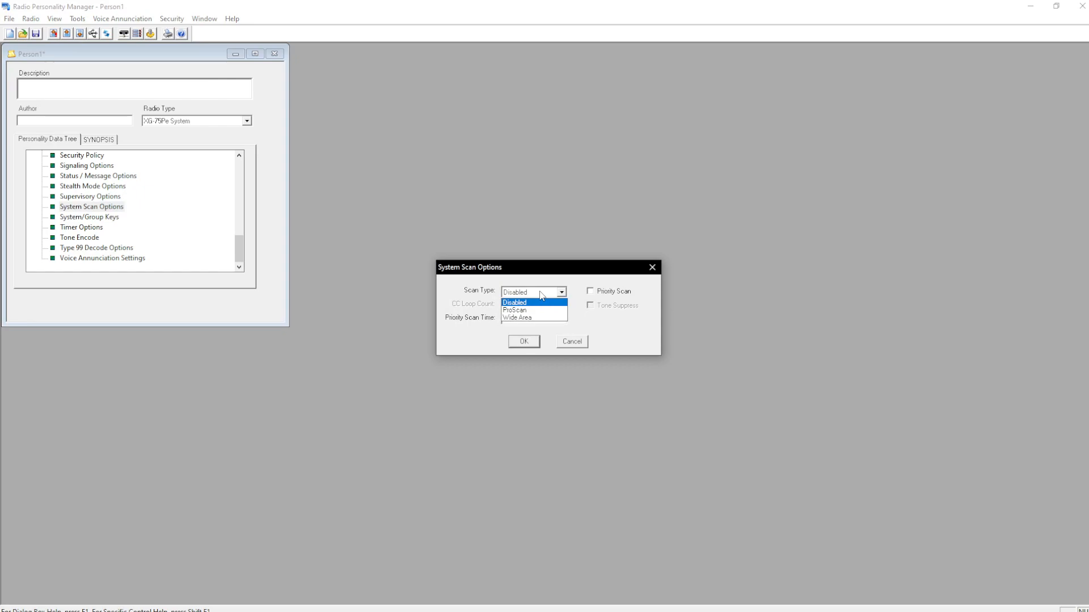
{"action": "mouse_move", "coordinate": [552, 297]}
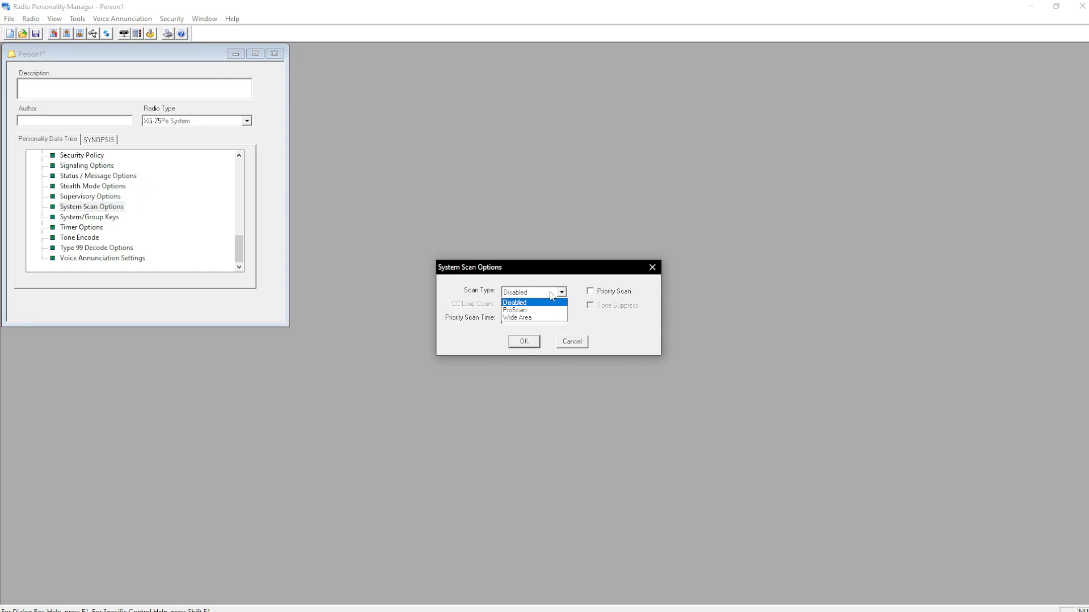
Set scan type to Wide Area, then create Project 25 Trunked system '11'.
{"action": "left_click", "coordinate": [517, 317]}
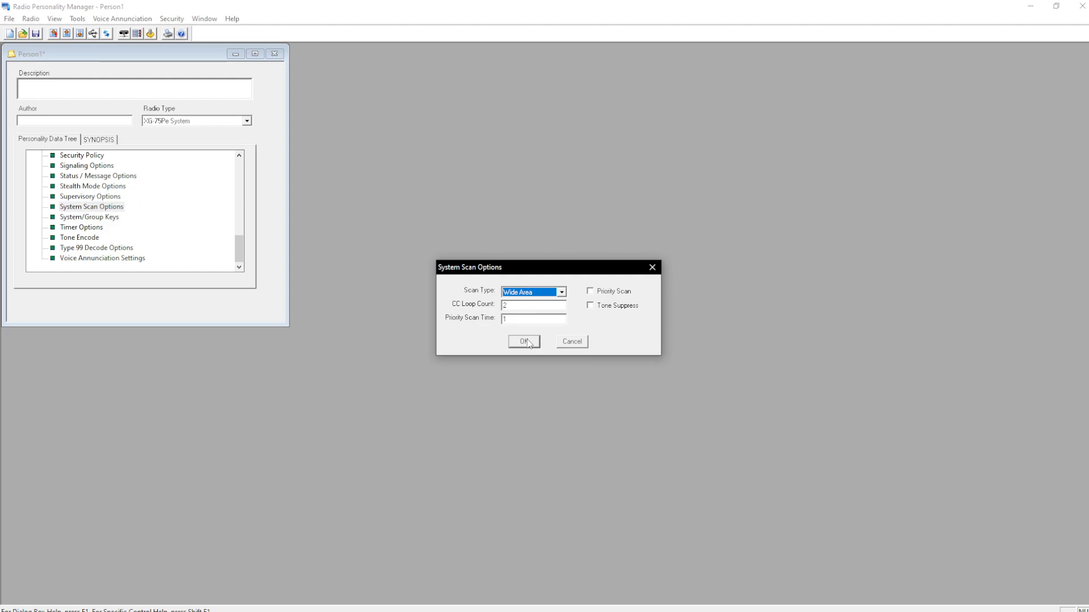
{"action": "left_click", "coordinate": [522, 341]}
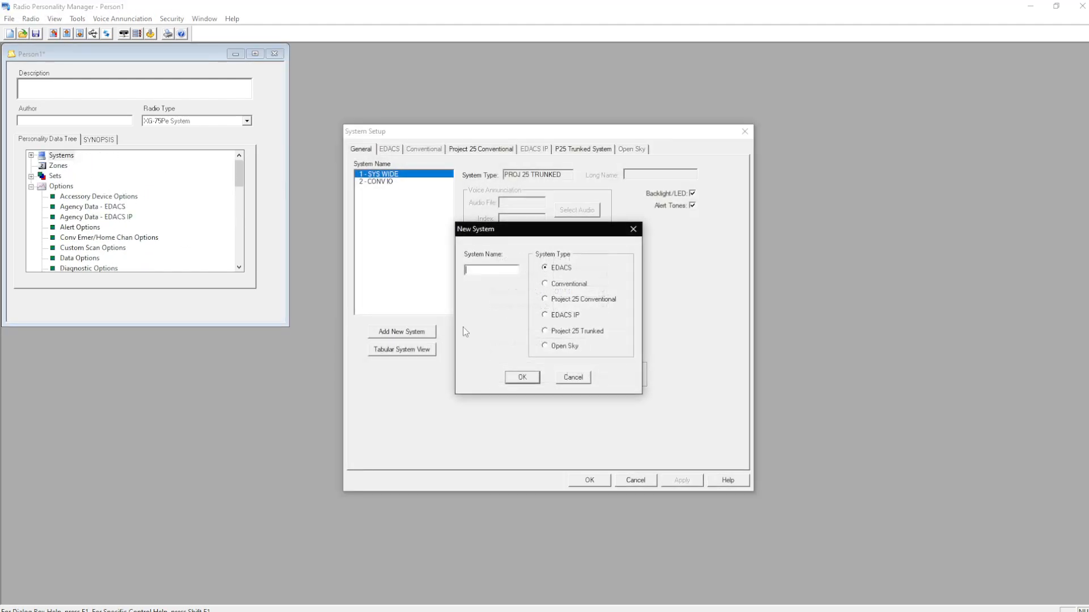
{"action": "left_click", "coordinate": [545, 331]}
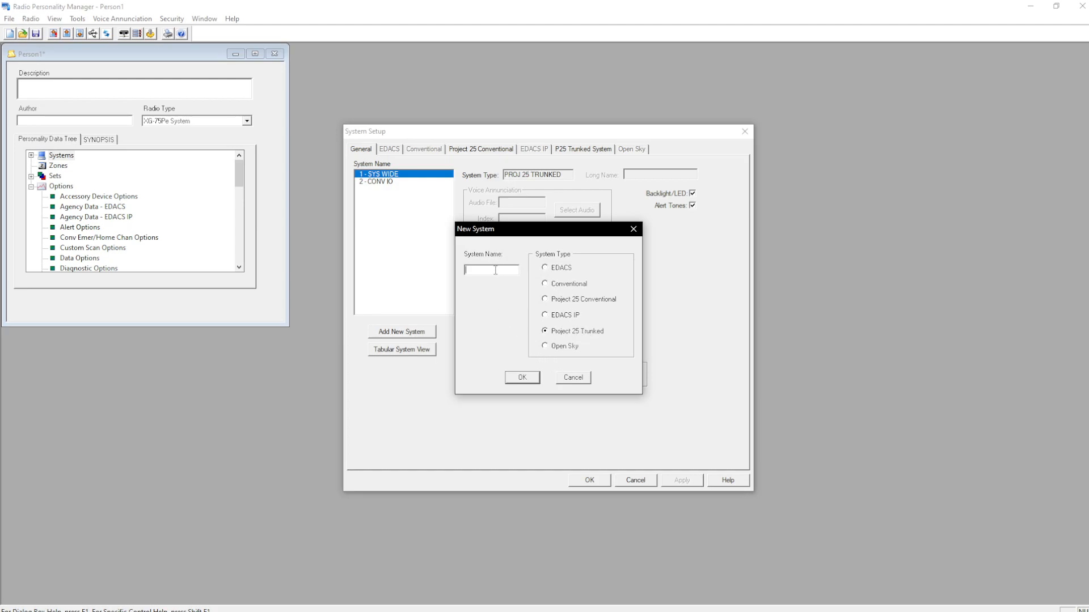
{"action": "type", "text": "11"}
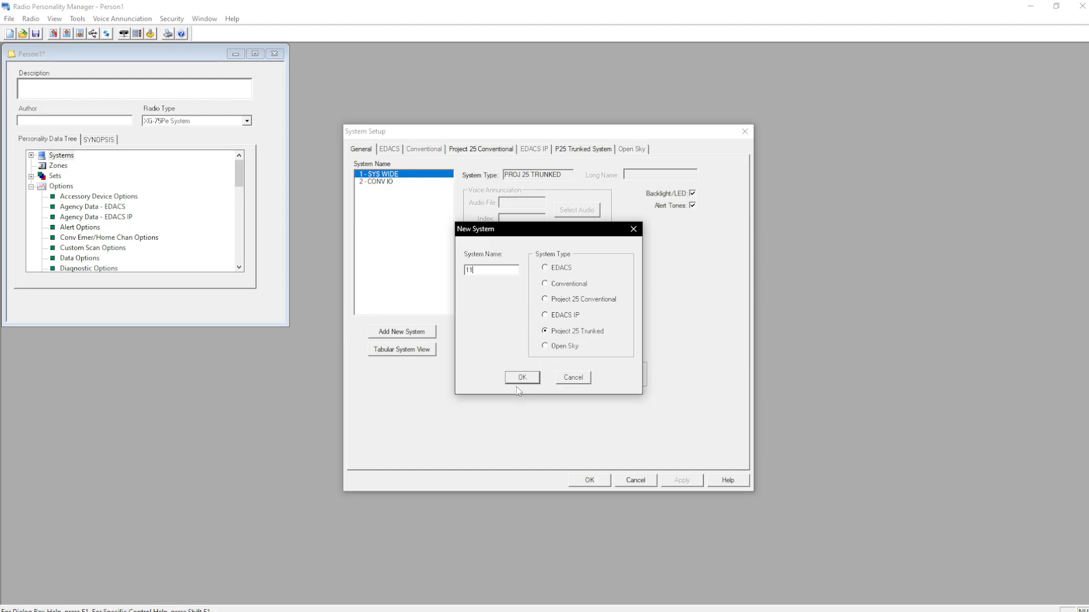
{"action": "left_click", "coordinate": [521, 377]}
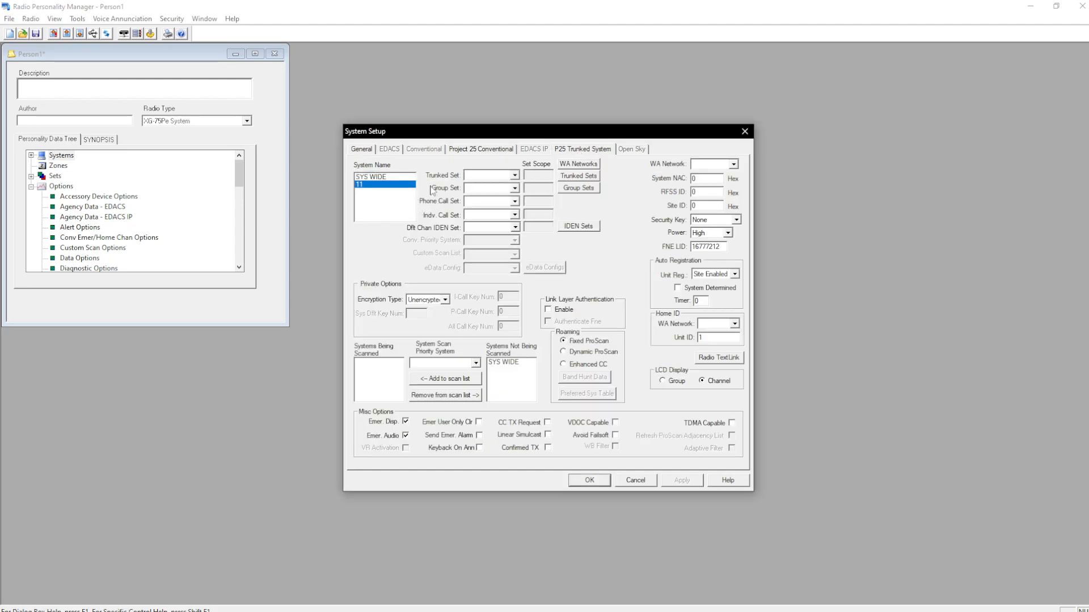
Try picking a trunked set for system 11, dismissing the CALALLEN out-of-range warning.
{"action": "left_click", "coordinate": [486, 174]}
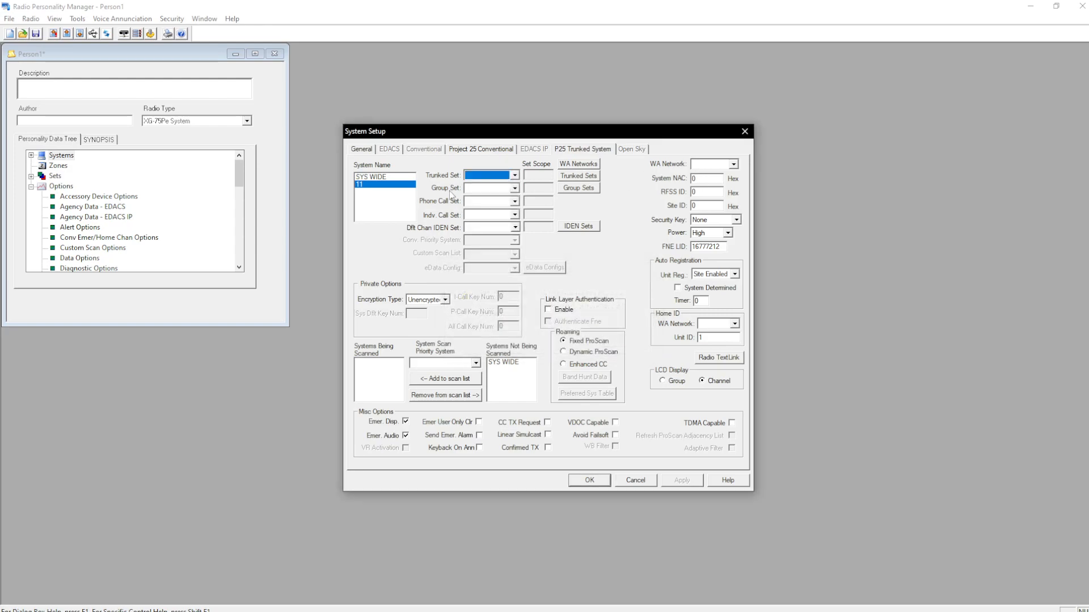
{"action": "left_click", "coordinate": [514, 175]}
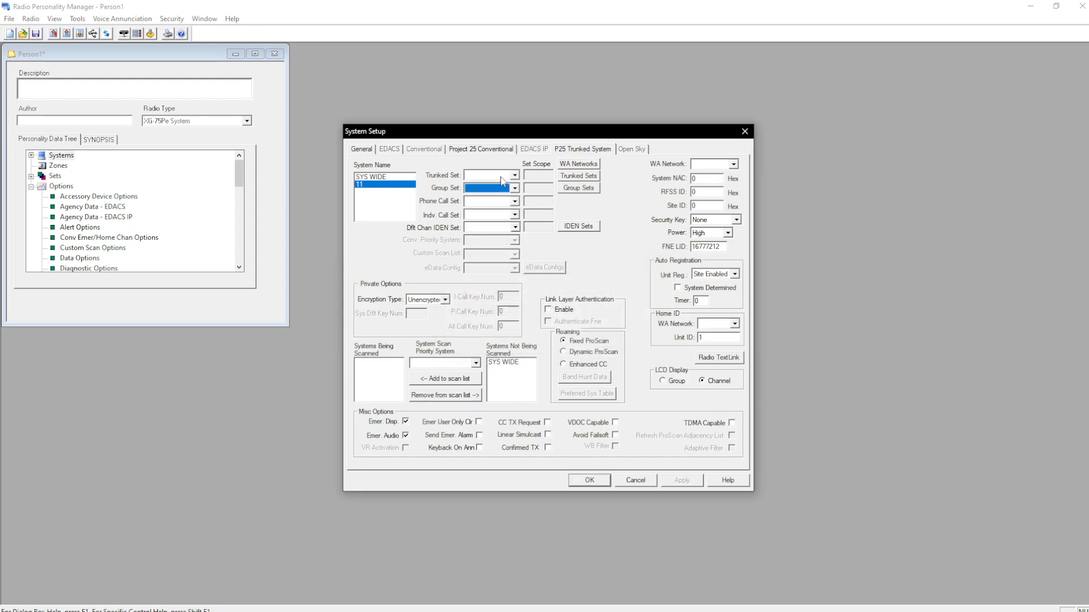
{"action": "left_click", "coordinate": [490, 188]}
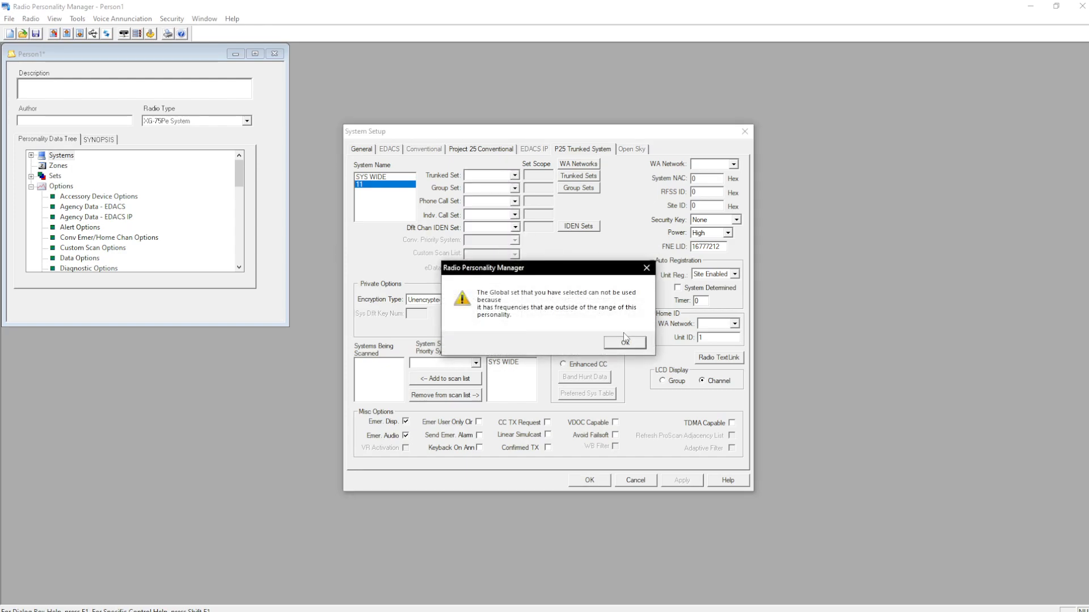
{"action": "left_click", "coordinate": [623, 341]}
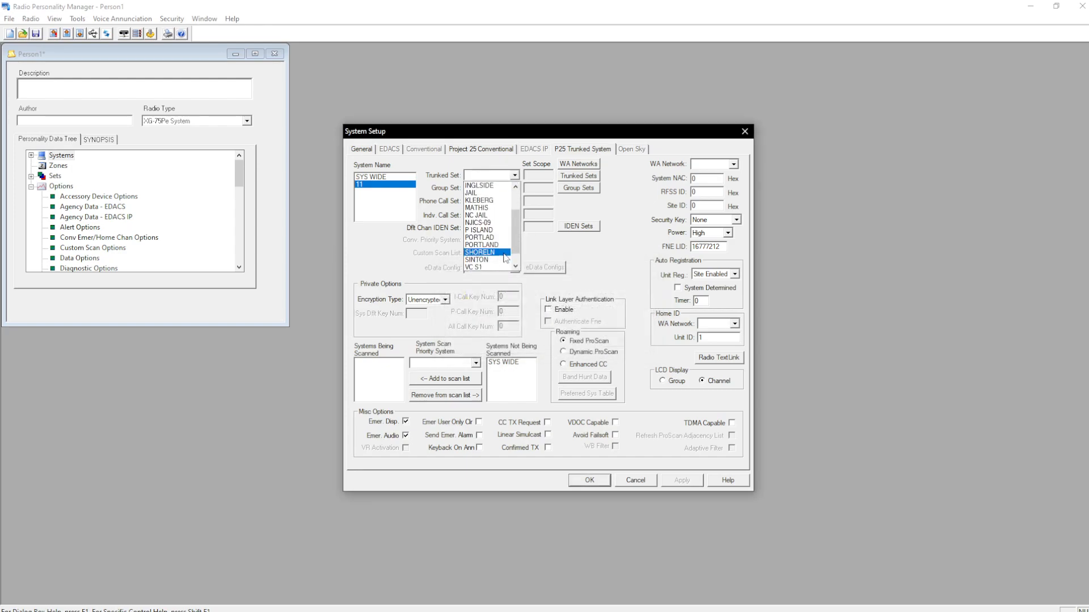
{"action": "left_click", "coordinate": [479, 251]}
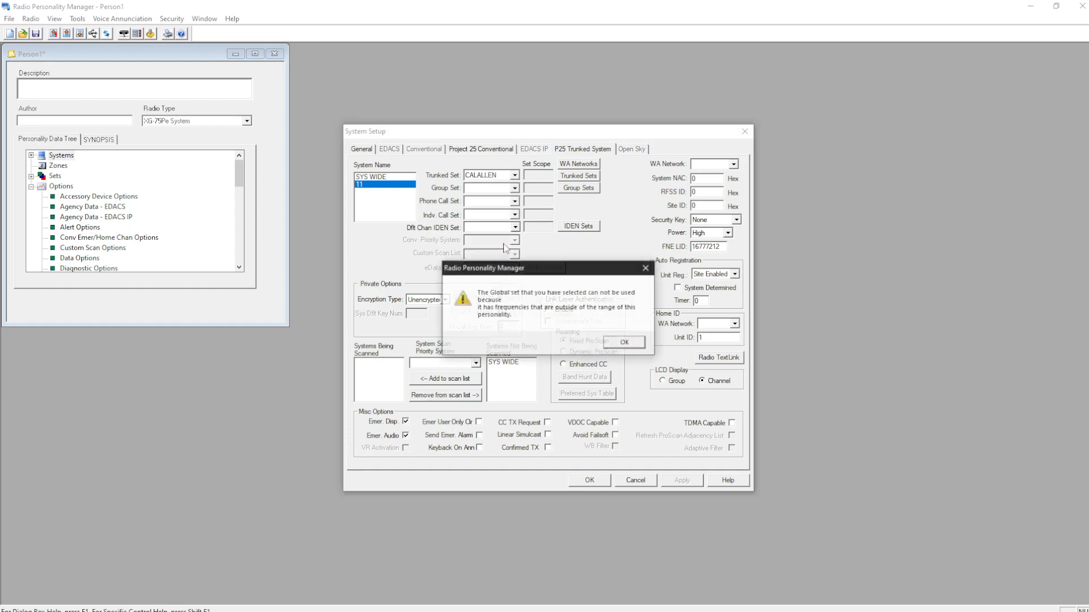
{"action": "left_click", "coordinate": [622, 340]}
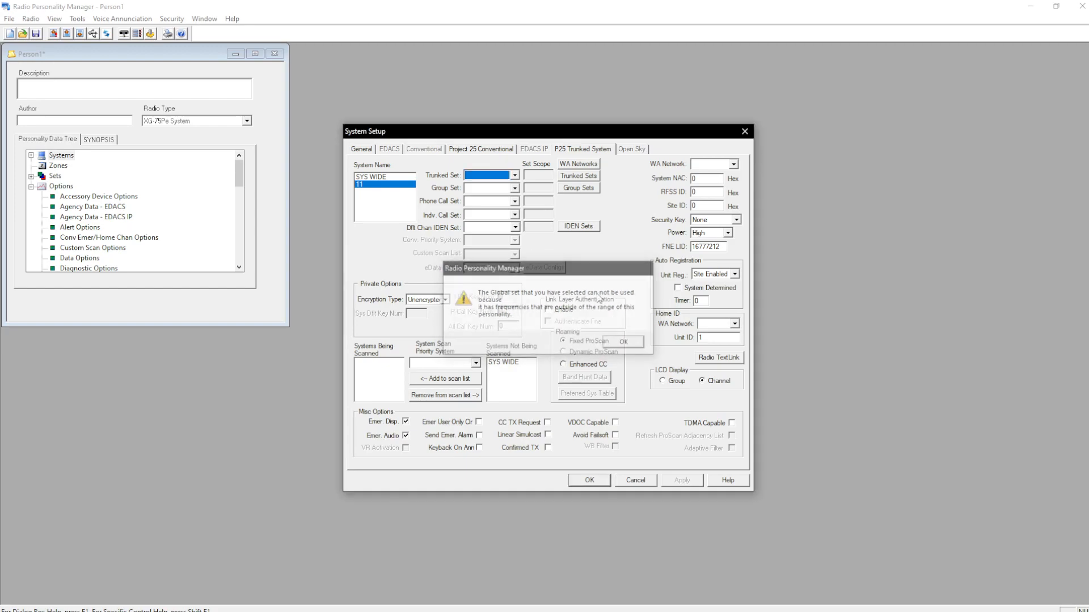
Give system 11 CTRS set, ctrs network, Dynamic ProScan, then delete it.
{"action": "left_click", "coordinate": [622, 341]}
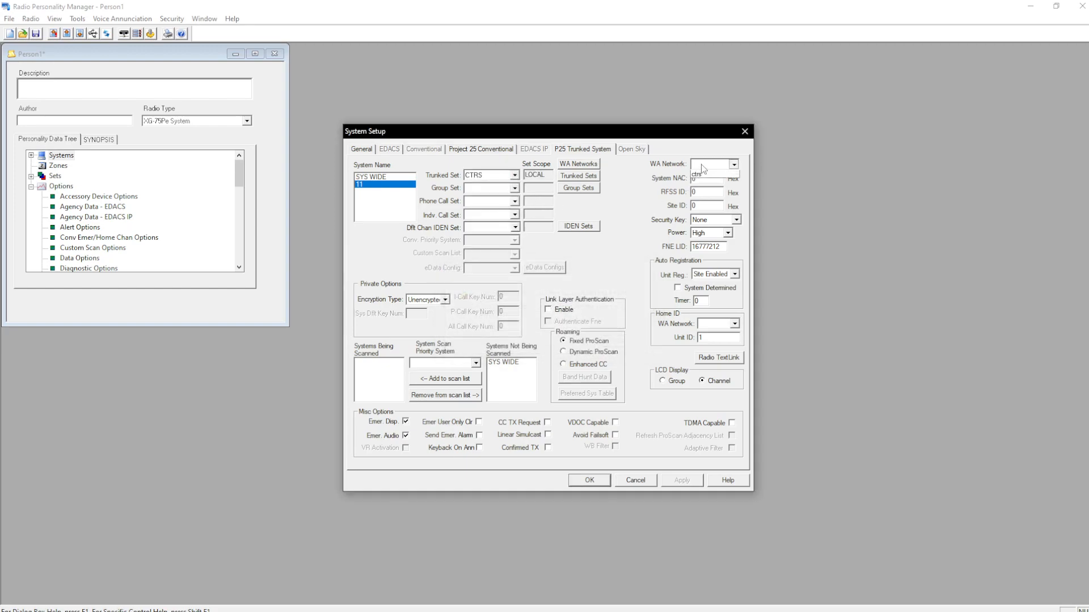
{"action": "left_click", "coordinate": [712, 165]}
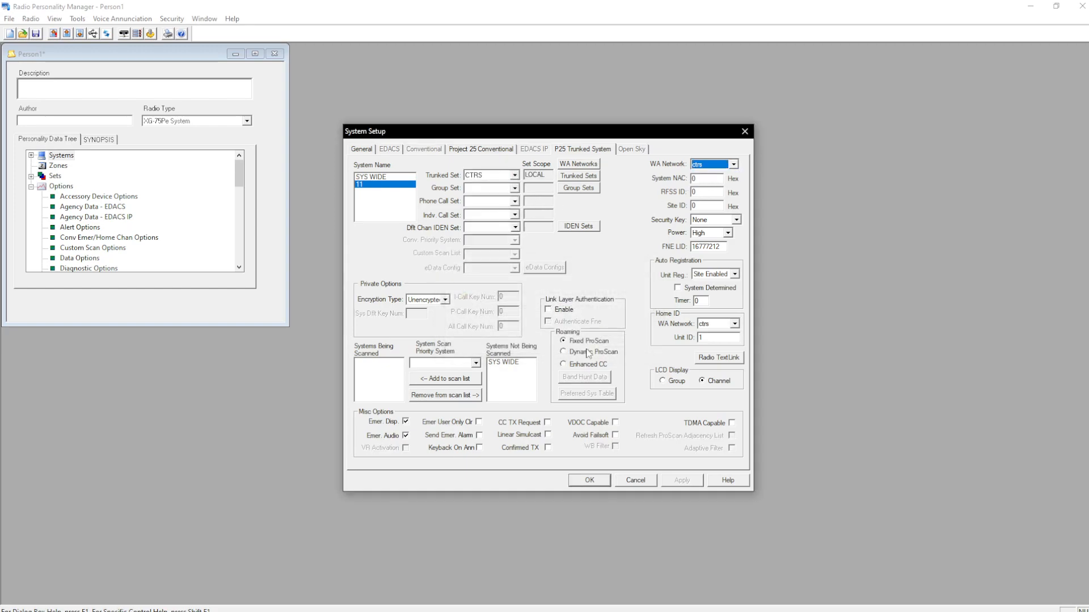
{"action": "left_click", "coordinate": [370, 176]}
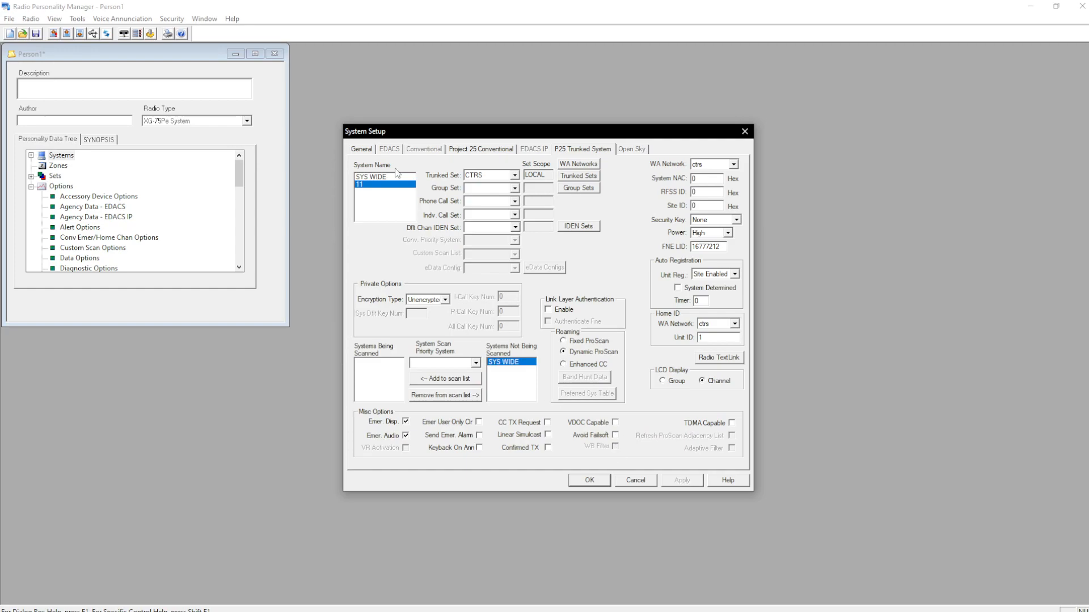
{"action": "right_click", "coordinate": [375, 189]}
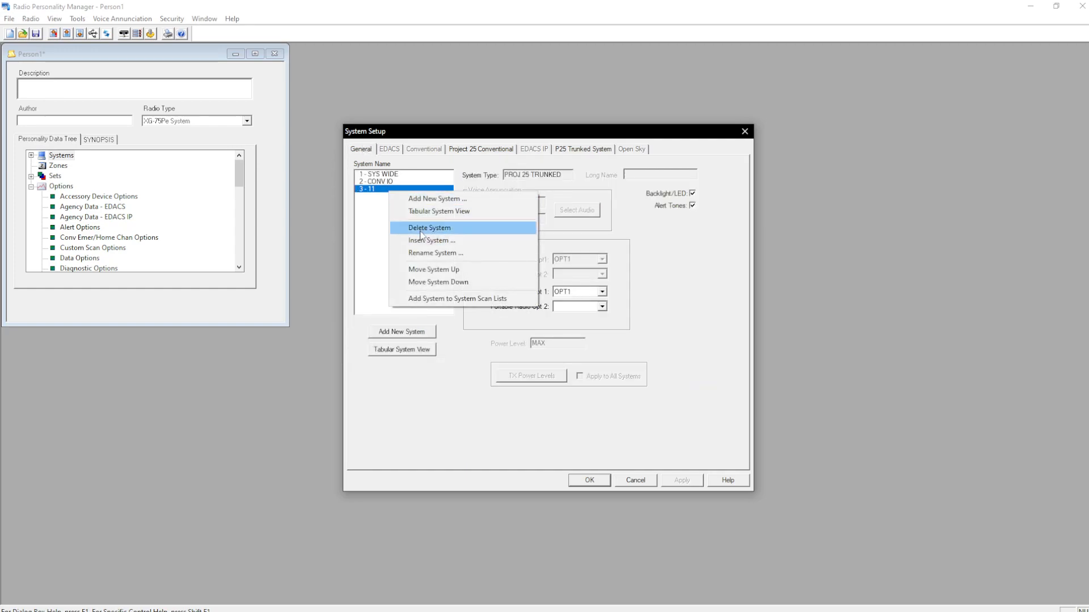
{"action": "left_click", "coordinate": [429, 227]}
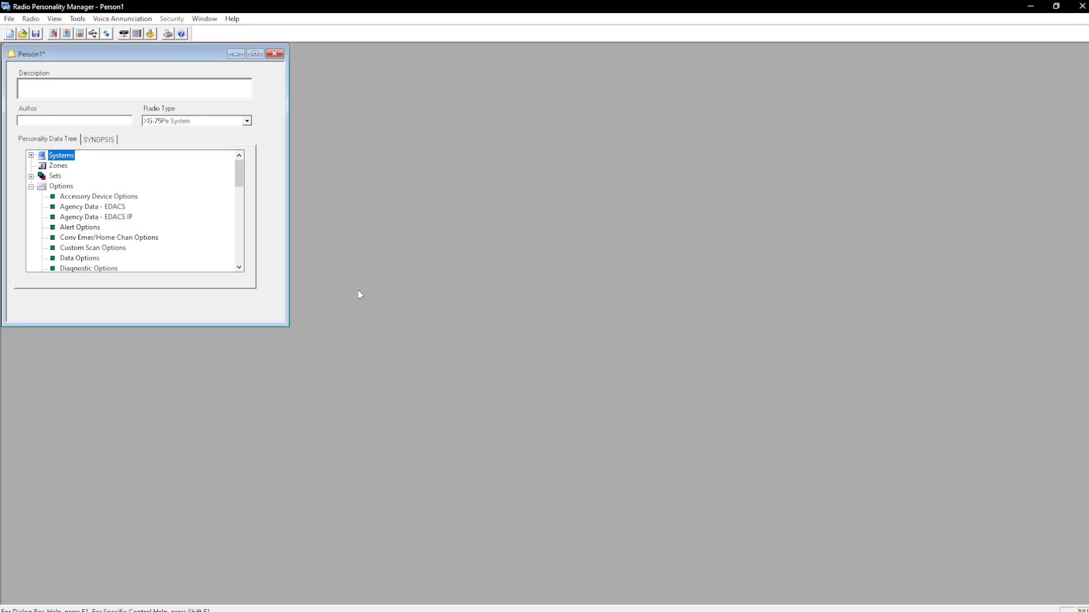
{"action": "mouse_move", "coordinate": [192, 220]}
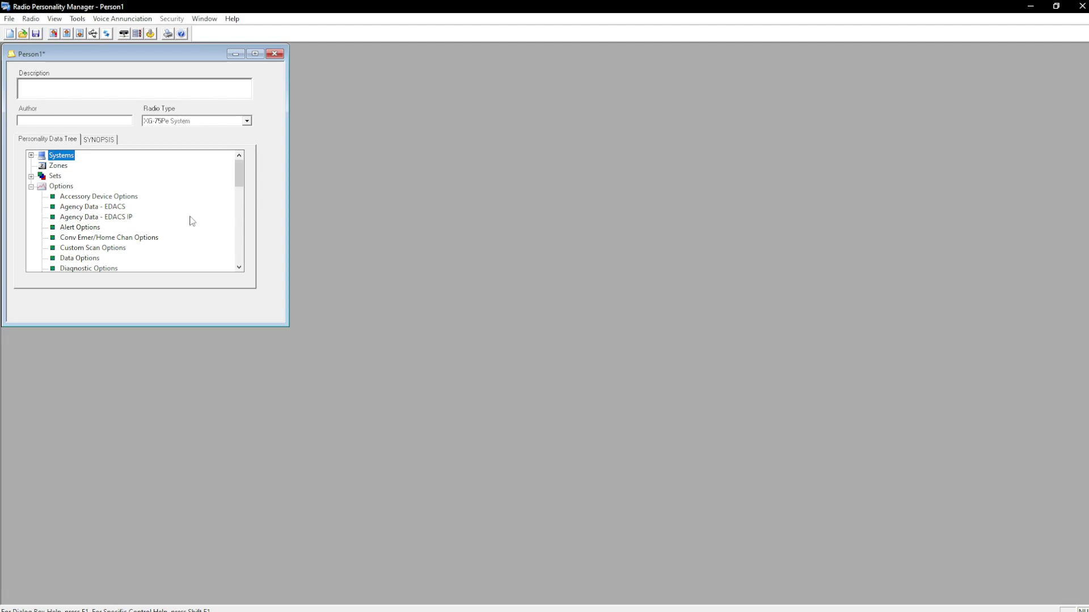